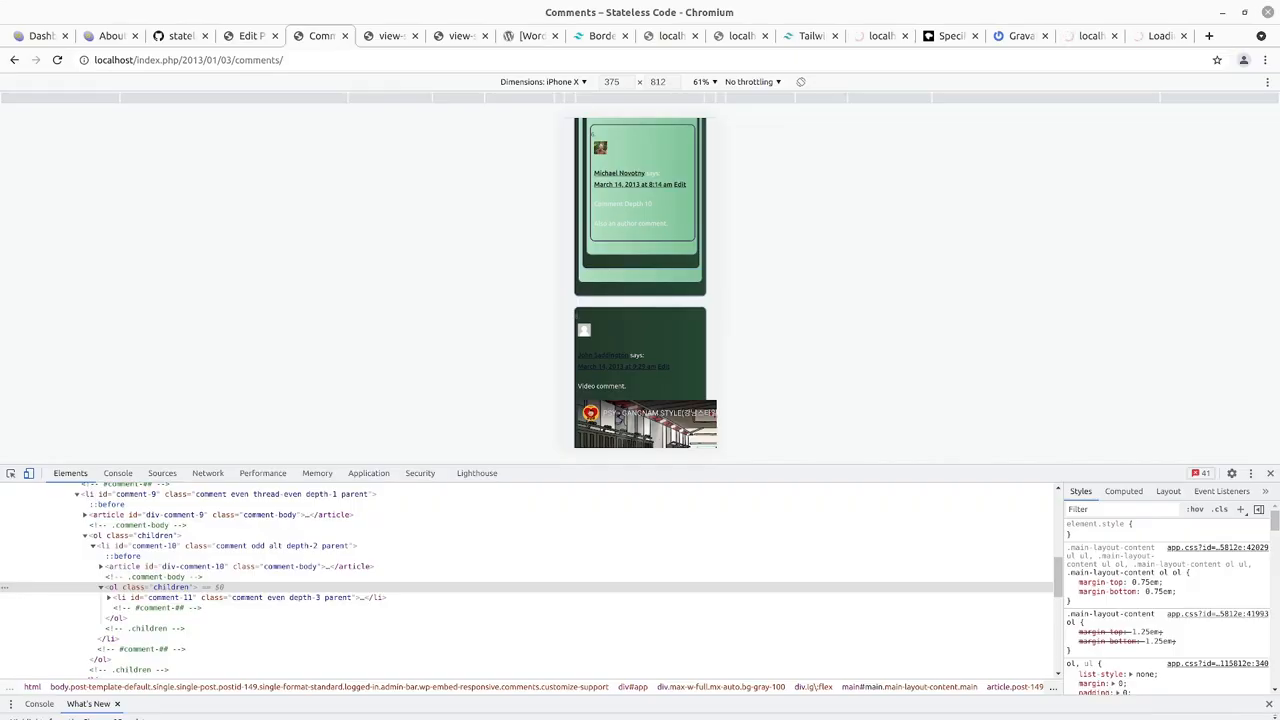
mouse_move(136, 124)
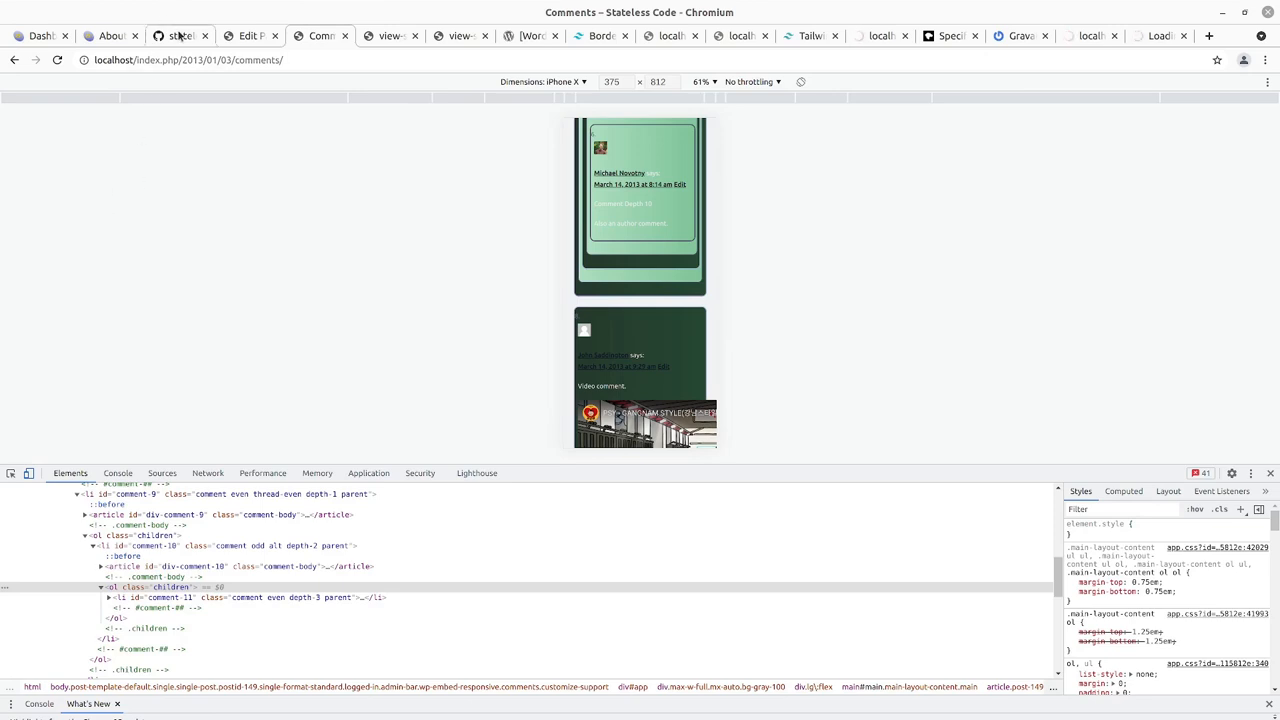
Show the stateless_sage project board with 'Improve Comments styling' in progress.
click(180, 36)
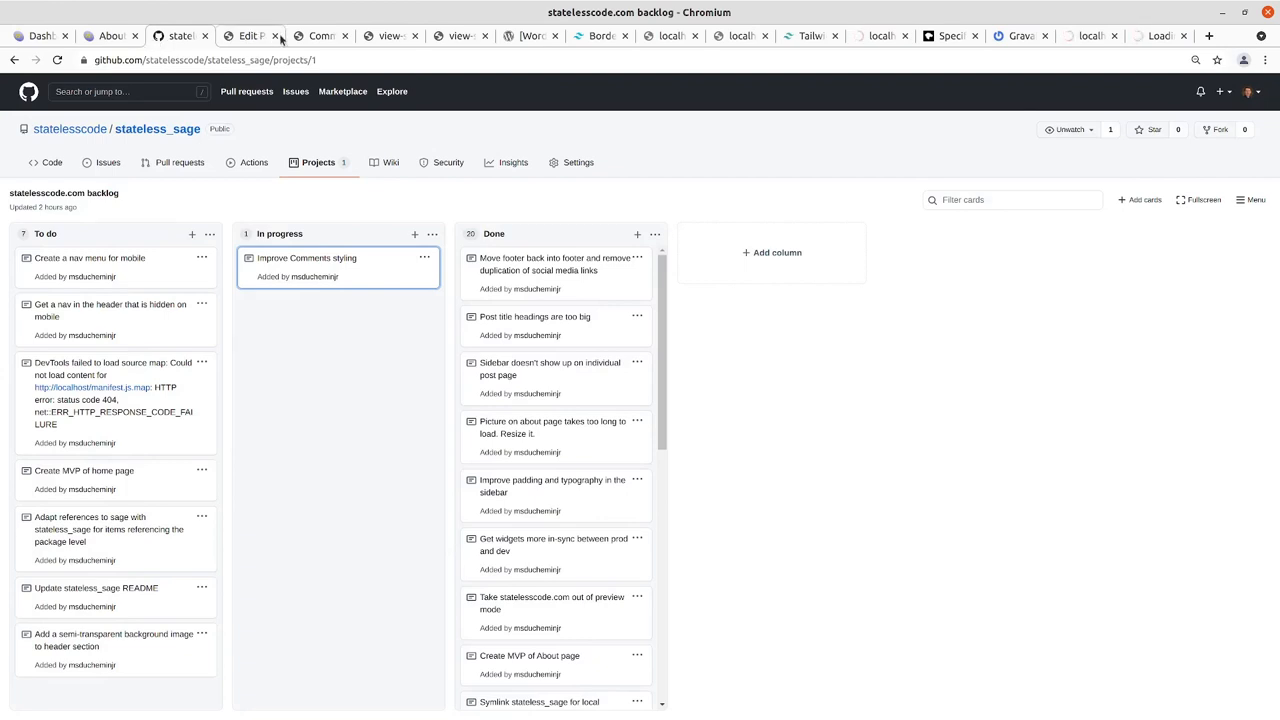
Return to the Comments page and scroll the iPhone X preview's first comment cards.
click(320, 36)
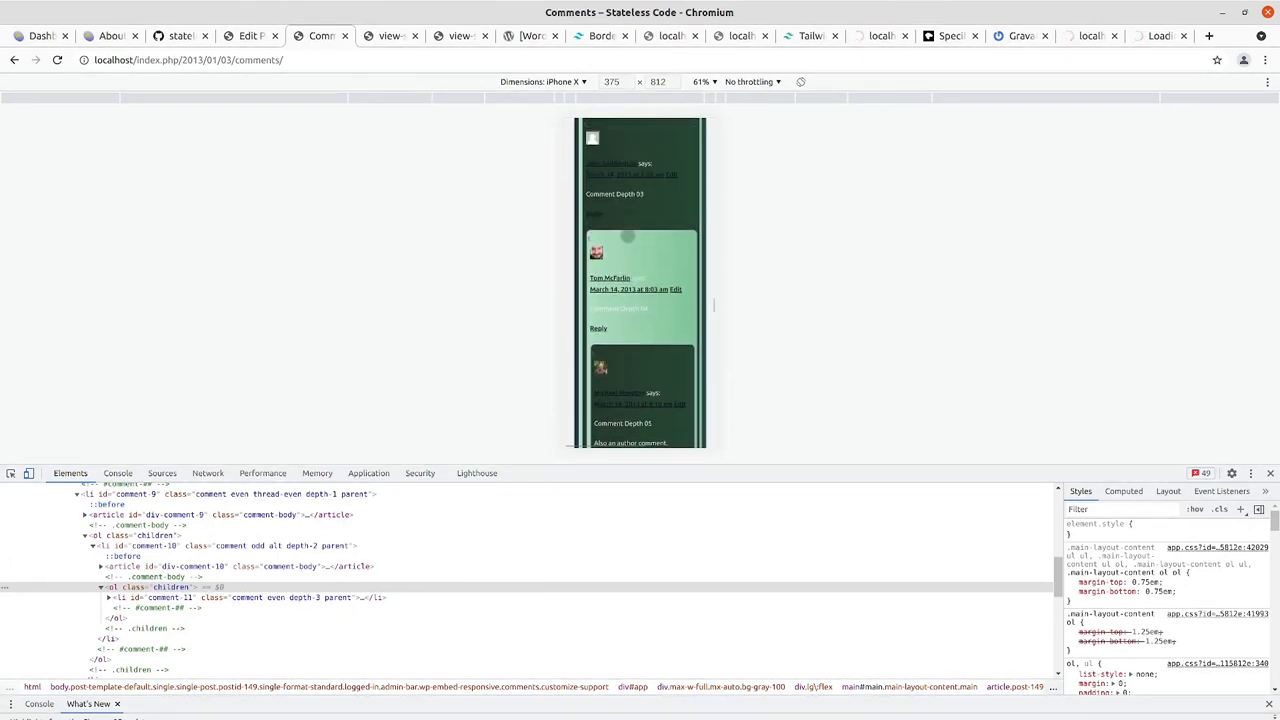
scroll(down, 3)
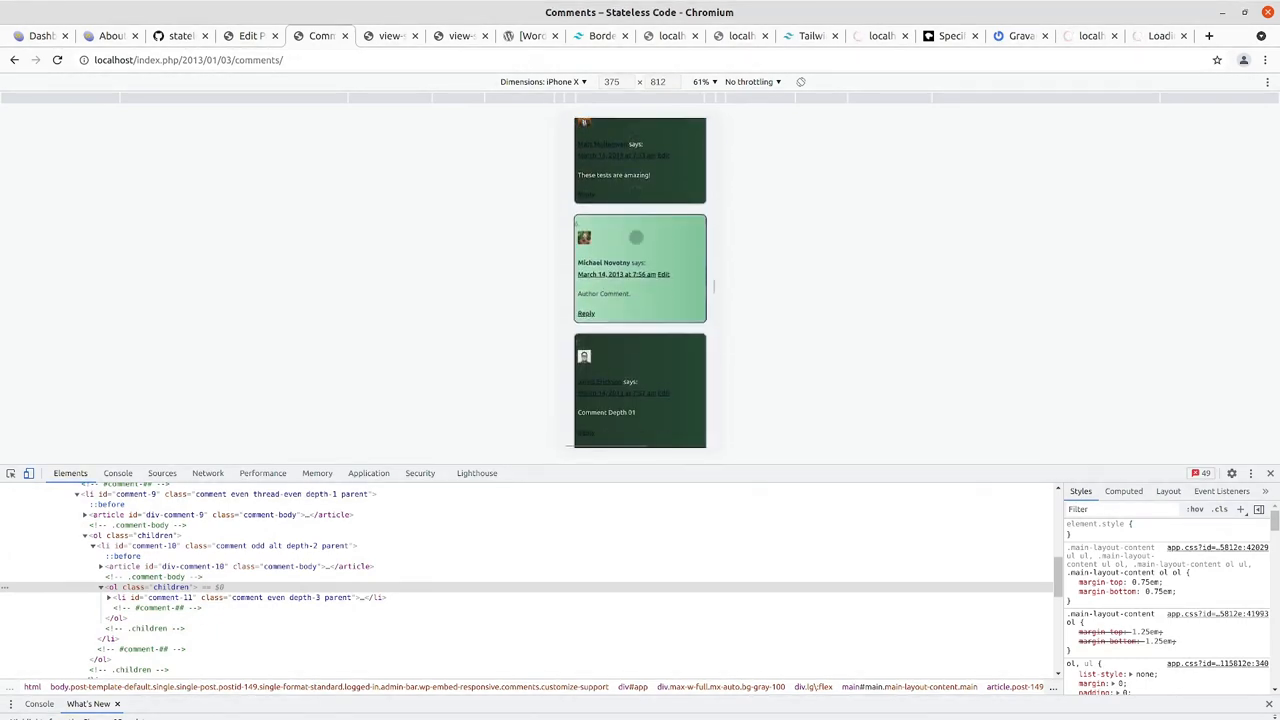
scroll(down, 3)
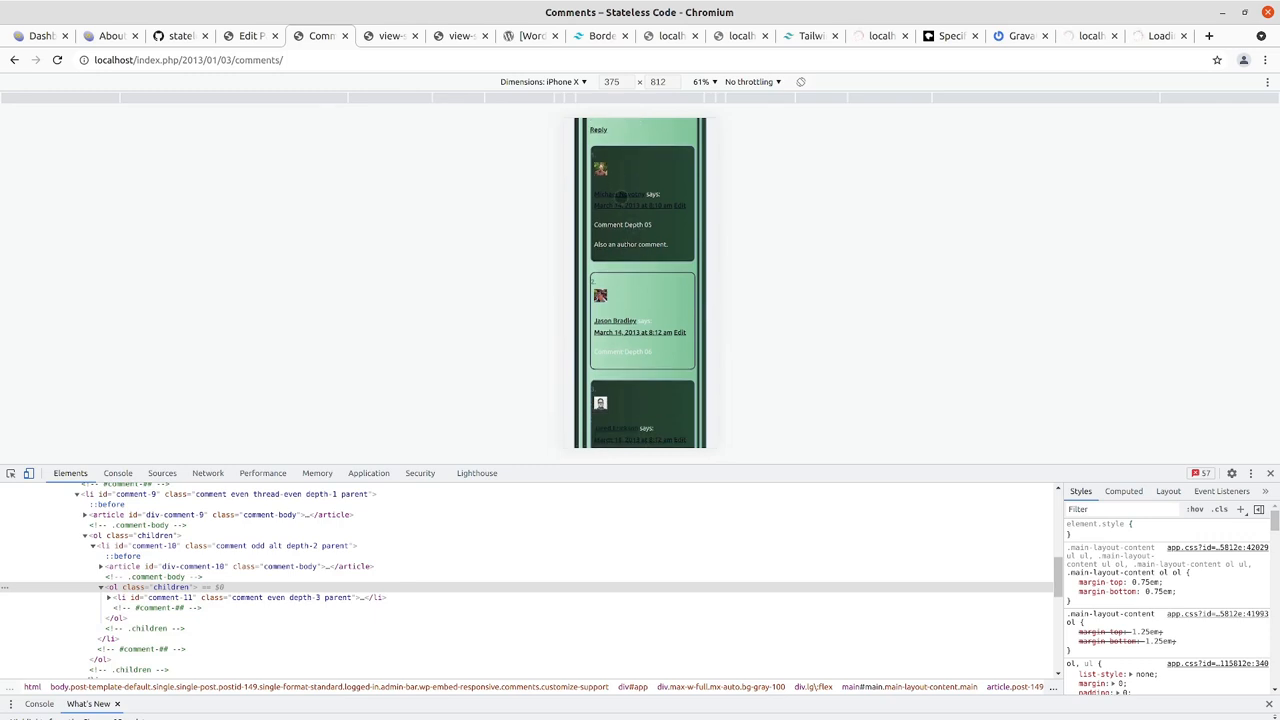
scroll(down, 3)
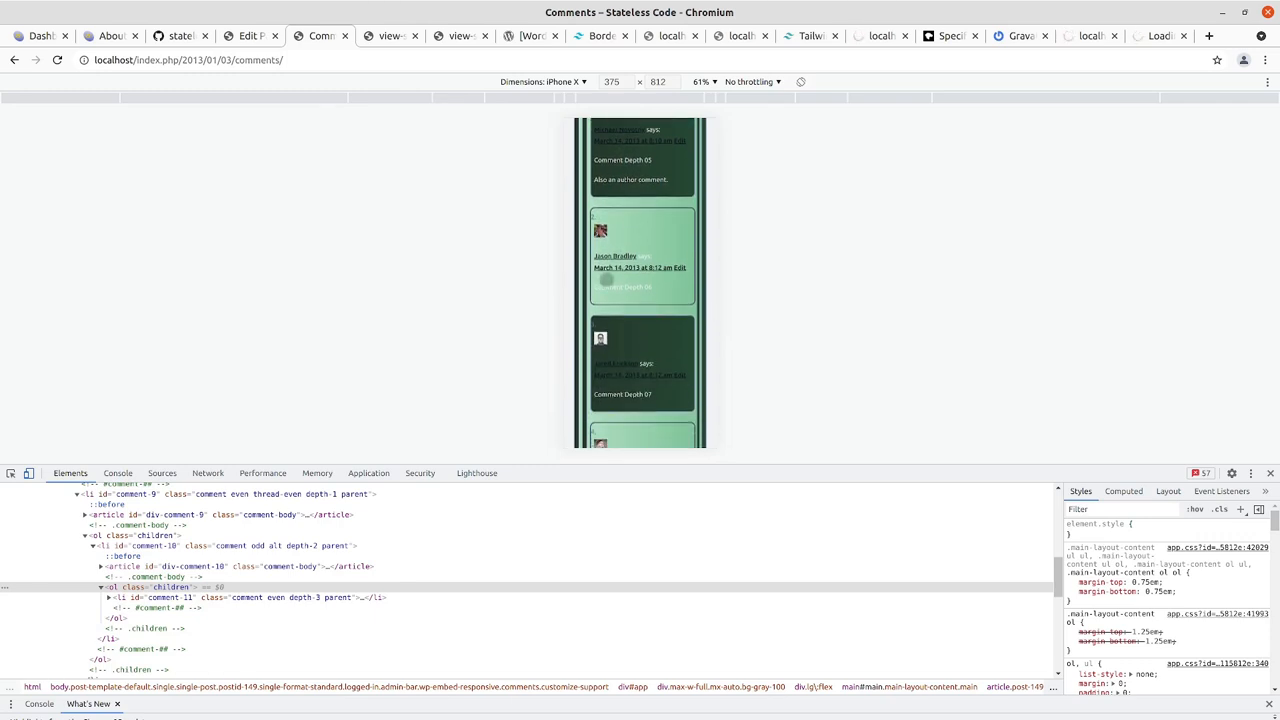
scroll(down, 3)
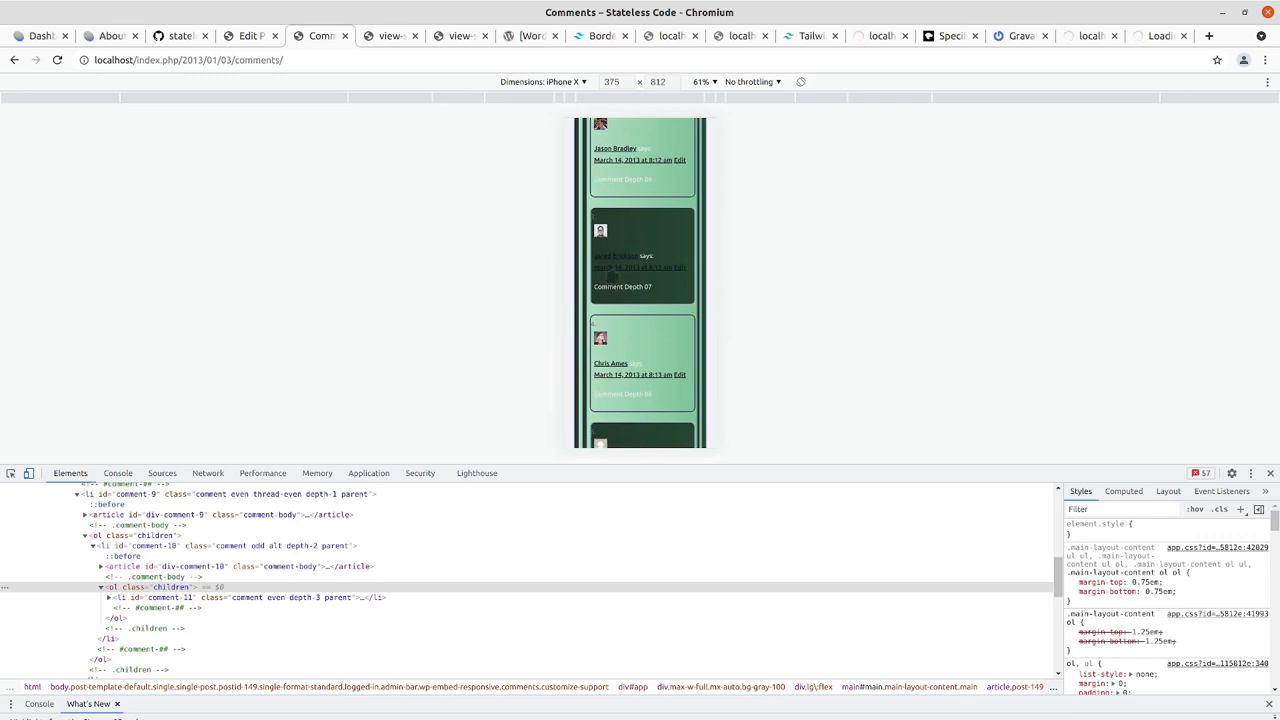
scroll(down, 3)
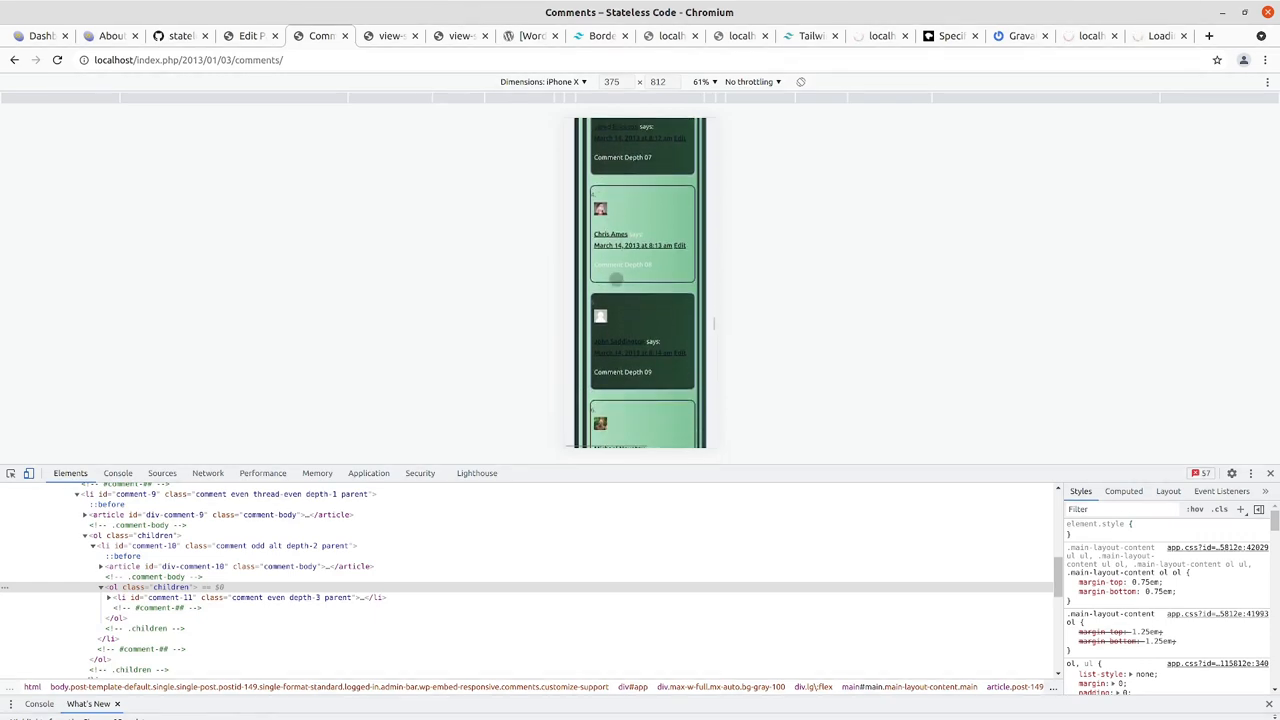
scroll(down, 3)
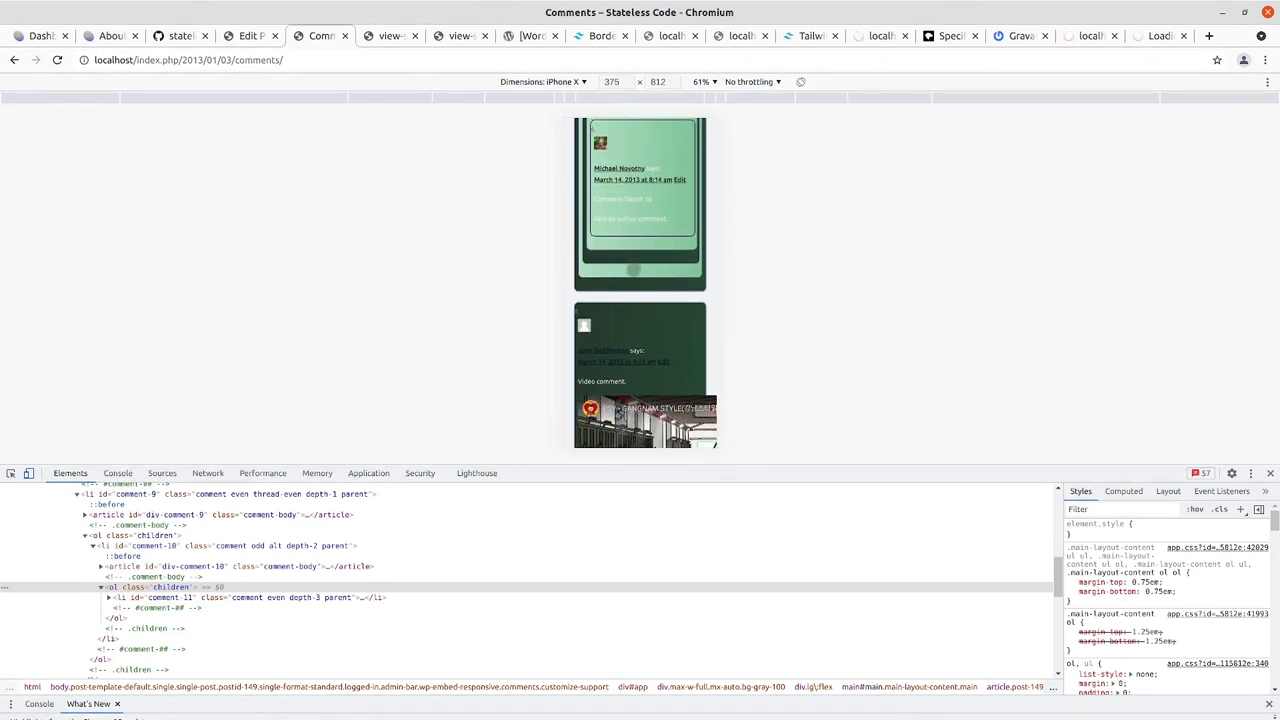
Keep scrolling to inspect the deeper nested gradient comment cards.
scroll(down, 3)
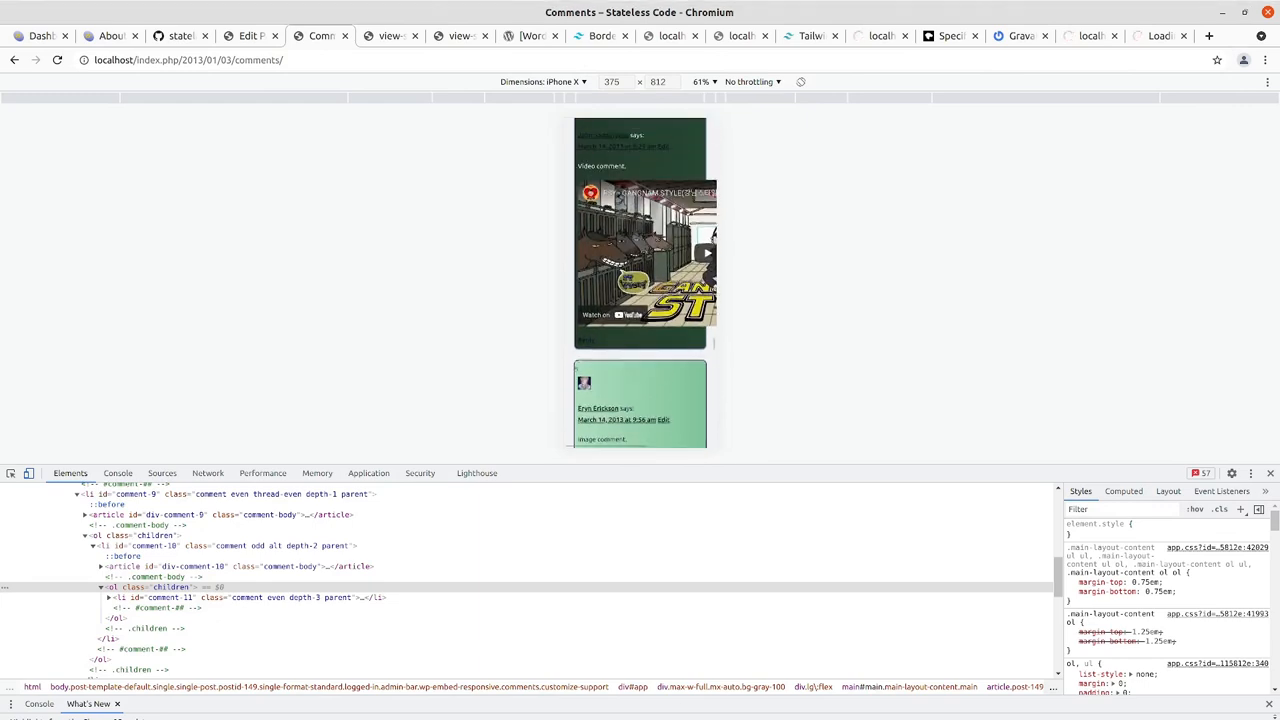
scroll(down, 3)
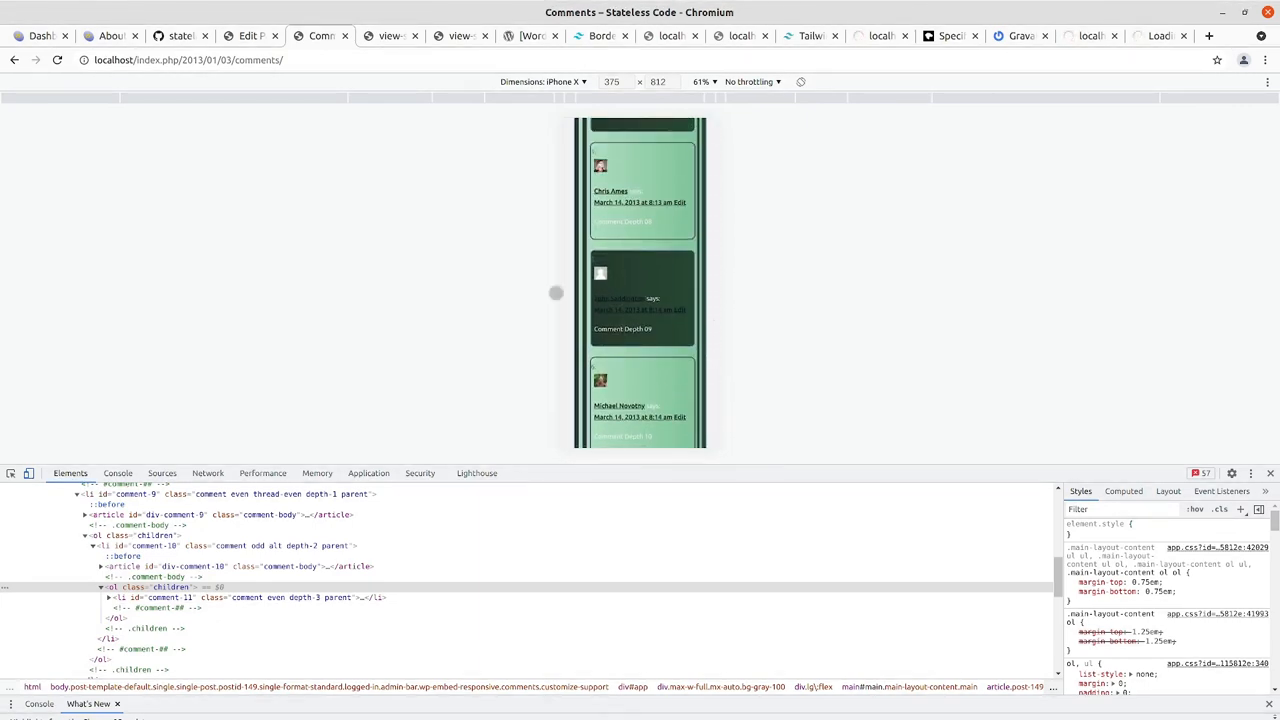
scroll(down, 3)
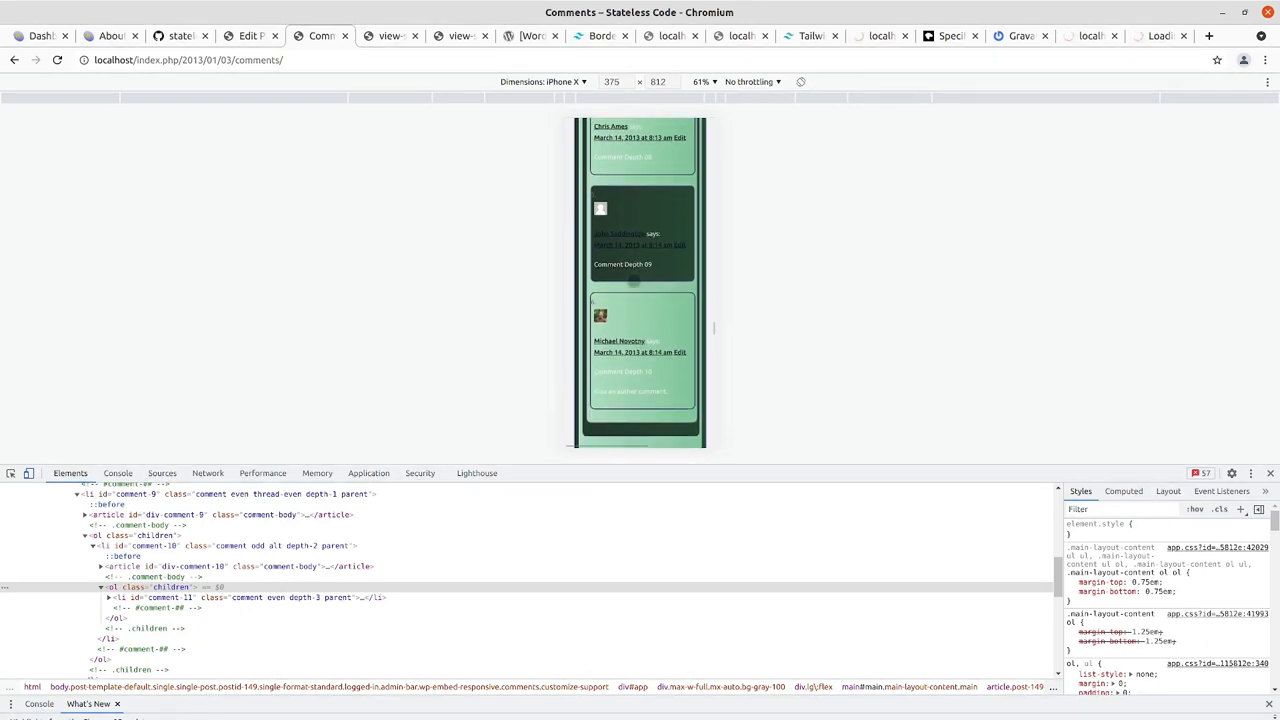
scroll(down, 3)
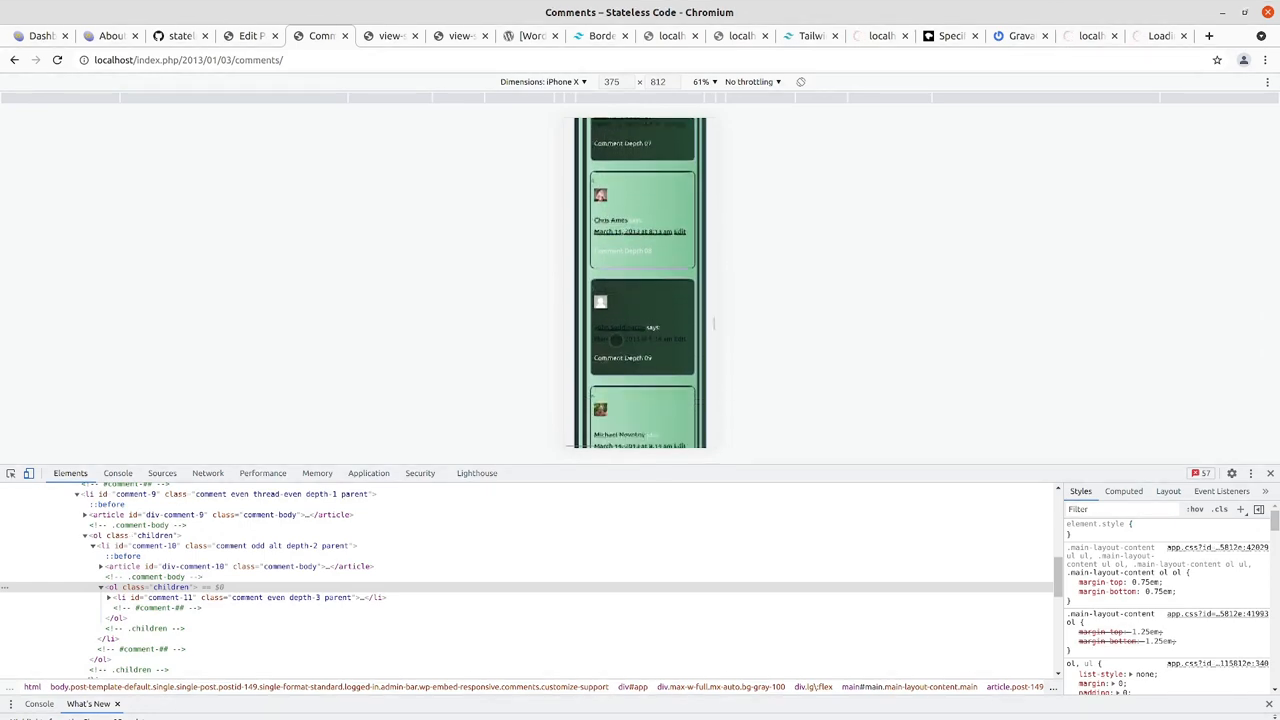
scroll(down, 3)
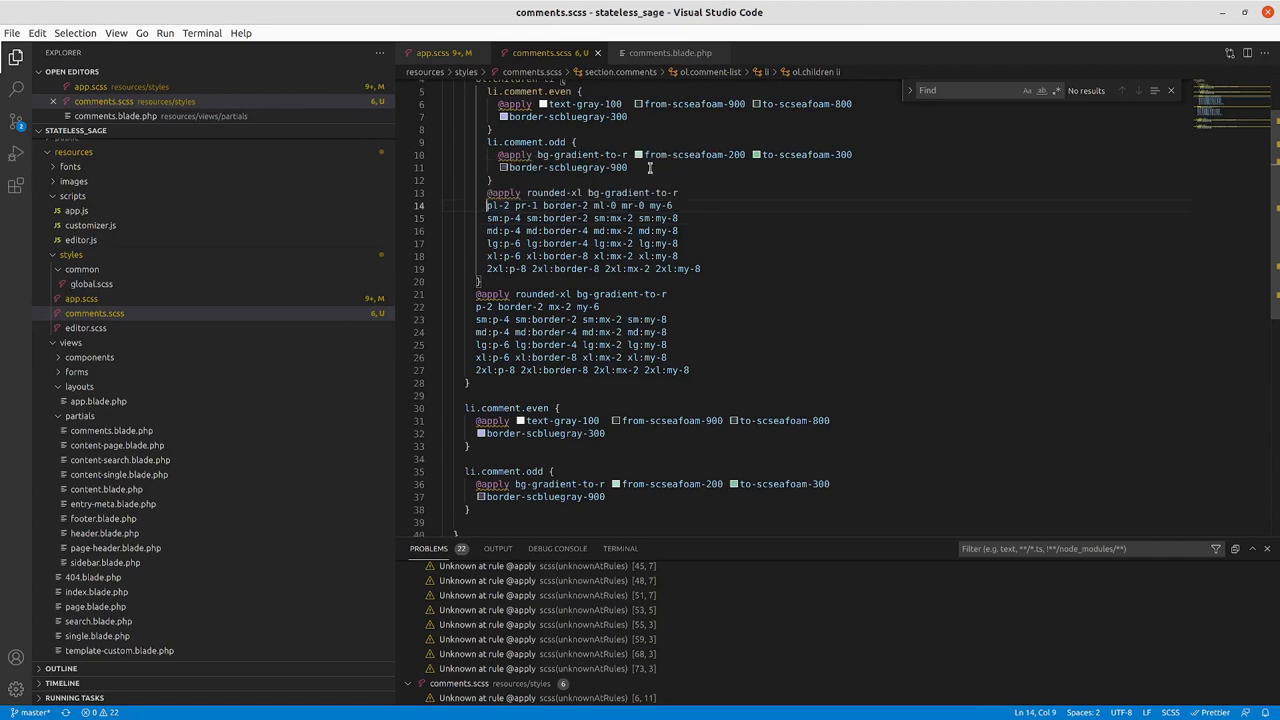
Split ol.children li spacing into pl/pr and ml/mr classes per breakpoint, then save.
drag(486, 205, 617, 205)
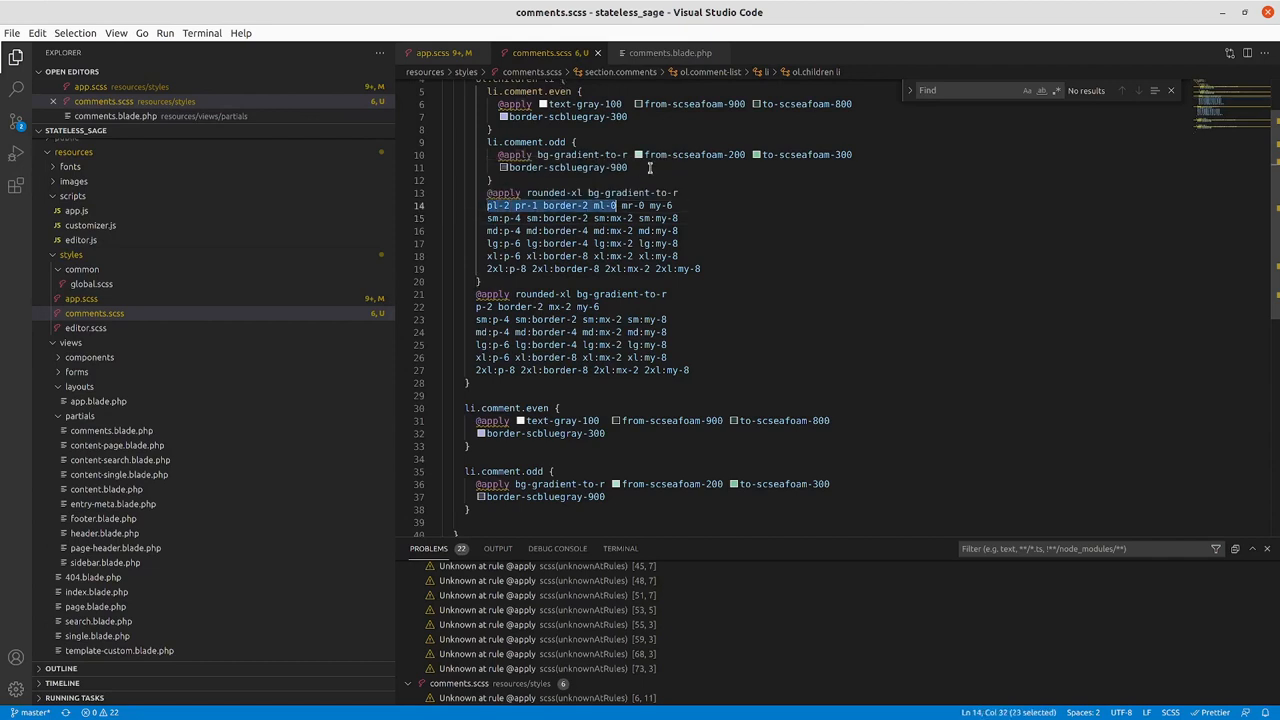
drag(610, 205, 672, 205)
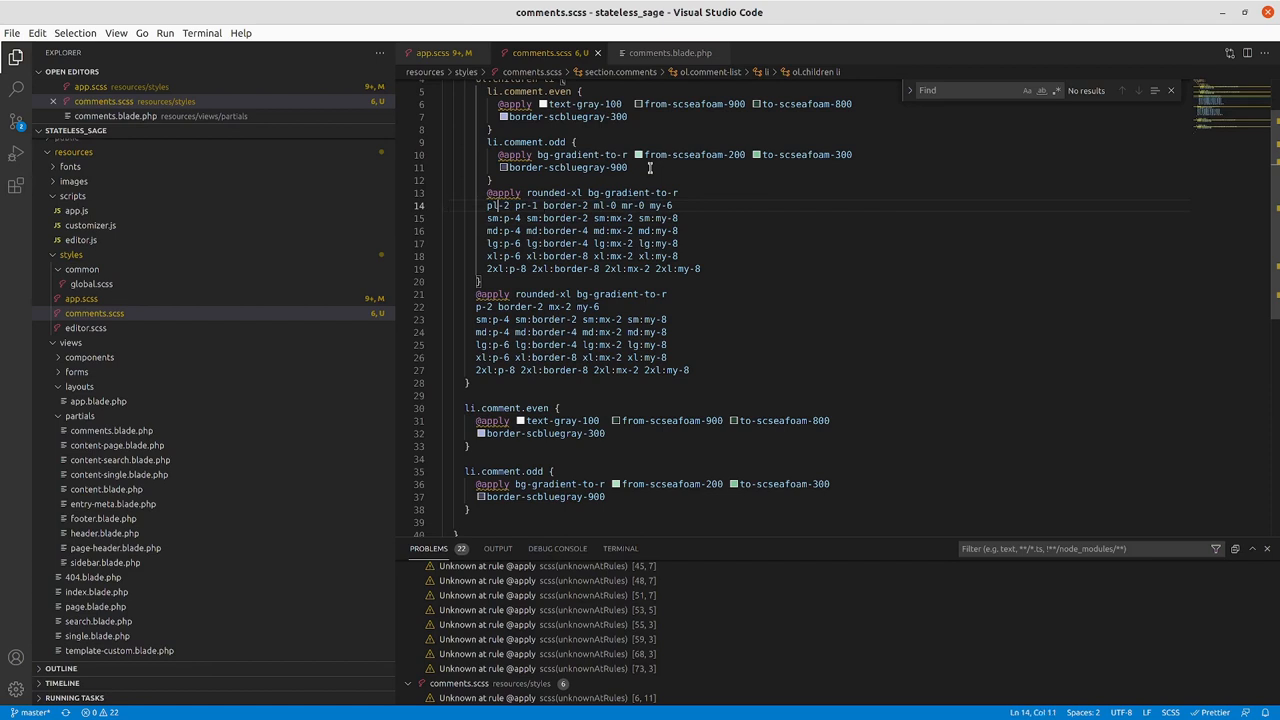
click(487, 230)
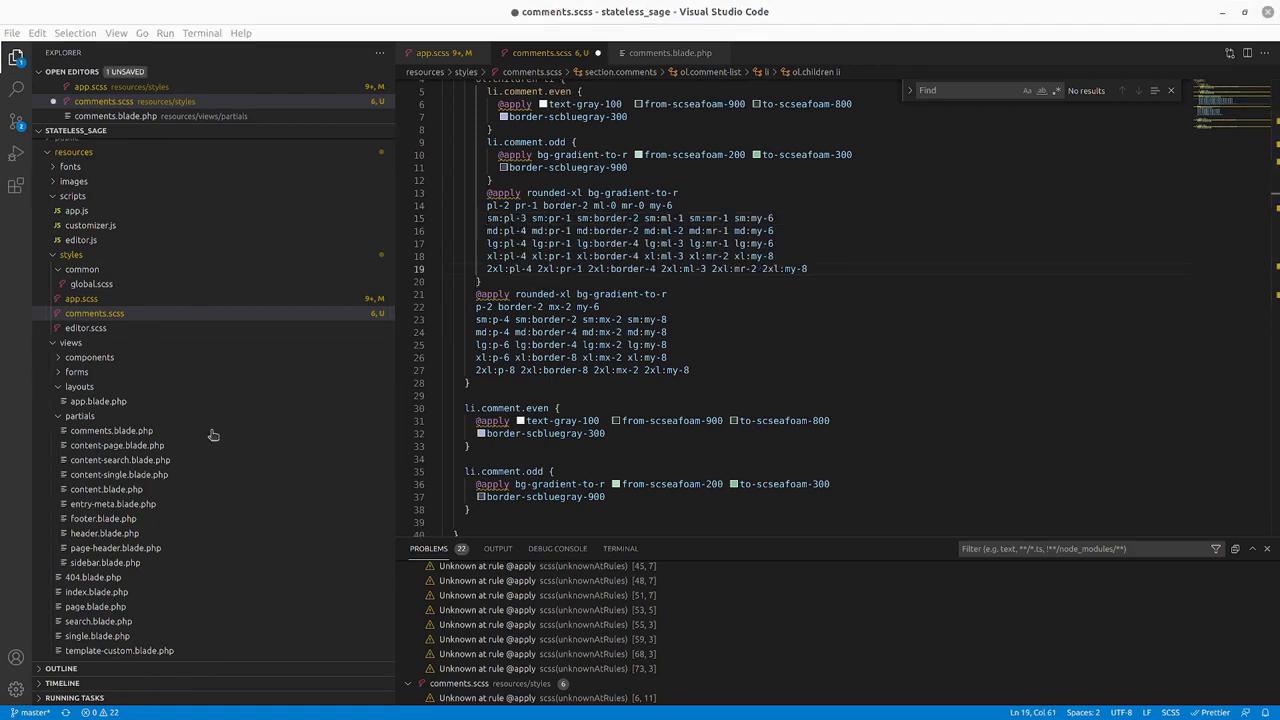
click(575, 269)
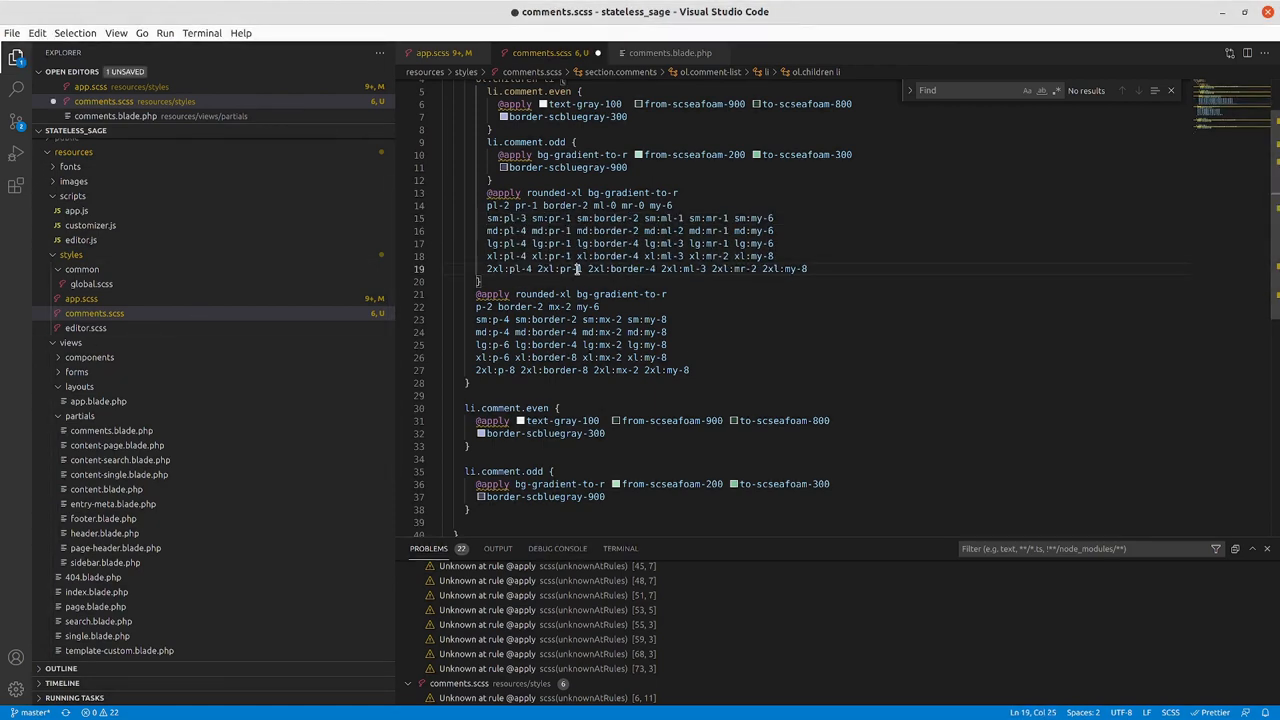
key(ctrl+s)
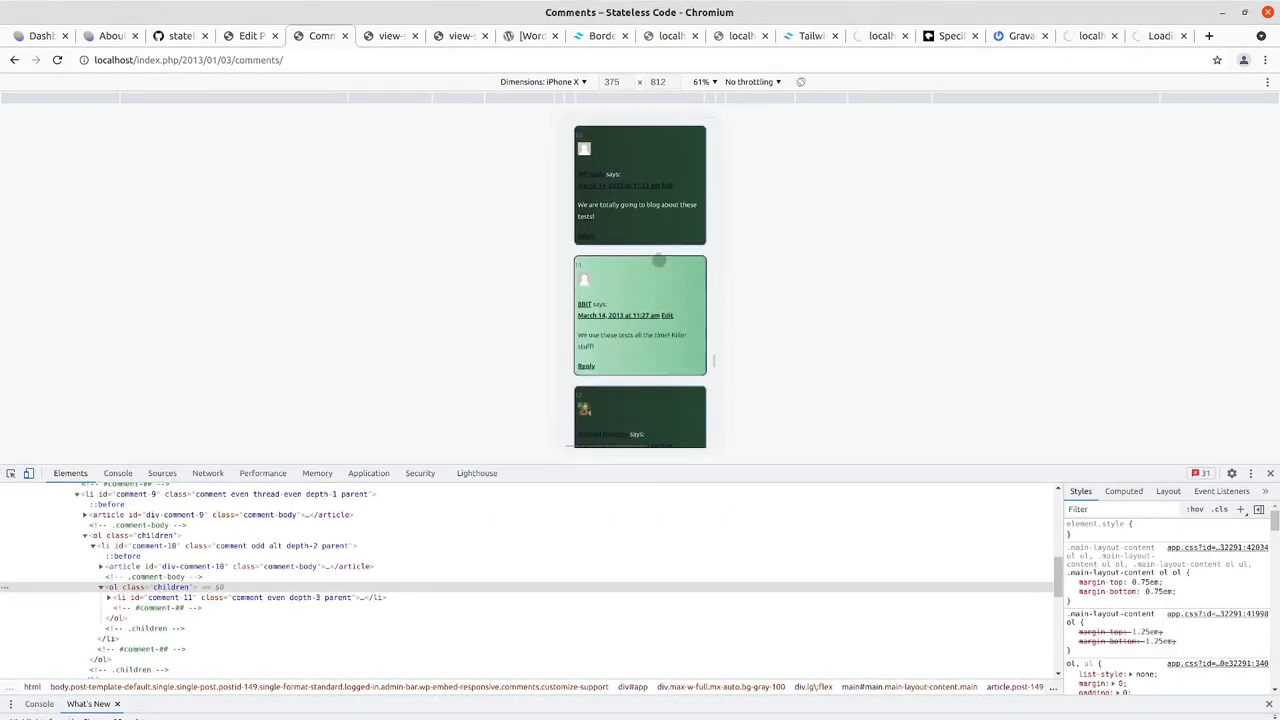
Scroll the reloaded comments page at desktop width through comment depths 01–05.
scroll(down, 3)
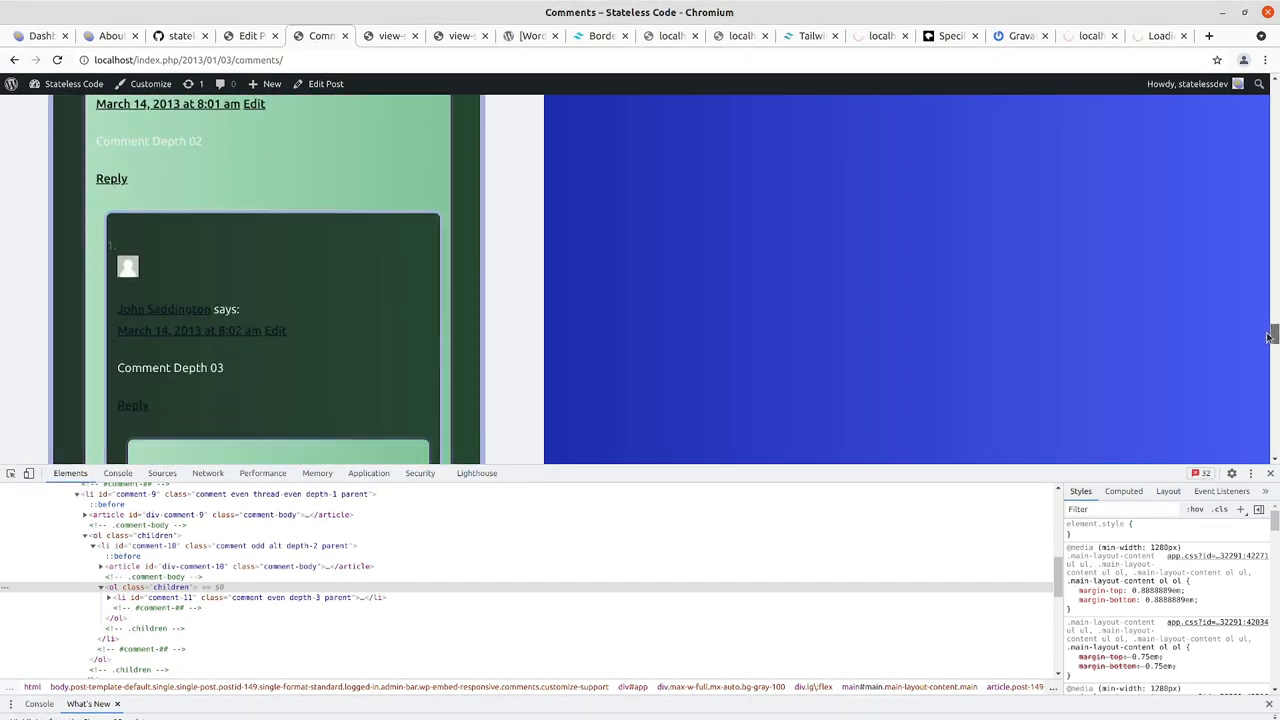
scroll(down, 3)
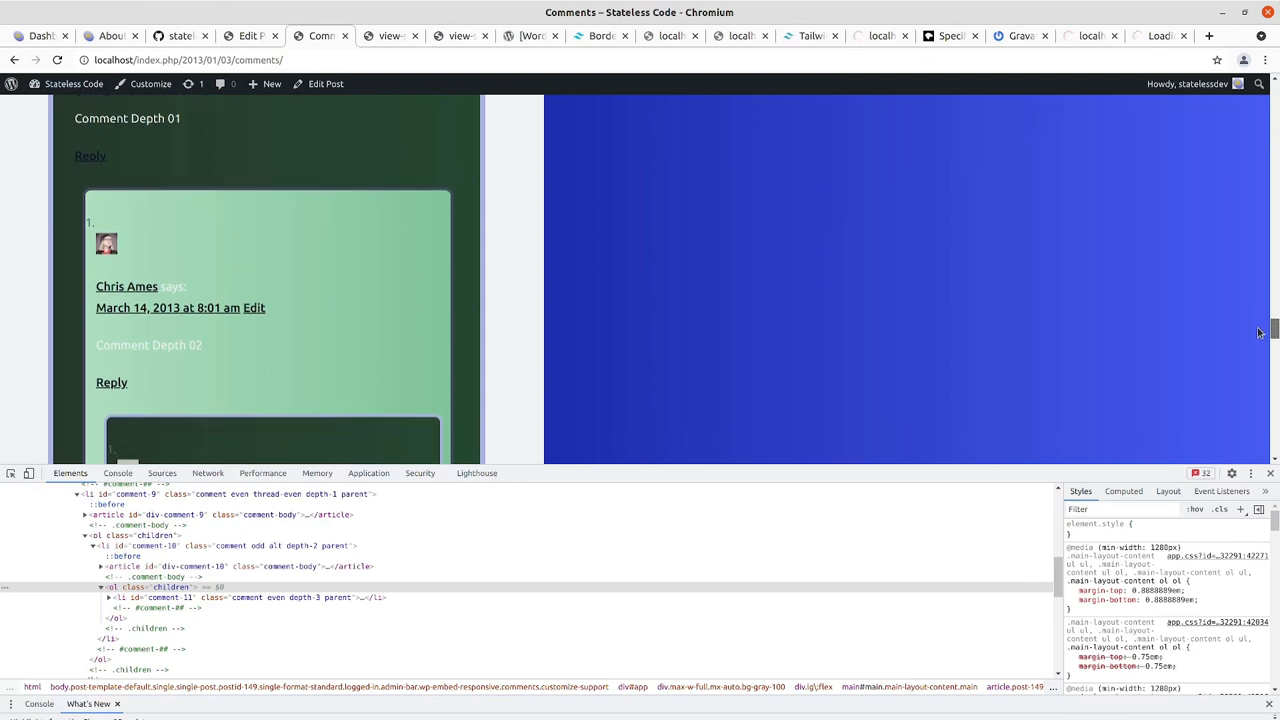
scroll(down, 3)
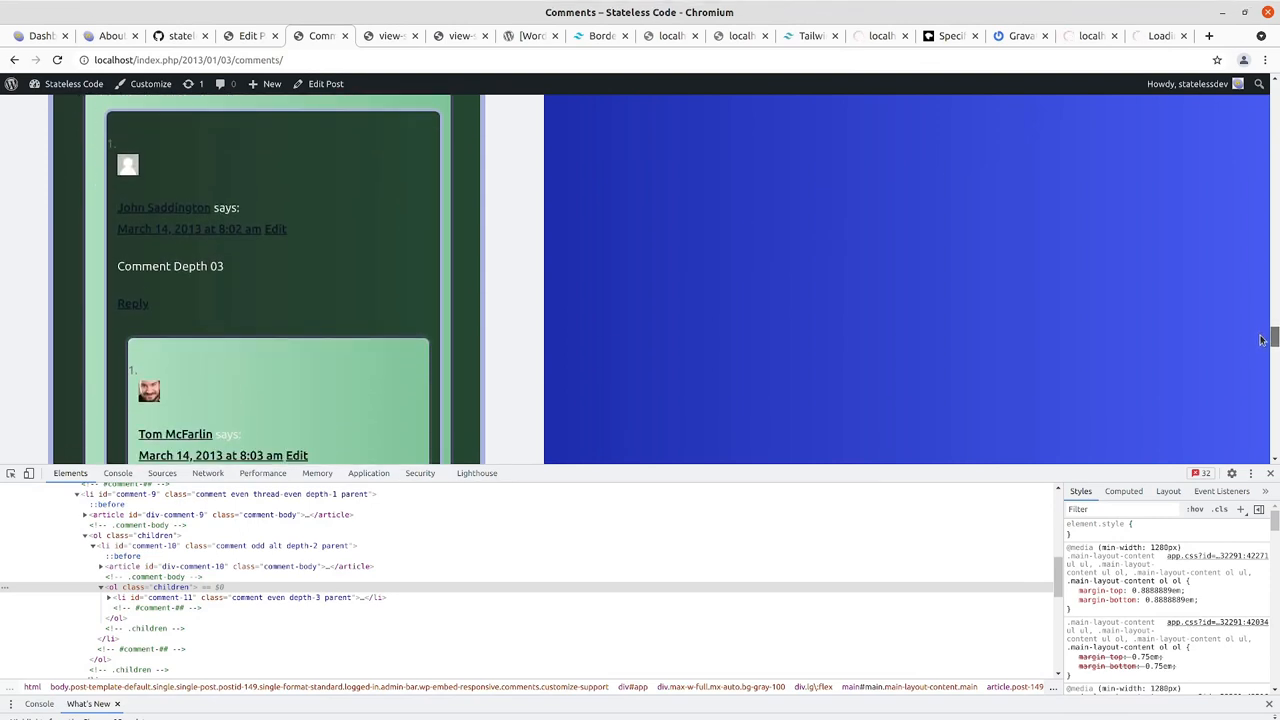
scroll(down, 3)
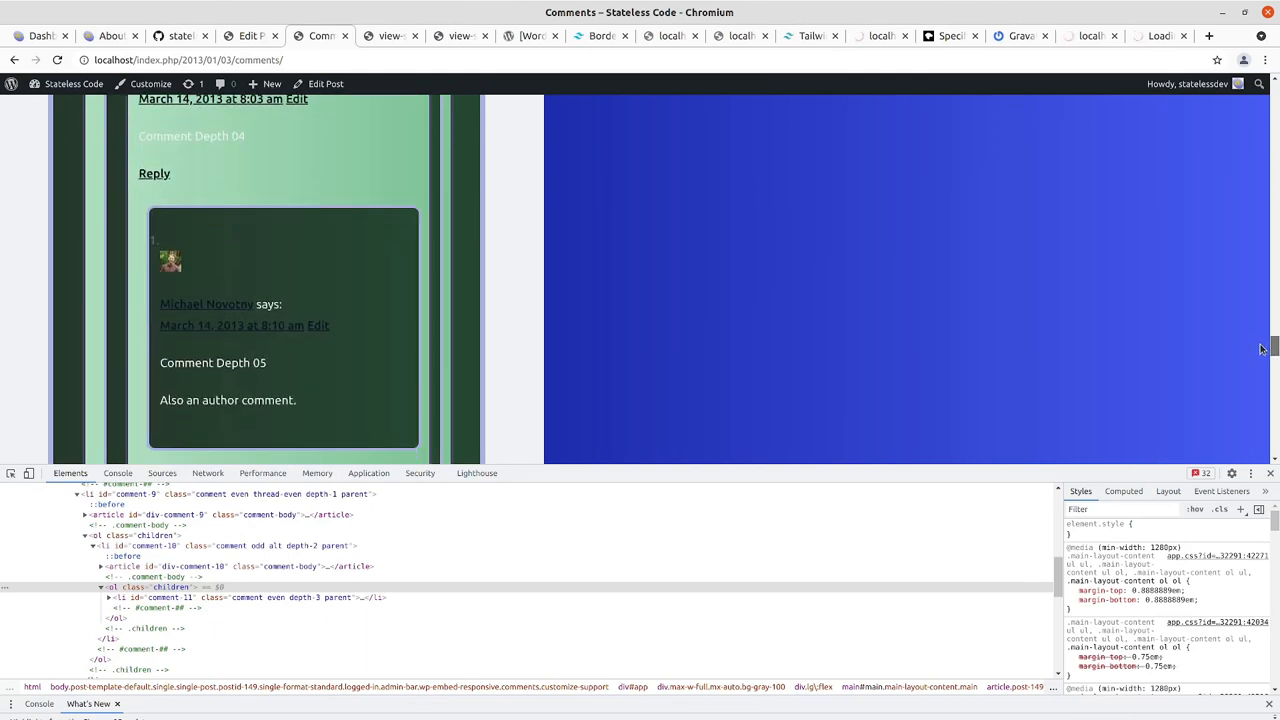
scroll(down, 3)
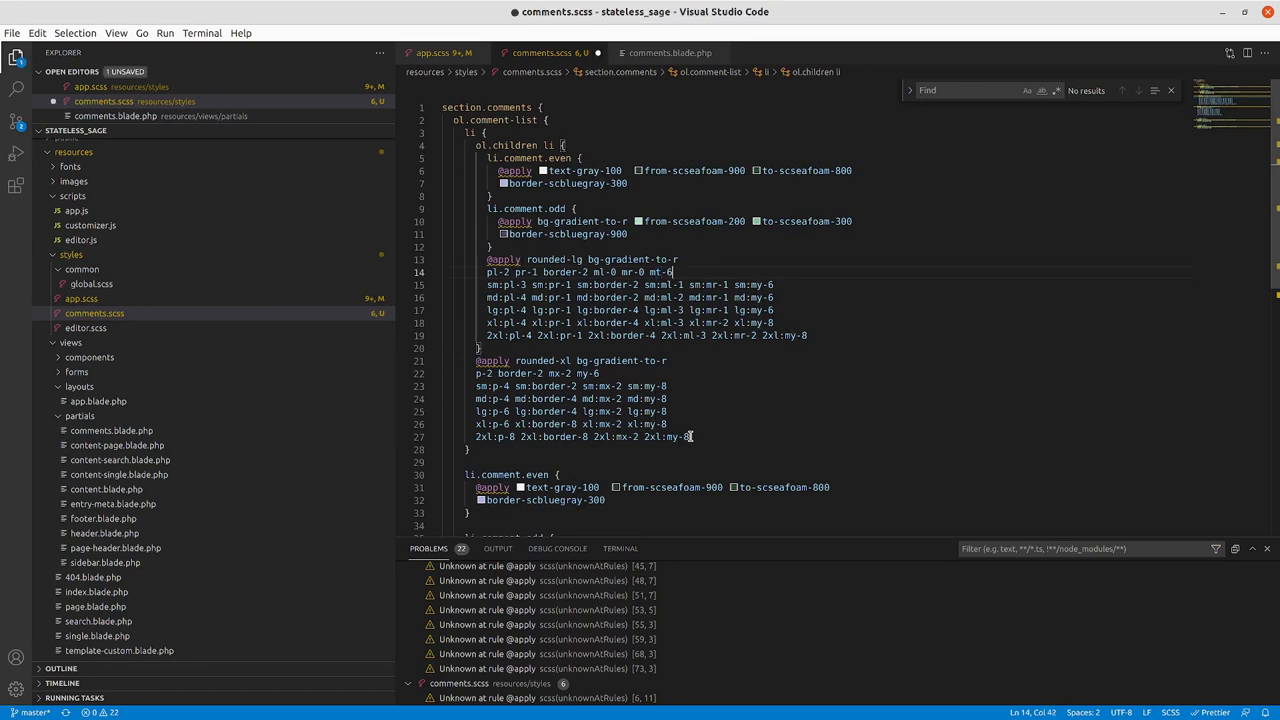
Use rounded-lg and mb-2 on child cards, and mt-6 mb-3 with sm:mt-8 on top-level cards.
text(b-2)
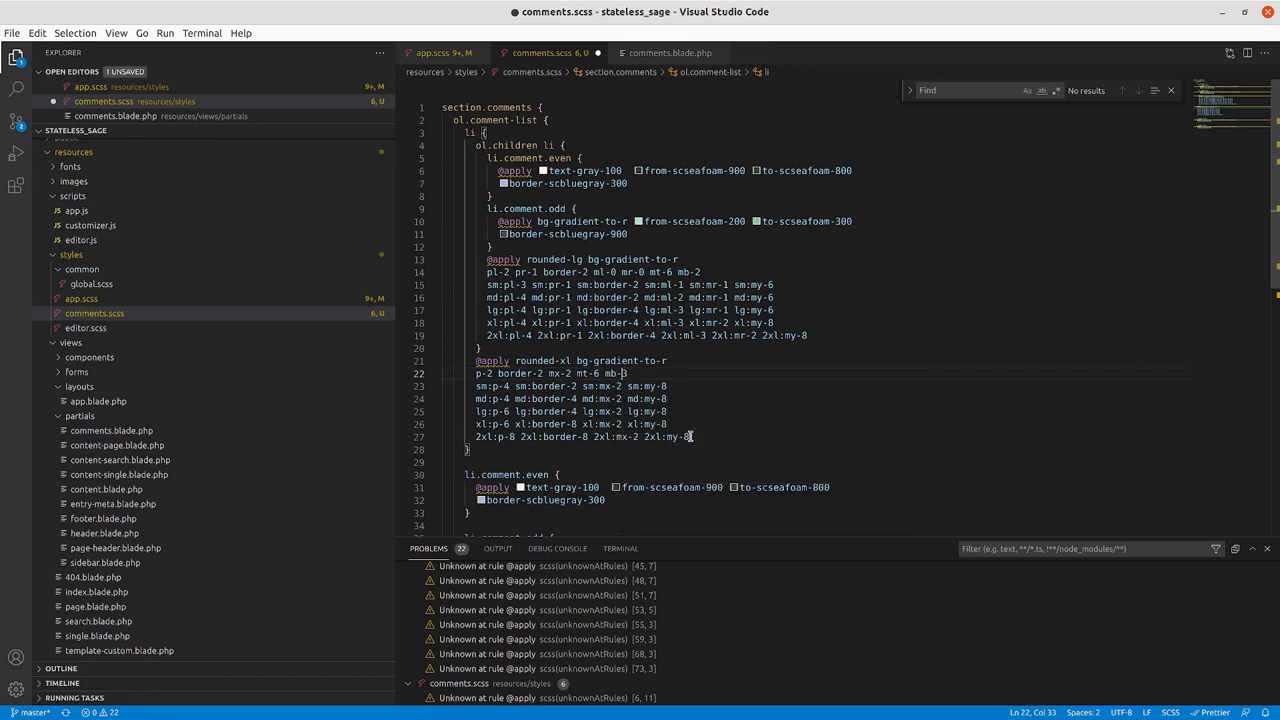
click(632, 386)
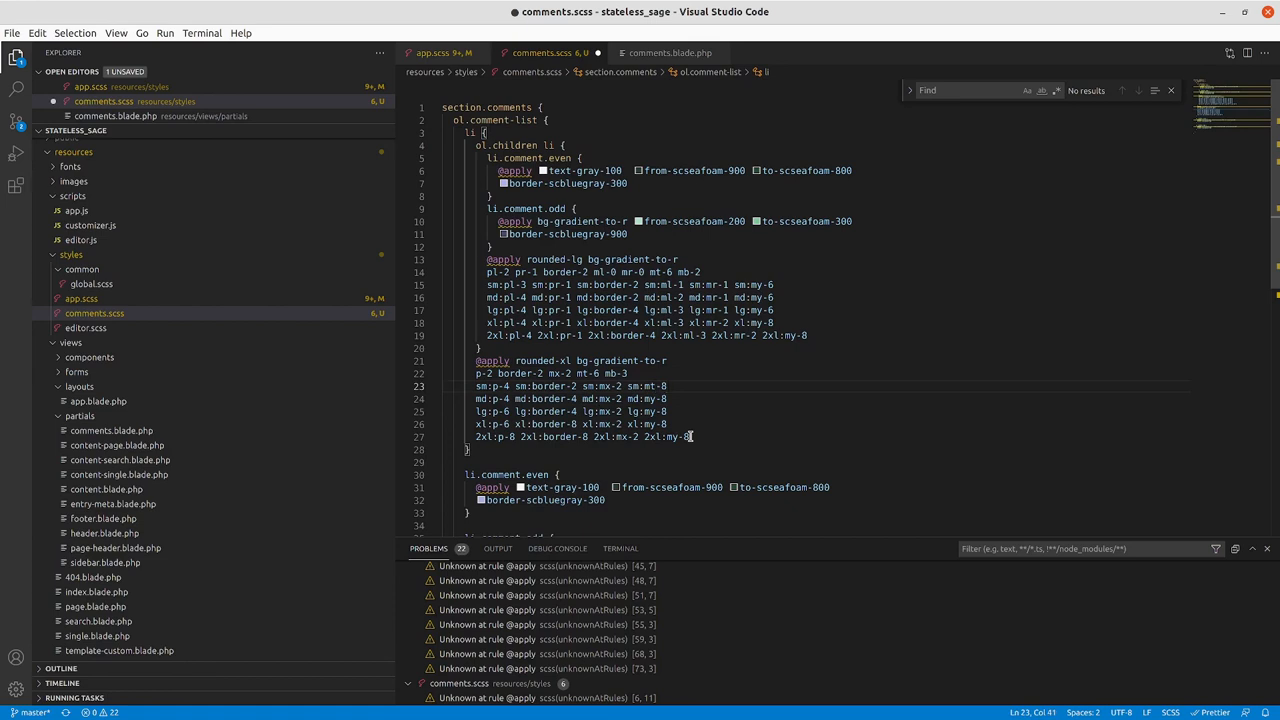
text(m)
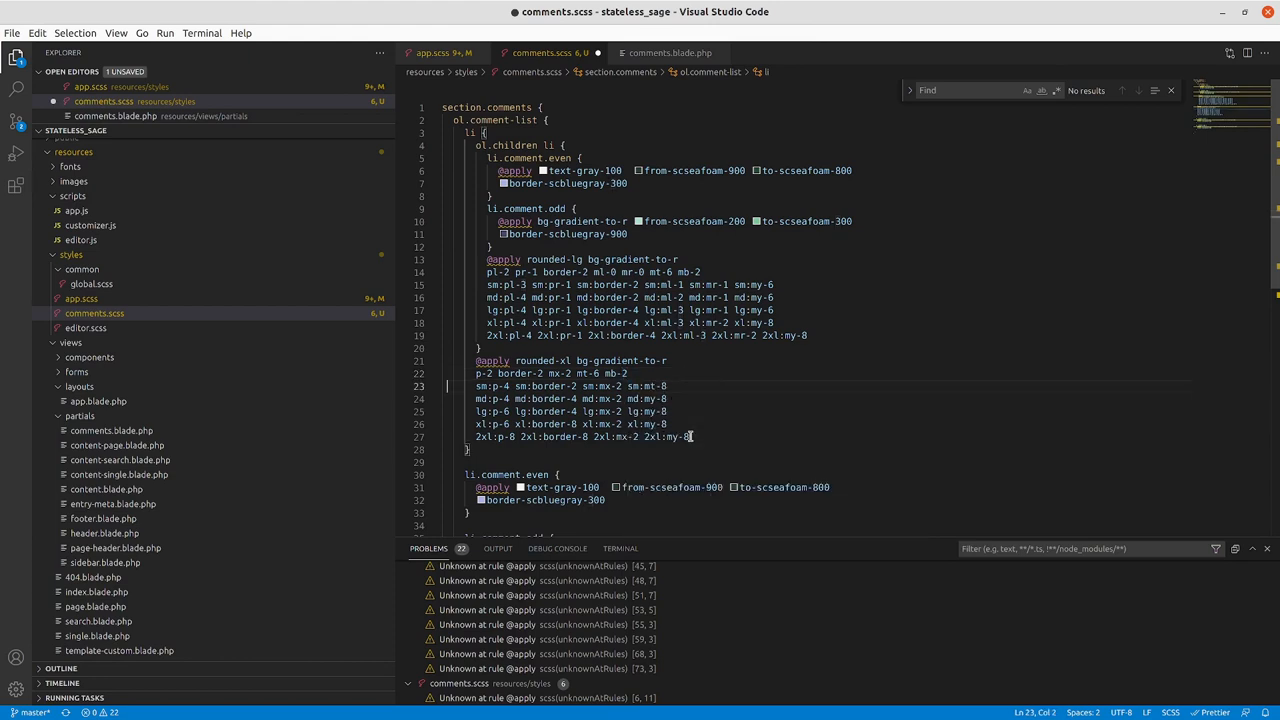
Switch breakpoint my- margins to mt- and add lg:mb-3 to the outer card rule.
click(663, 399)
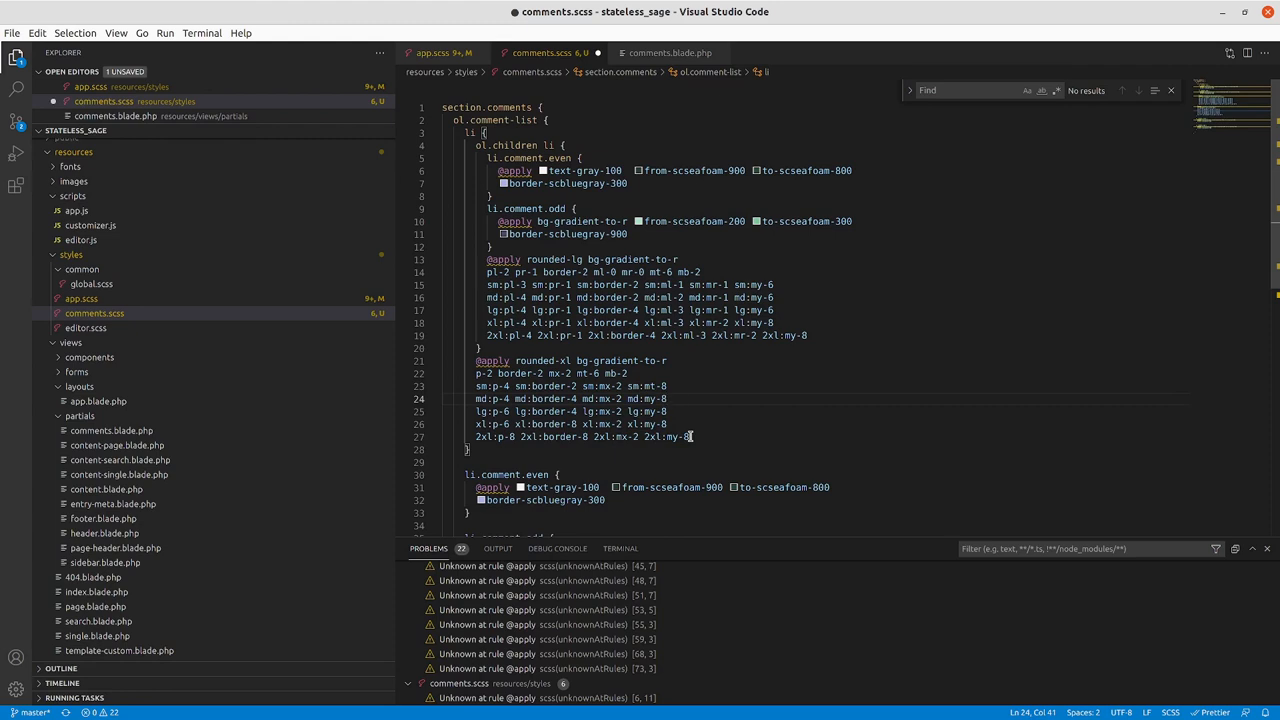
text(m)
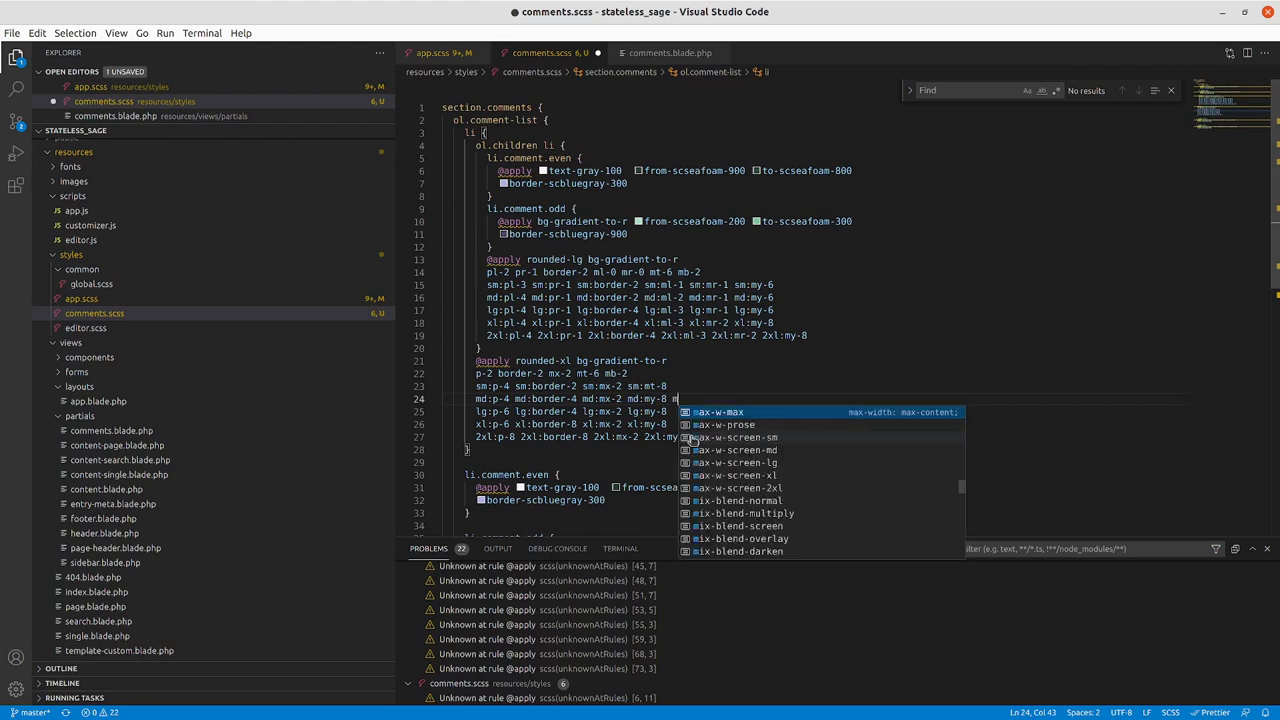
text(b)
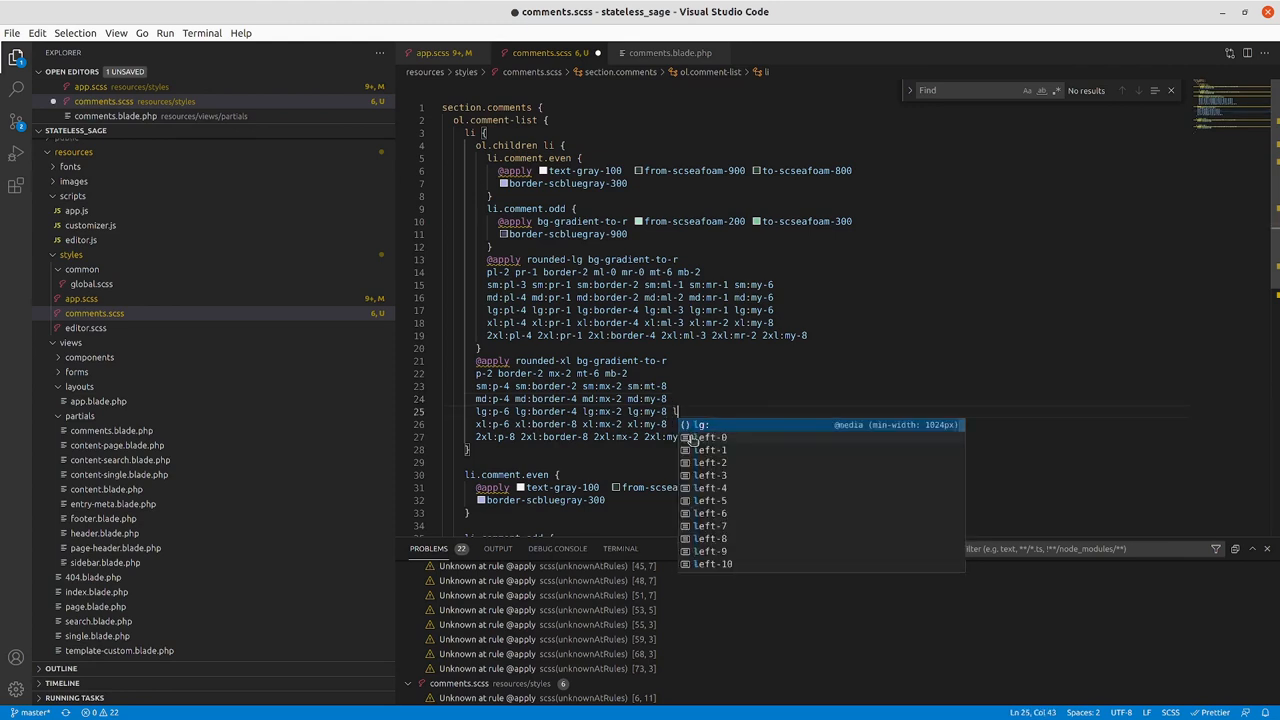
text(g)
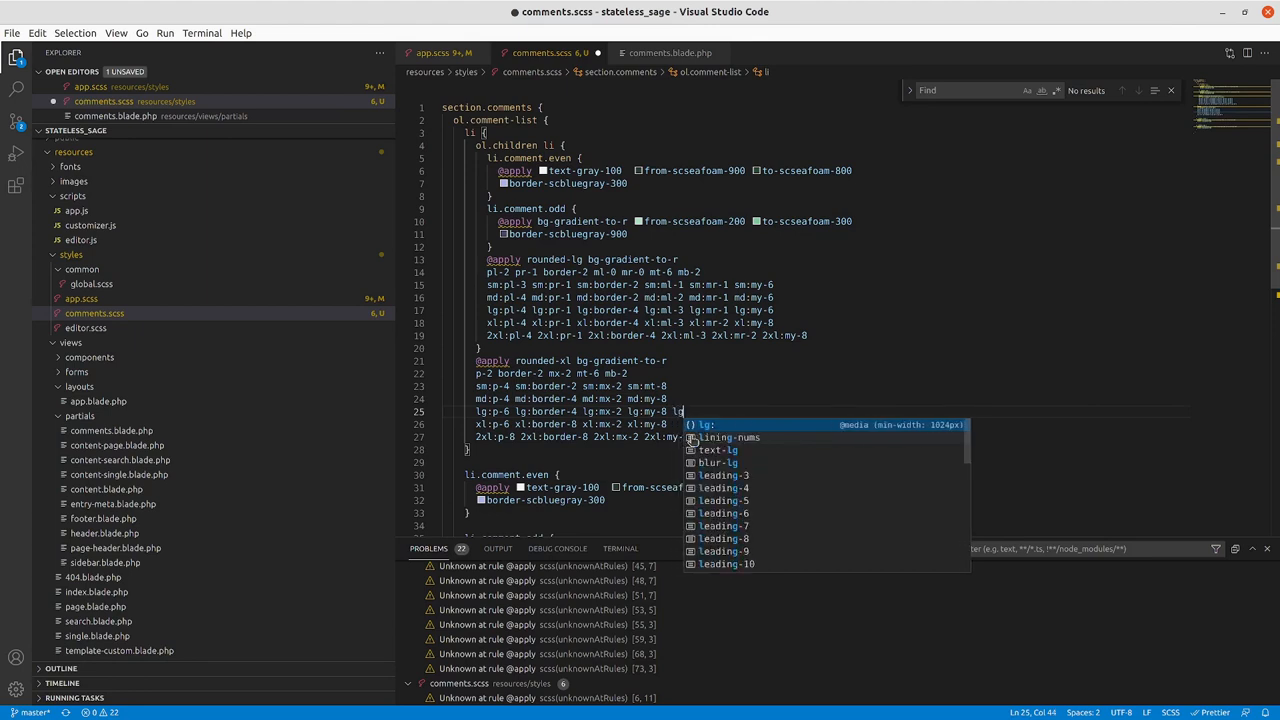
text(:mb-3)
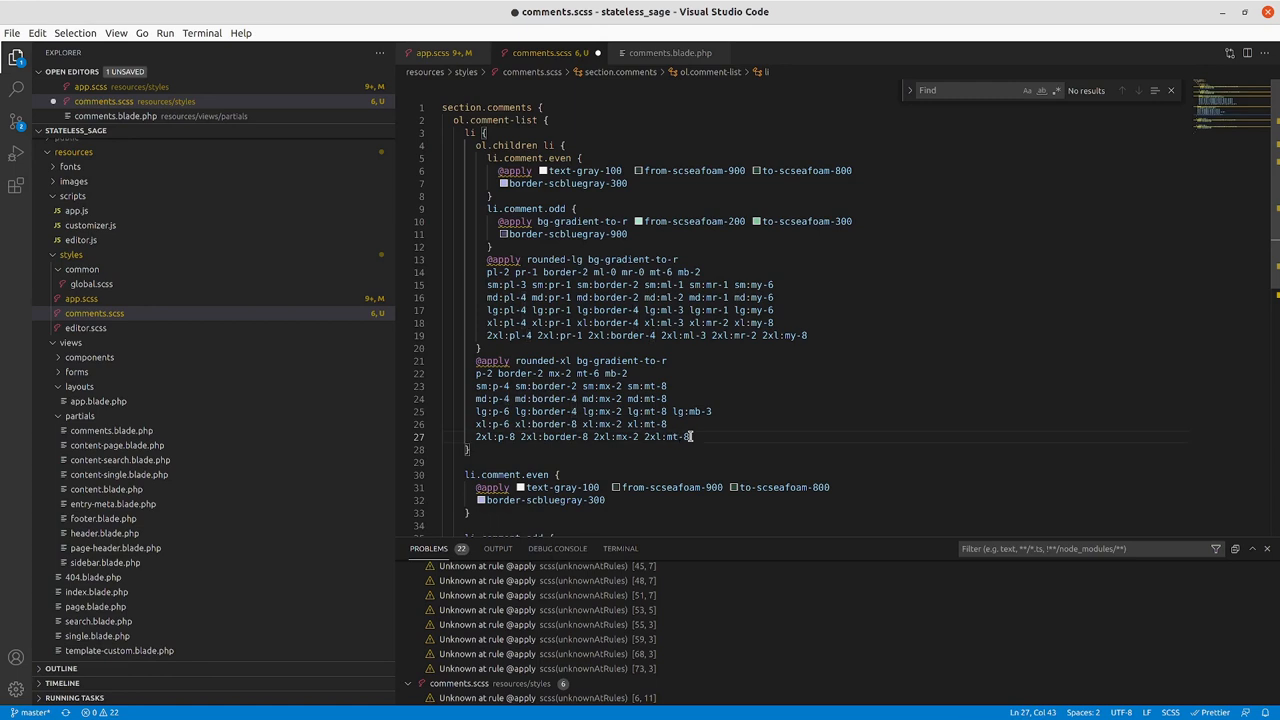
Add 2xl:mb-4, give nested cards mt- margins, and save comments.scss.
double_click(677, 437)
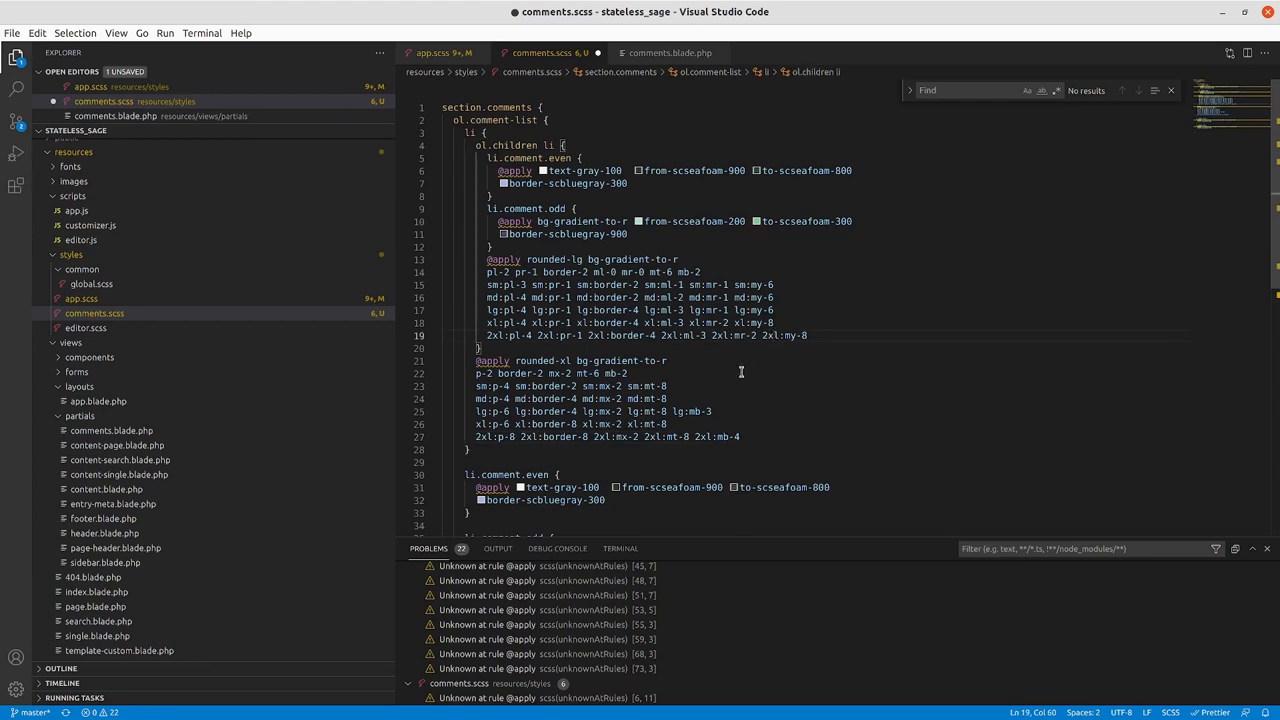
click(649, 272)
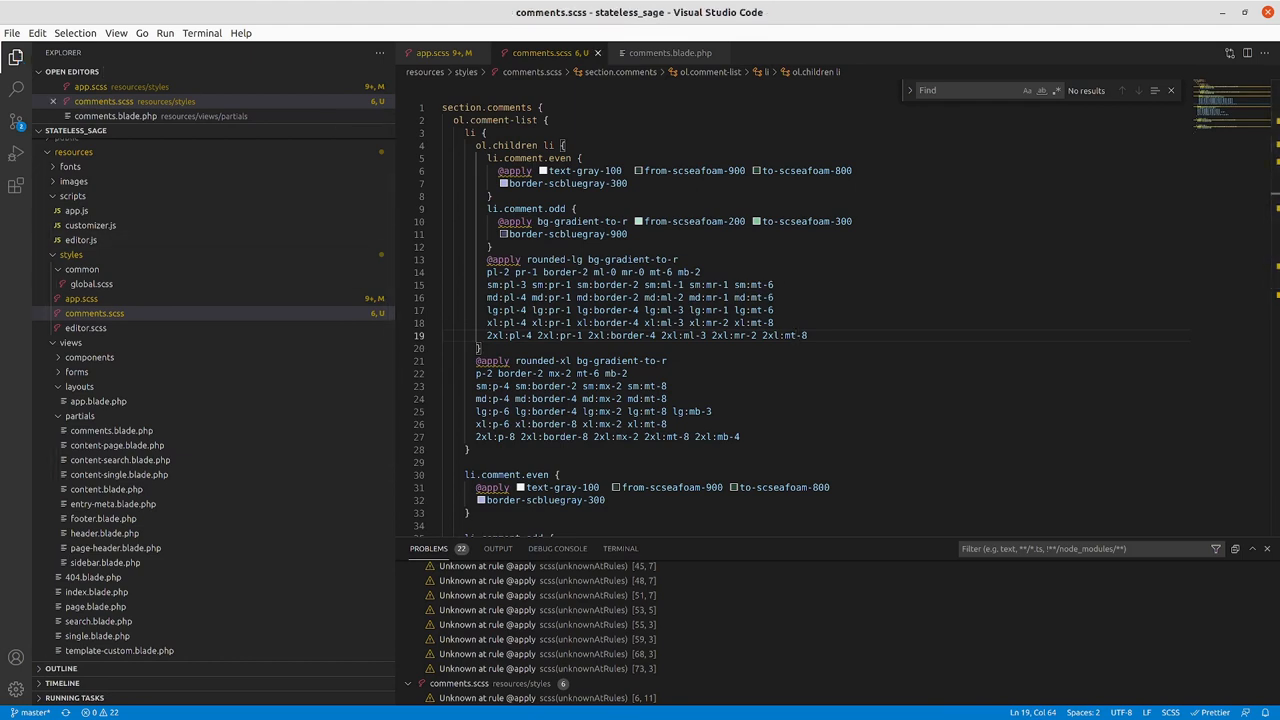
scroll(down, 3)
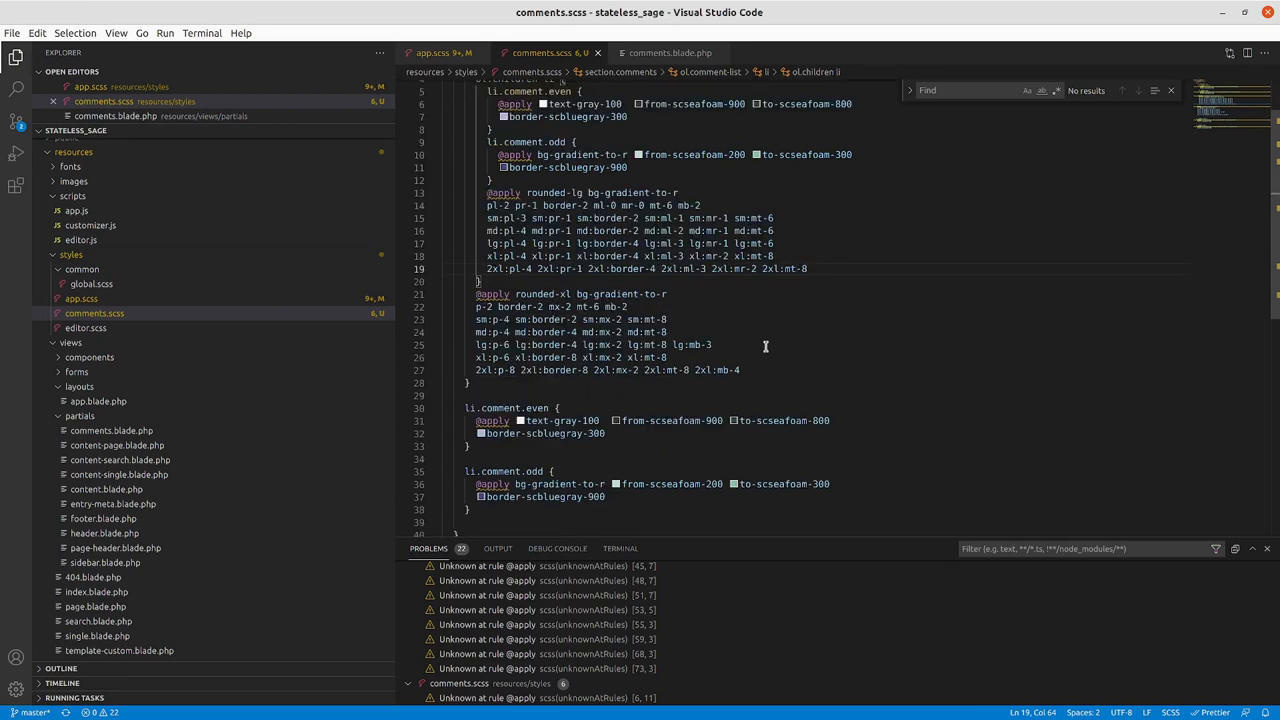
mouse_move(755, 352)
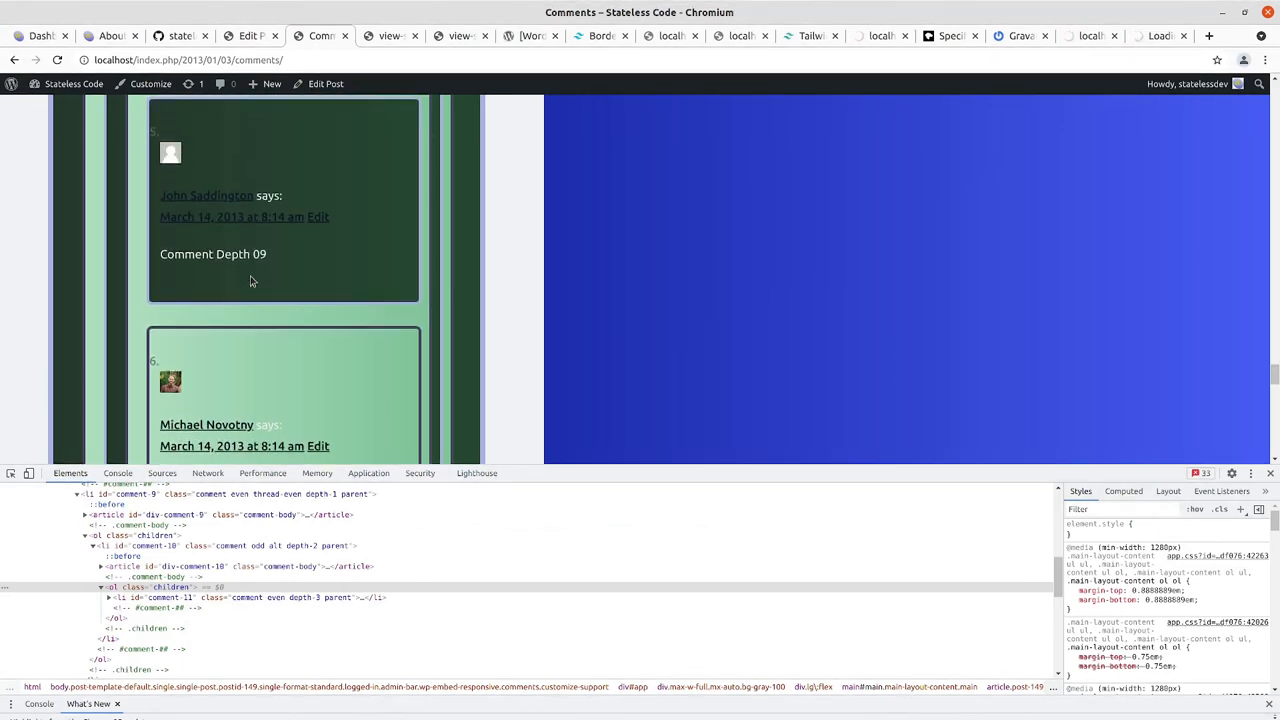
scroll(down, 3)
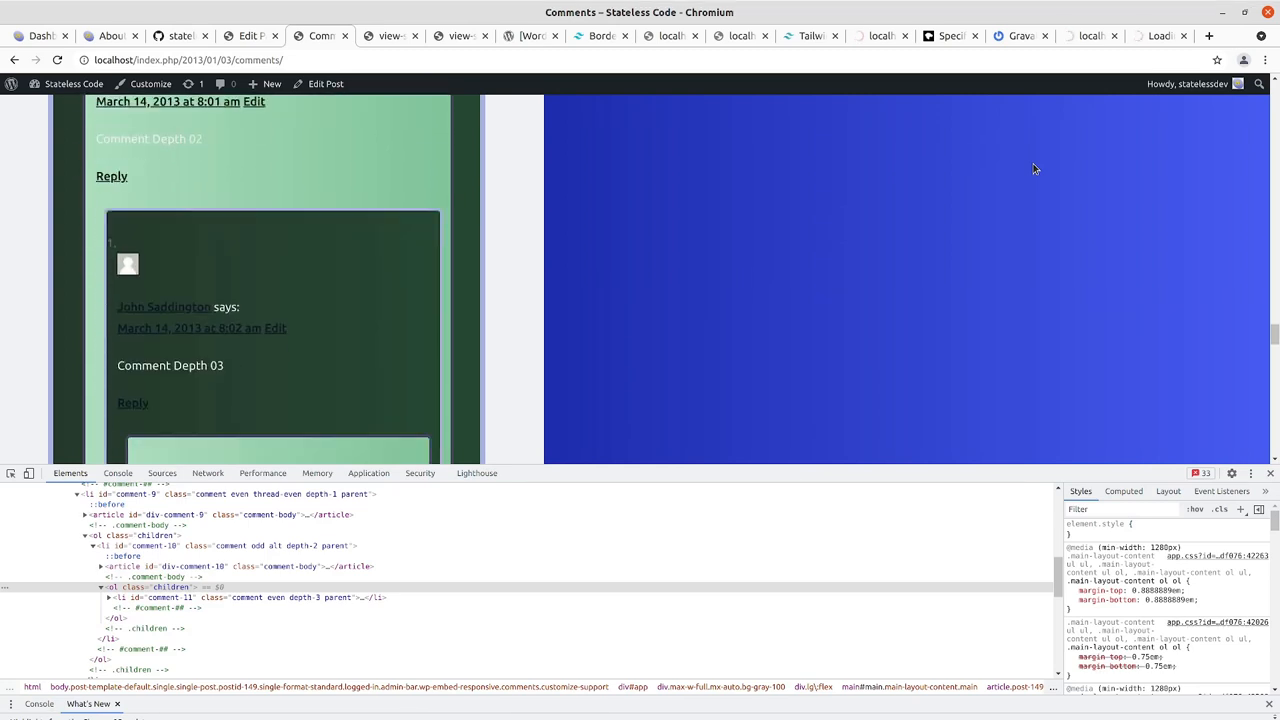
scroll(down, 3)
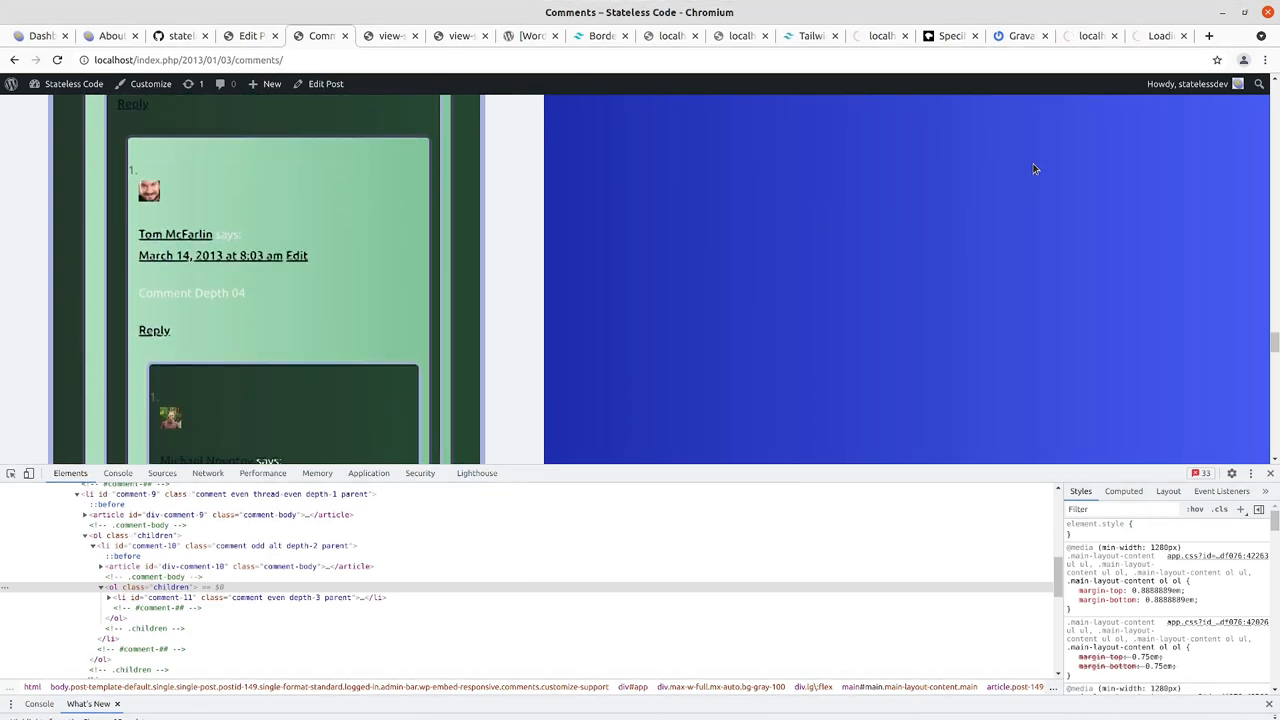
scroll(down, 3)
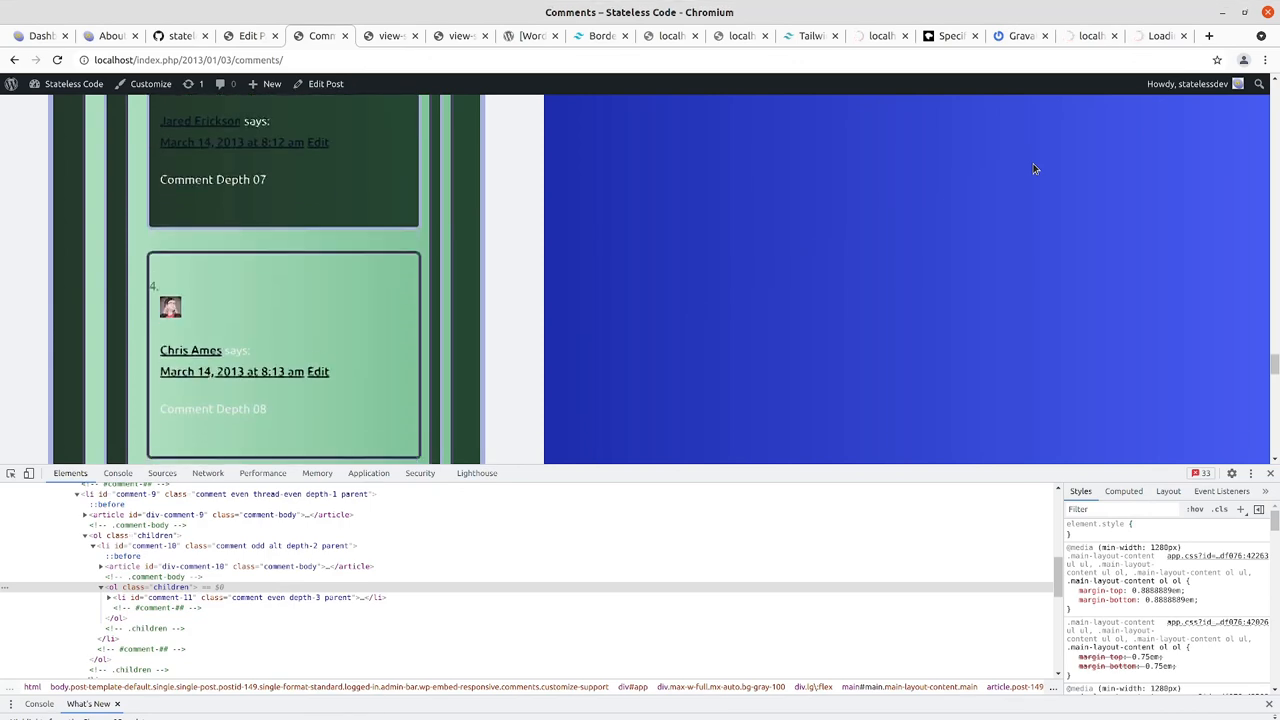
scroll(down, 3)
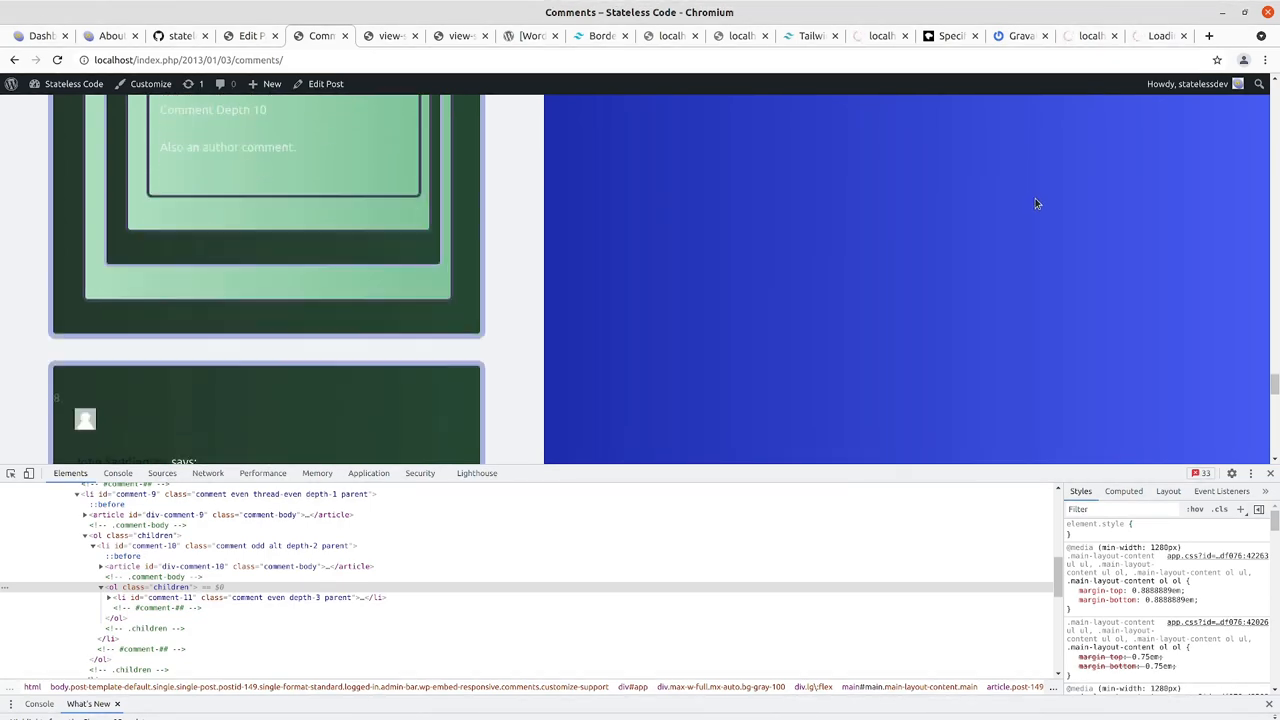
scroll(down, 3)
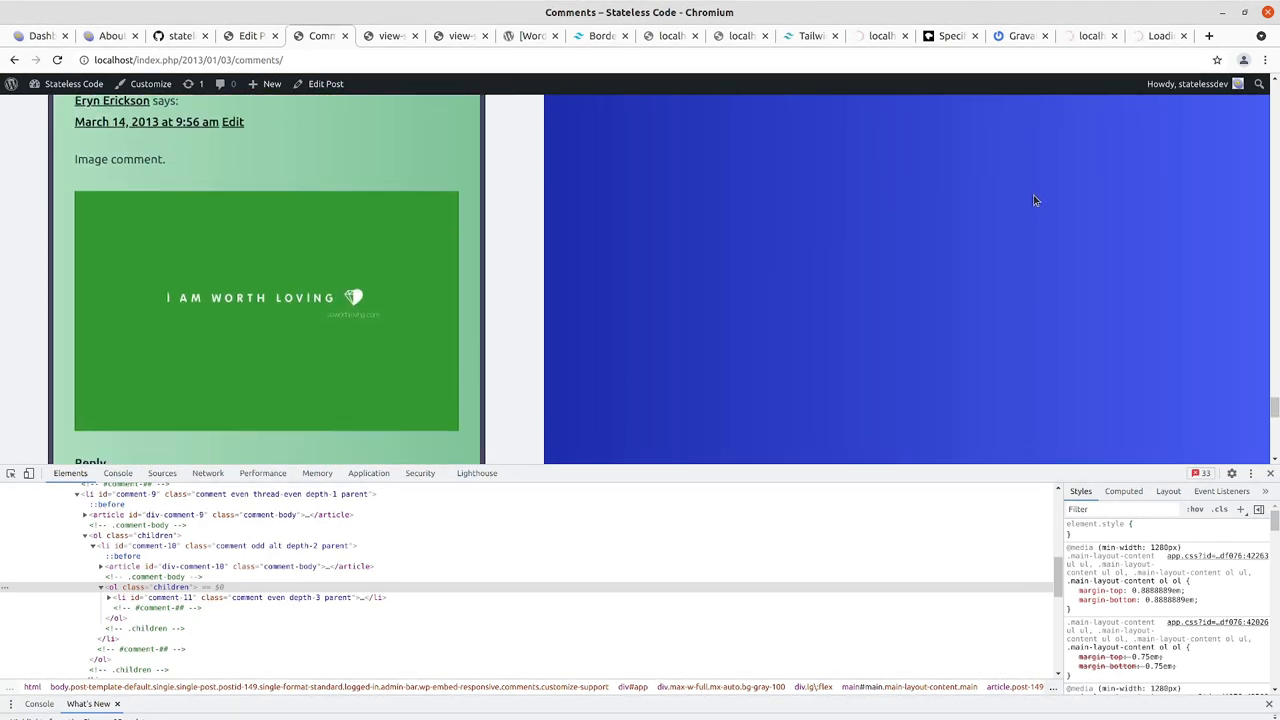
scroll(down, 3)
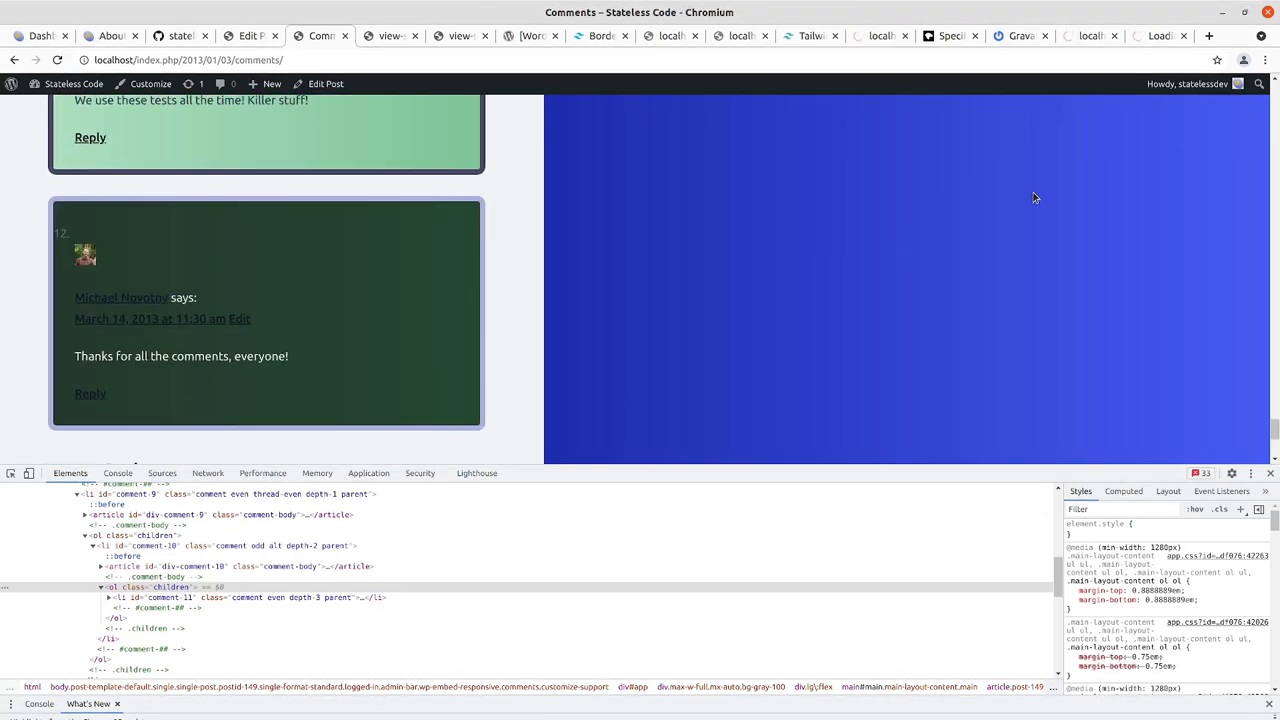
scroll(down, 3)
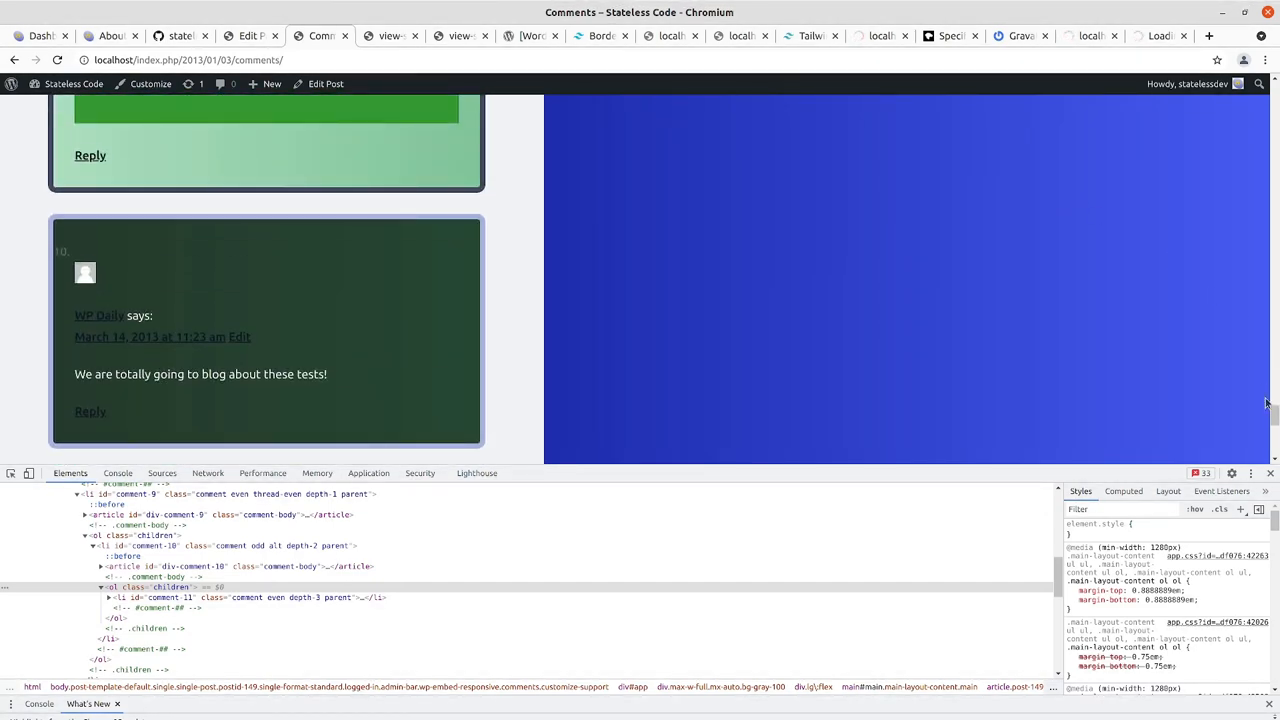
scroll(down, 3)
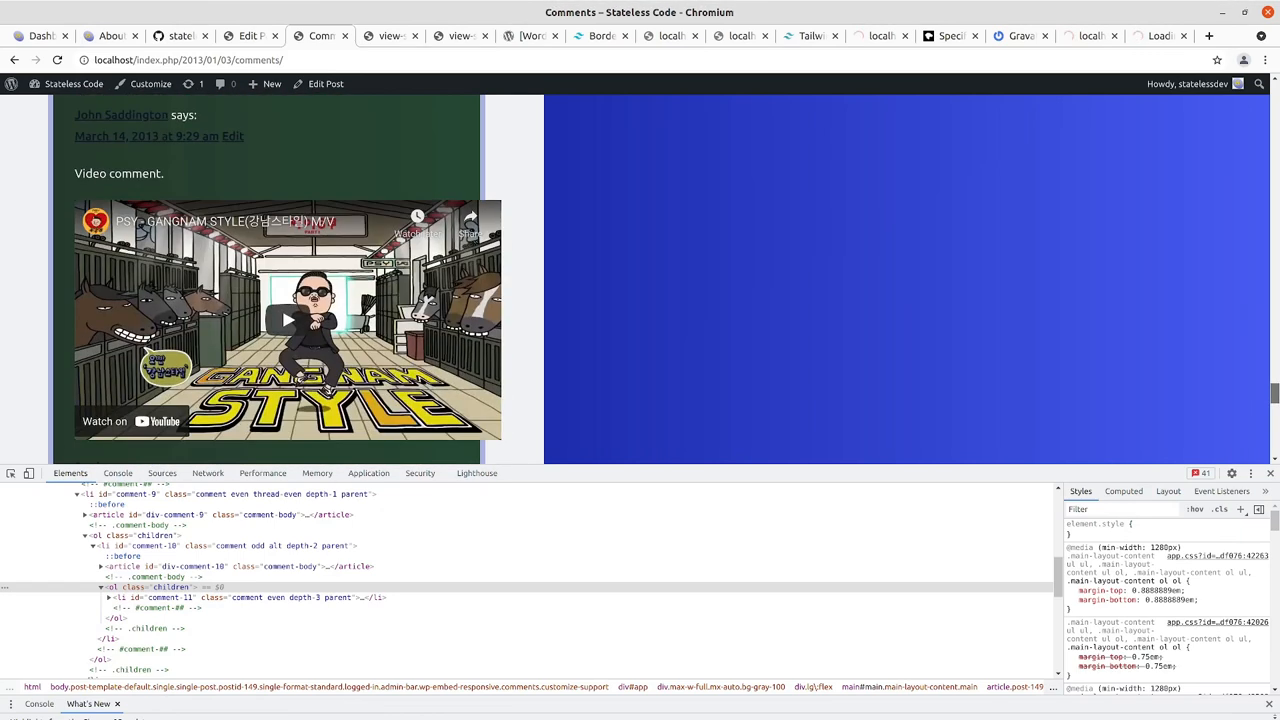
scroll(down, 3)
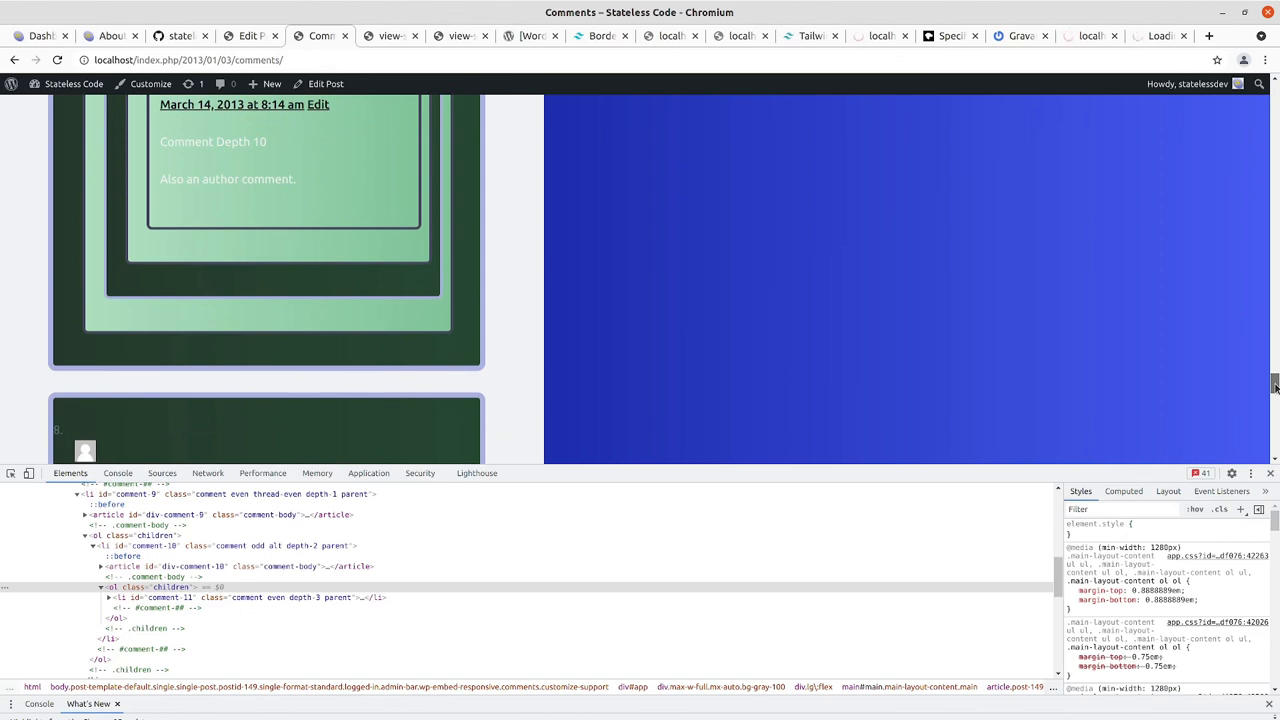
mouse_move(1272, 382)
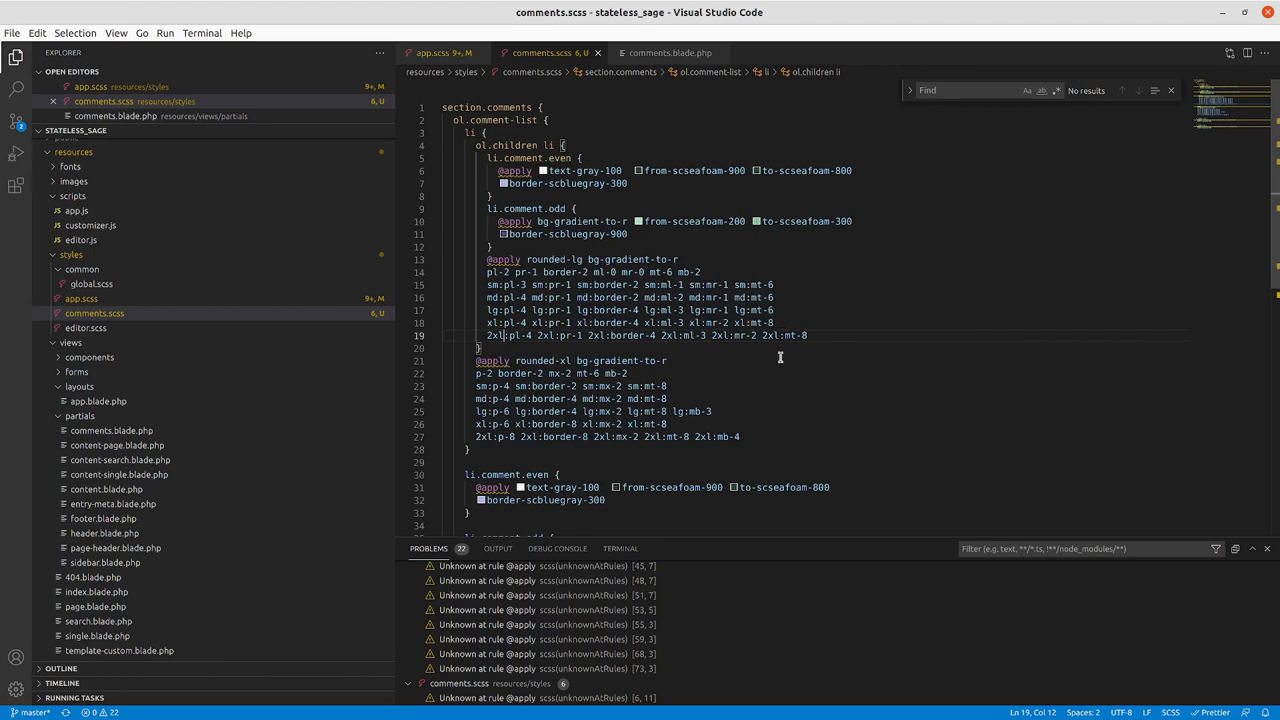
mouse_move(783, 360)
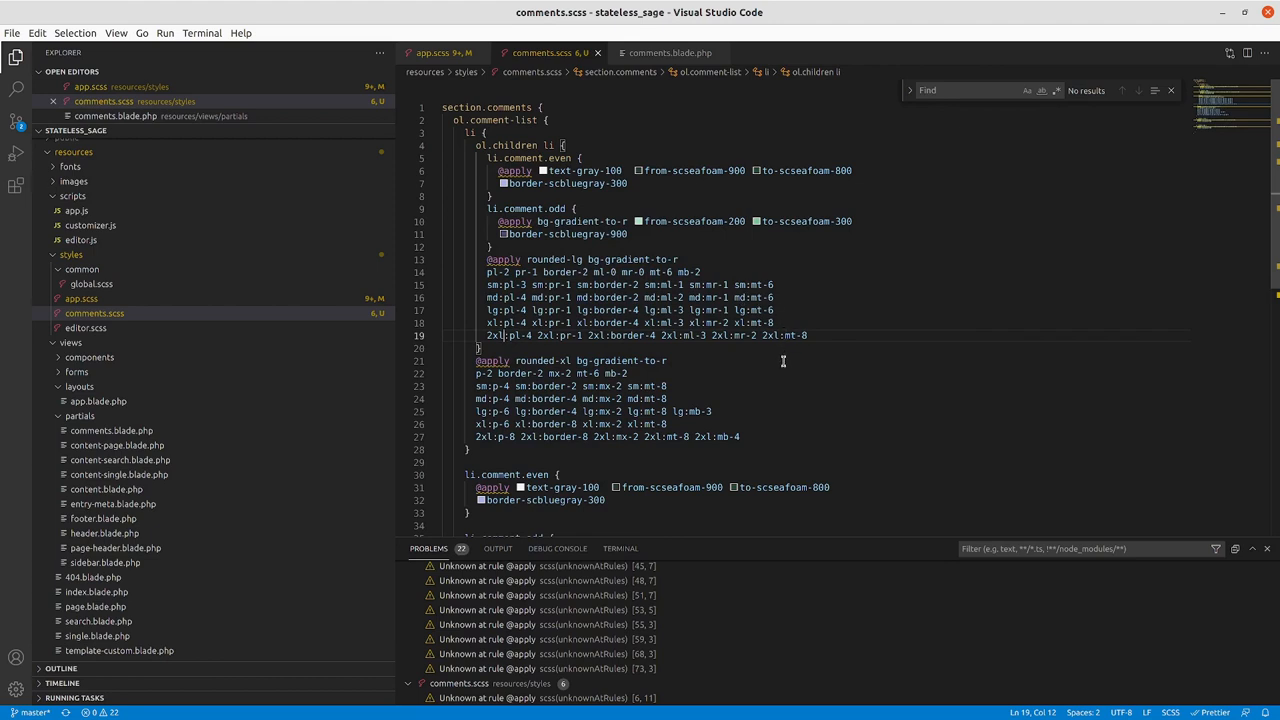
mouse_move(700, 271)
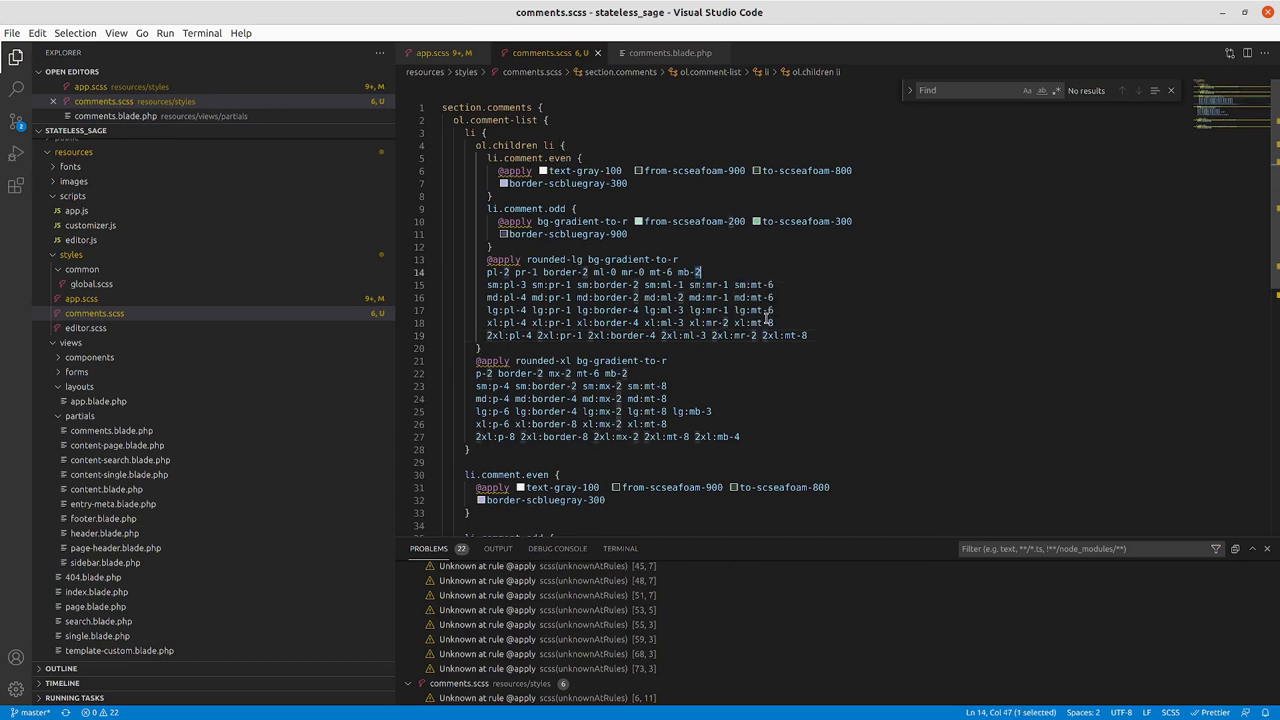
Use mb-1 on both card rules, drop lg:mb-3 and 2xl:mb-4, and save.
text(mb-)
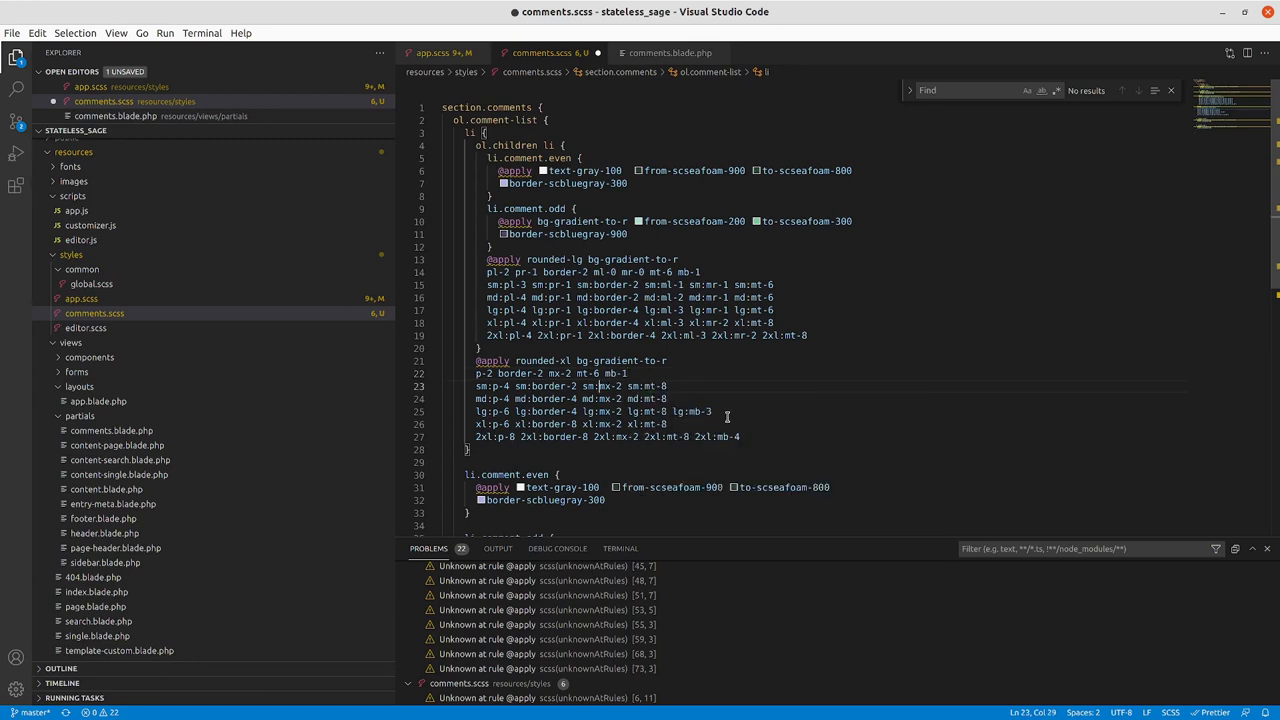
click(738, 411)
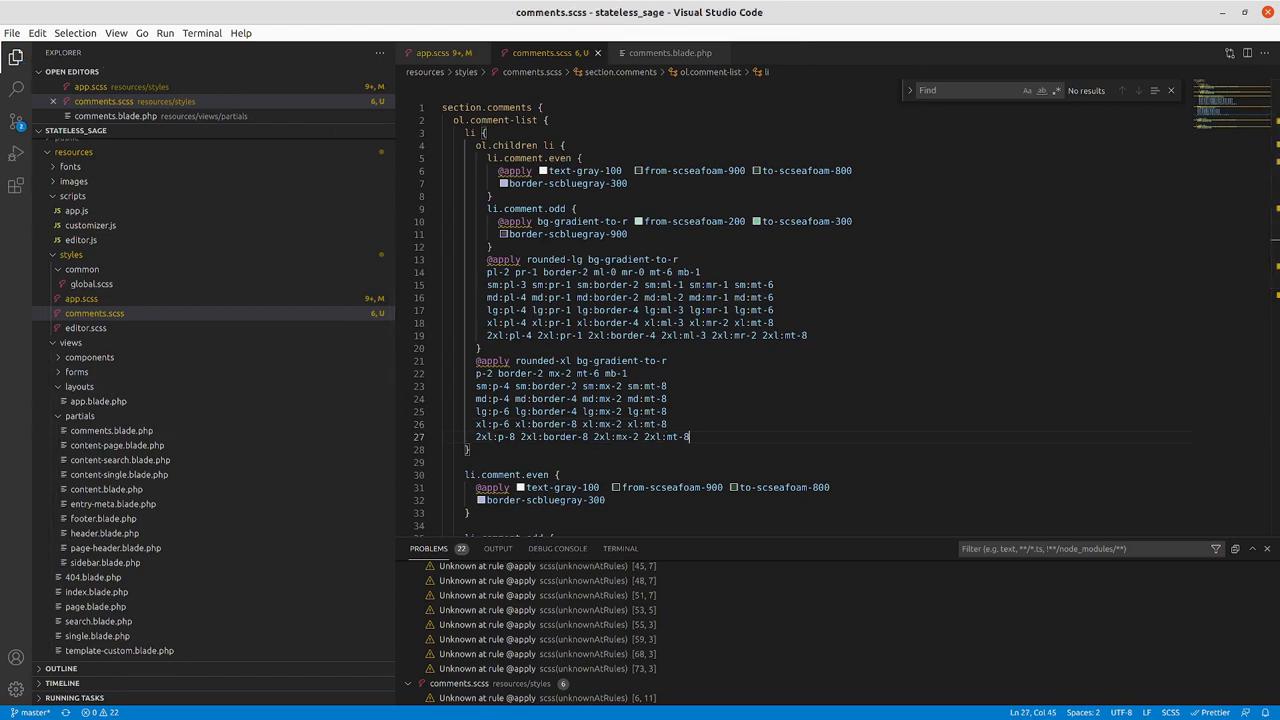
click(319, 36)
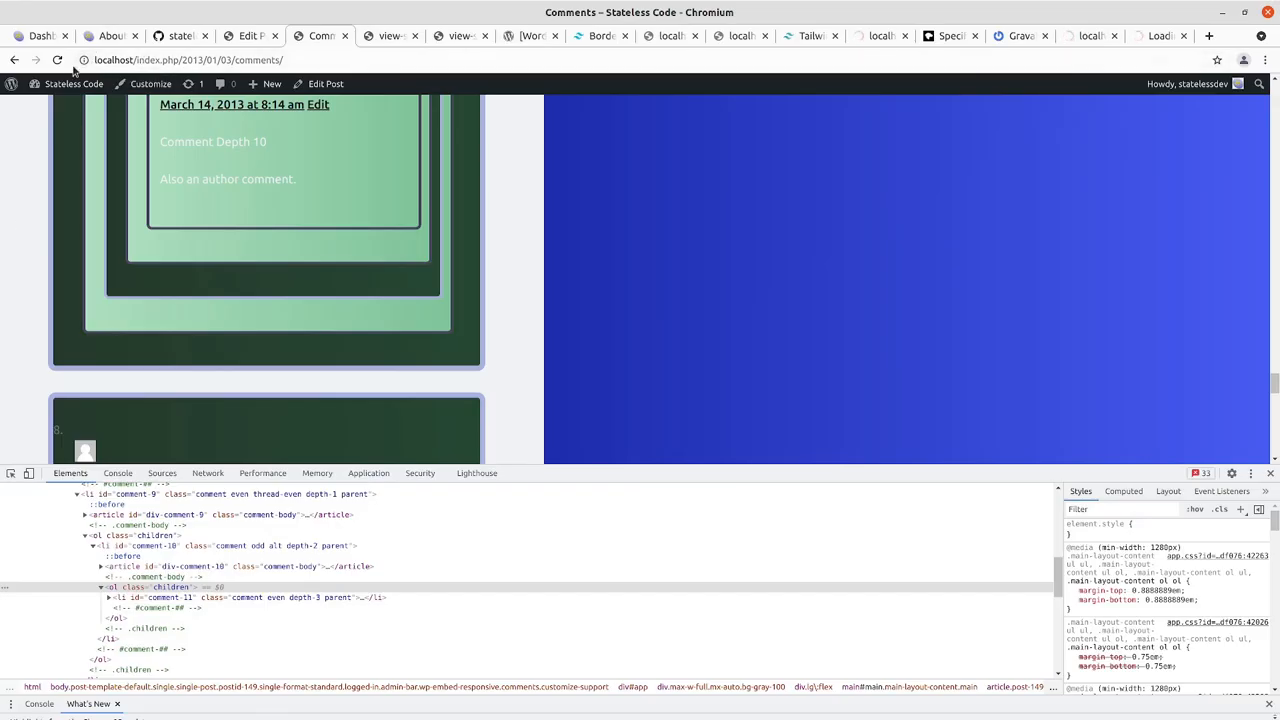
Run yarn build in the terminal until webpack compiles successfully.
click(57, 60)
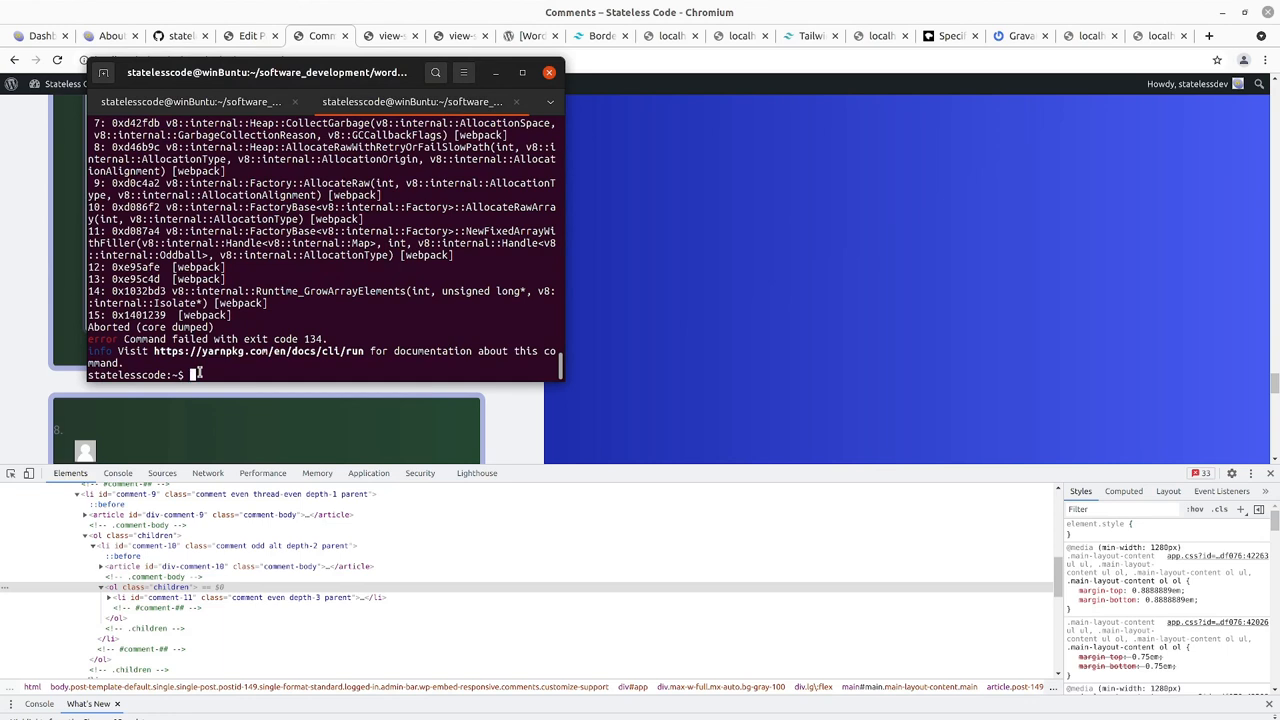
text(y)
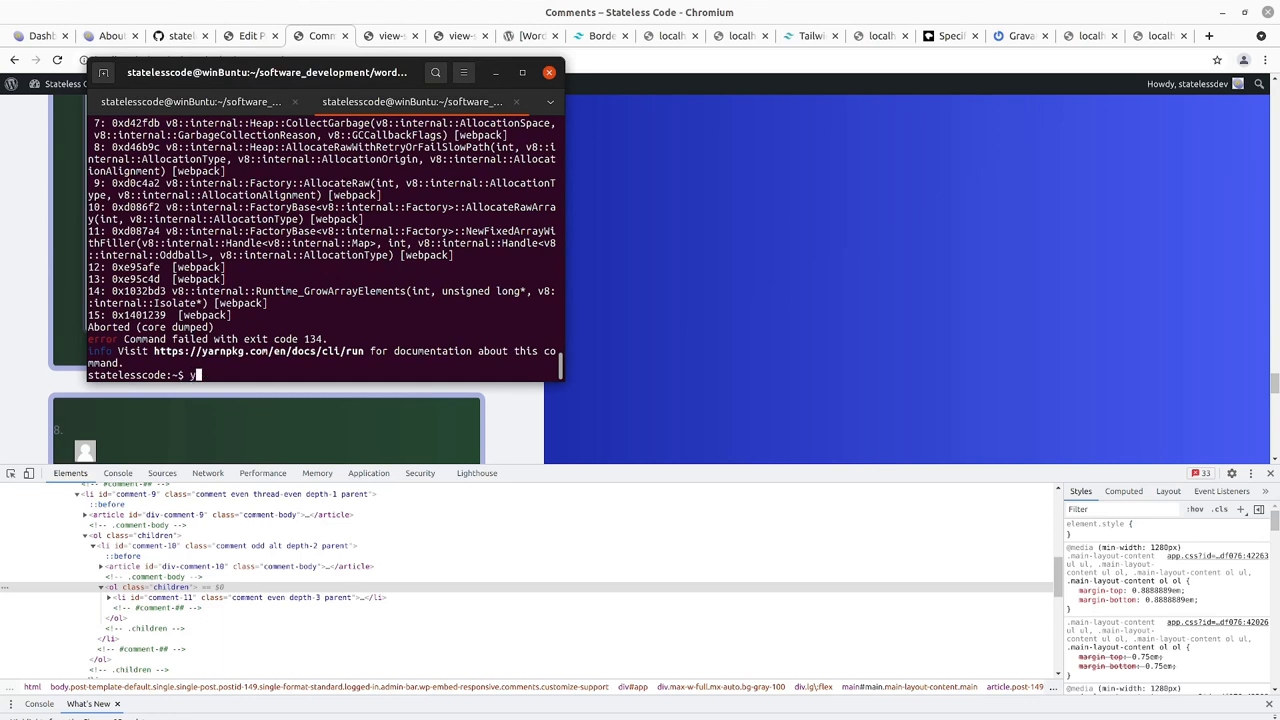
text(arn buil)
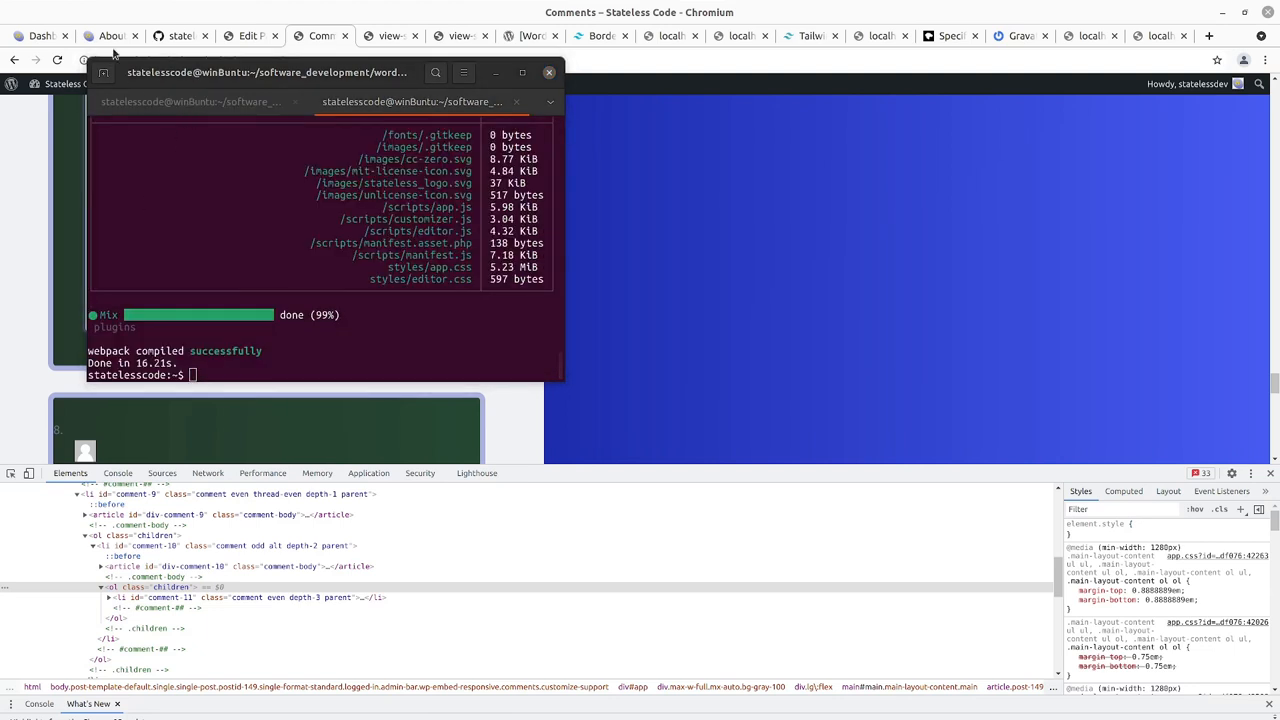
click(57, 60)
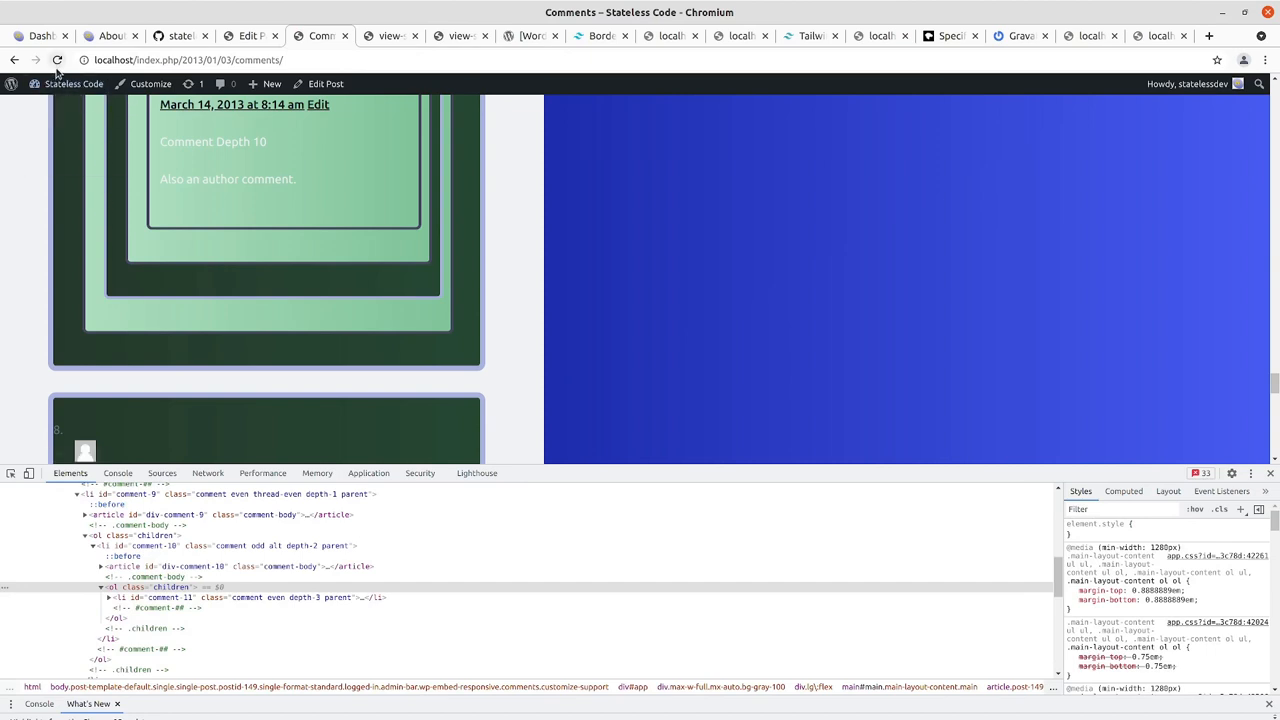
Reload the Comments post and scroll through nested comment depths 01–05.
click(57, 60)
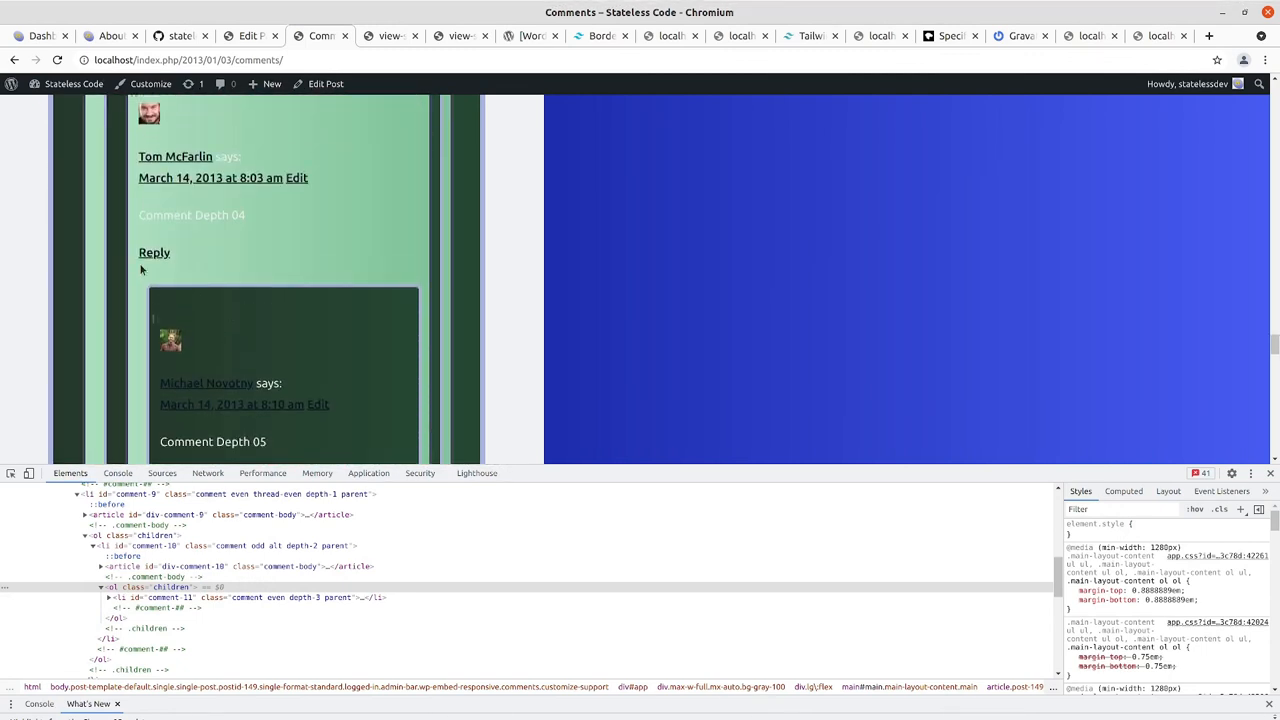
scroll(down, 3)
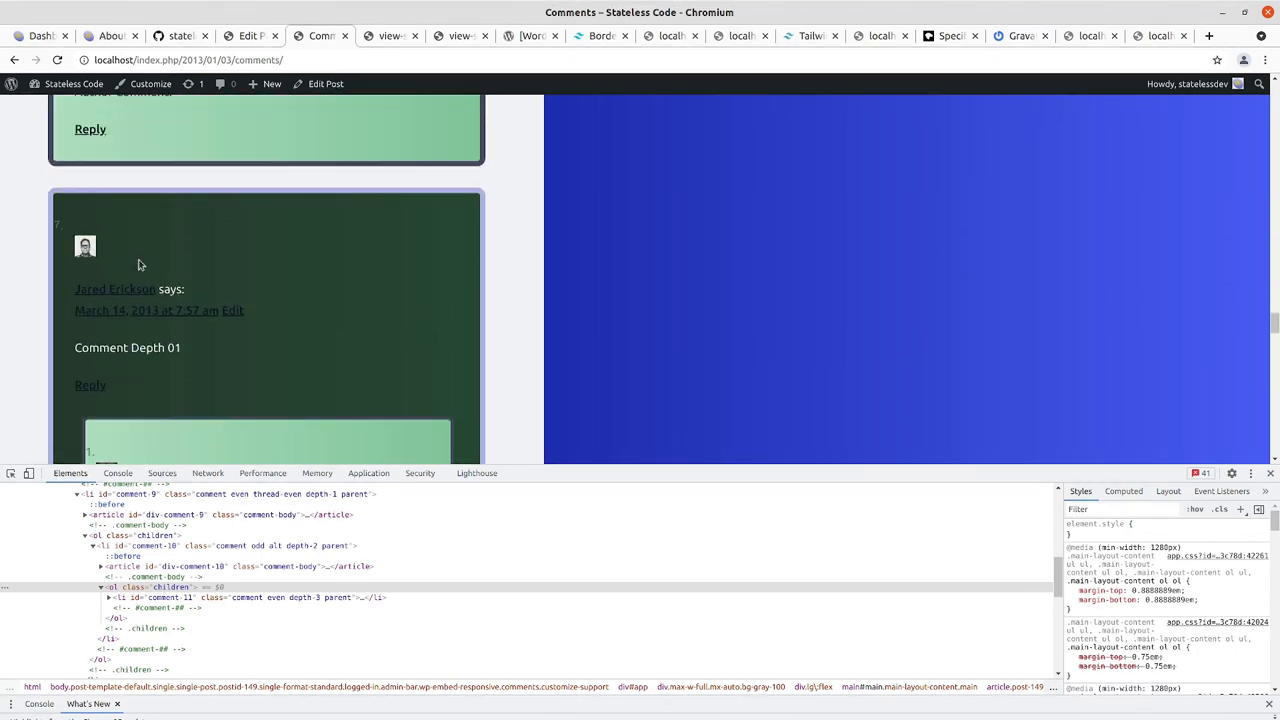
scroll(down, 3)
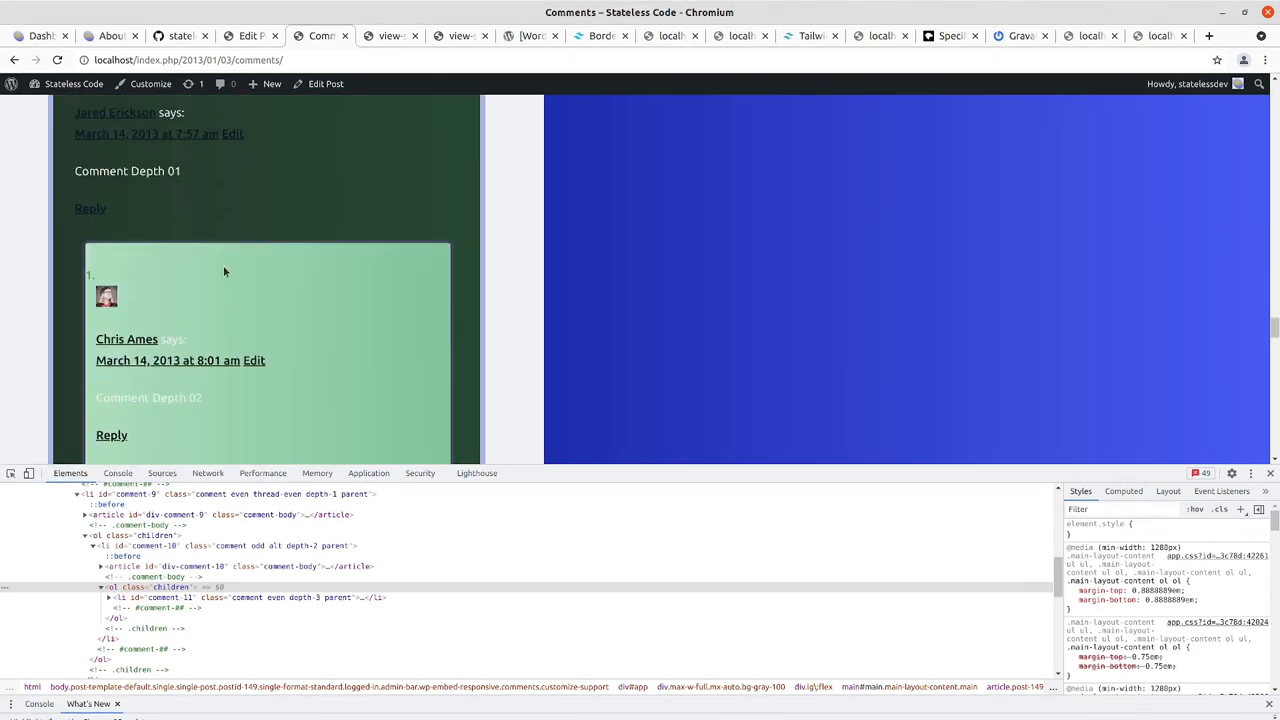
scroll(down, 3)
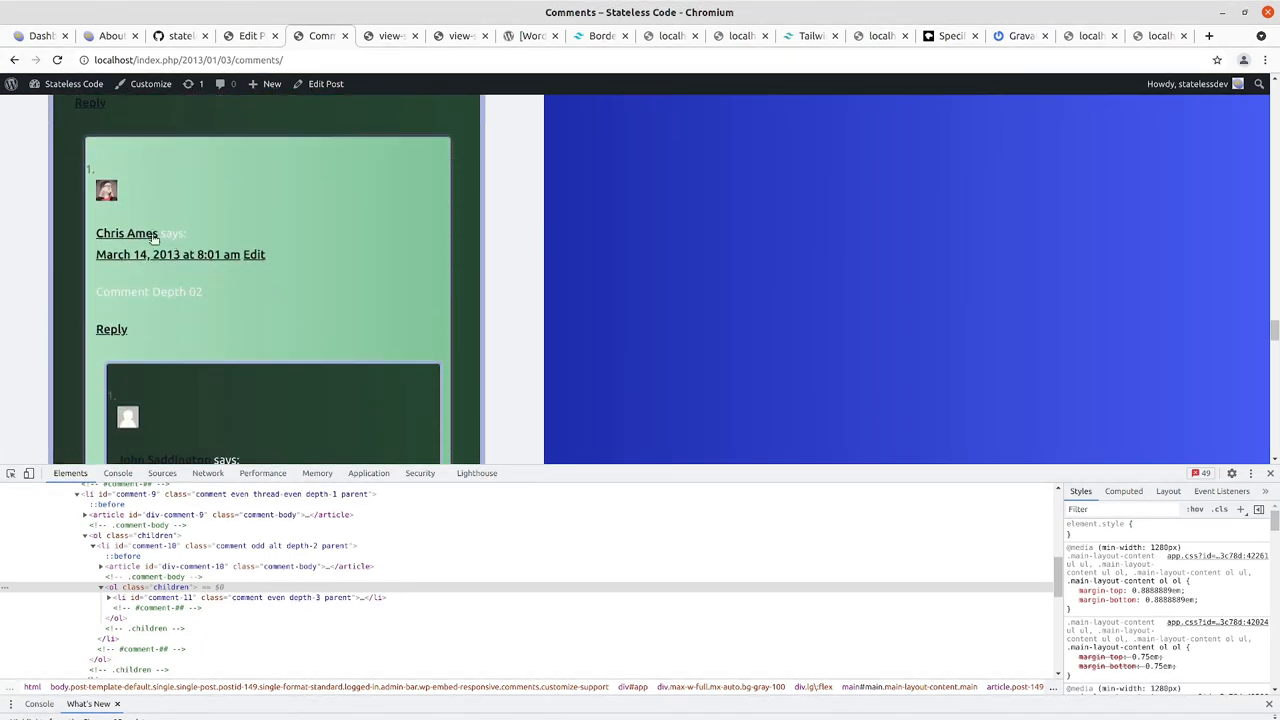
scroll(down, 3)
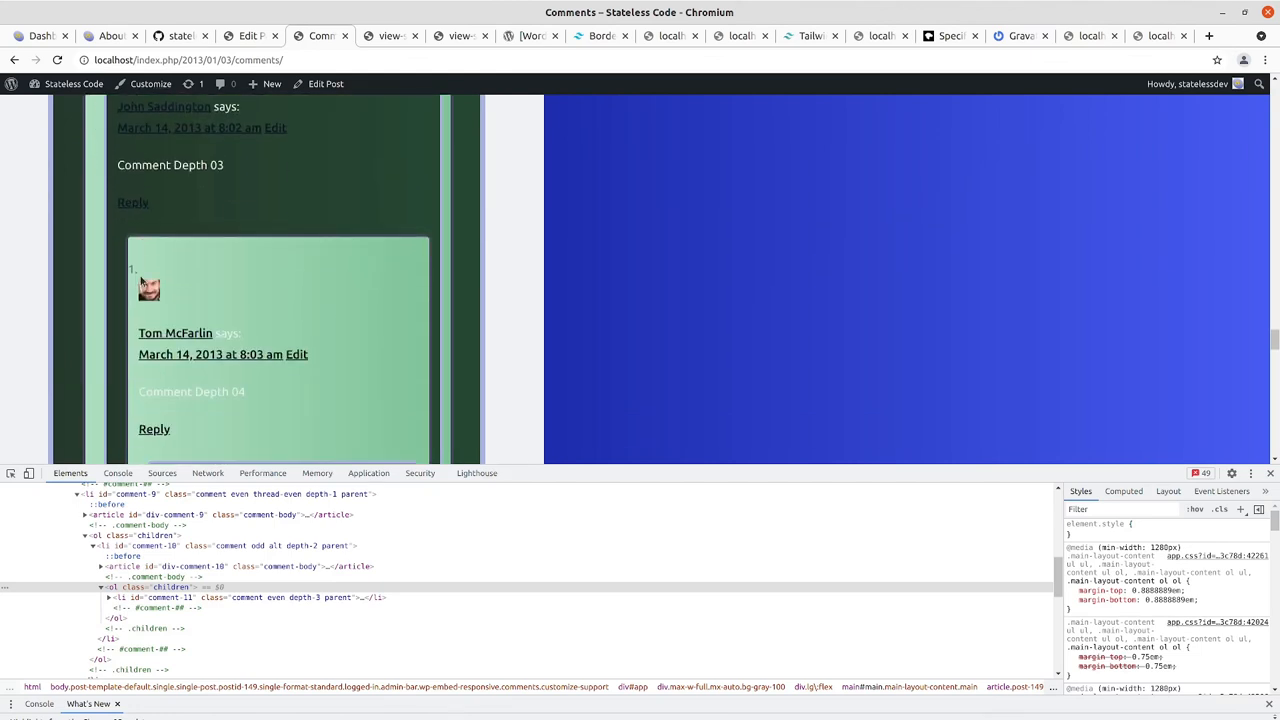
scroll(down, 3)
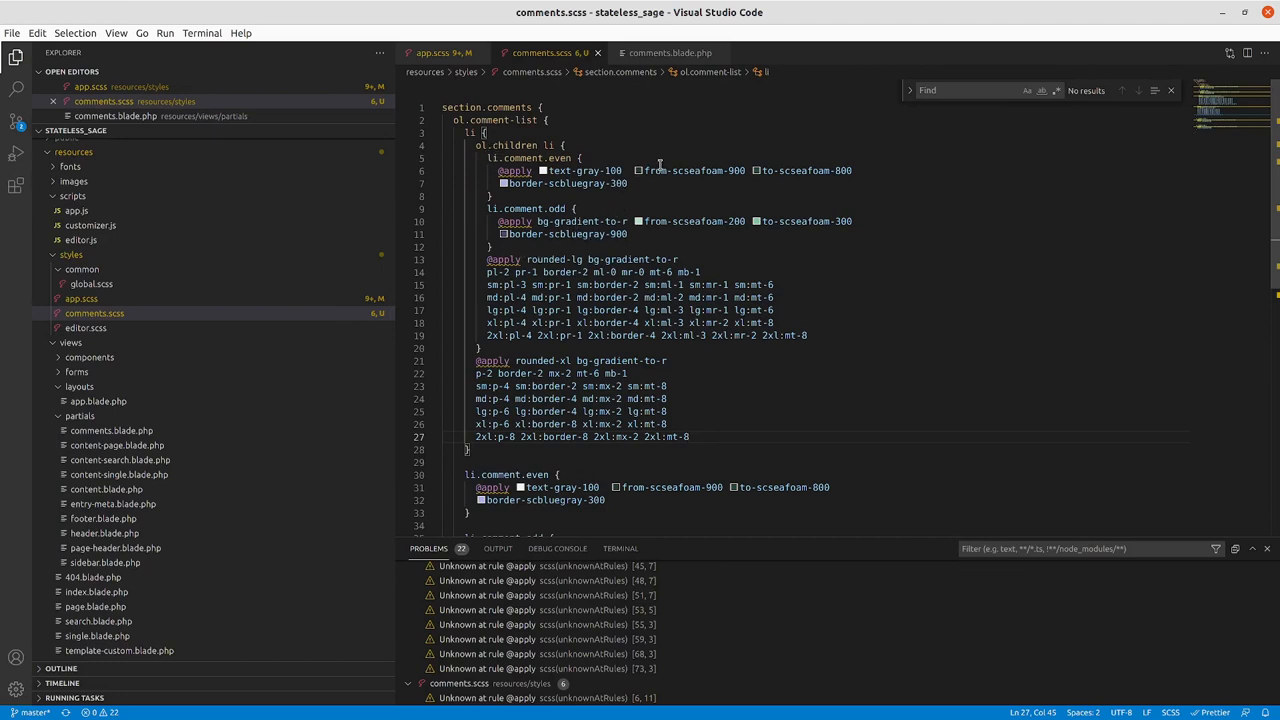
Delete the li.comment.even and li.comment.odd blocks inside ol.children li.
click(648, 183)
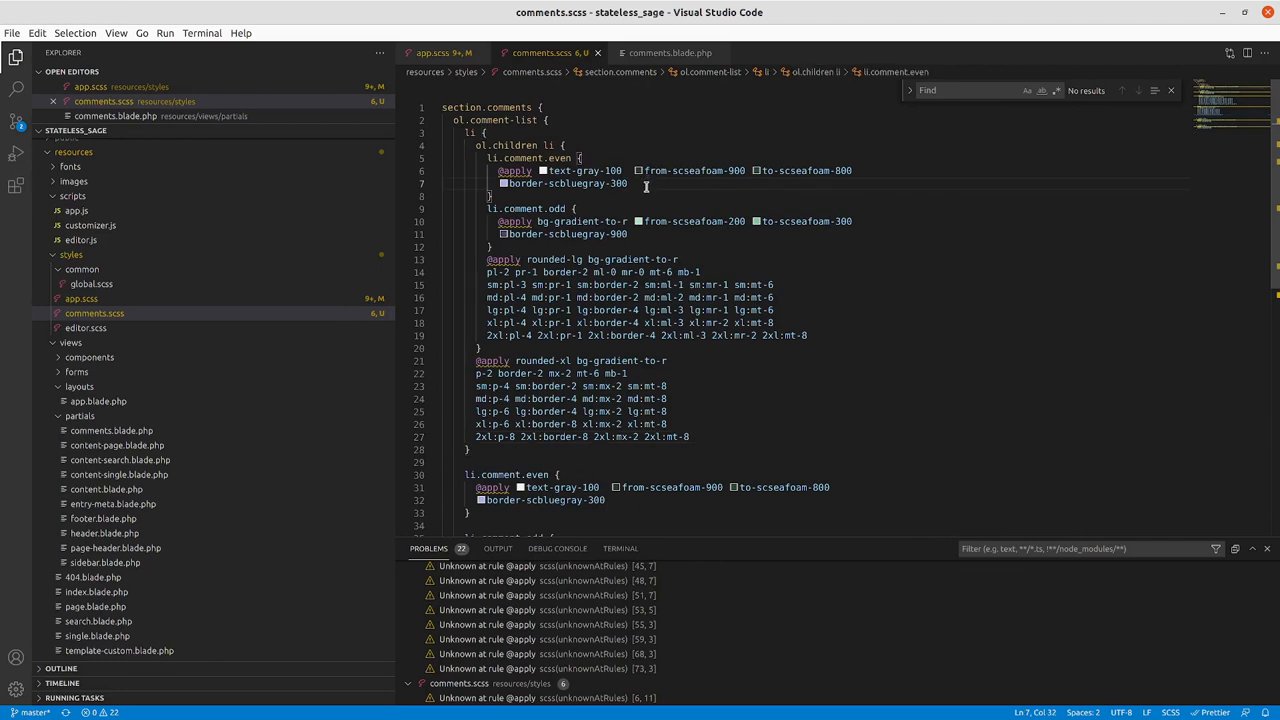
click(550, 158)
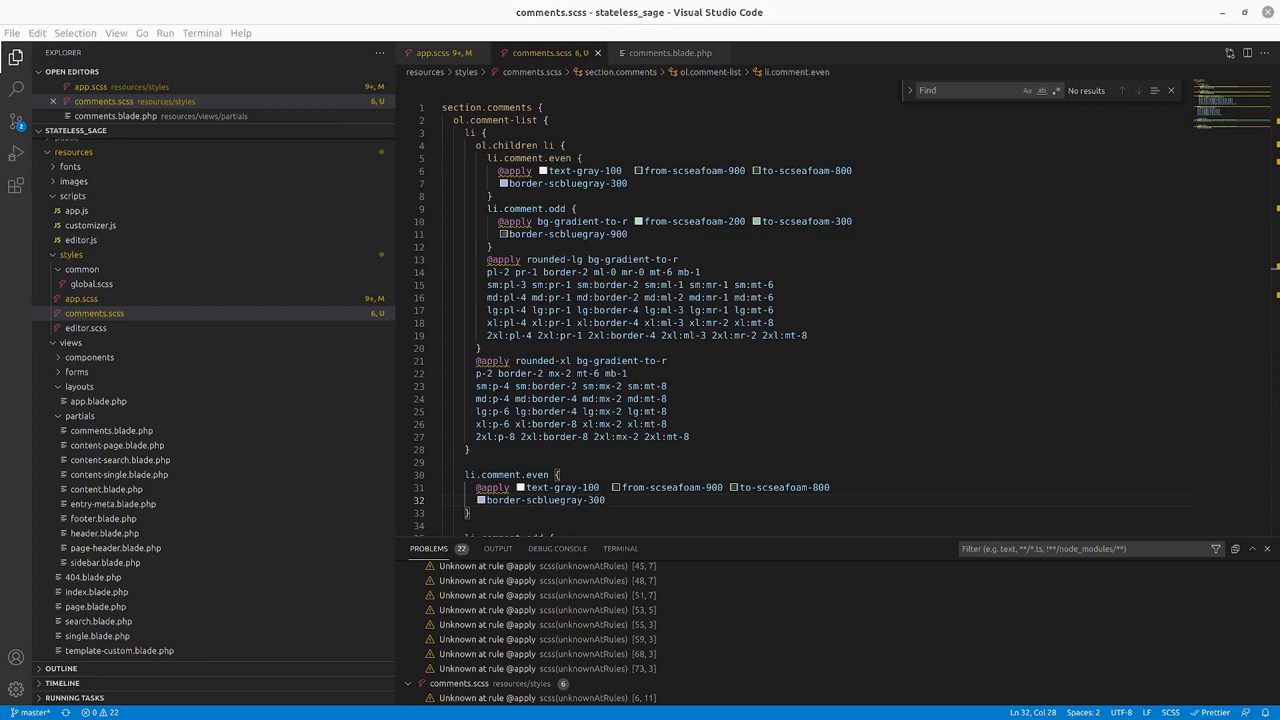
scroll(down, 3)
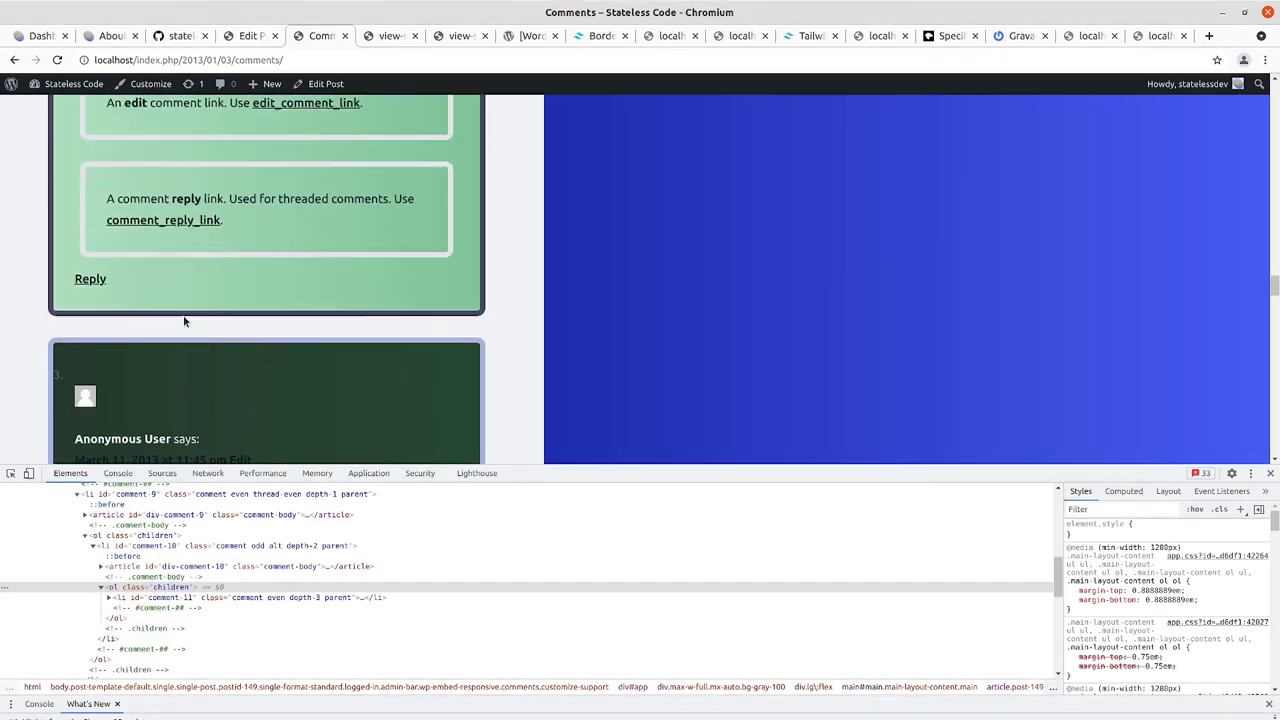
Scroll the Comments page in Chromium to inspect the alternating comment card colours.
scroll(down, 3)
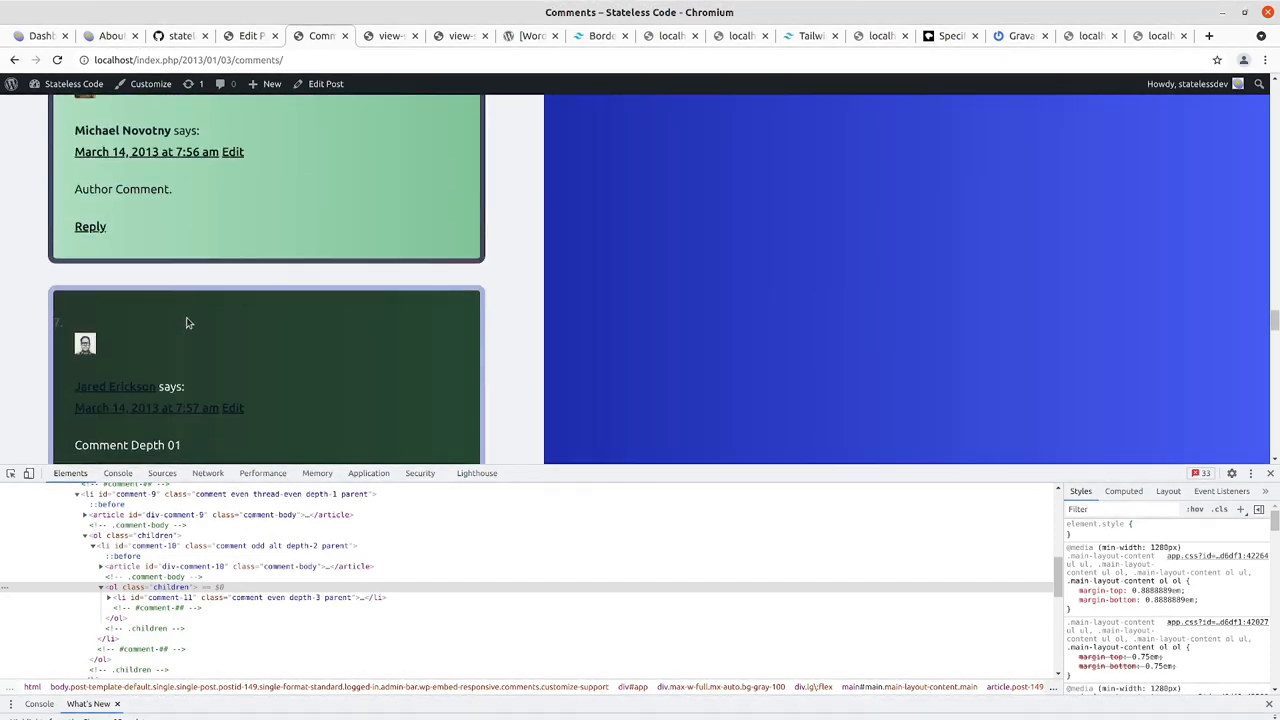
scroll(down, 3)
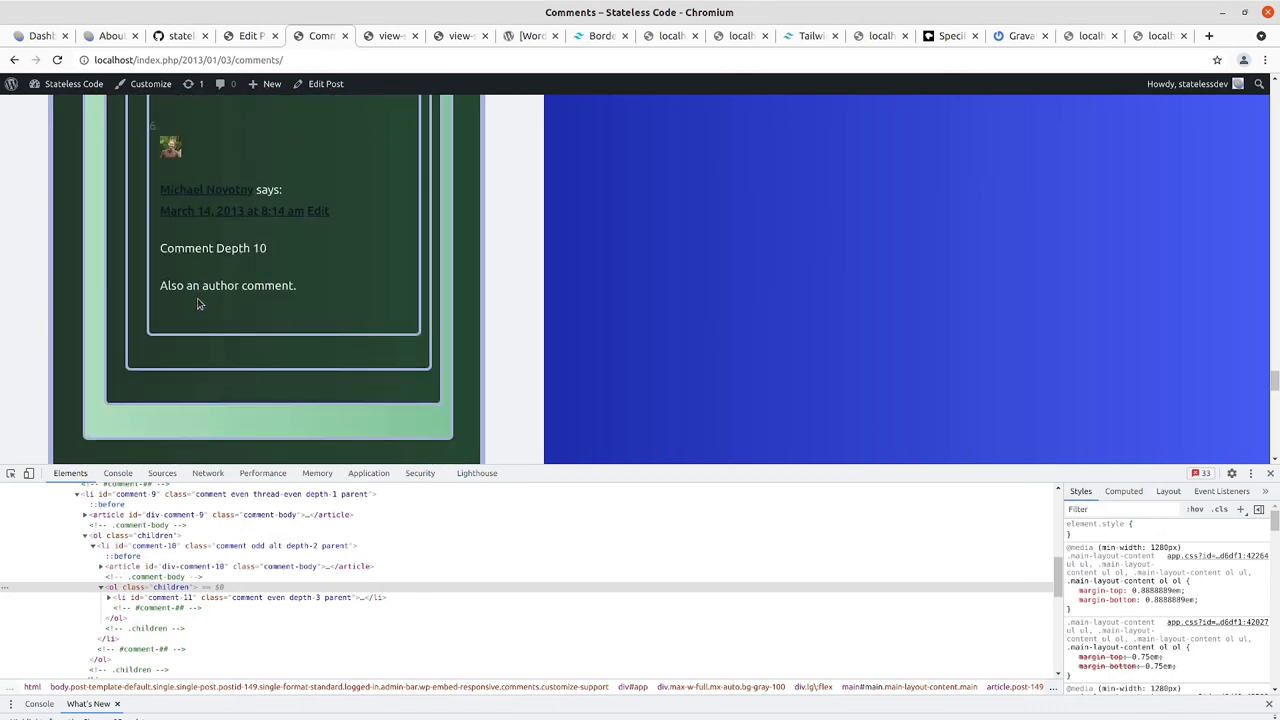
scroll(up, 3)
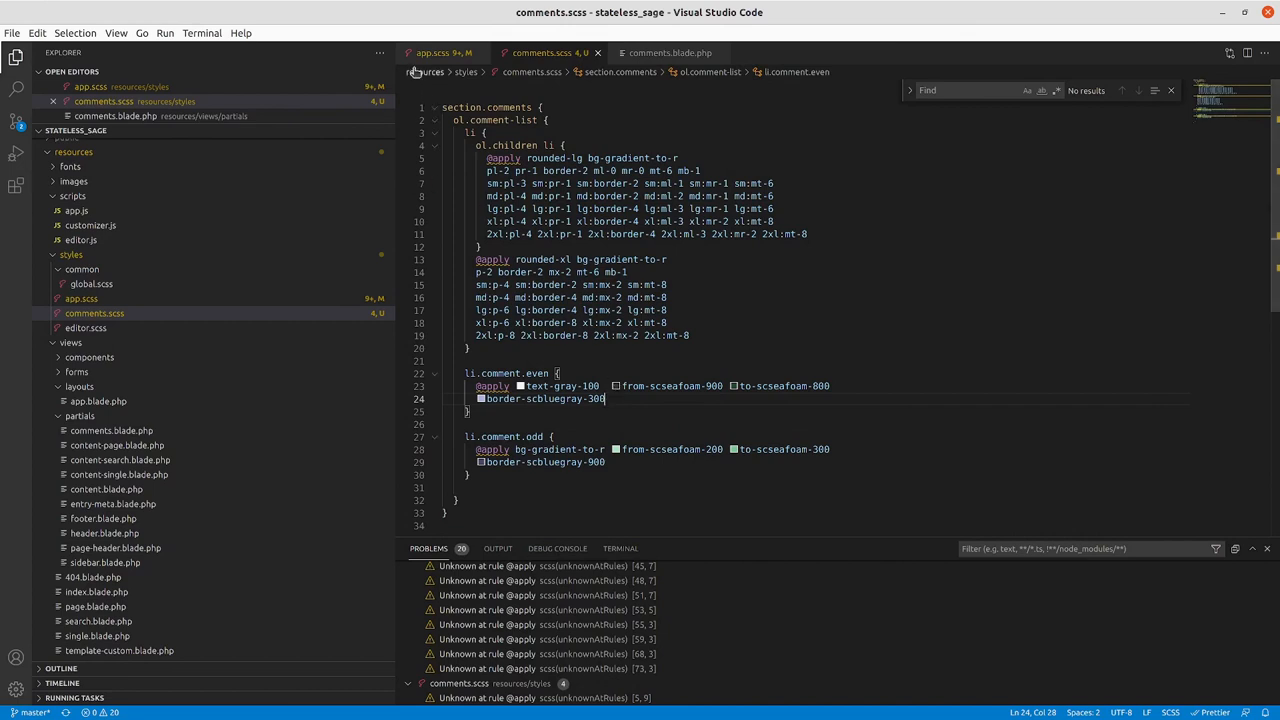
click(430, 52)
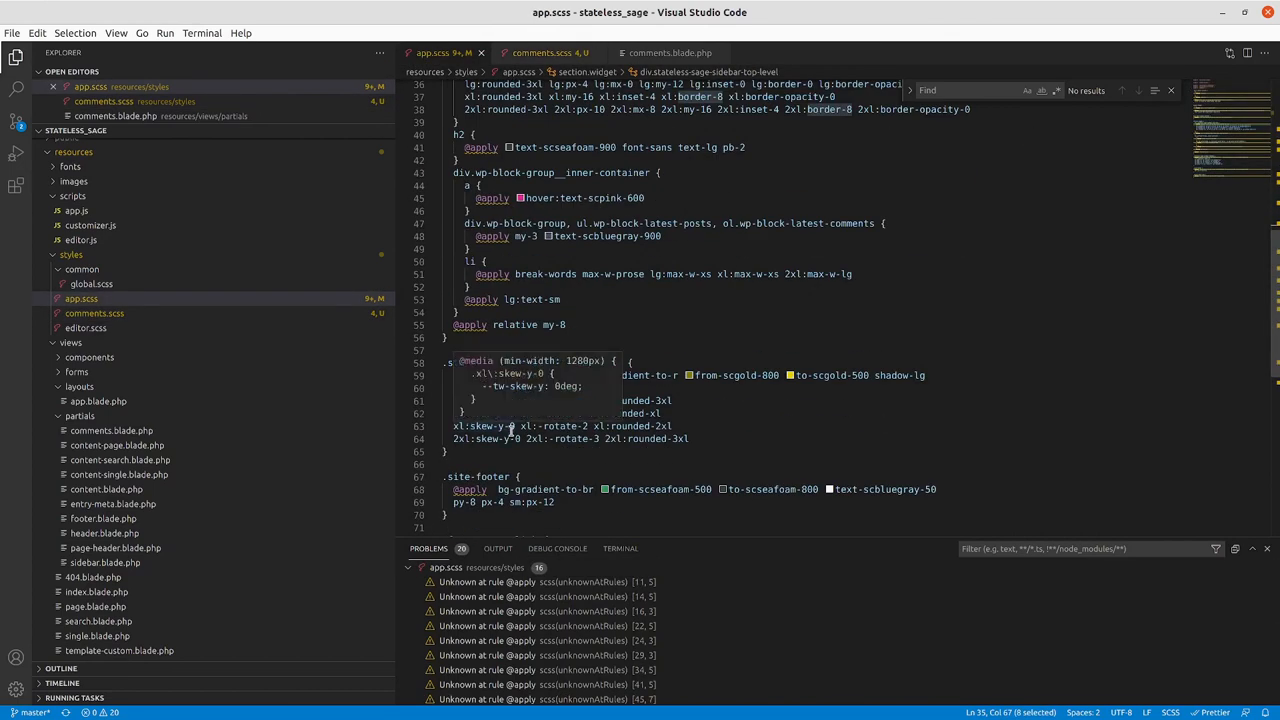
scroll(down, 3)
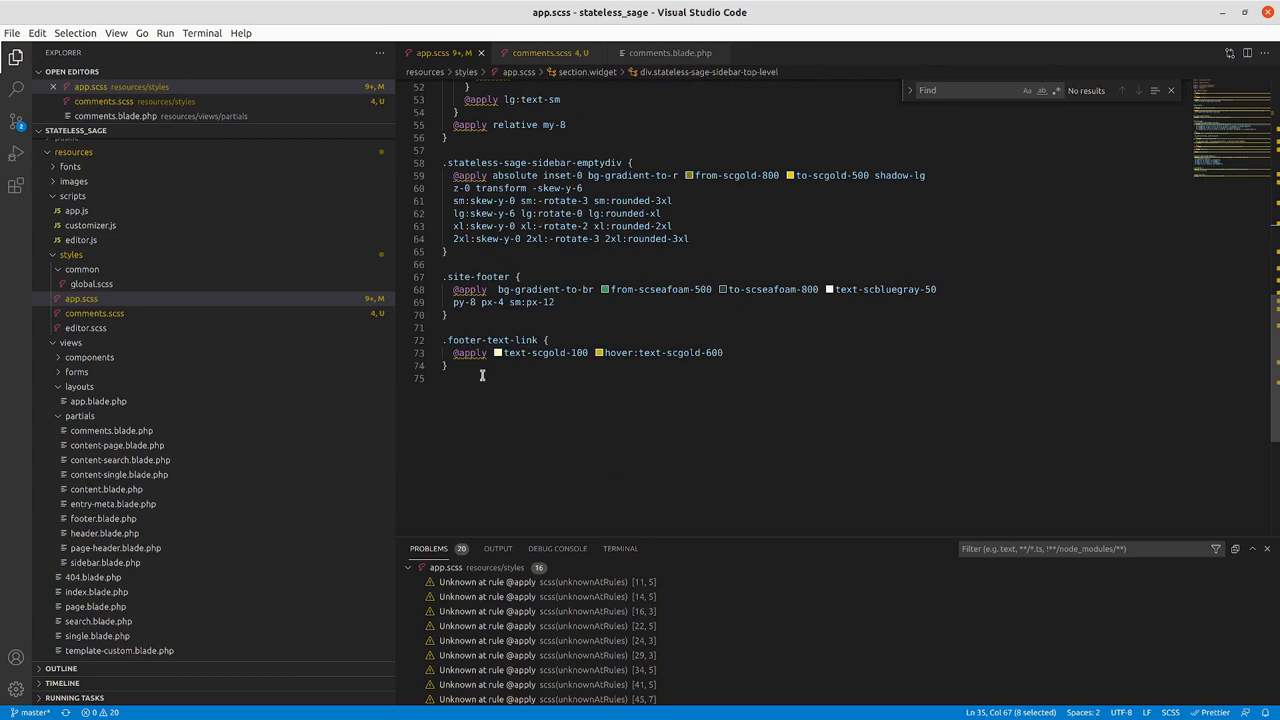
click(724, 352)
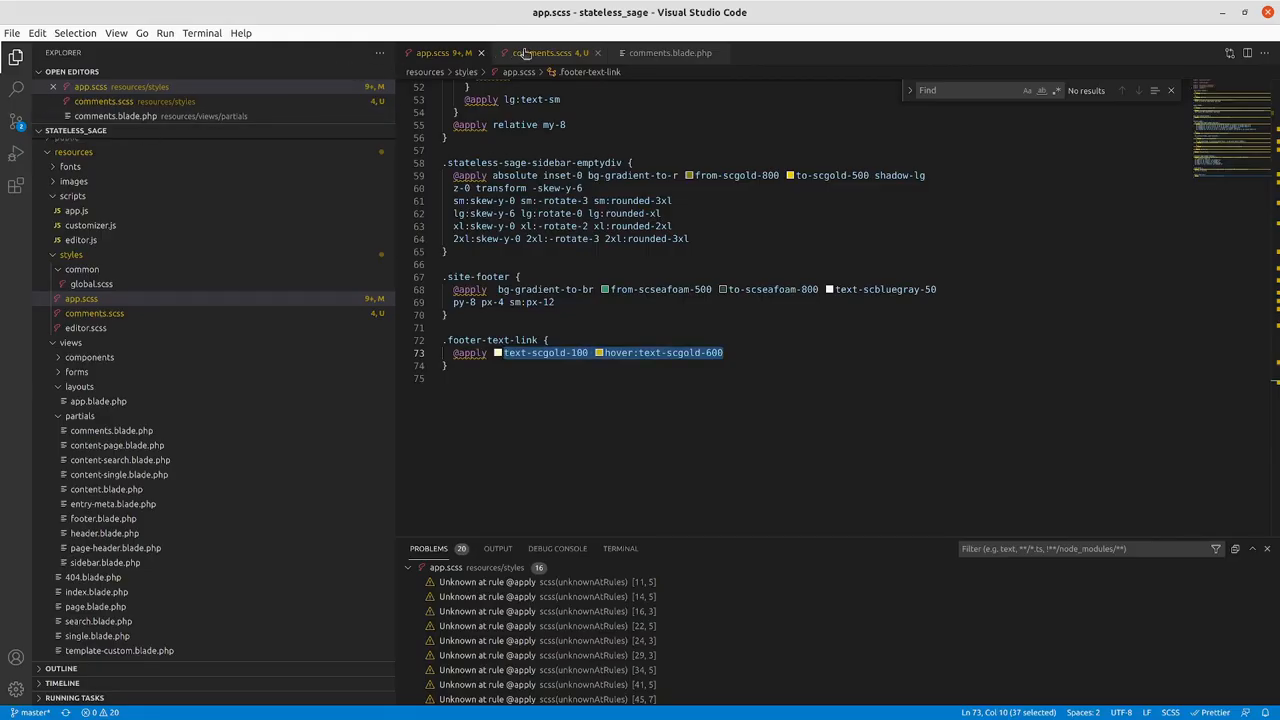
mouse_move(545, 53)
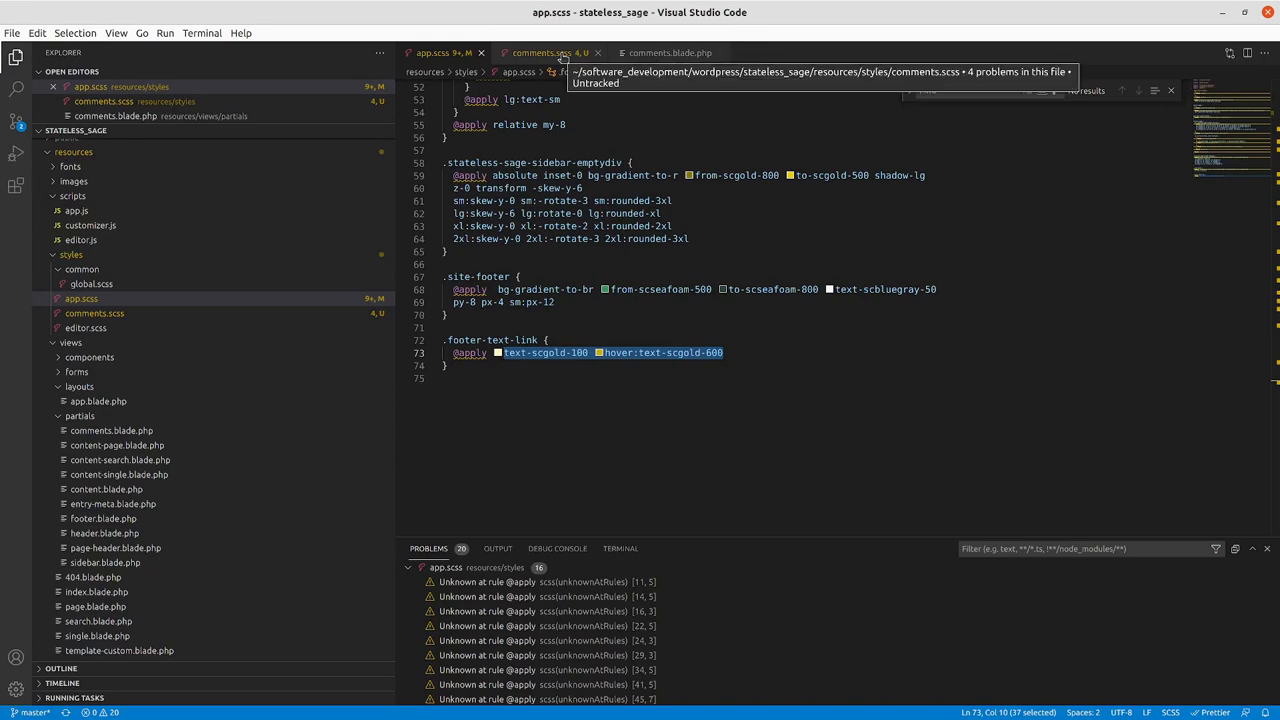
Give even-comment links text-scgold-100 hover:text-scgold-600 and odd-comment links text-scblue-800 hover:text-scblue-300.
click(545, 52)
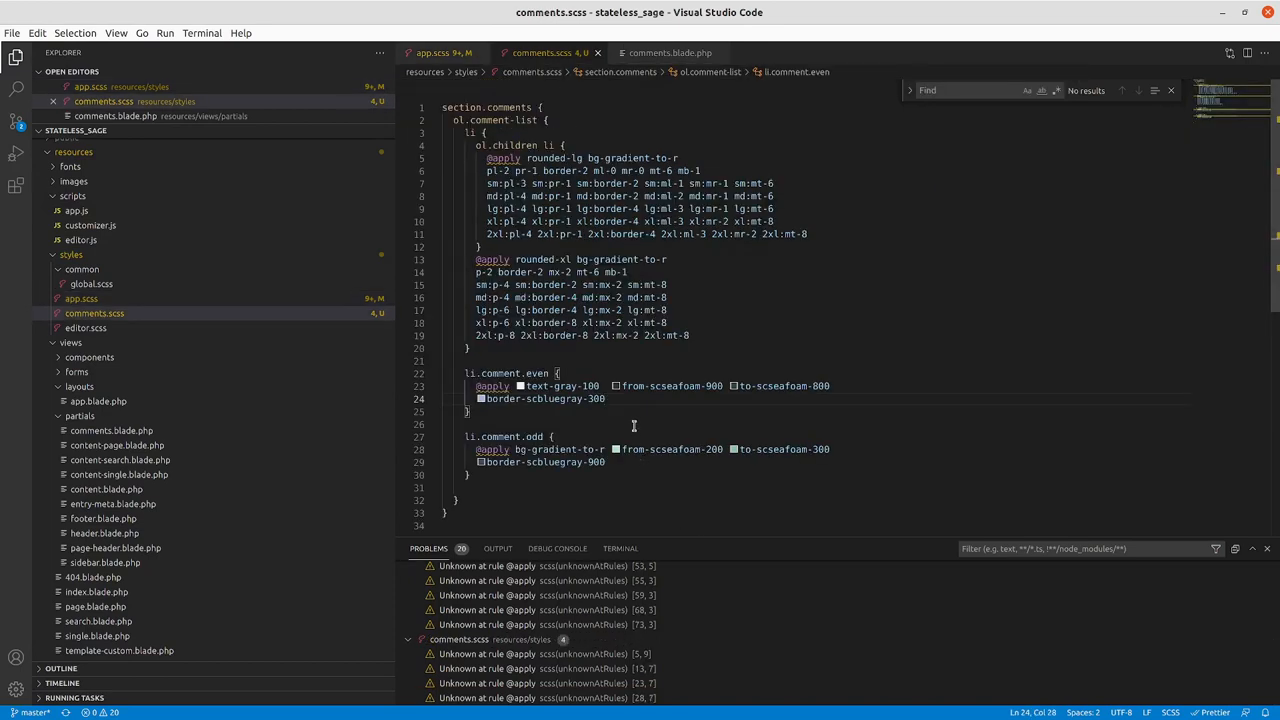
text(@)
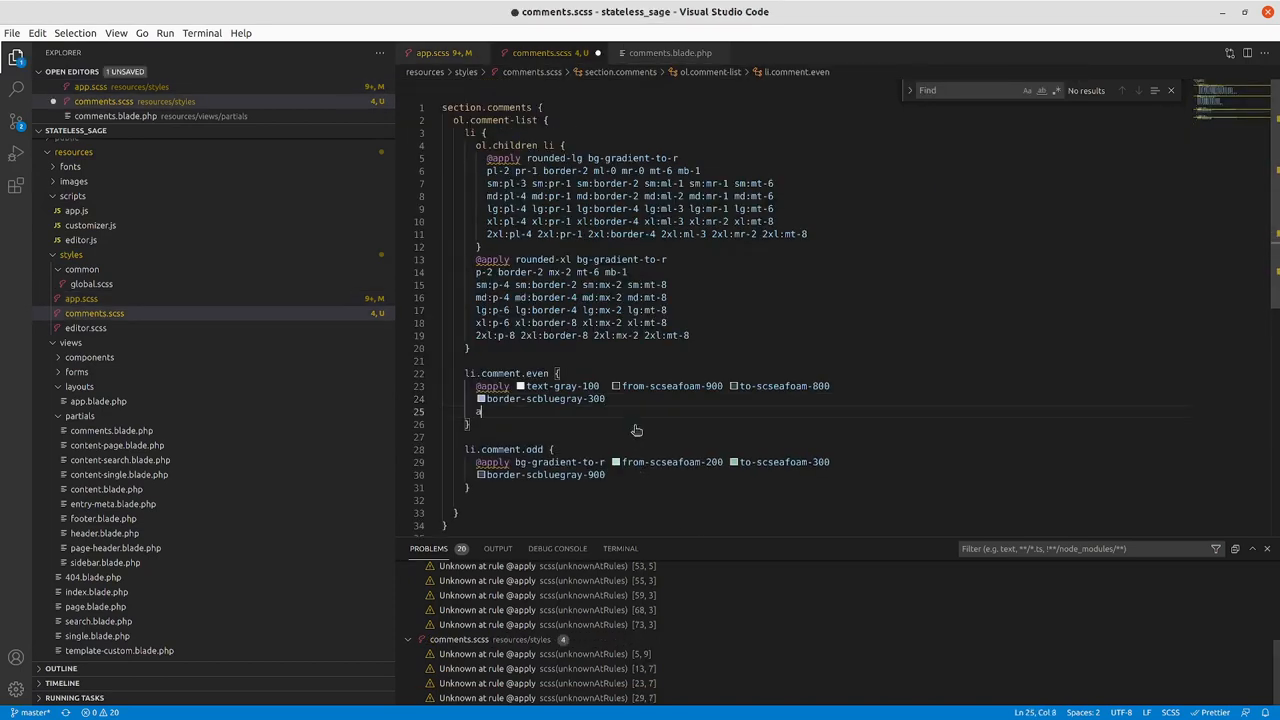
text(a)
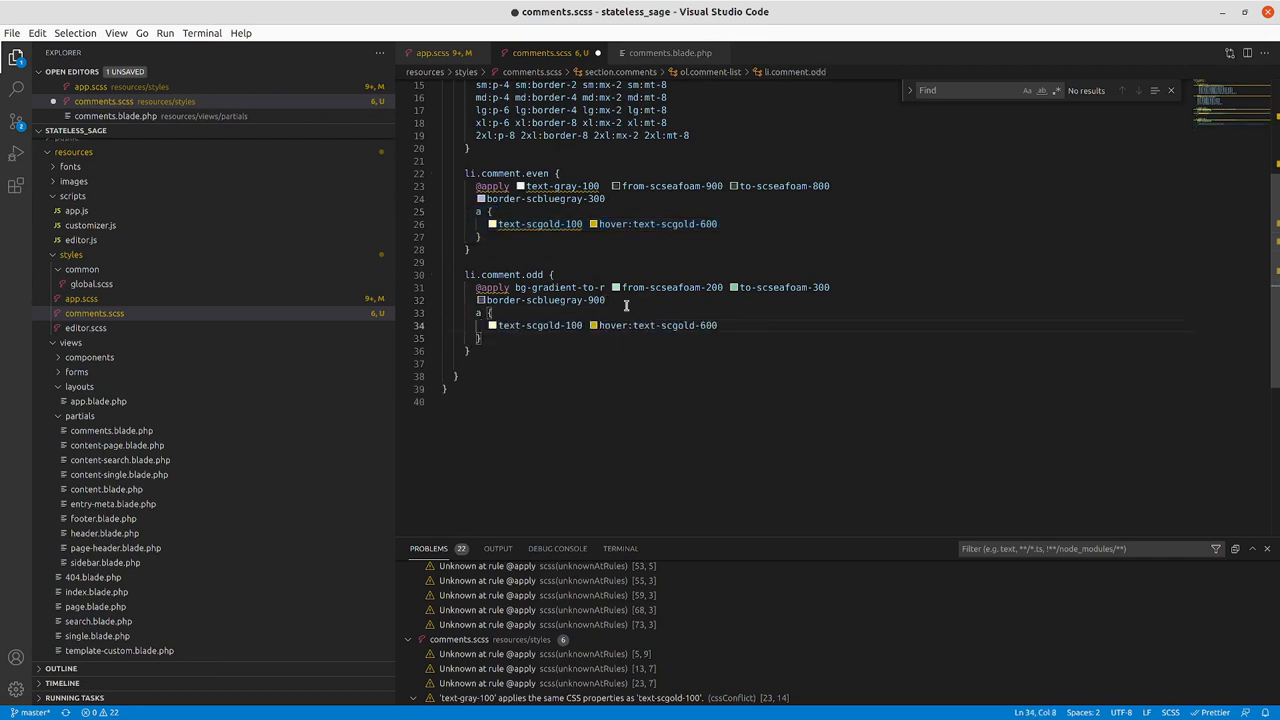
click(538, 325)
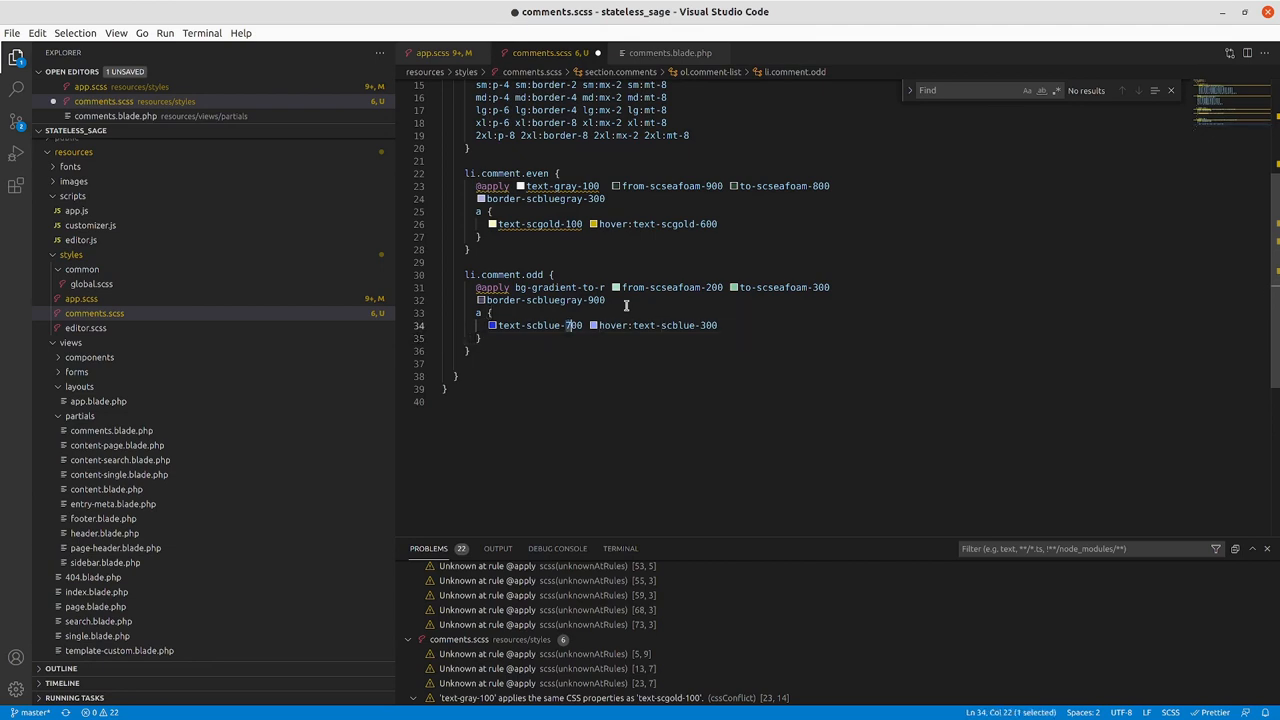
text(8)
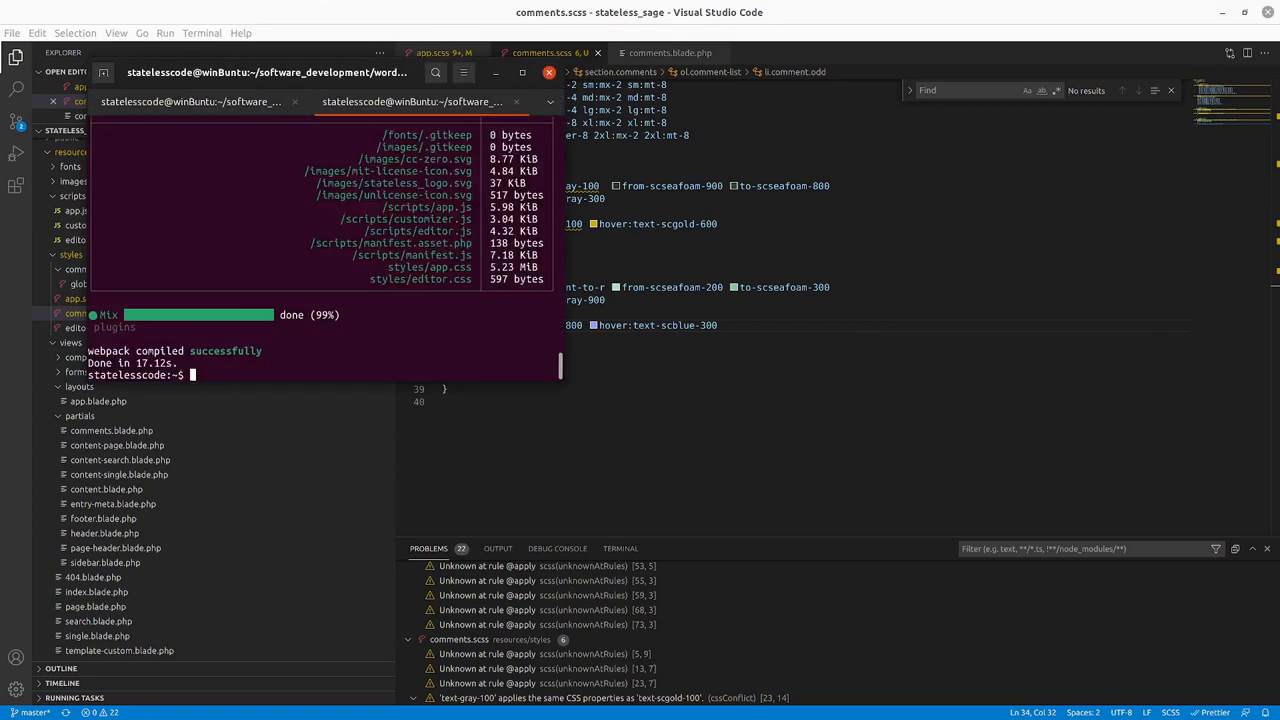
Run yarn build in GNOME Terminal so webpack recompiles the theme assets.
text(y)
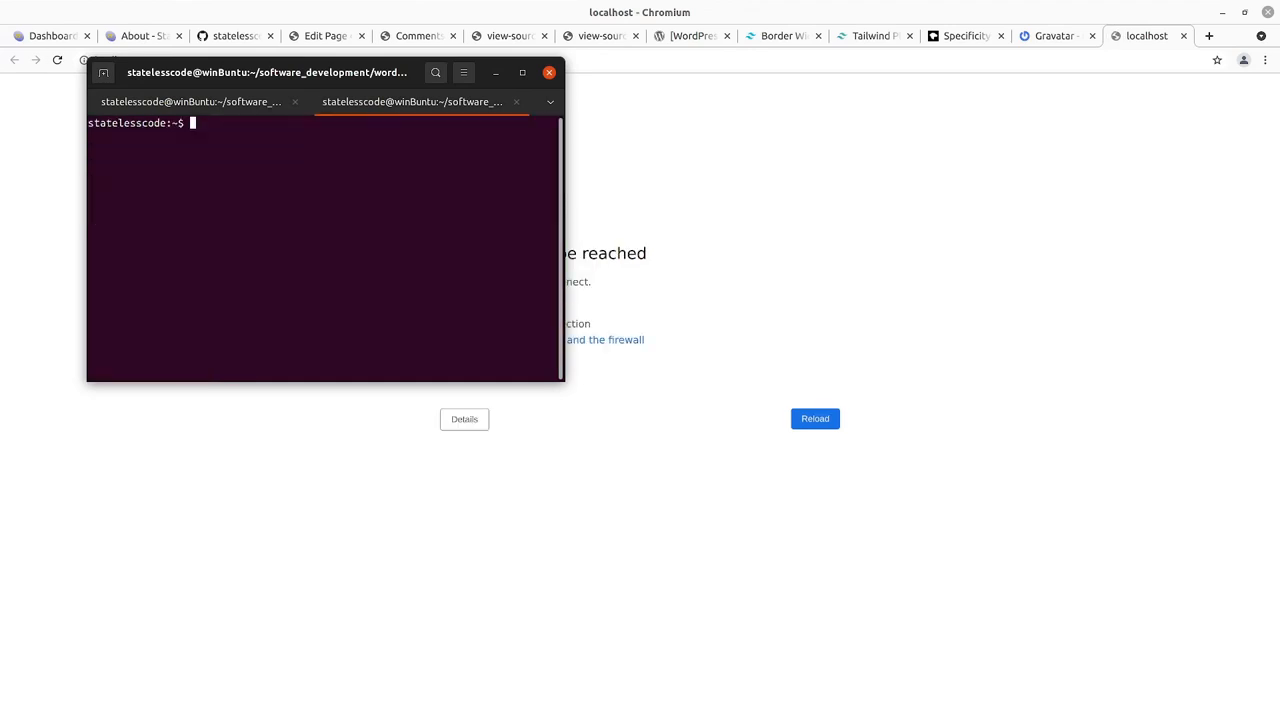
text(yarn bu)
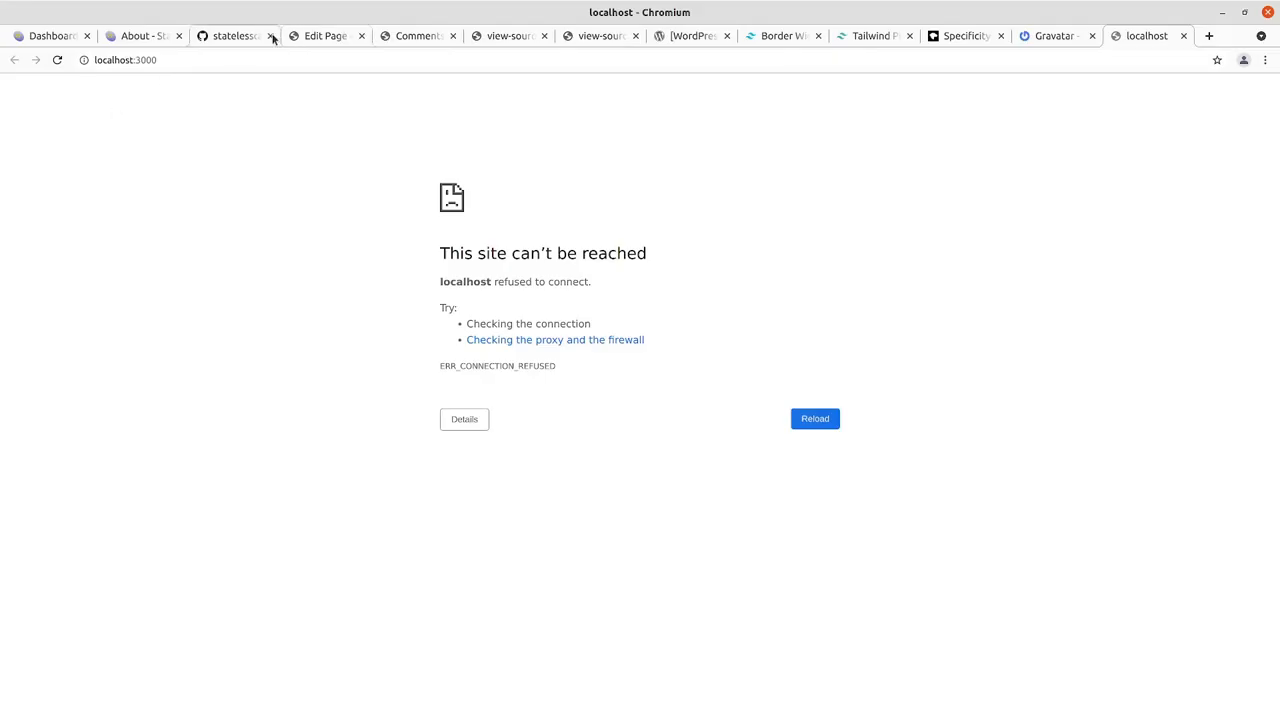
Show the Comments post in Chromium and scroll through the cards' link colours.
click(417, 36)
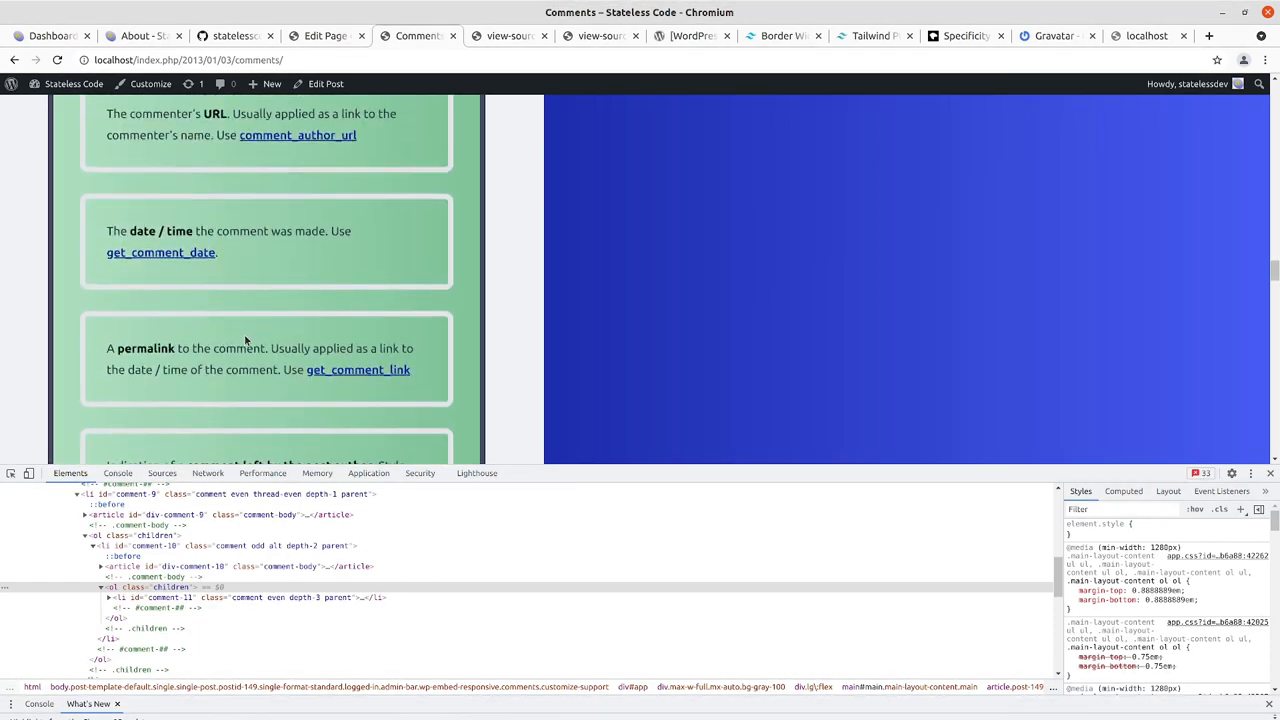
scroll(down, 3)
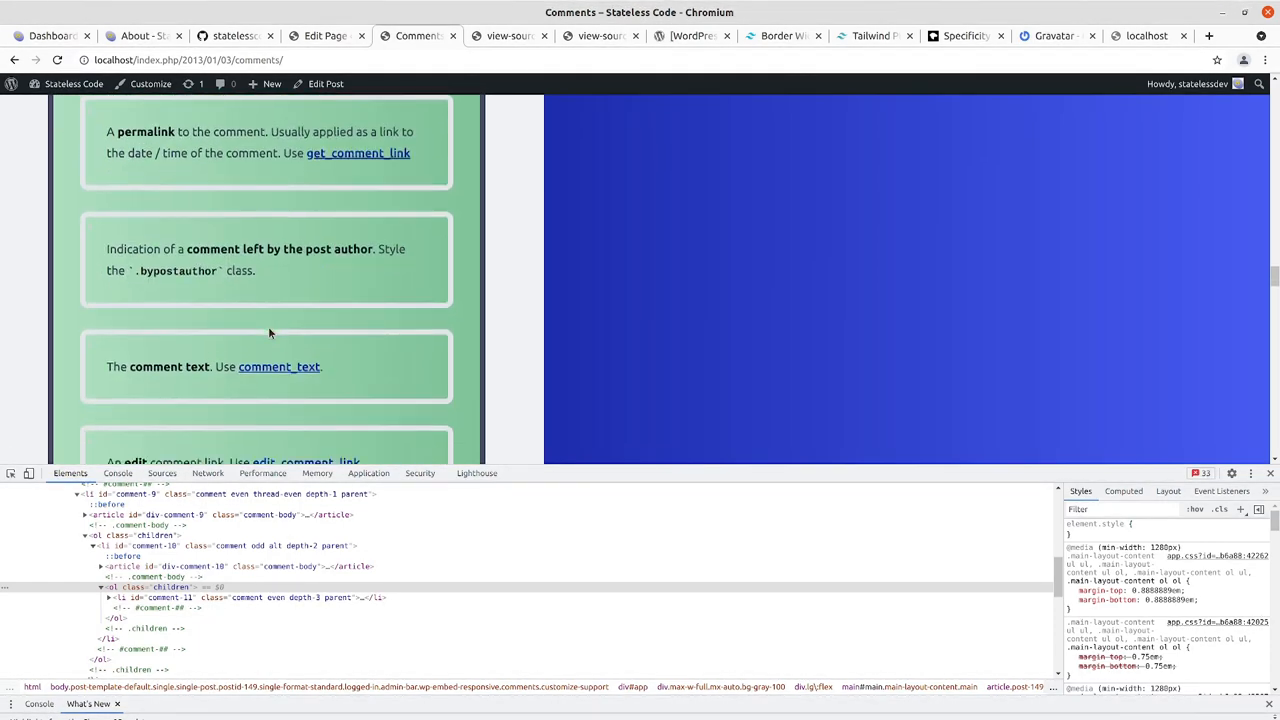
scroll(down, 3)
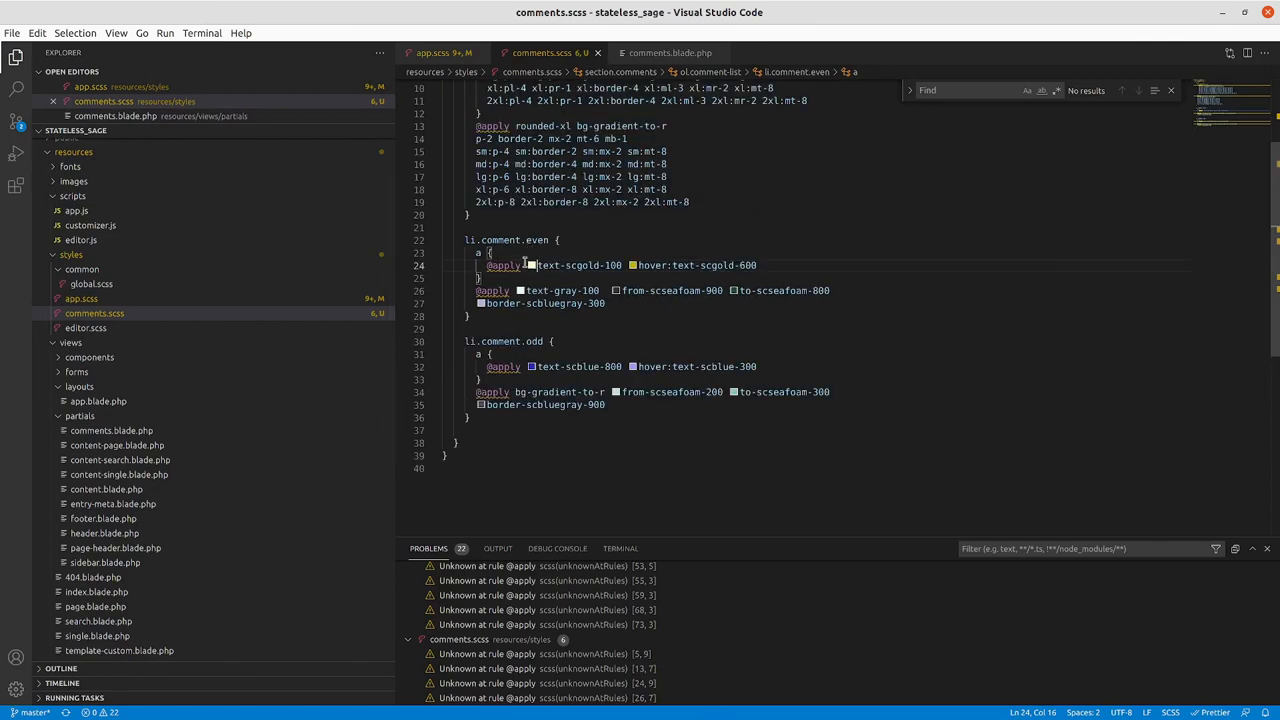
scroll(down, 3)
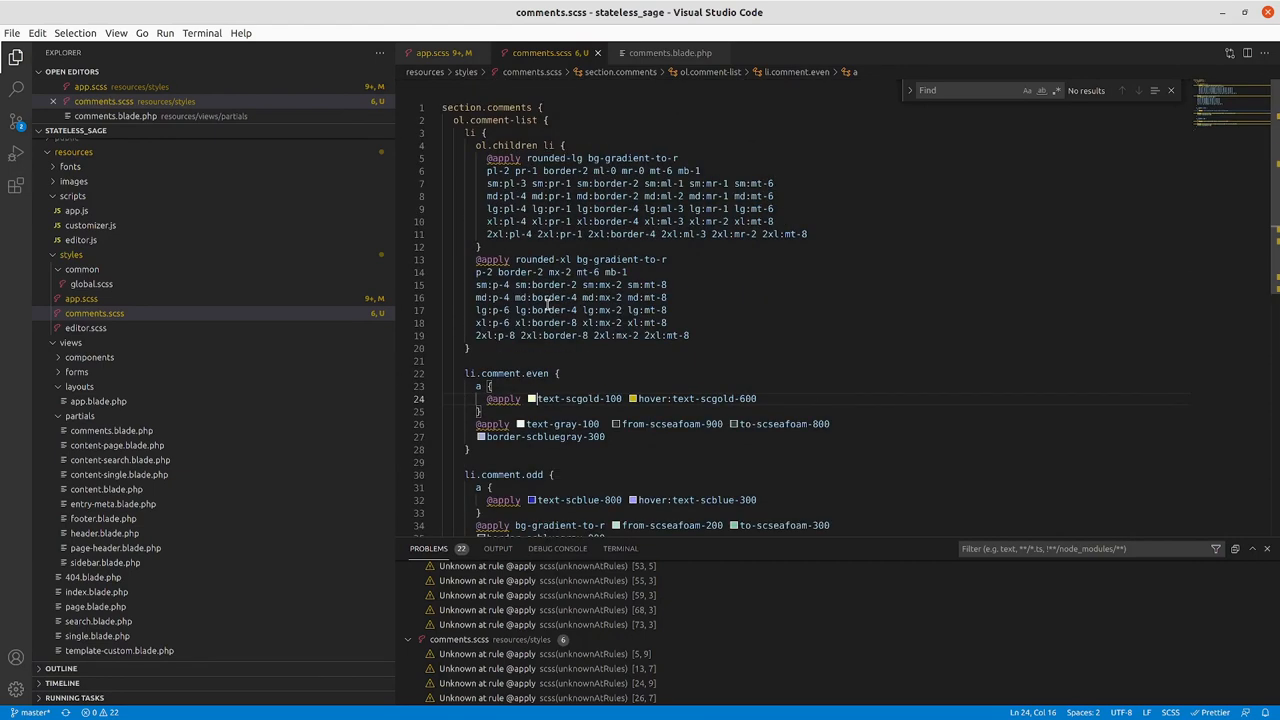
scroll(down, 3)
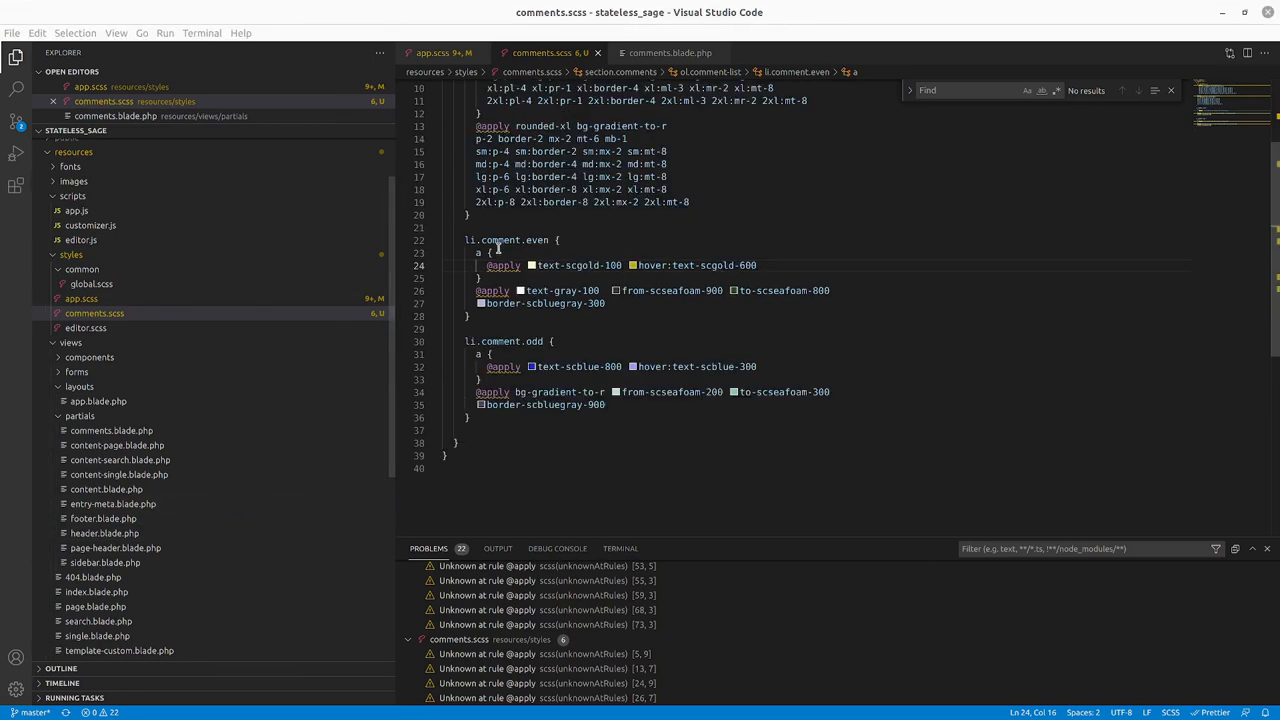
double_click(500, 240)
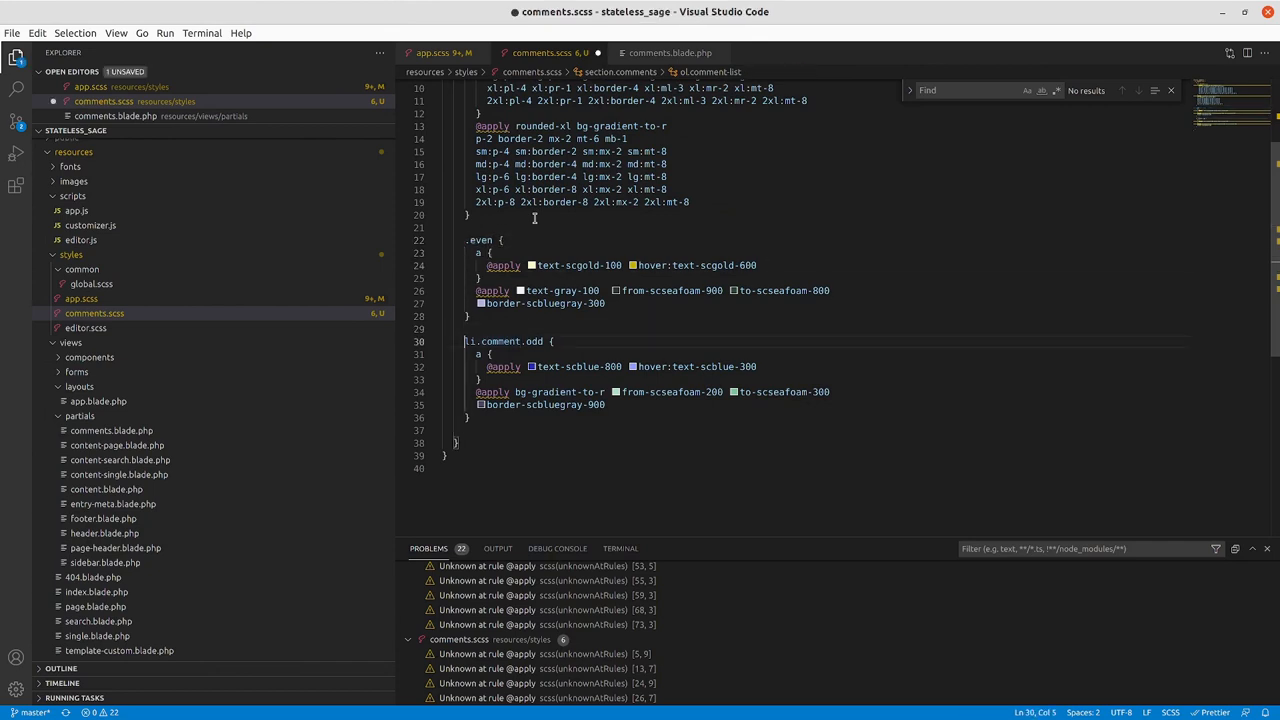
double_click(490, 341)
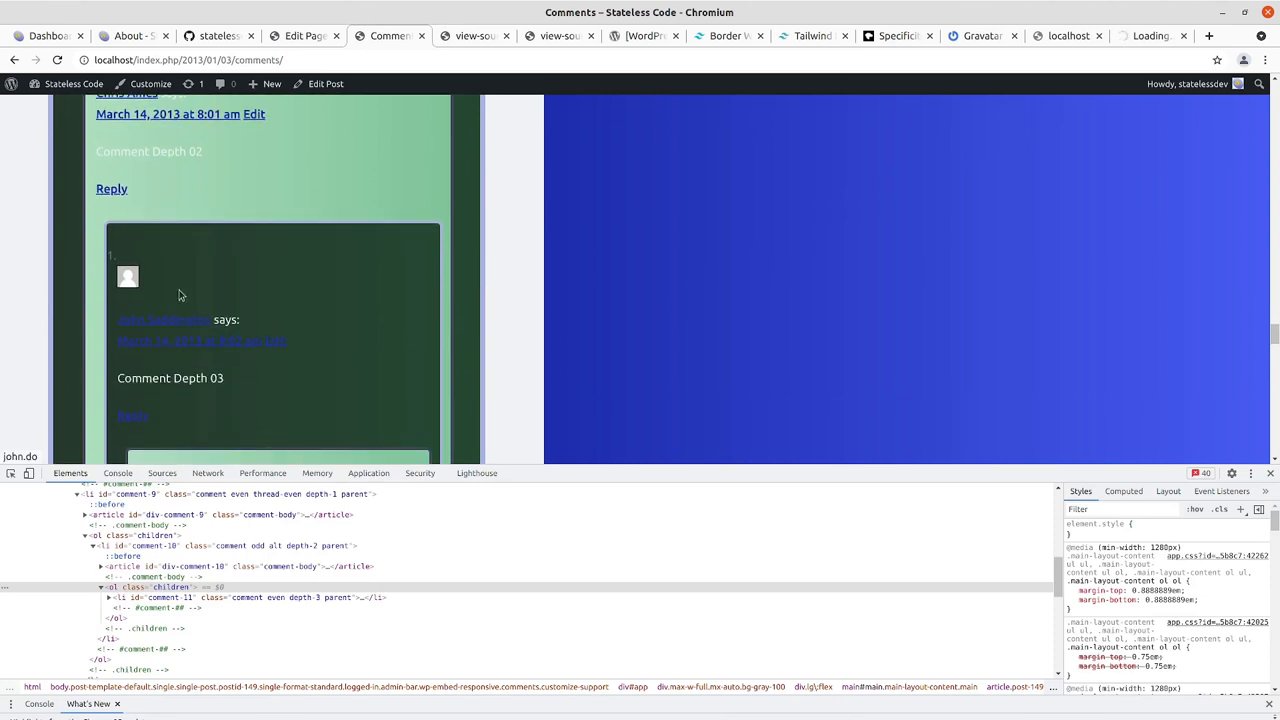
mouse_move(160, 292)
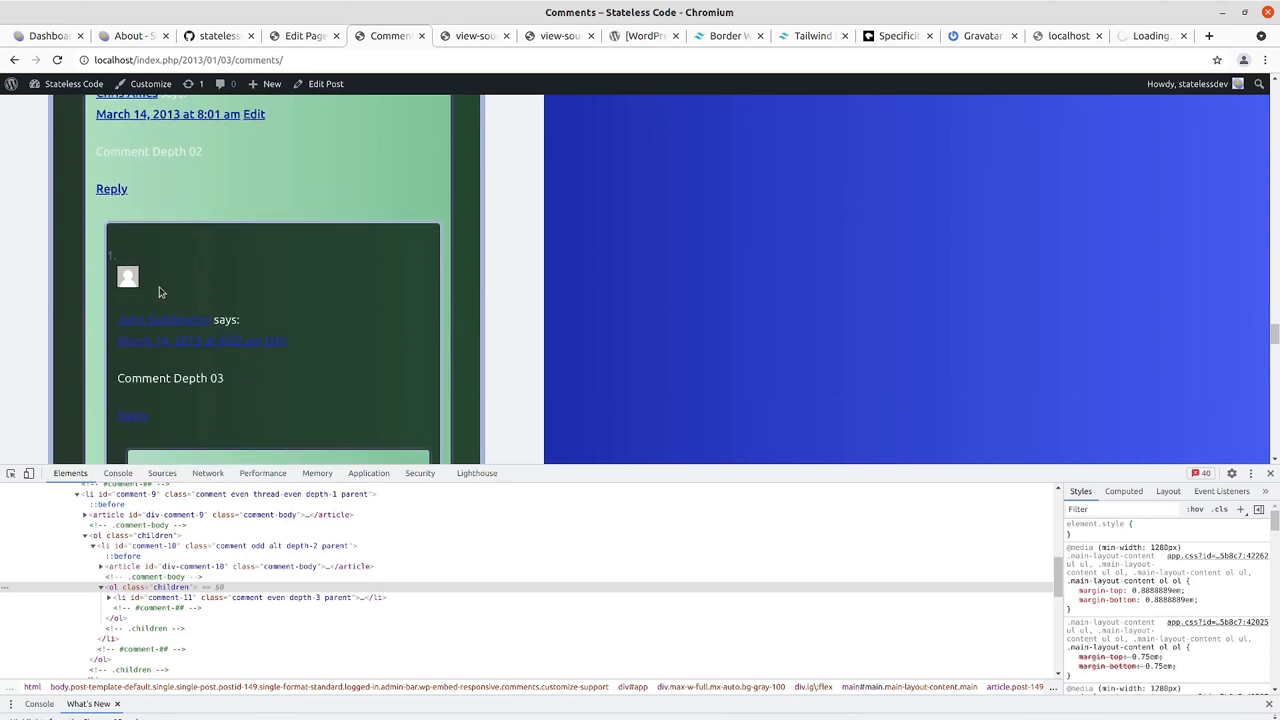
mouse_move(253, 370)
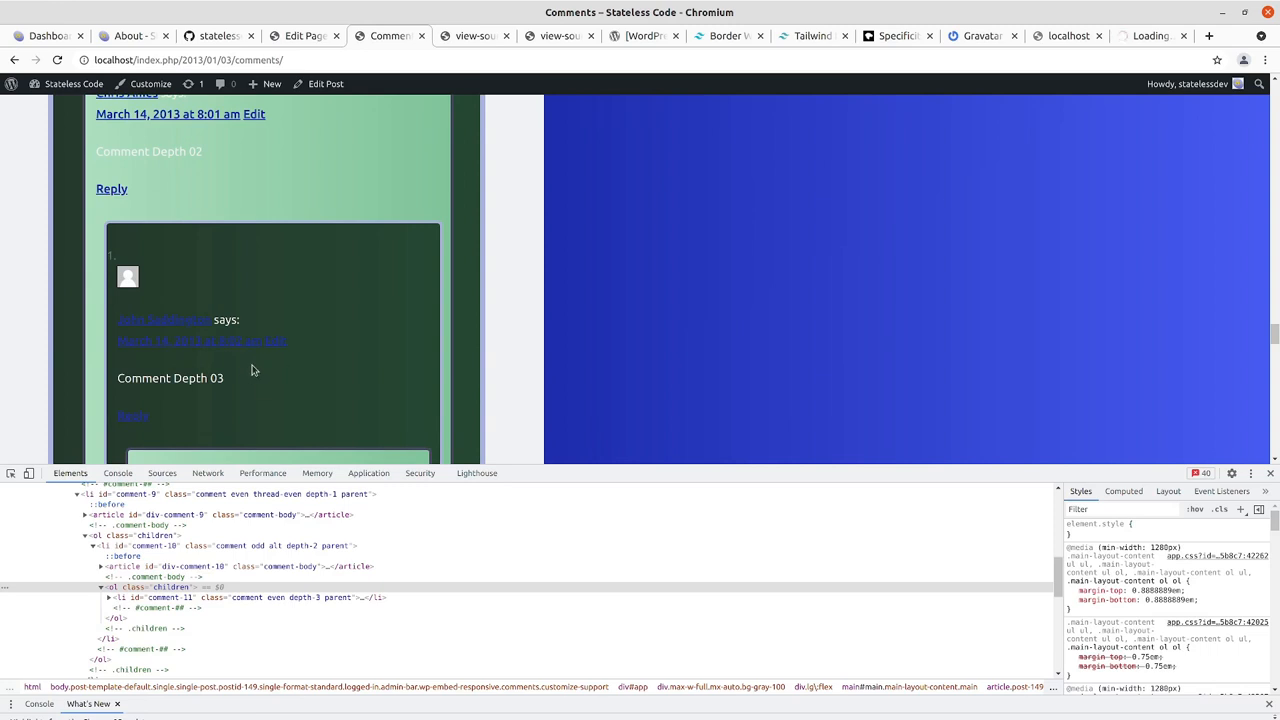
right_click(175, 368)
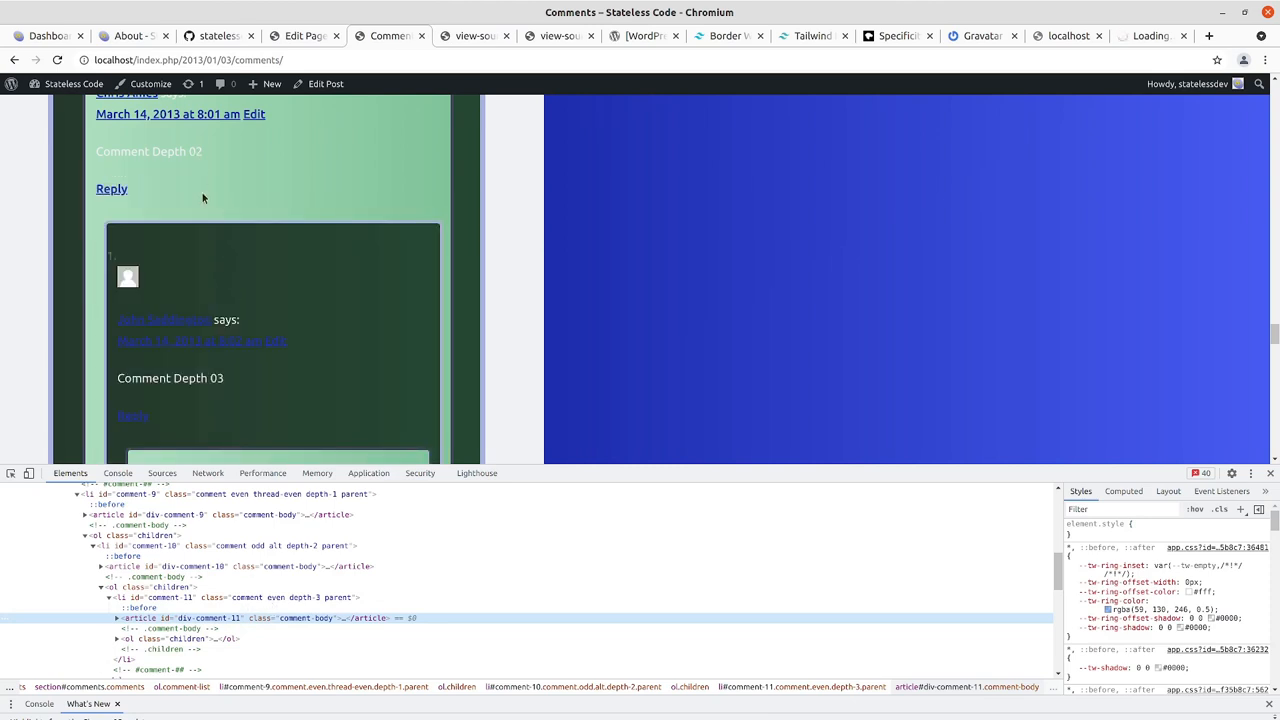
scroll(down, 3)
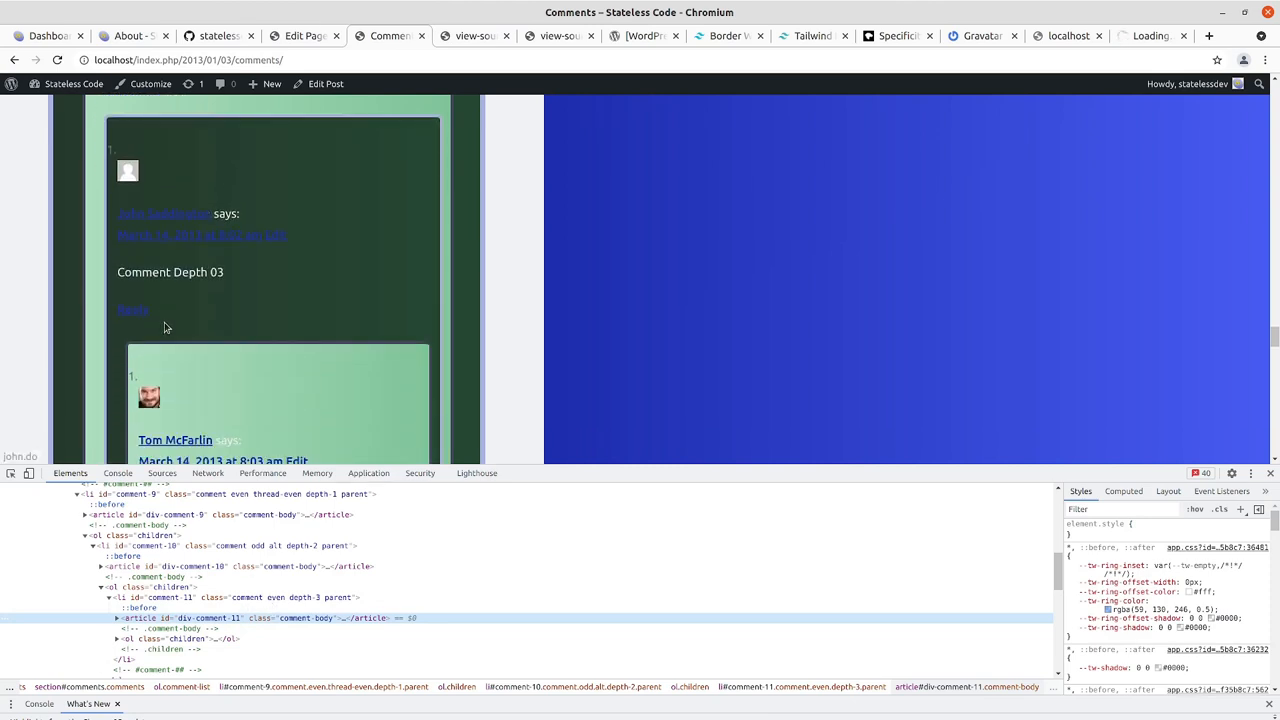
scroll(down, 3)
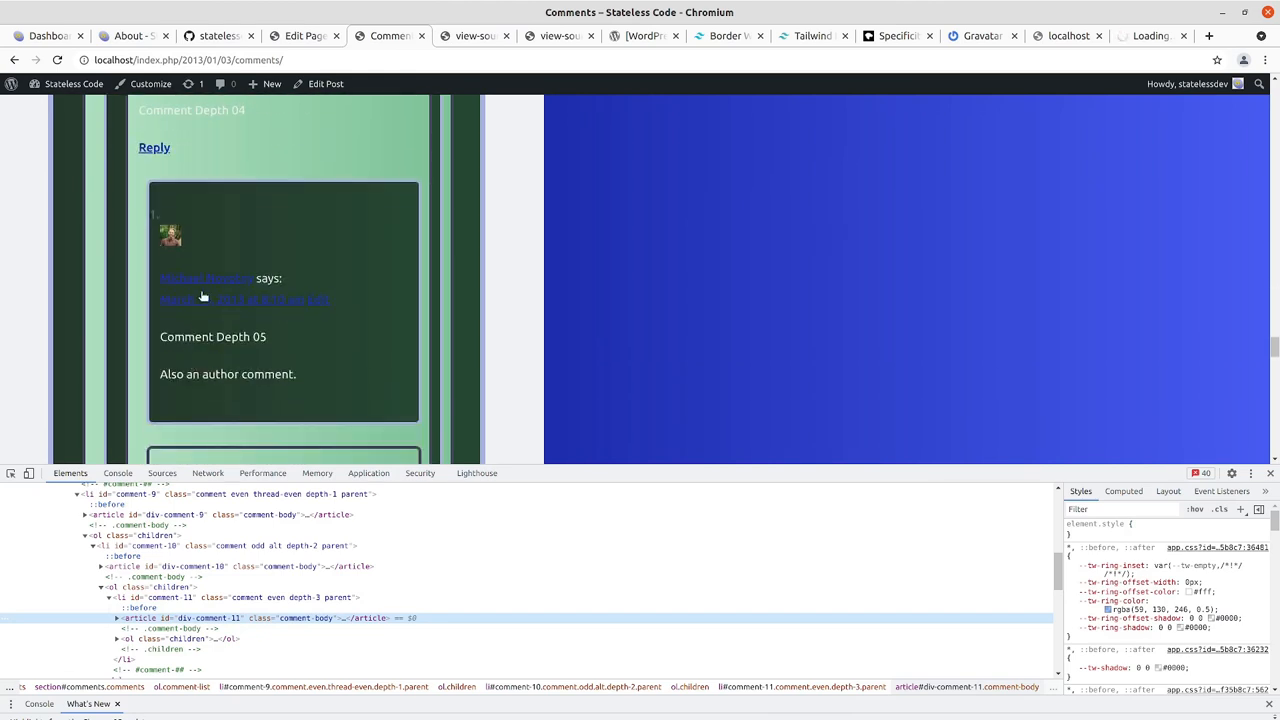
scroll(down, 3)
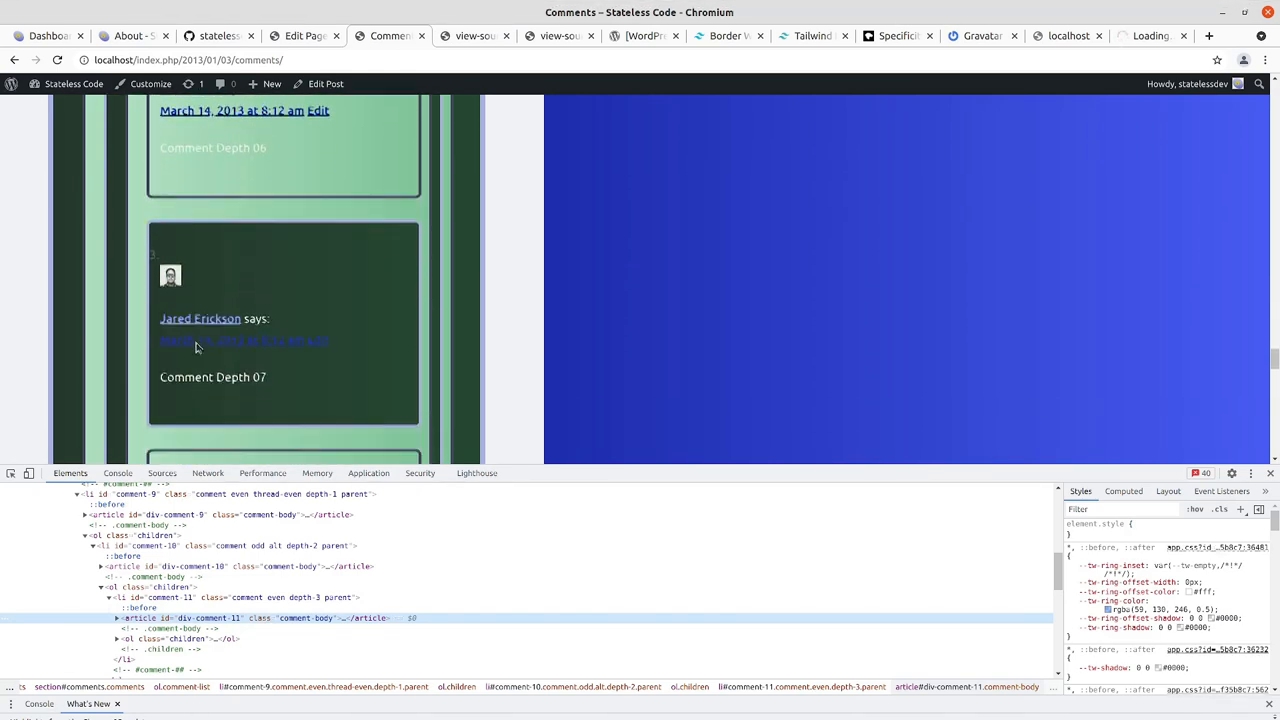
scroll(down, 3)
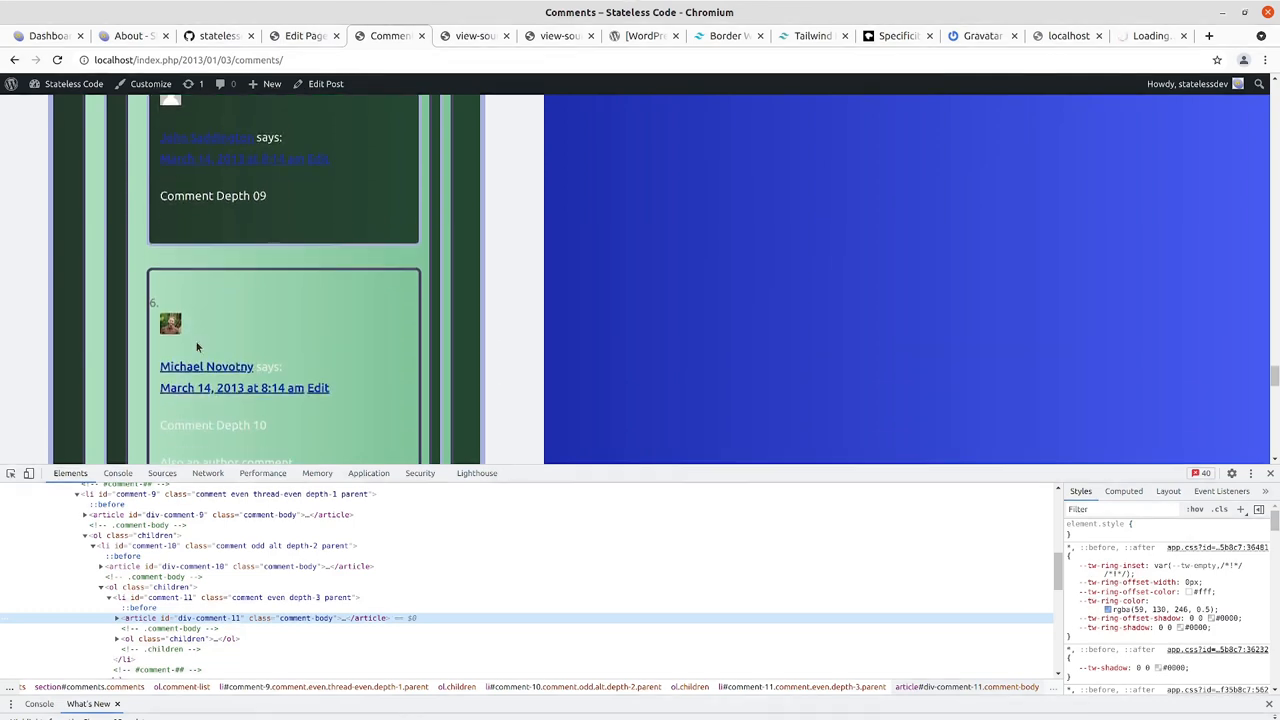
scroll(down, 3)
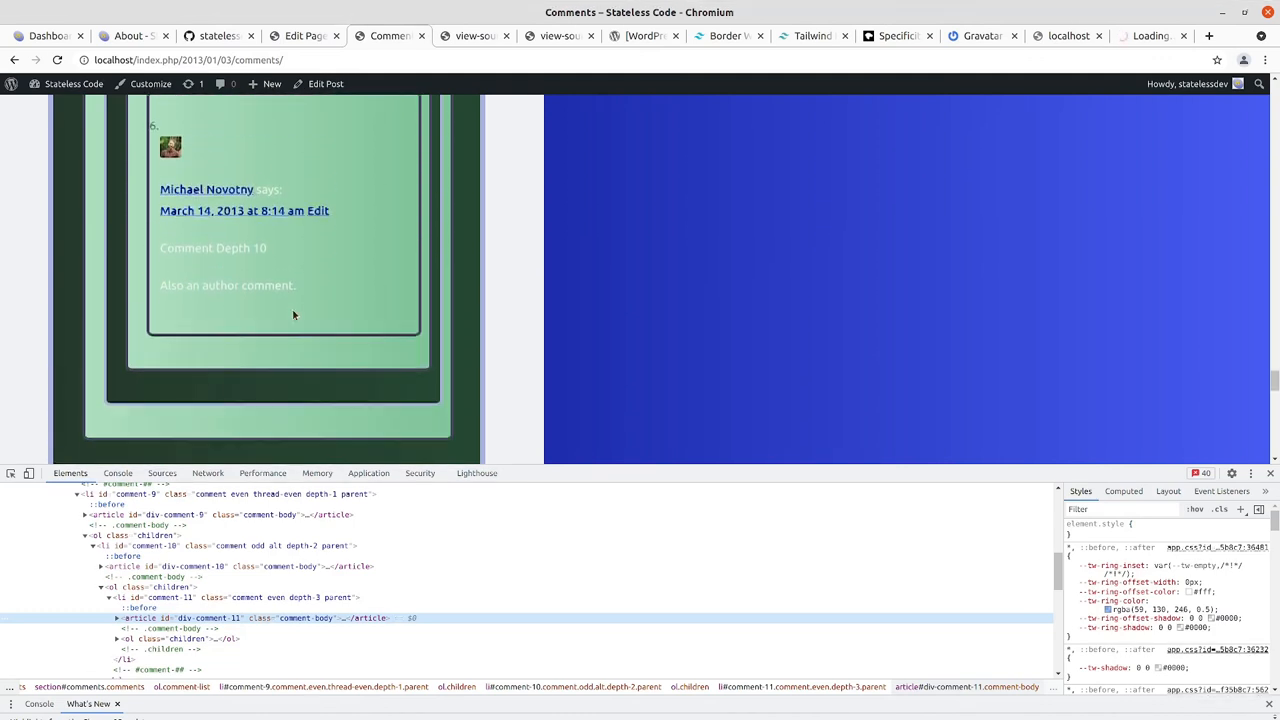
scroll(down, 3)
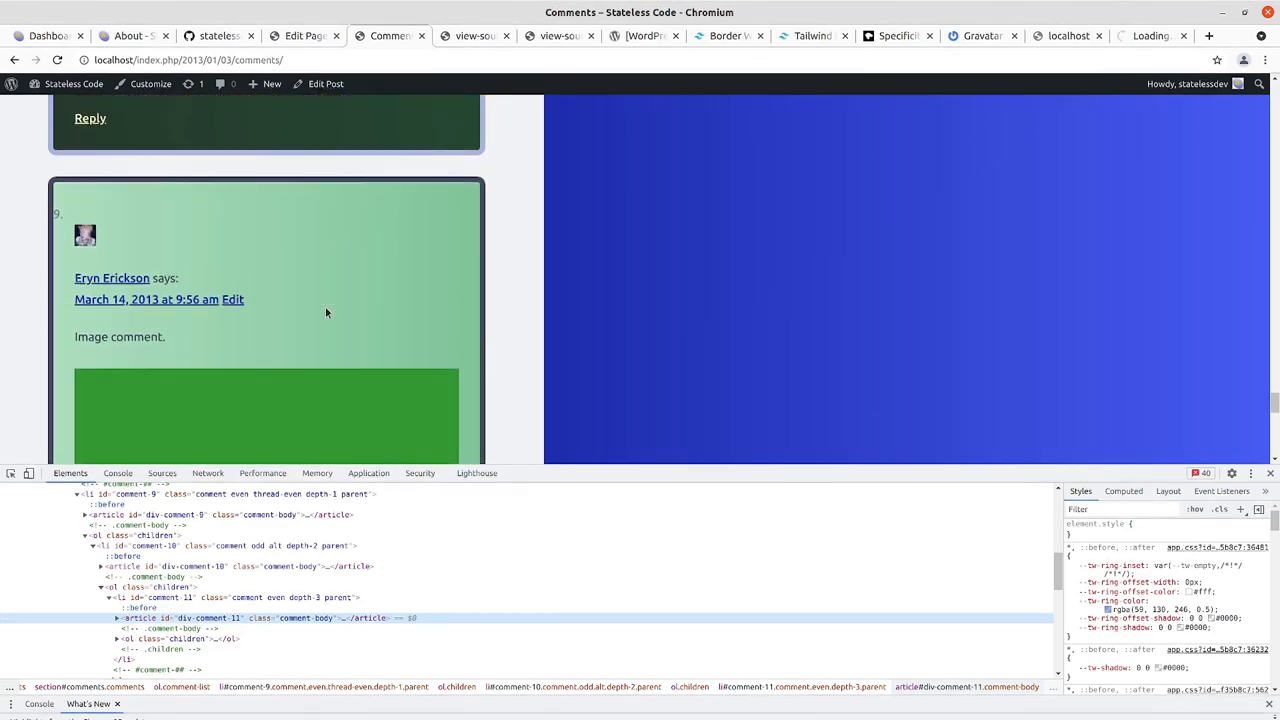
scroll(down, 3)
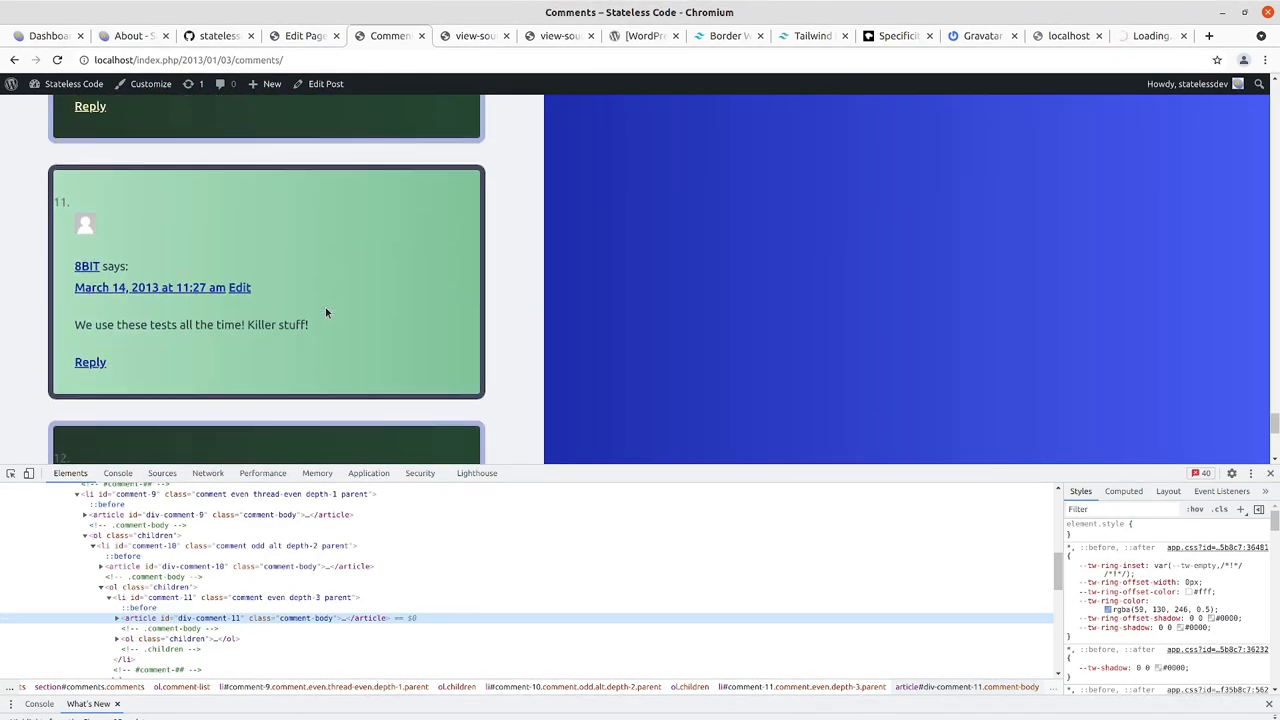
scroll(down, 3)
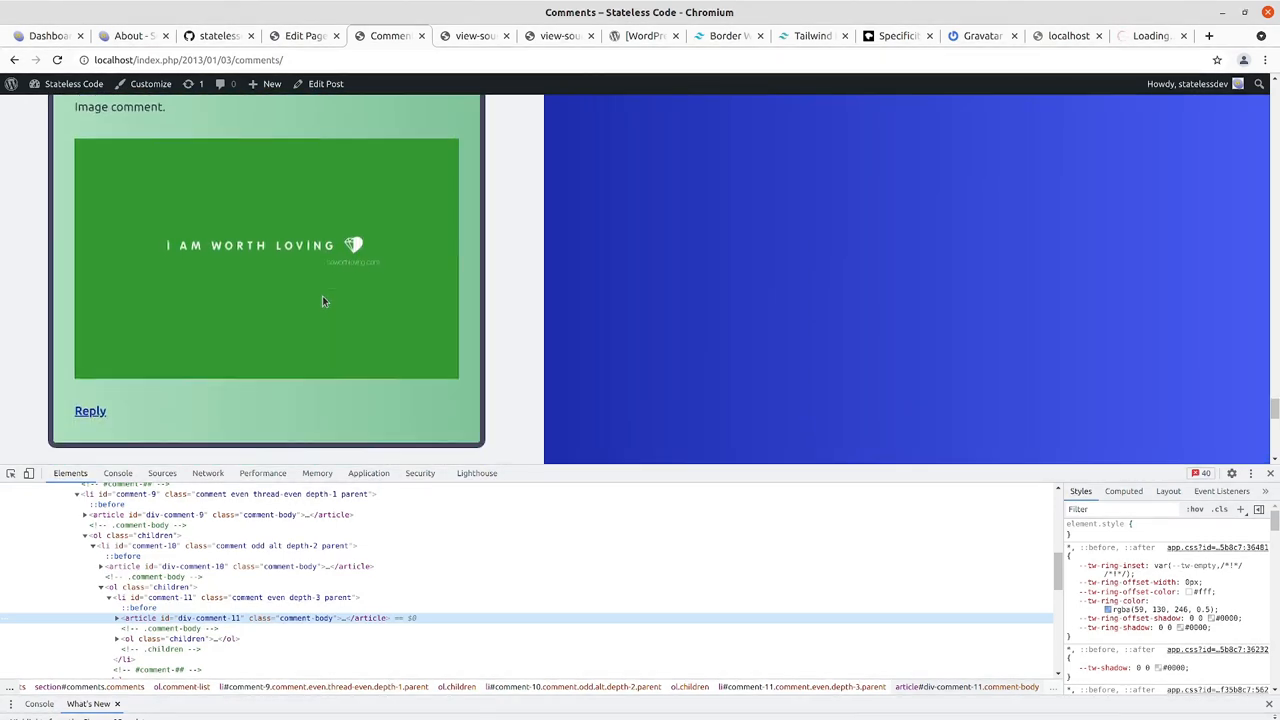
scroll(down, 3)
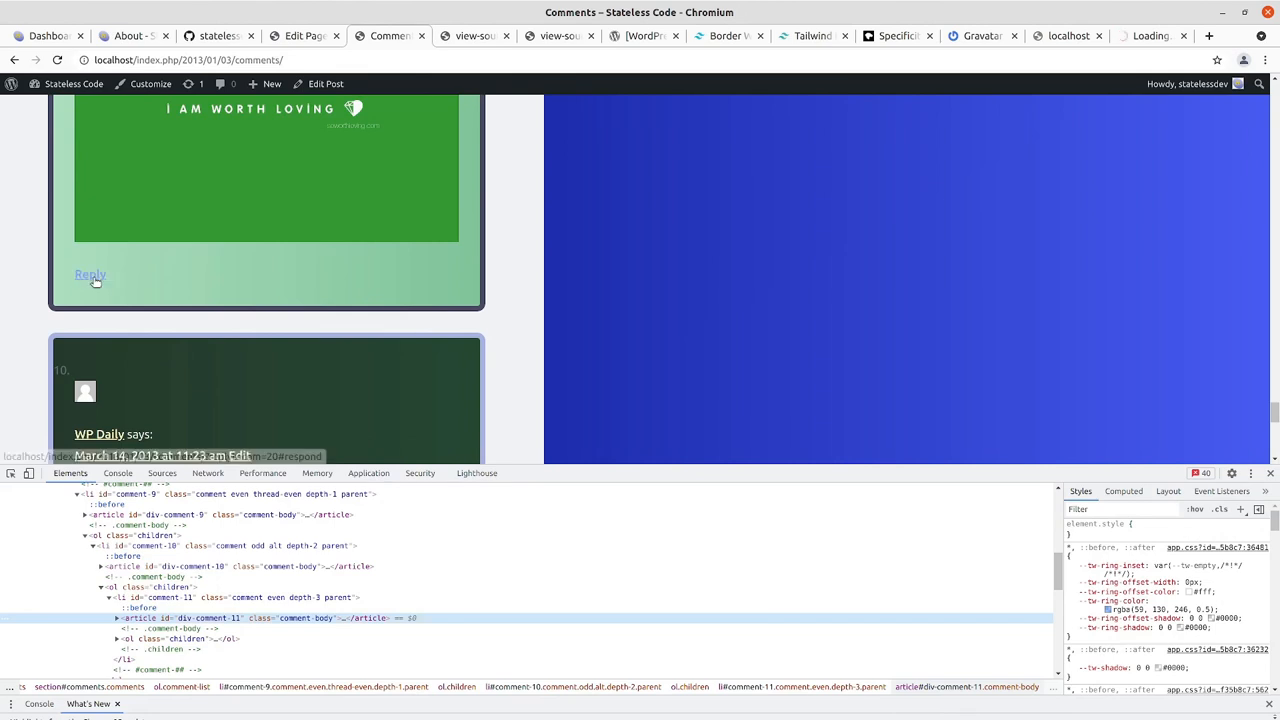
click(89, 274)
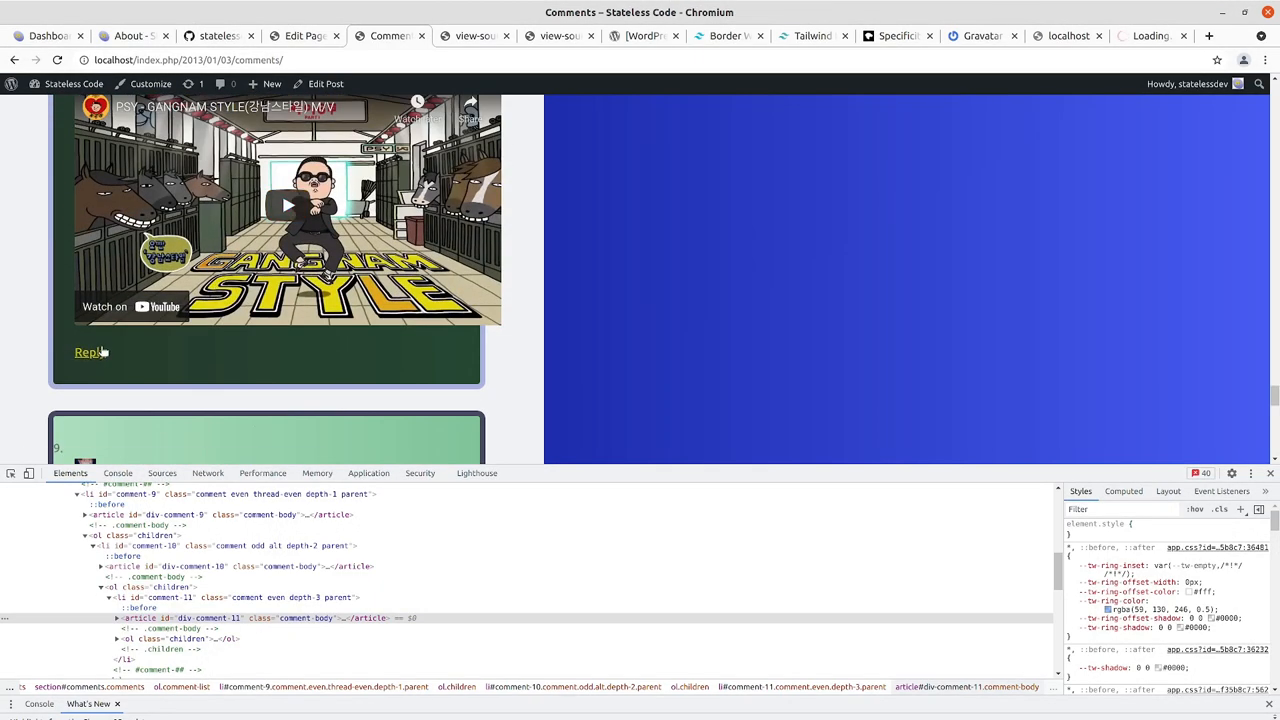
scroll(down, 3)
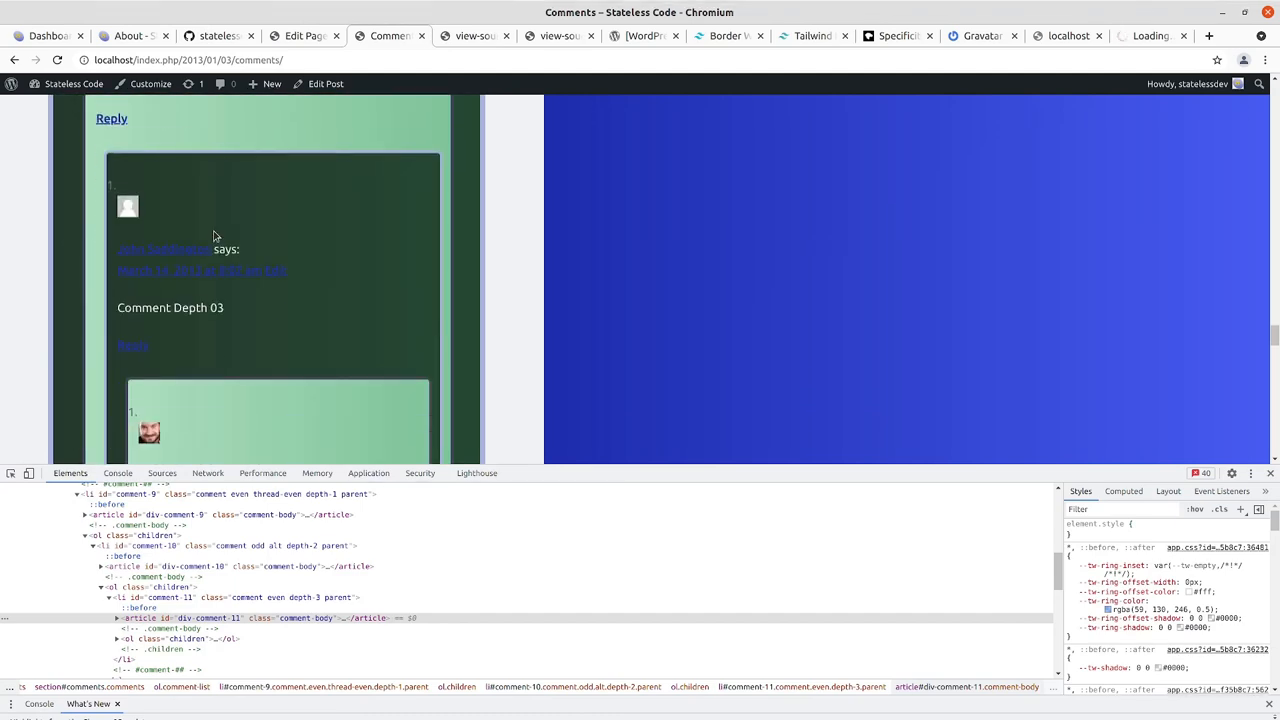
scroll(down, 3)
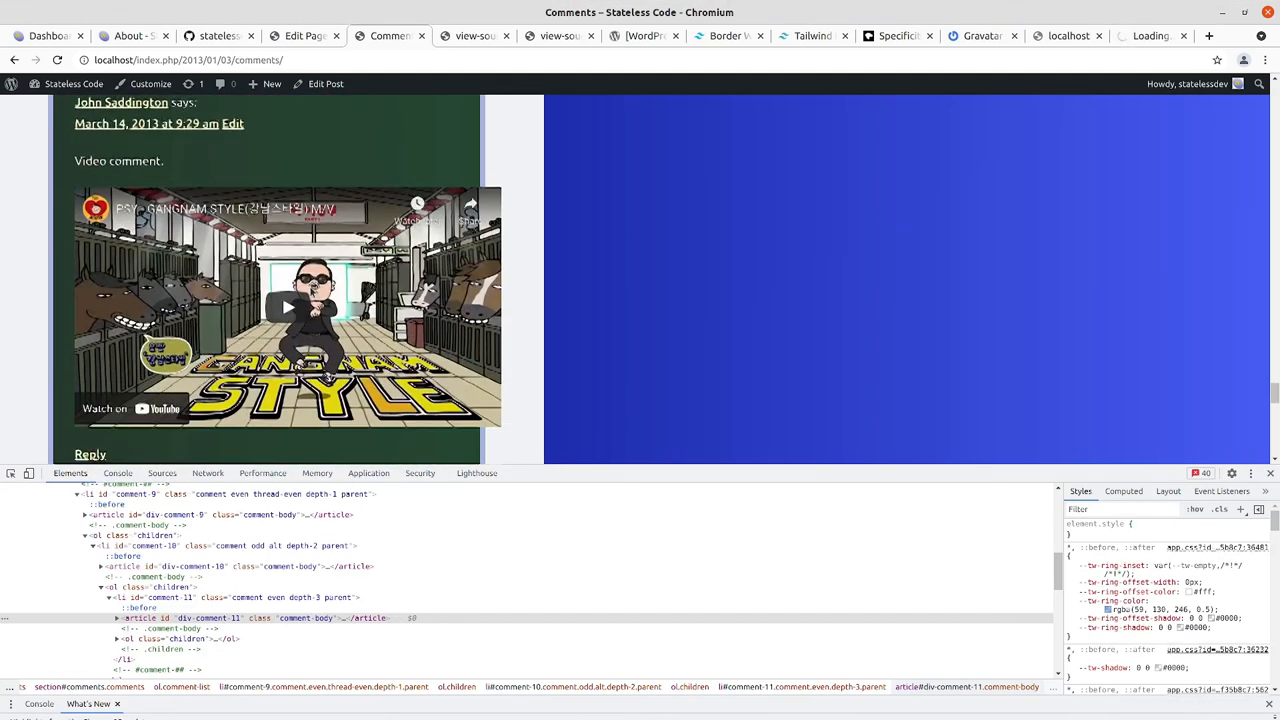
scroll(down, 3)
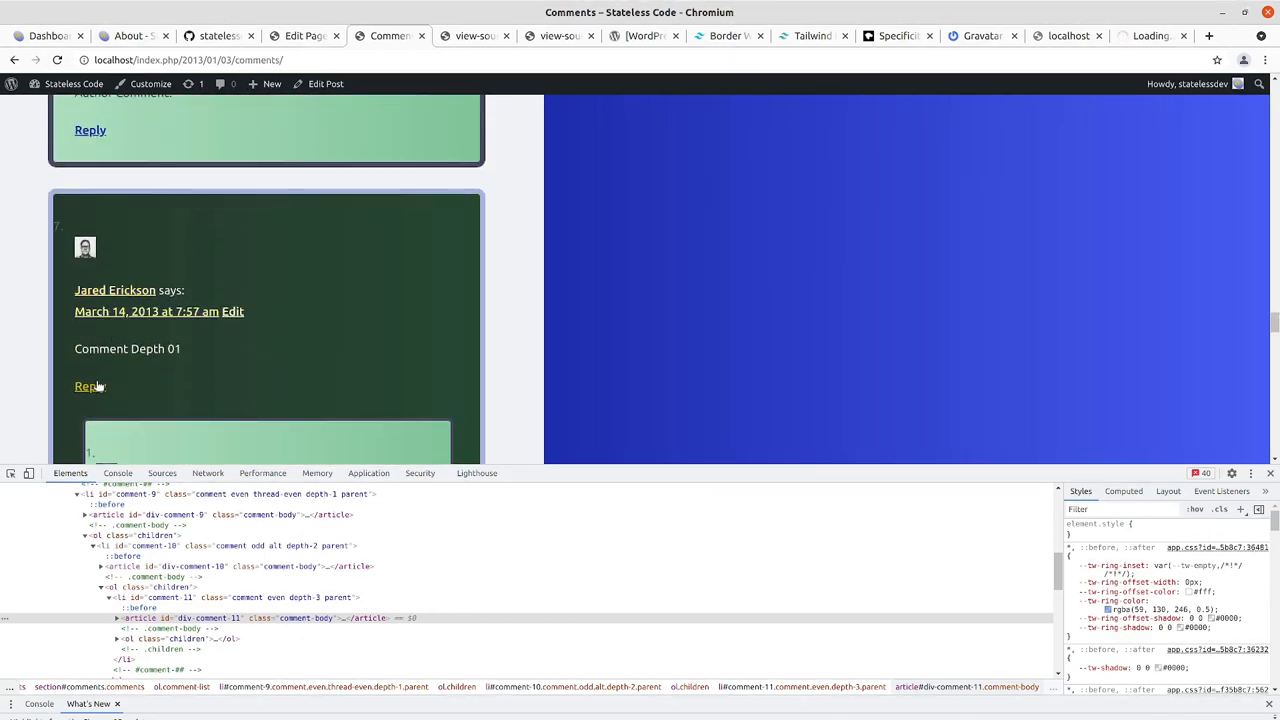
scroll(down, 3)
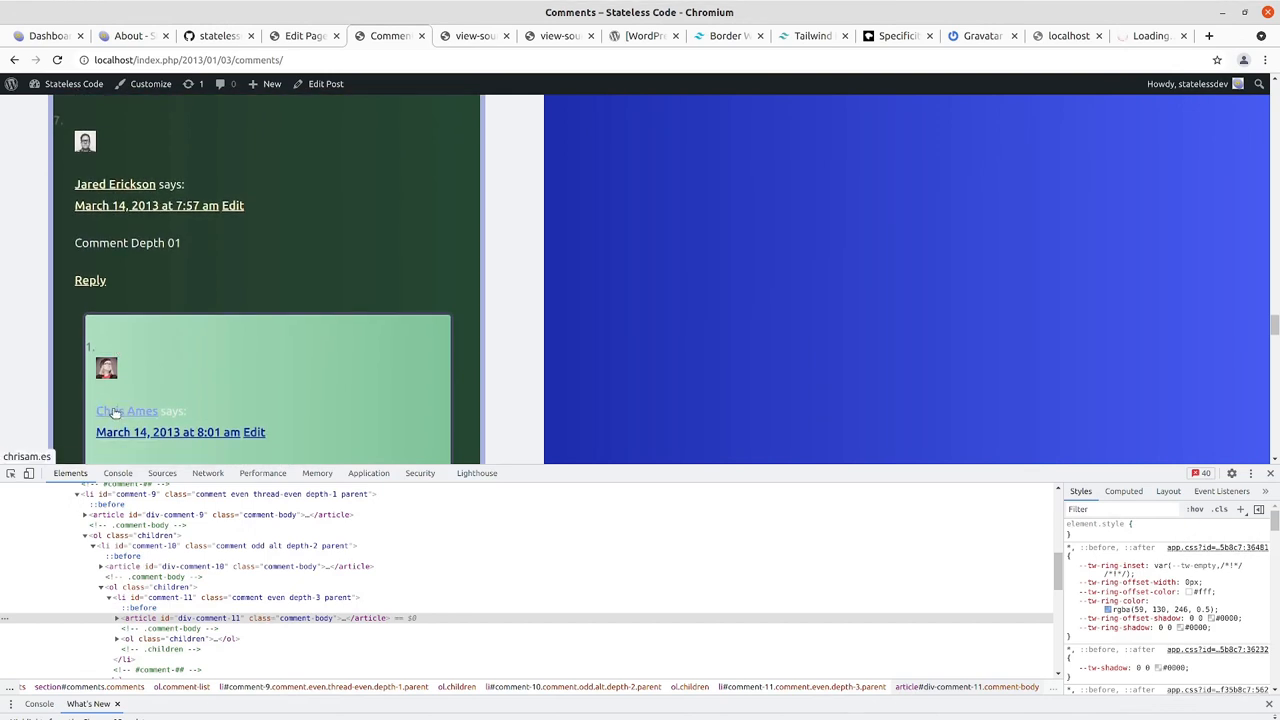
scroll(down, 3)
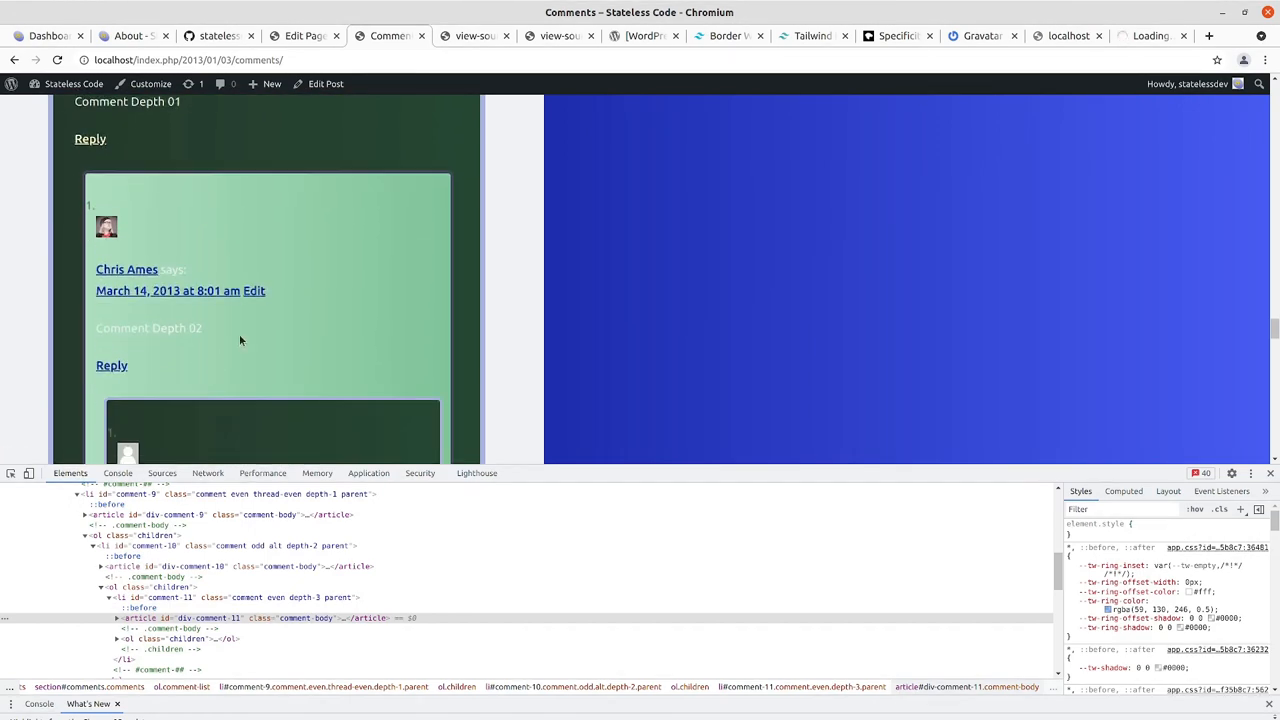
right_click(237, 324)
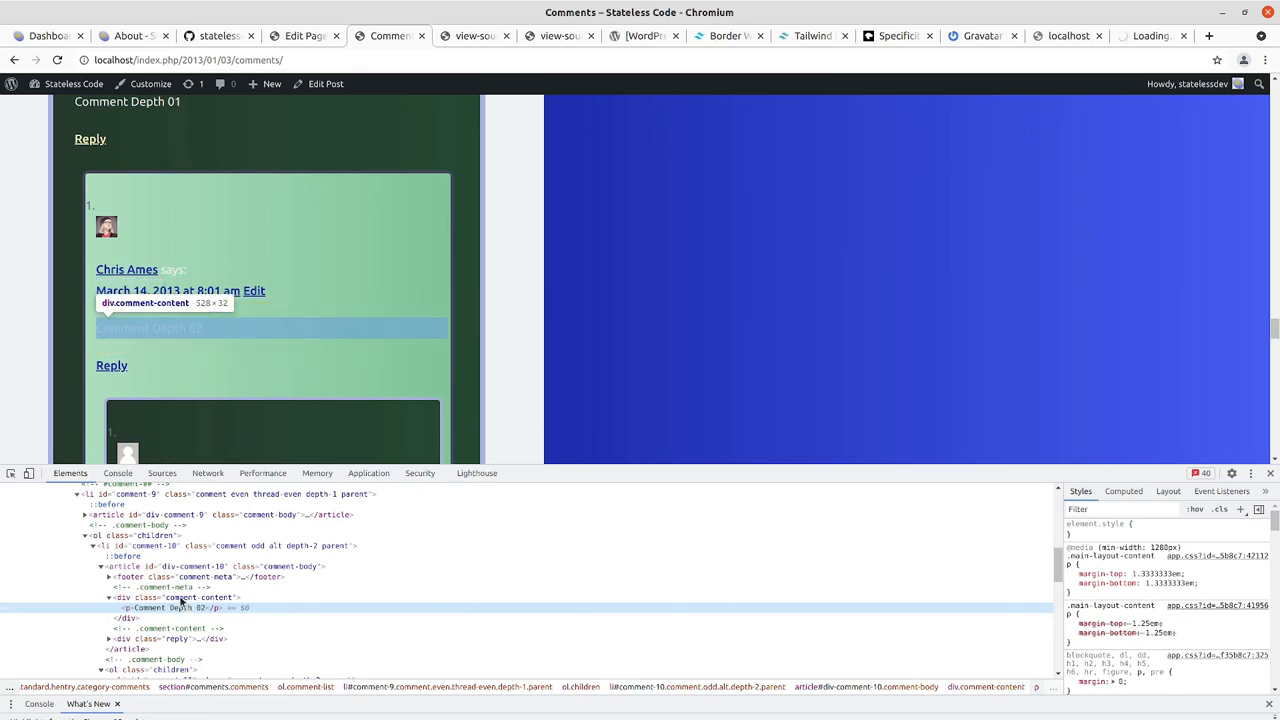
mouse_move(200, 576)
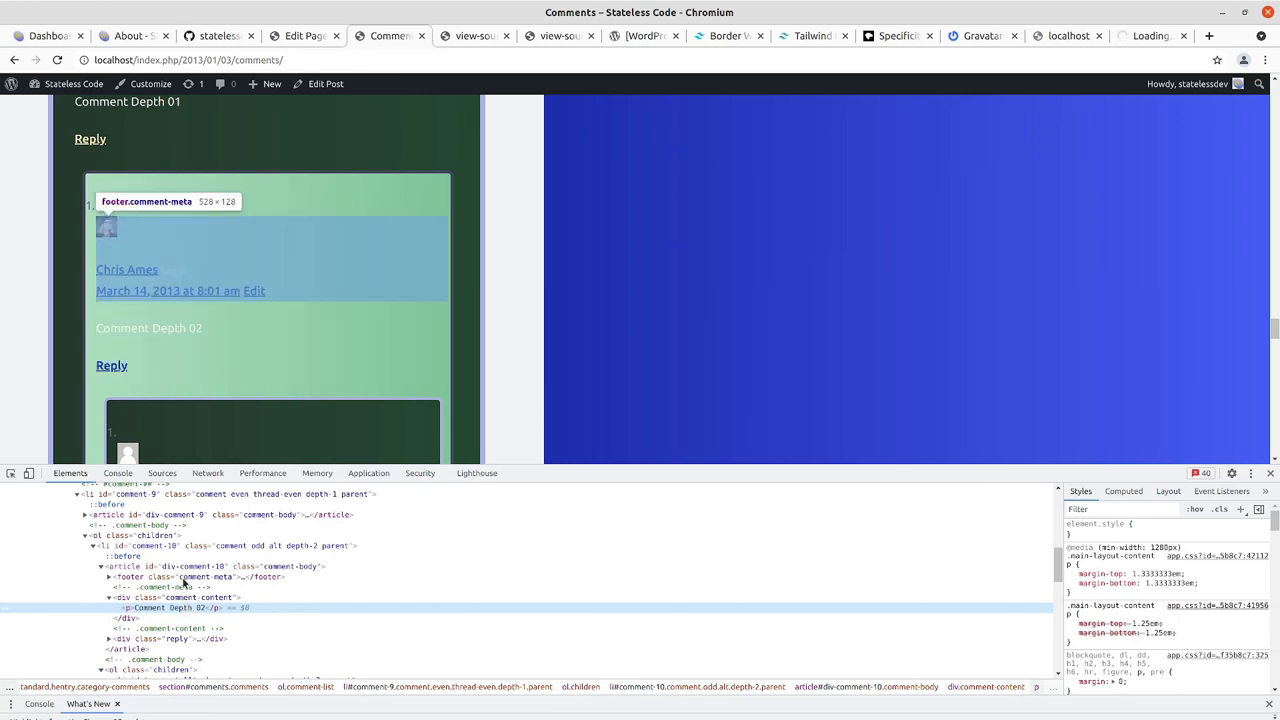
mouse_move(147, 545)
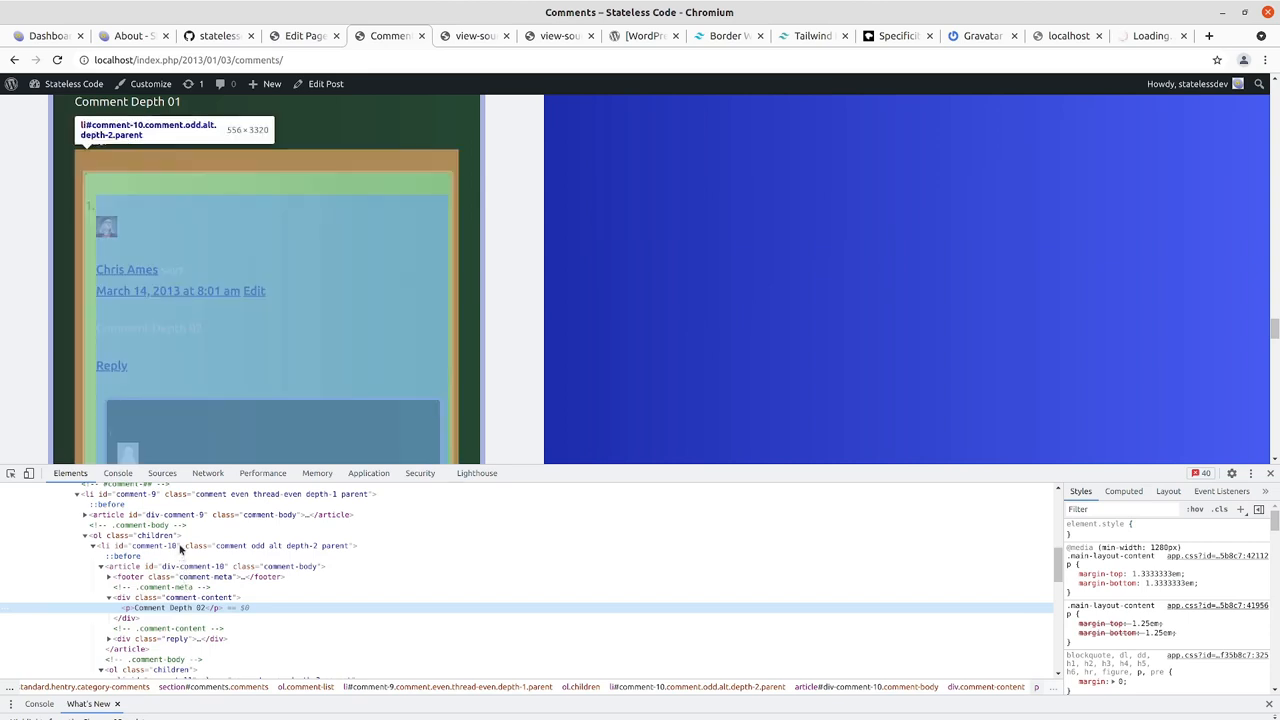
mouse_move(253, 548)
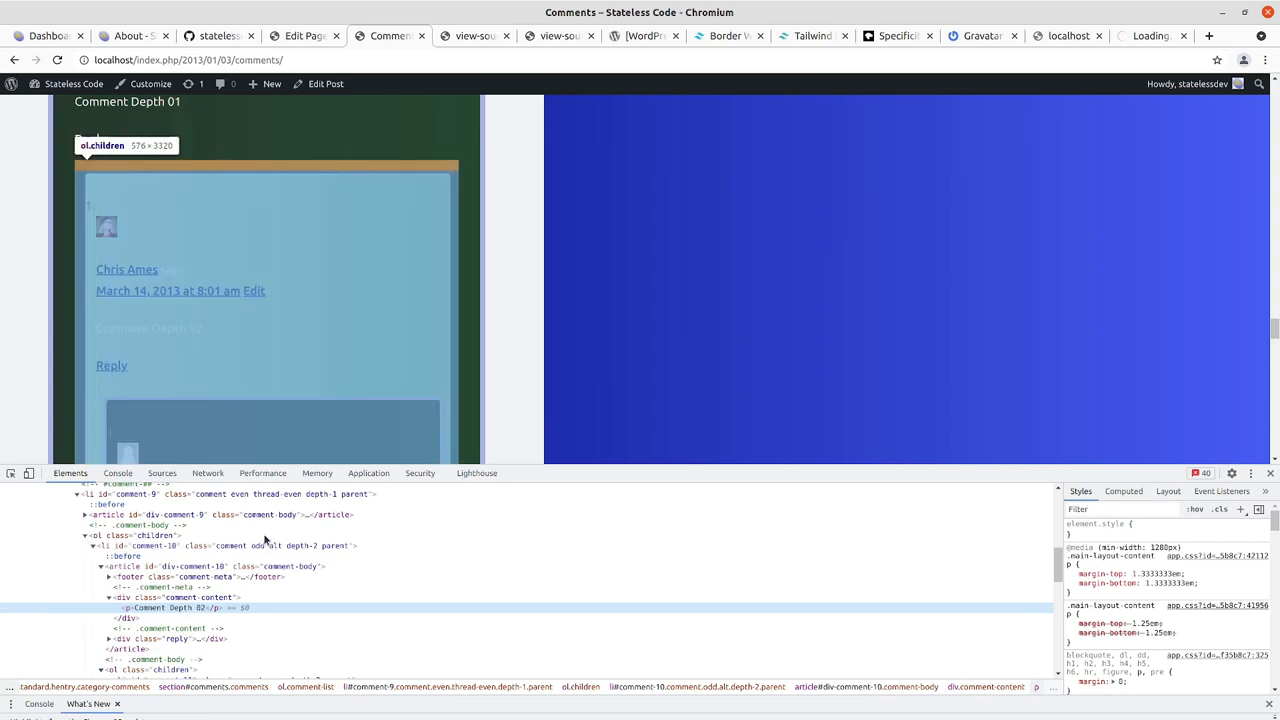
mouse_move(260, 545)
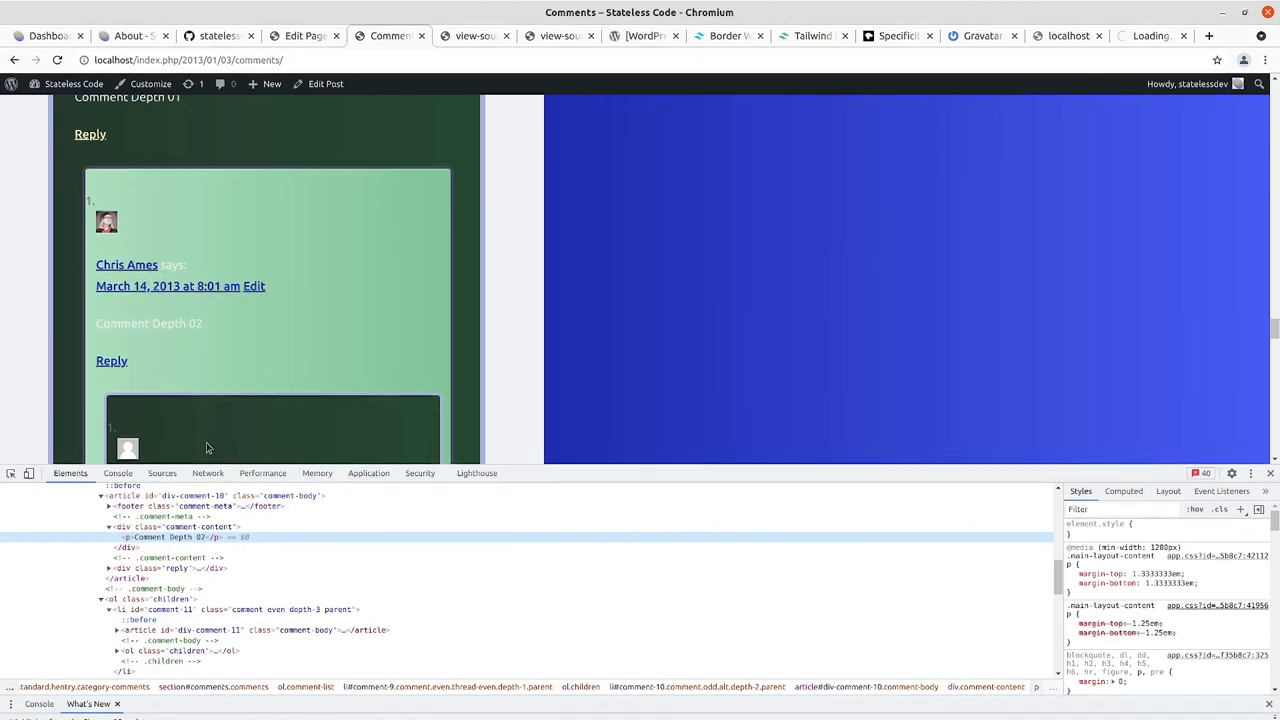
scroll(down, 3)
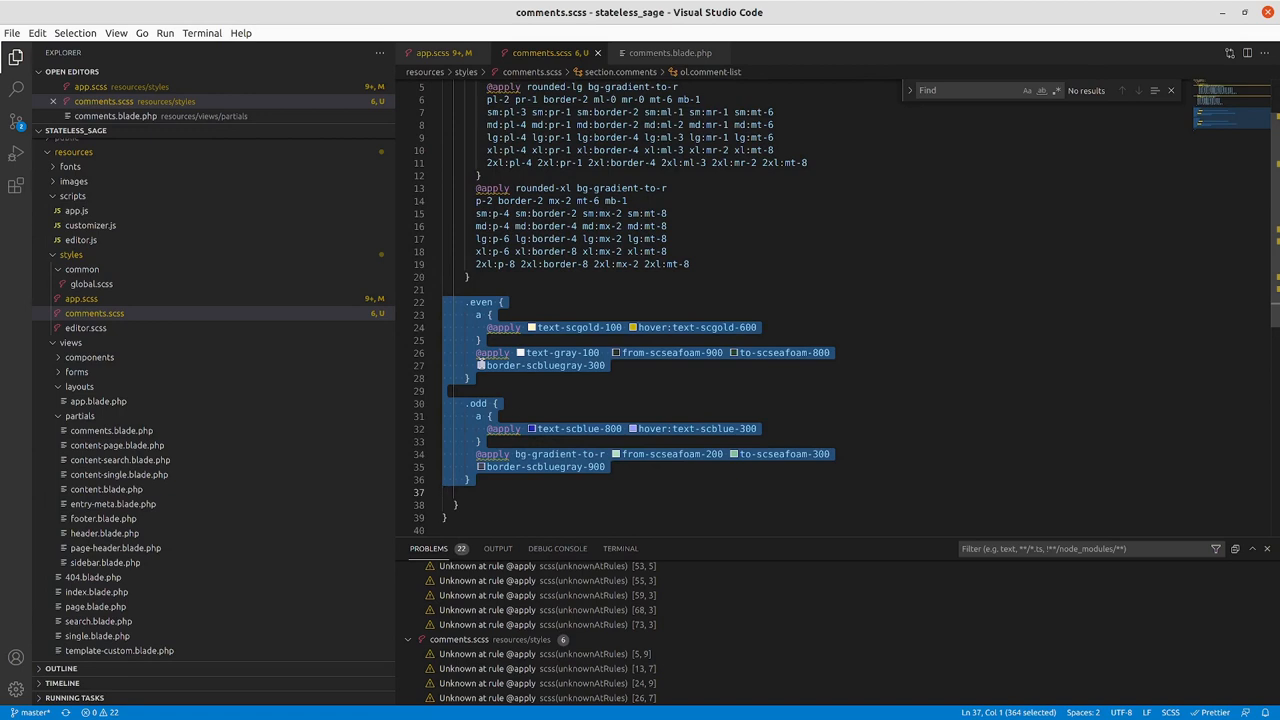
Cut the .even and .odd blocks and paste them after the ol.children li rule.
scroll(up, 3)
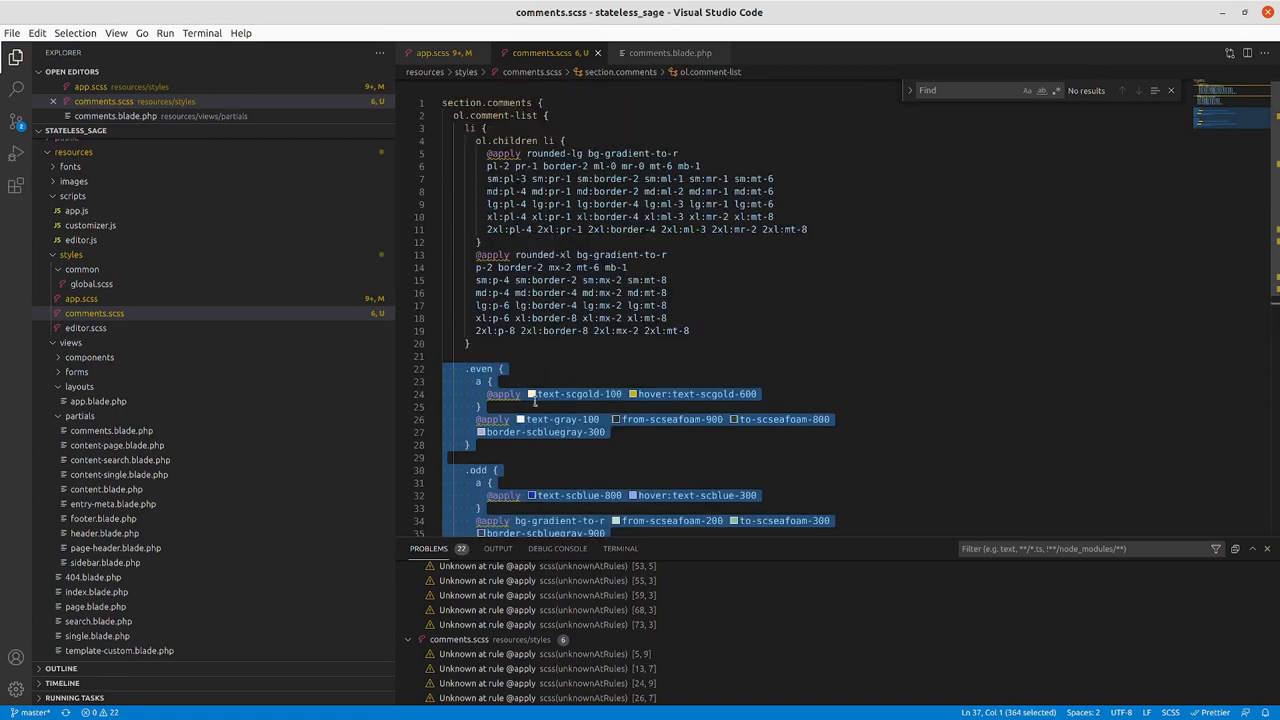
scroll(down, 3)
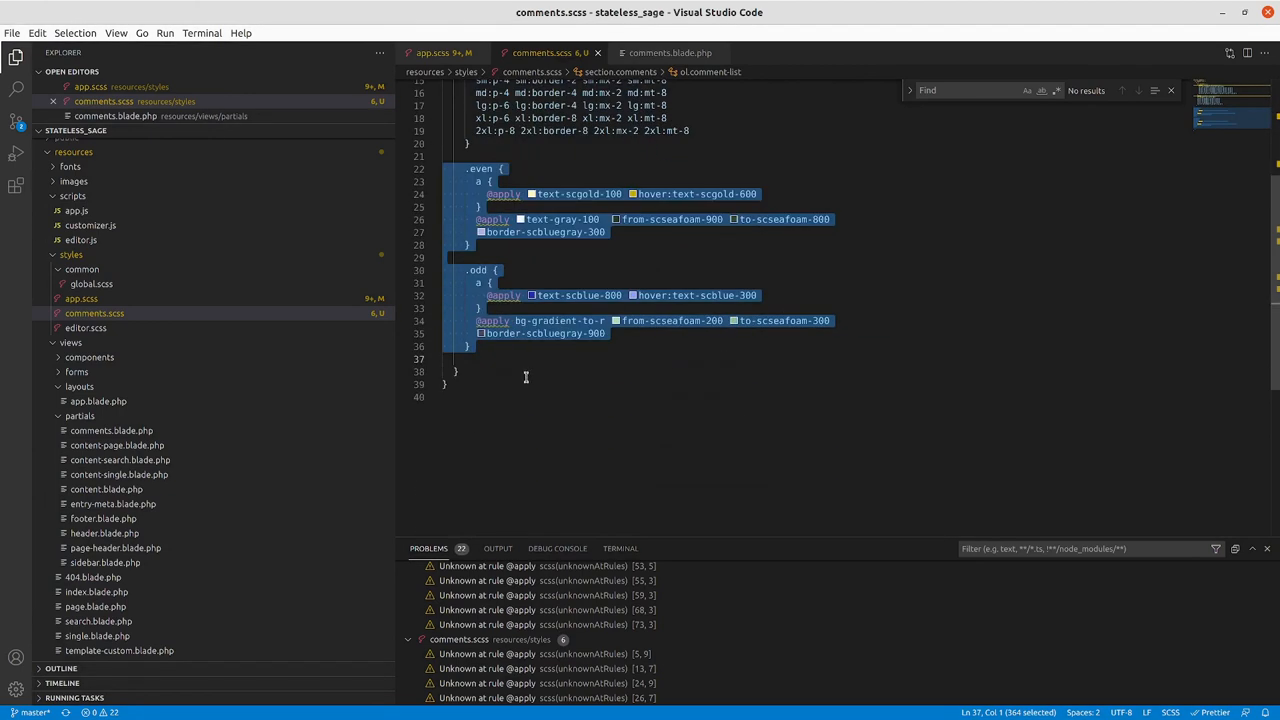
key(Delete)
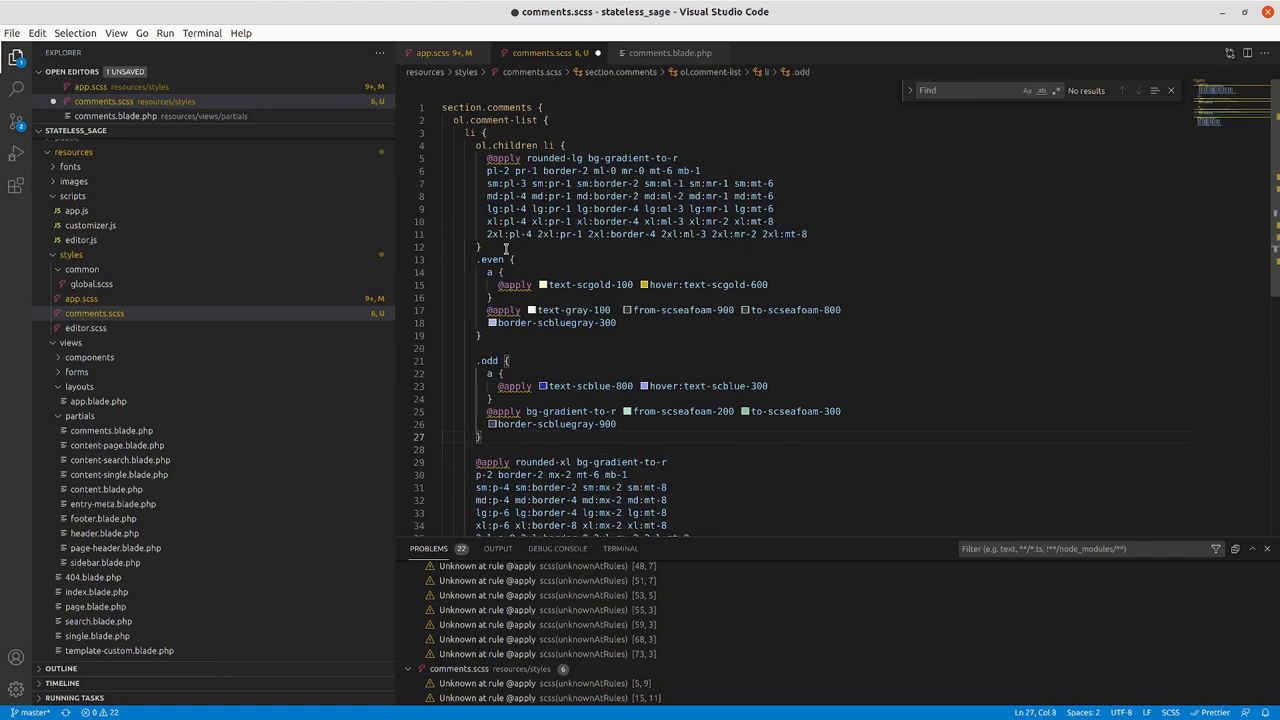
click(490, 247)
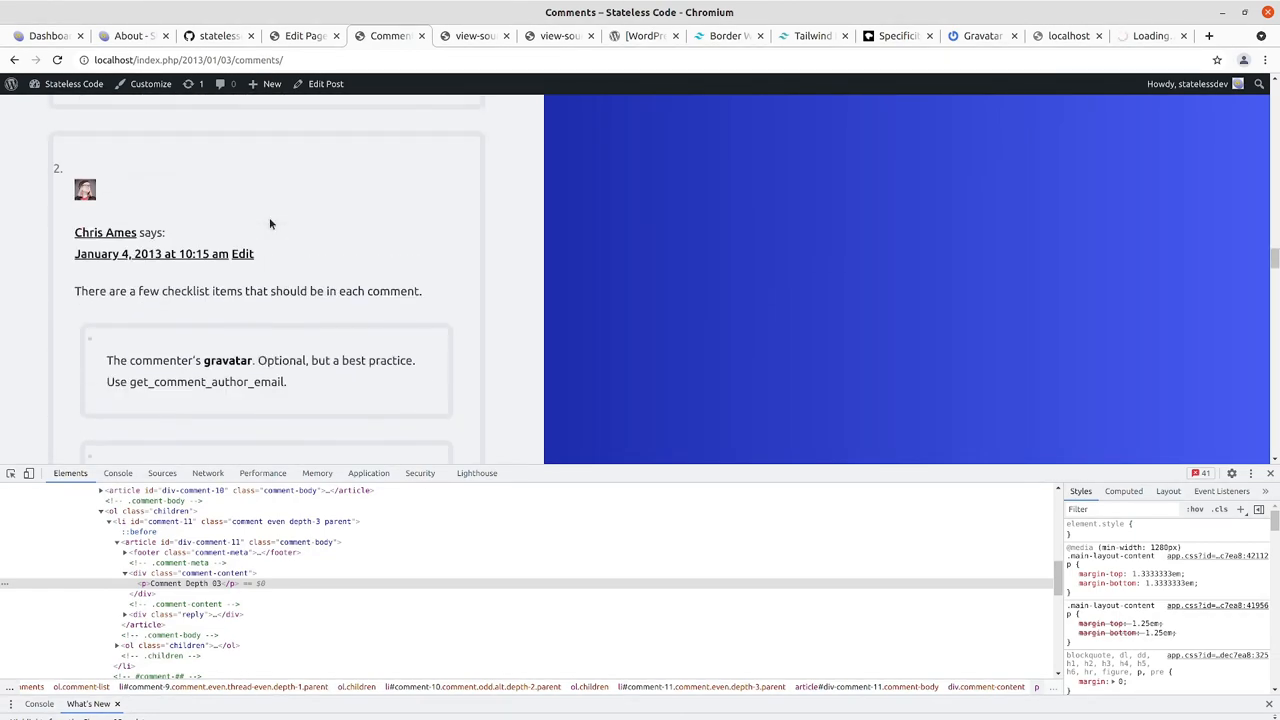
scroll(down, 3)
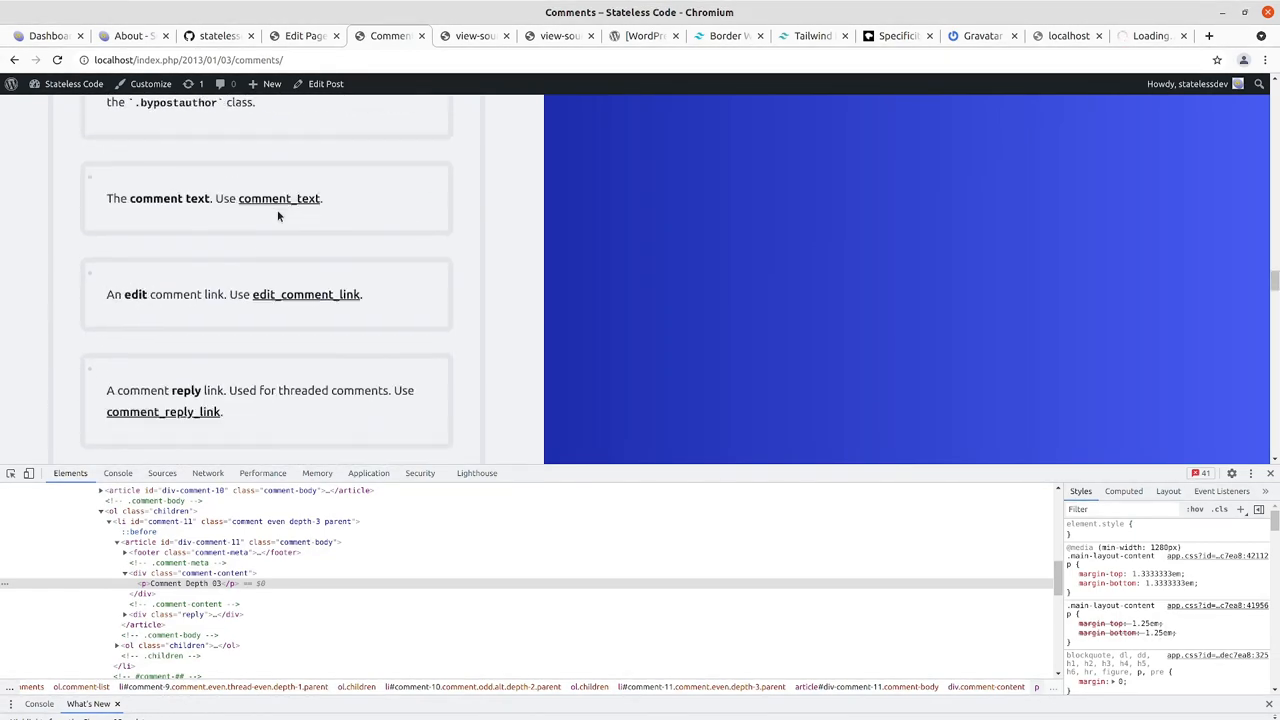
scroll(down, 3)
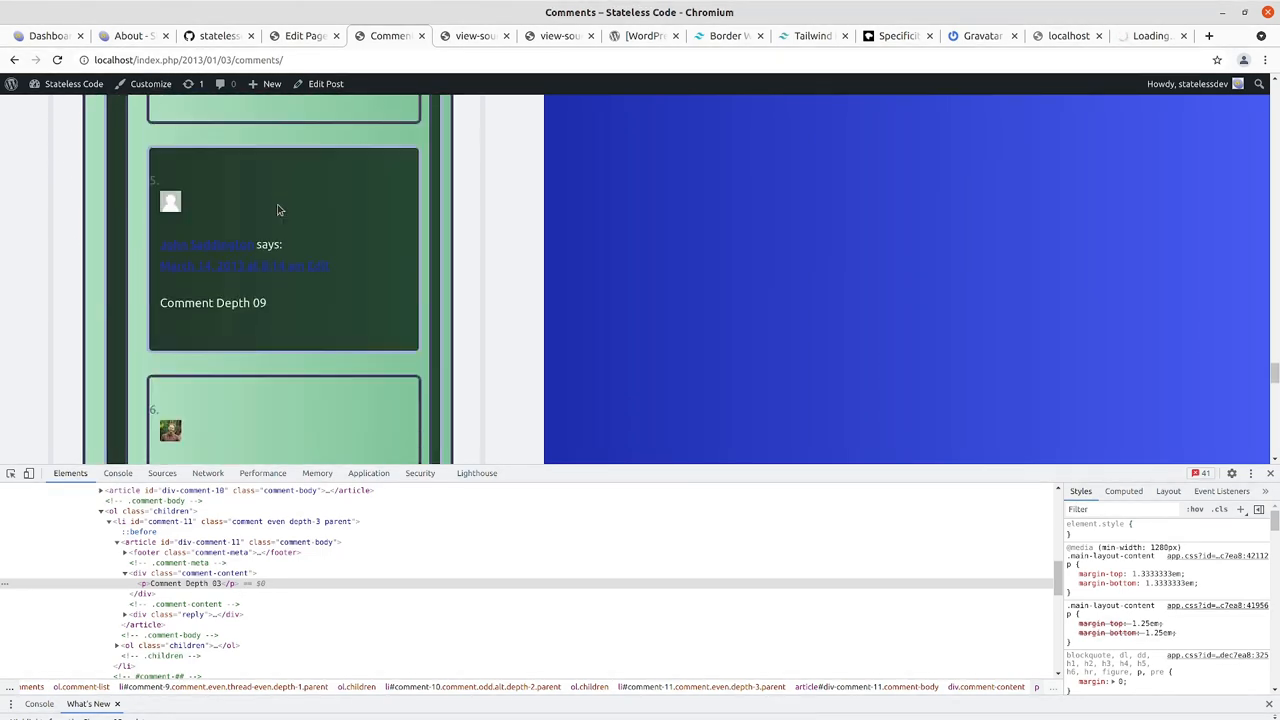
scroll(down, 3)
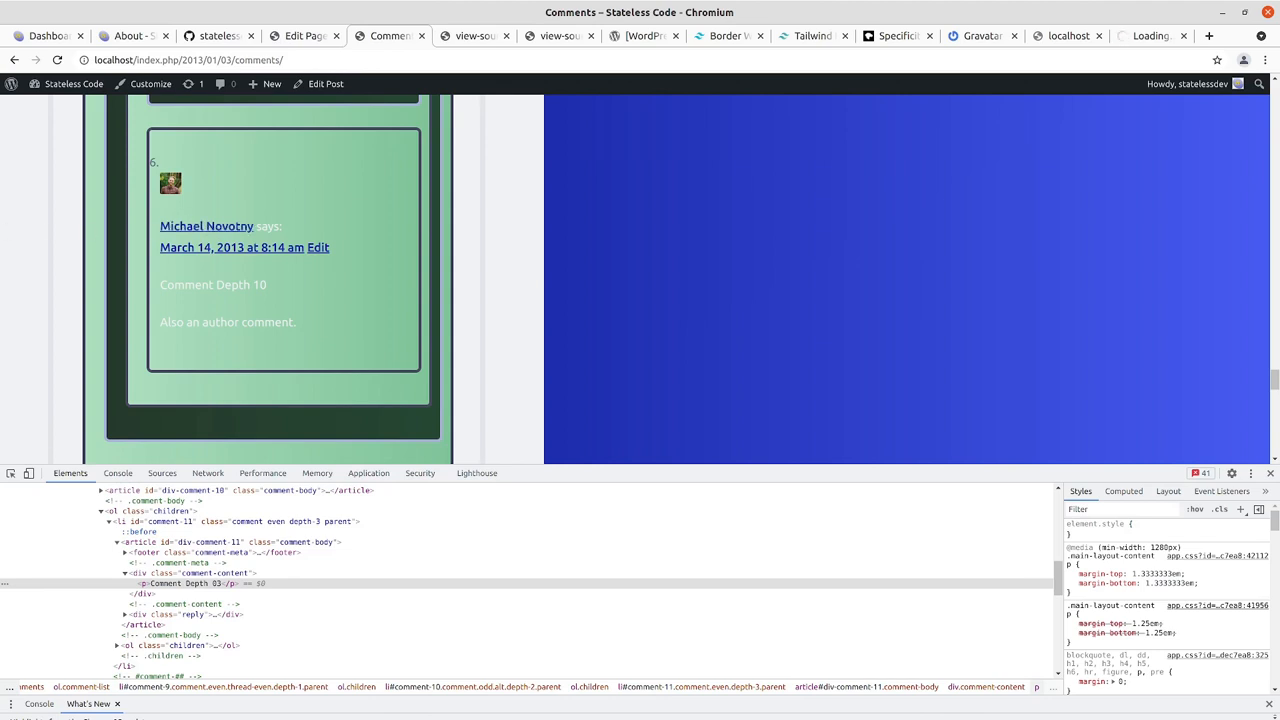
mouse_move(249, 153)
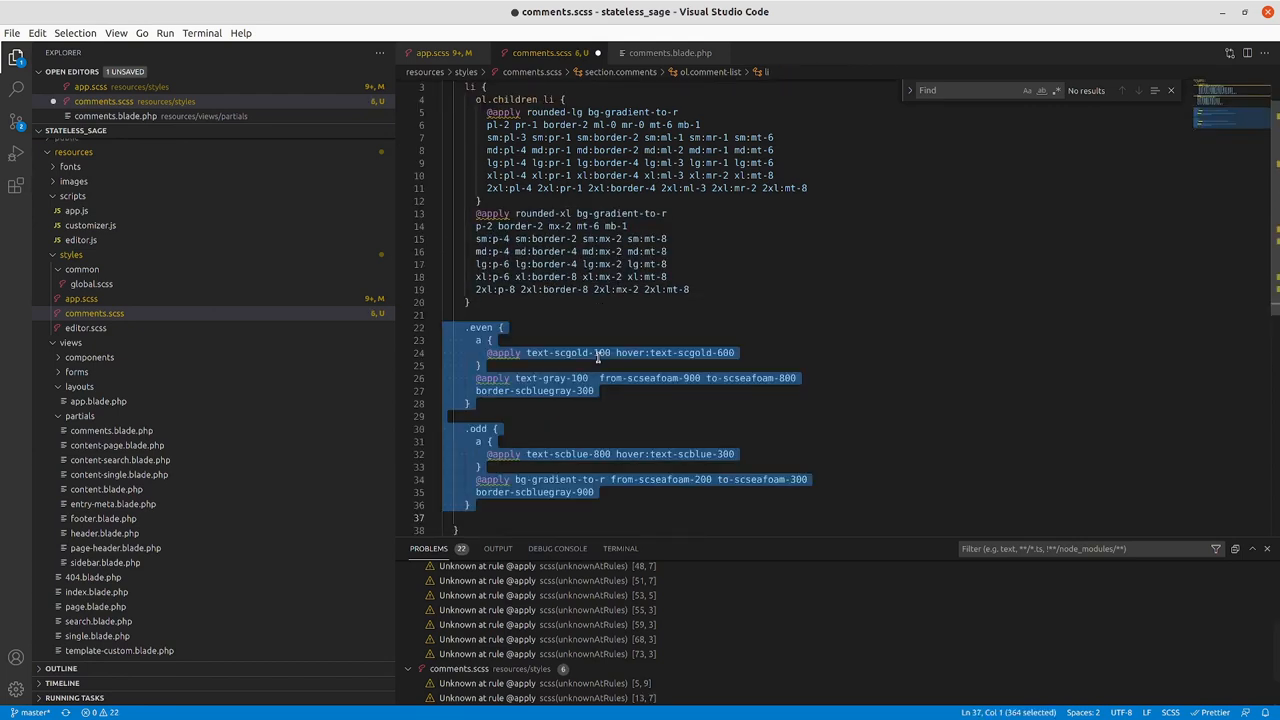
scroll(down, 3)
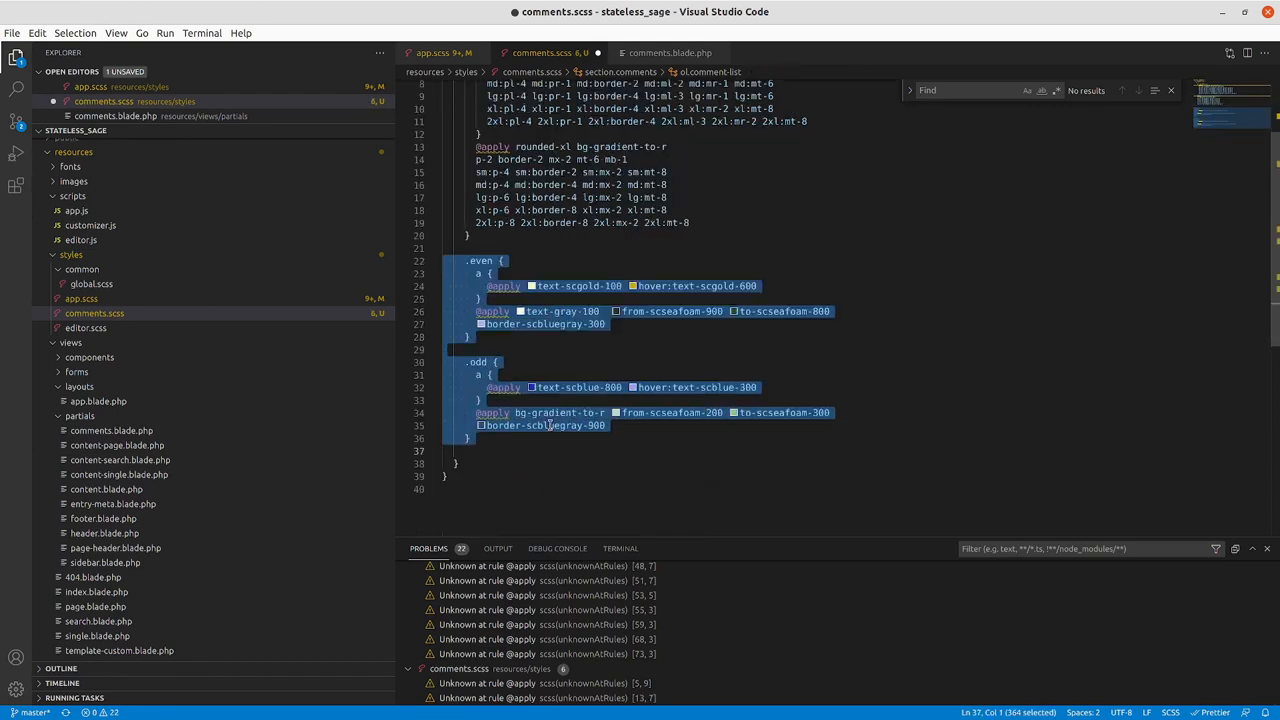
click(546, 438)
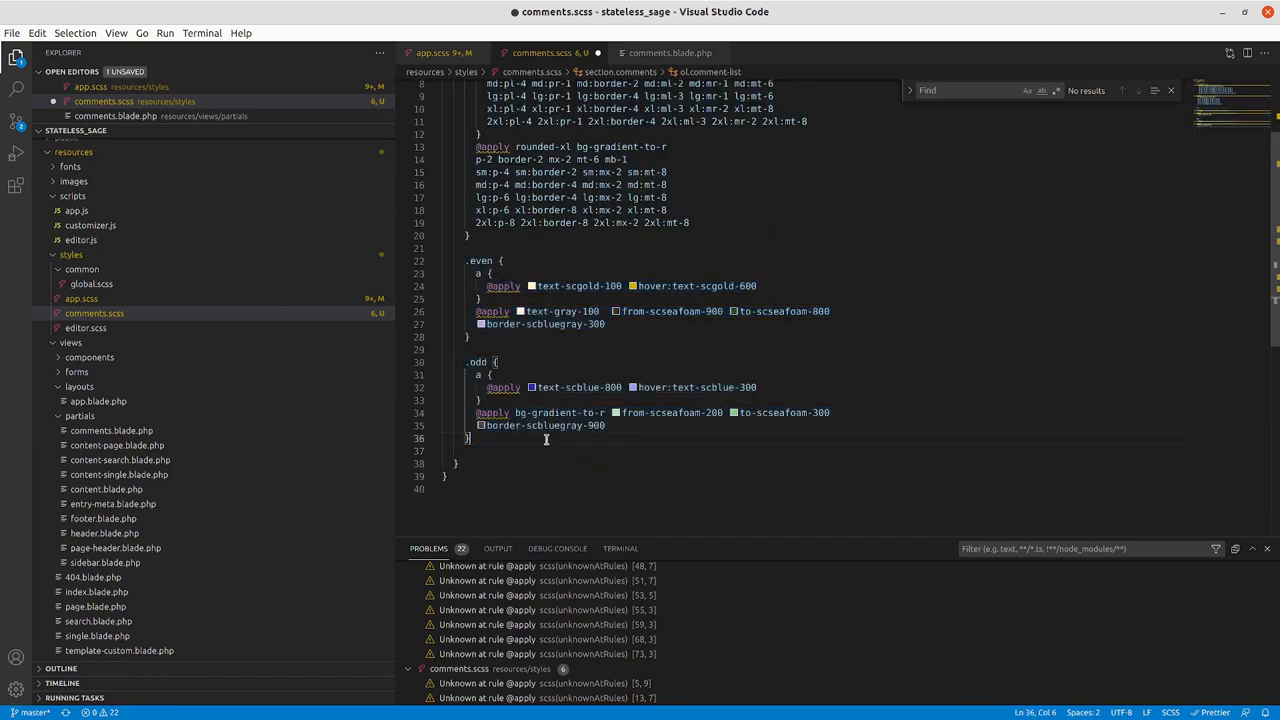
key(ctrl+s)
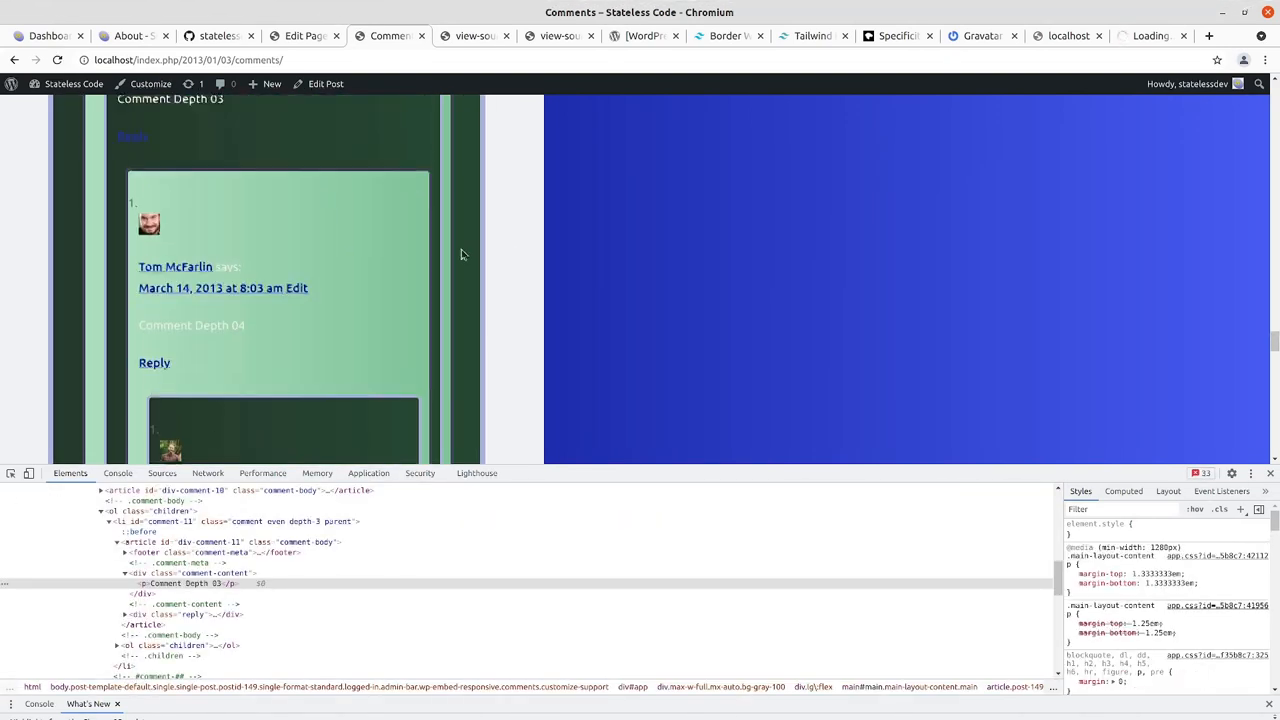
scroll(down, 3)
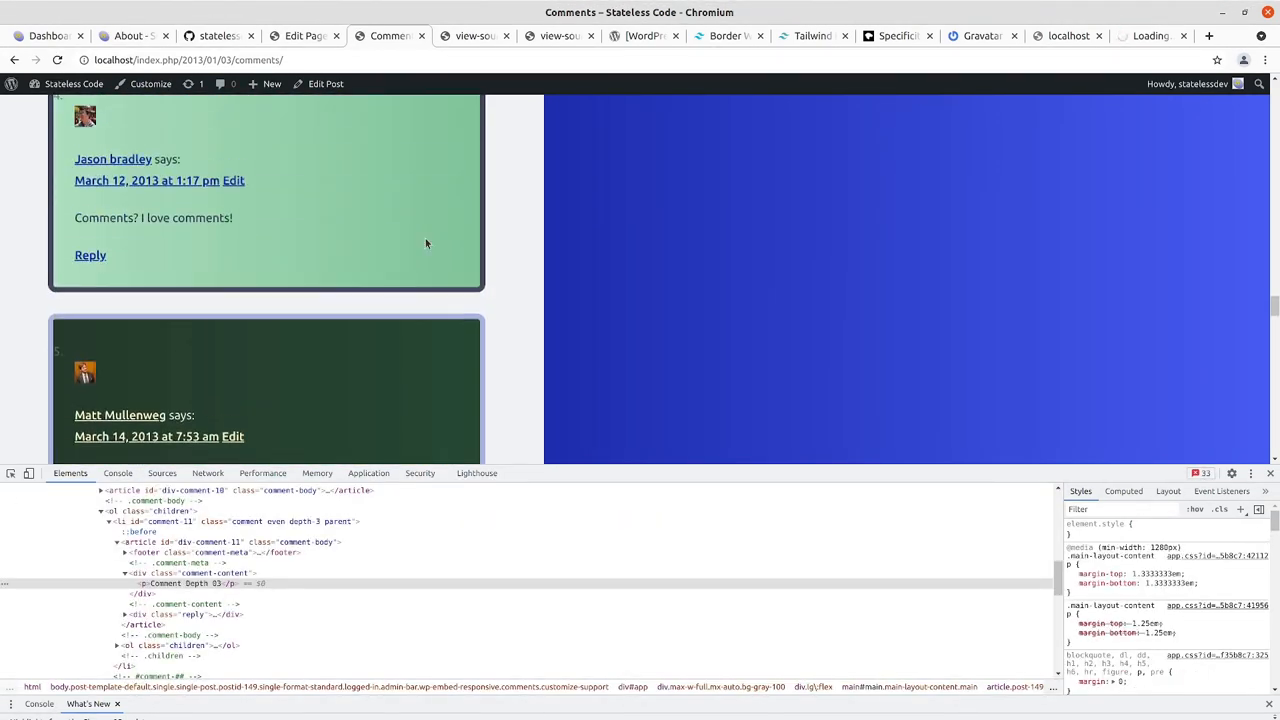
scroll(down, 3)
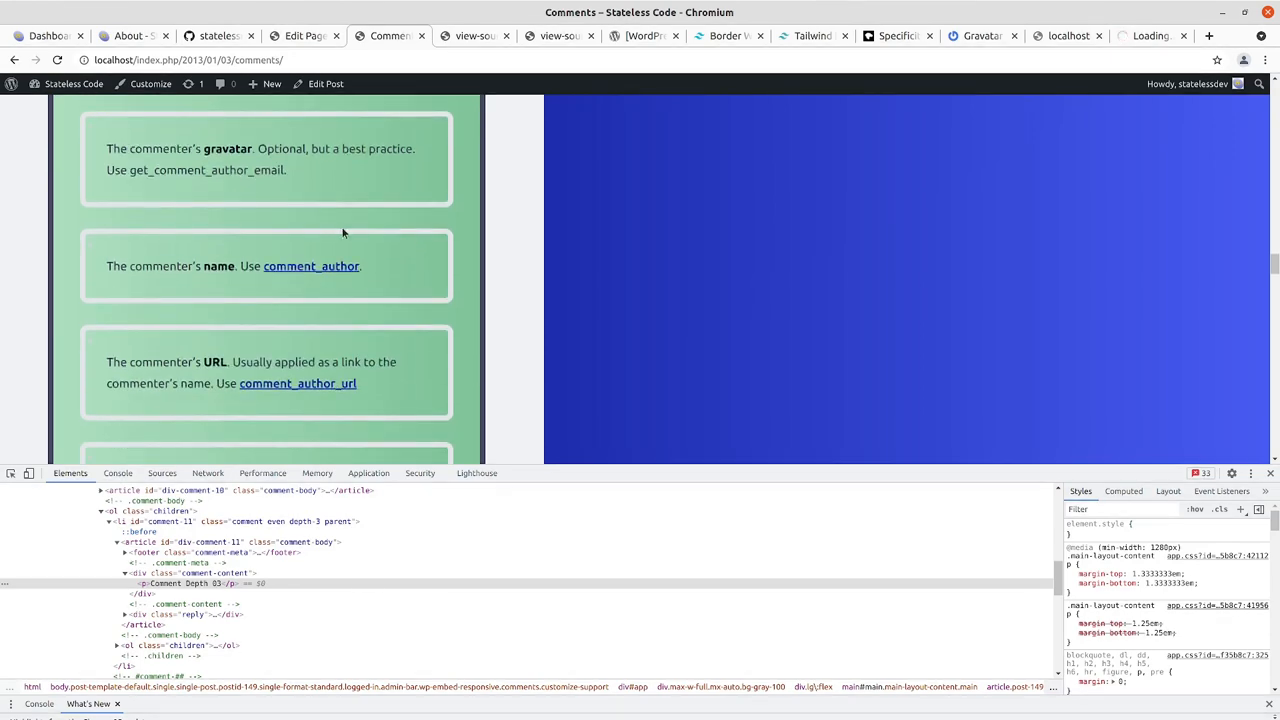
scroll(down, 3)
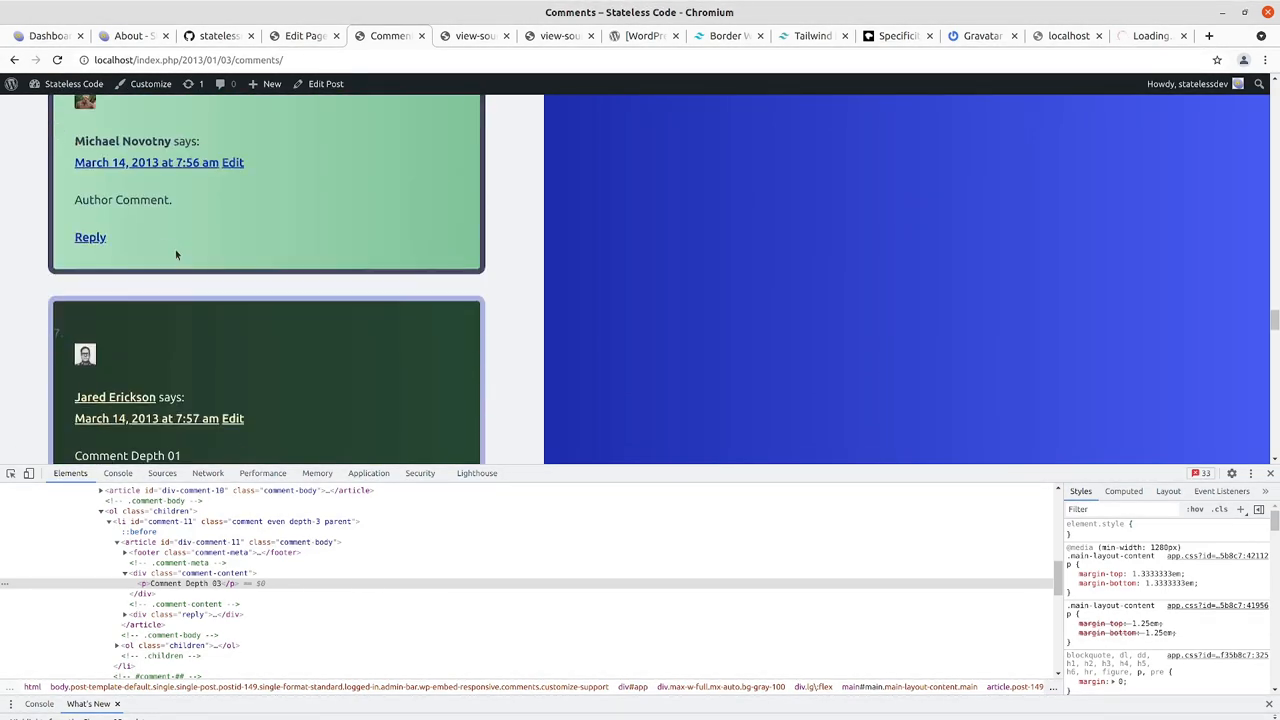
scroll(down, 3)
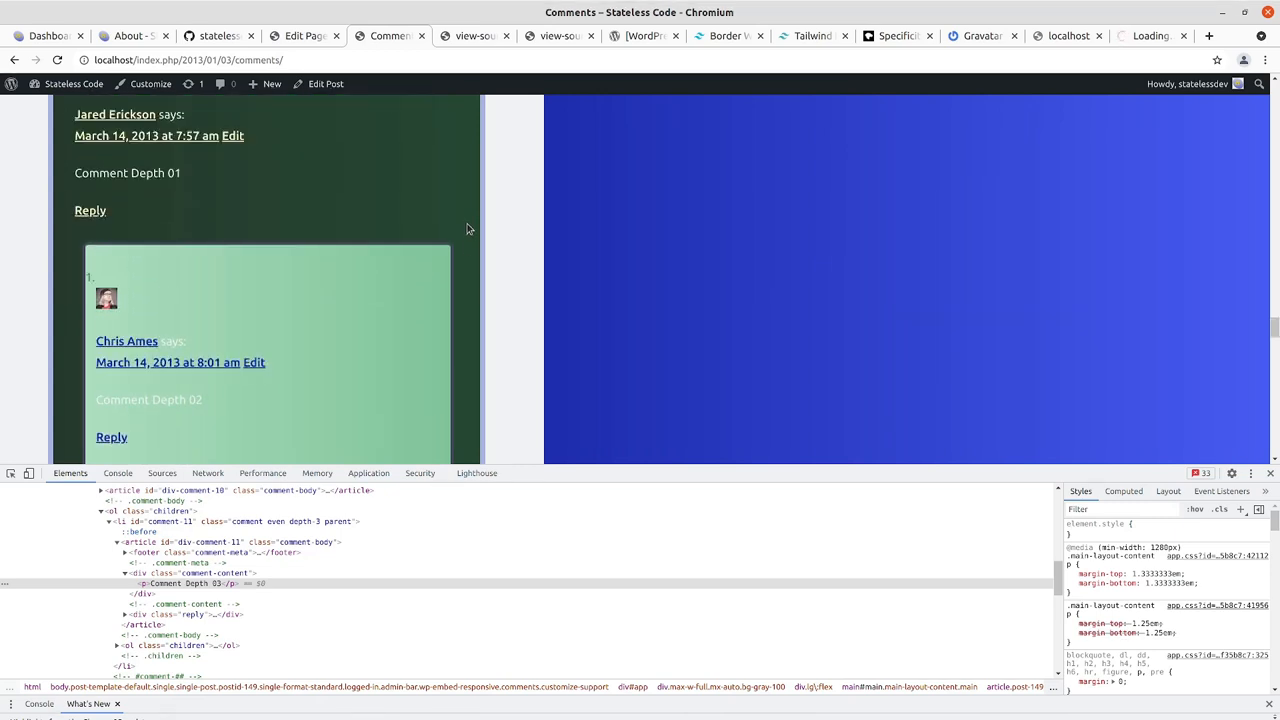
mouse_move(450, 268)
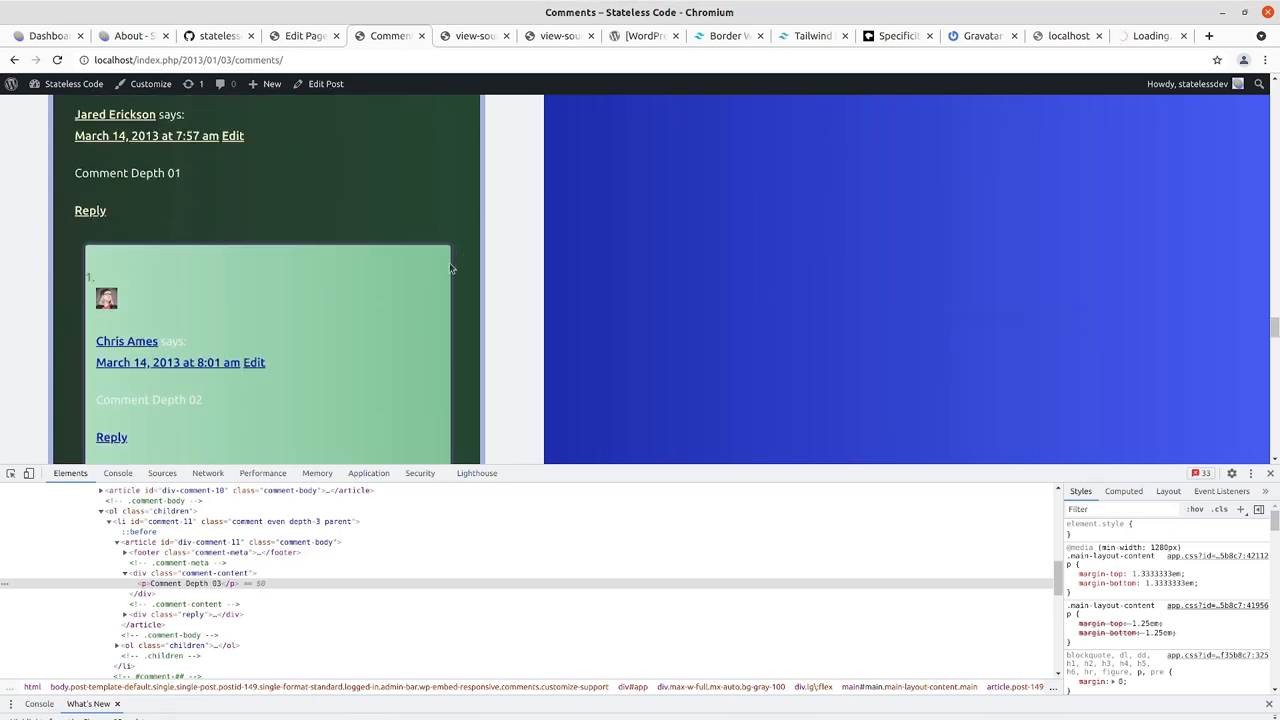
scroll(down, 3)
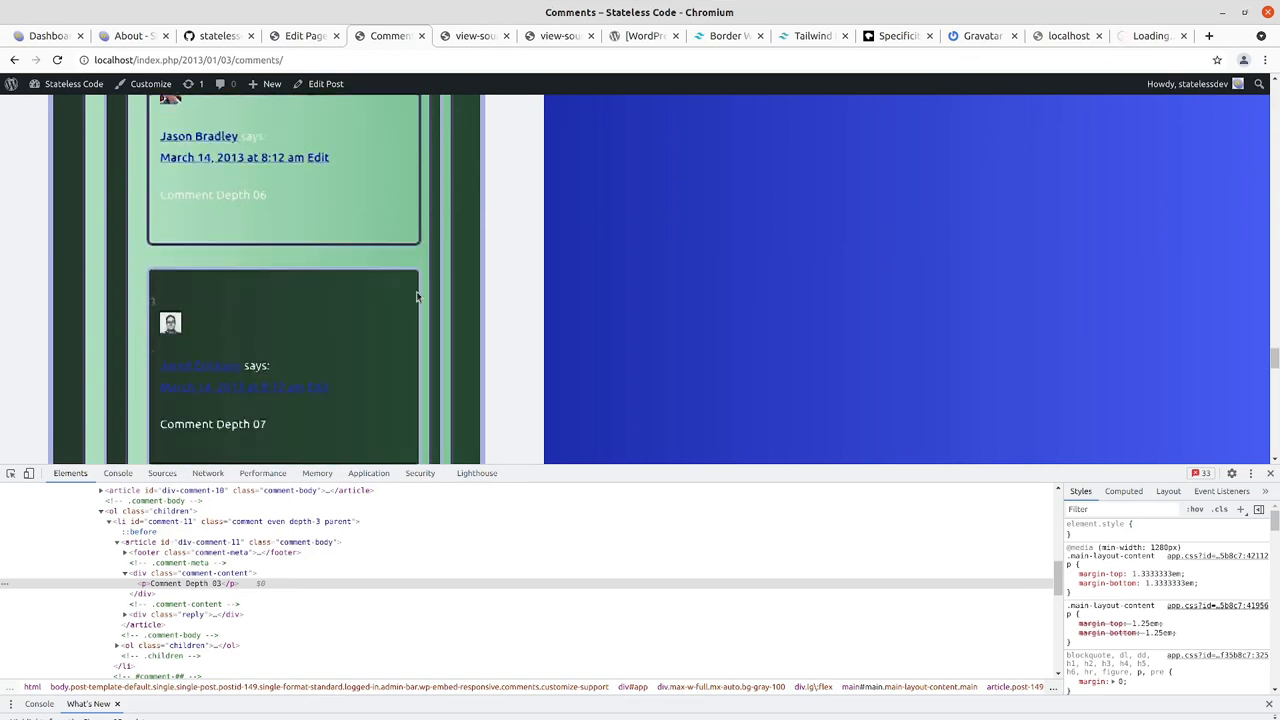
scroll(down, 3)
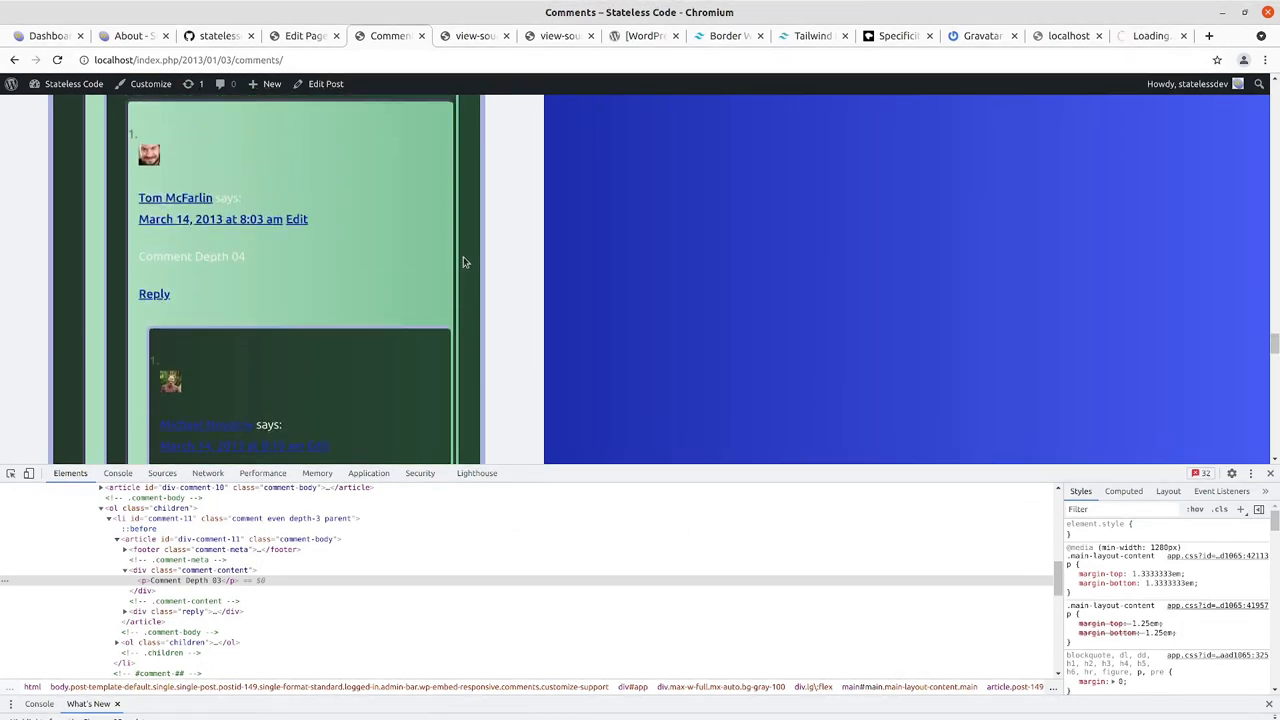
scroll(down, 3)
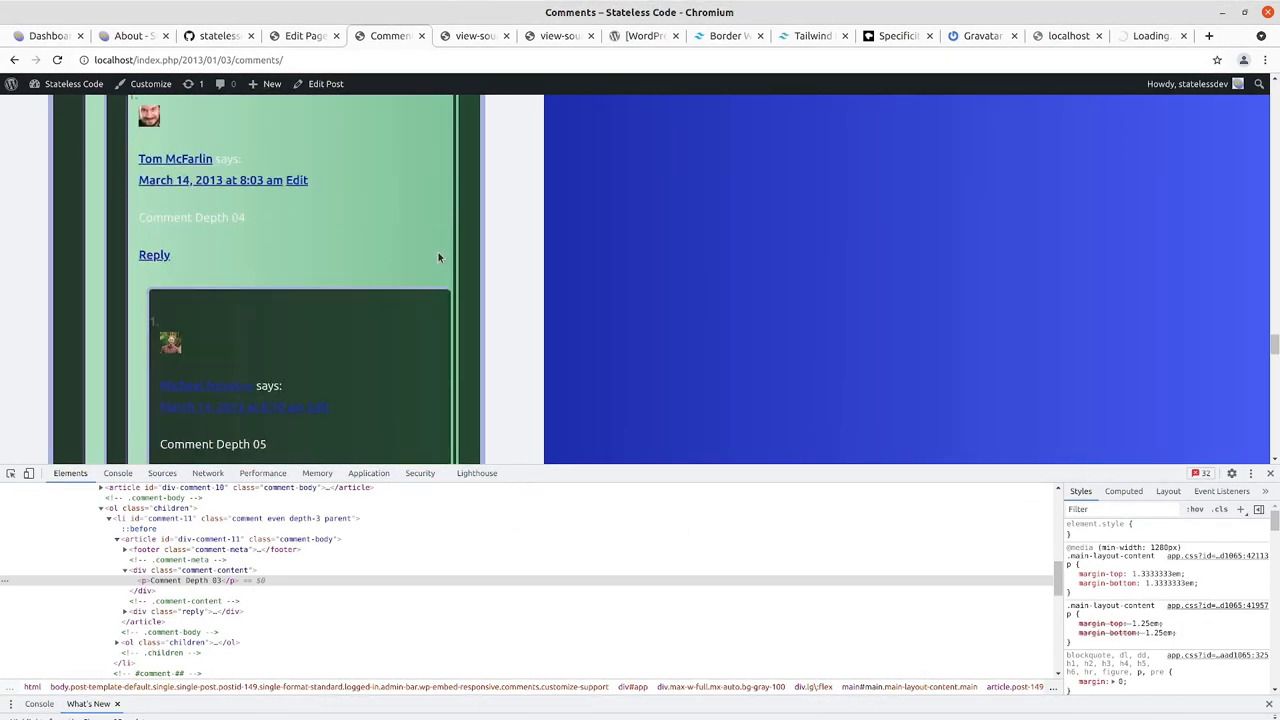
scroll(down, 3)
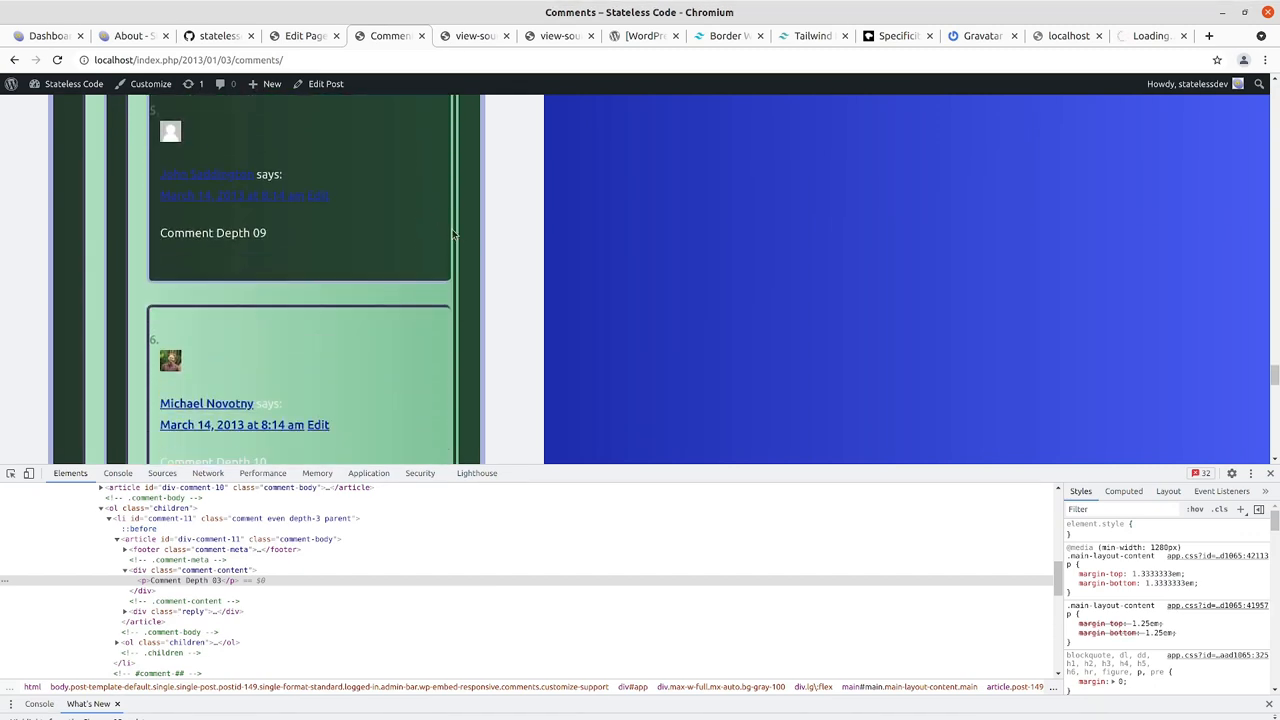
scroll(down, 3)
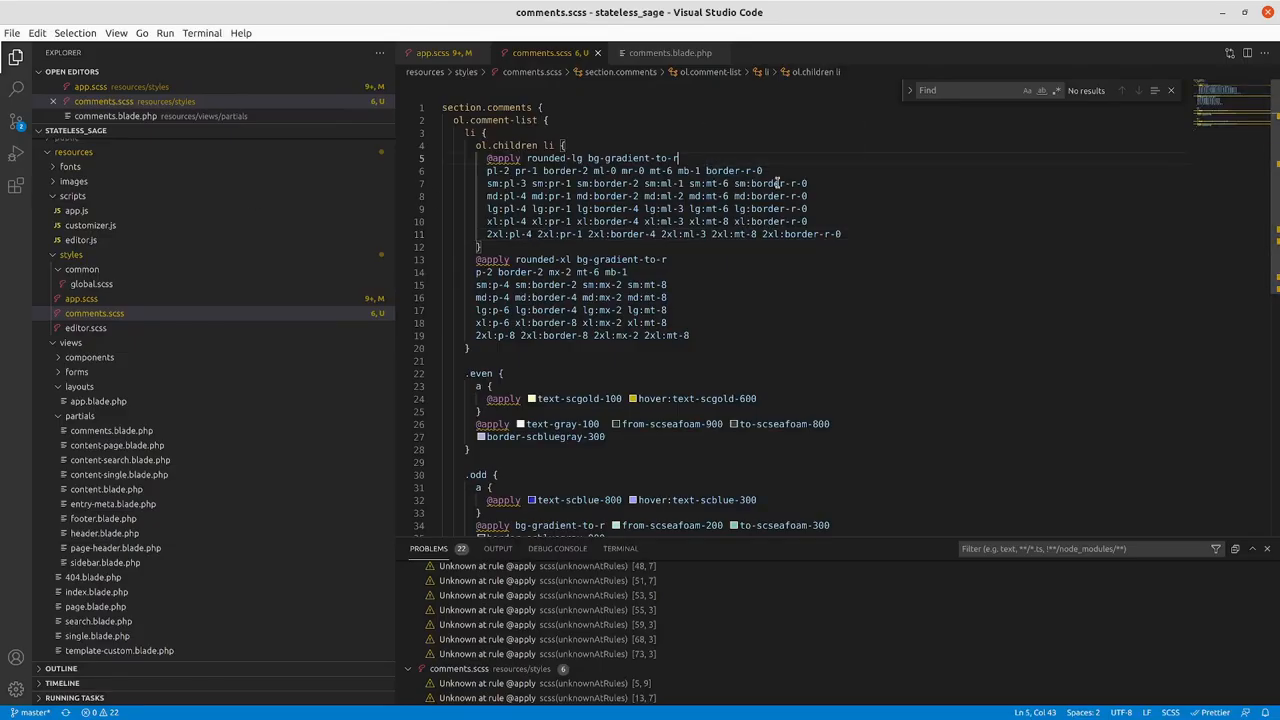
Change the ol.children li base right padding from pr-1 to pr-0.
click(508, 183)
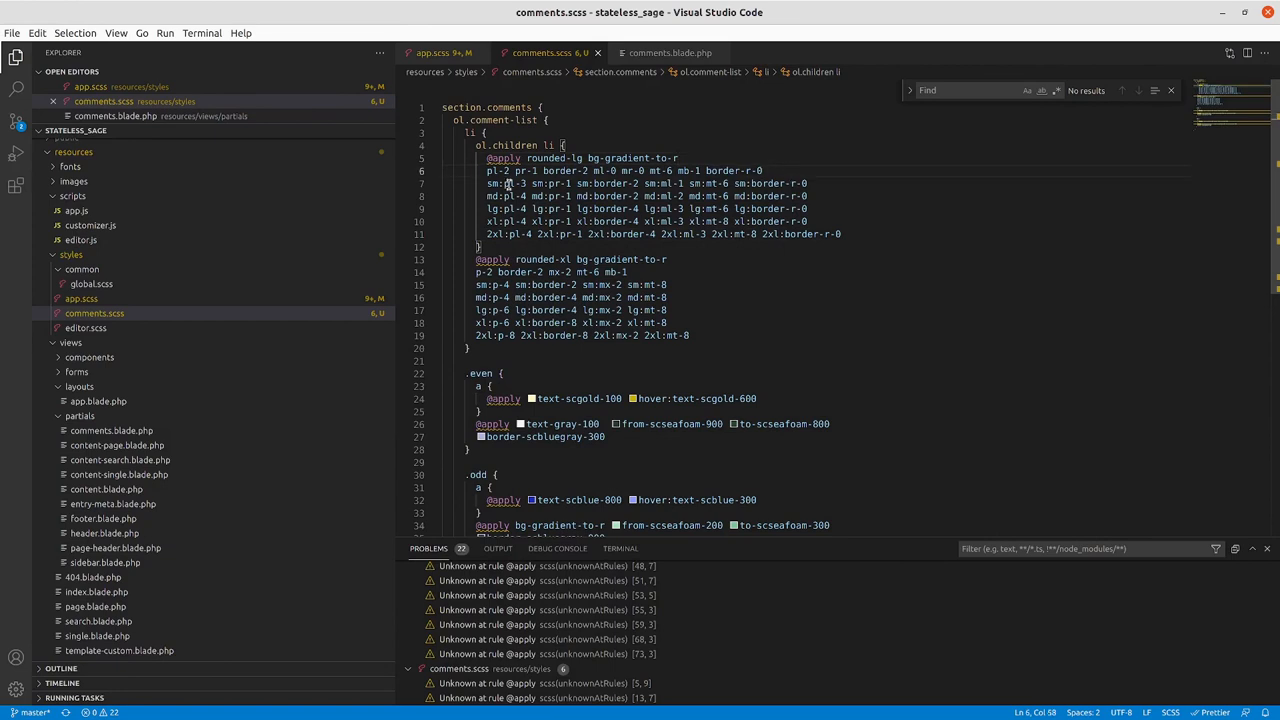
mouse_move(590, 170)
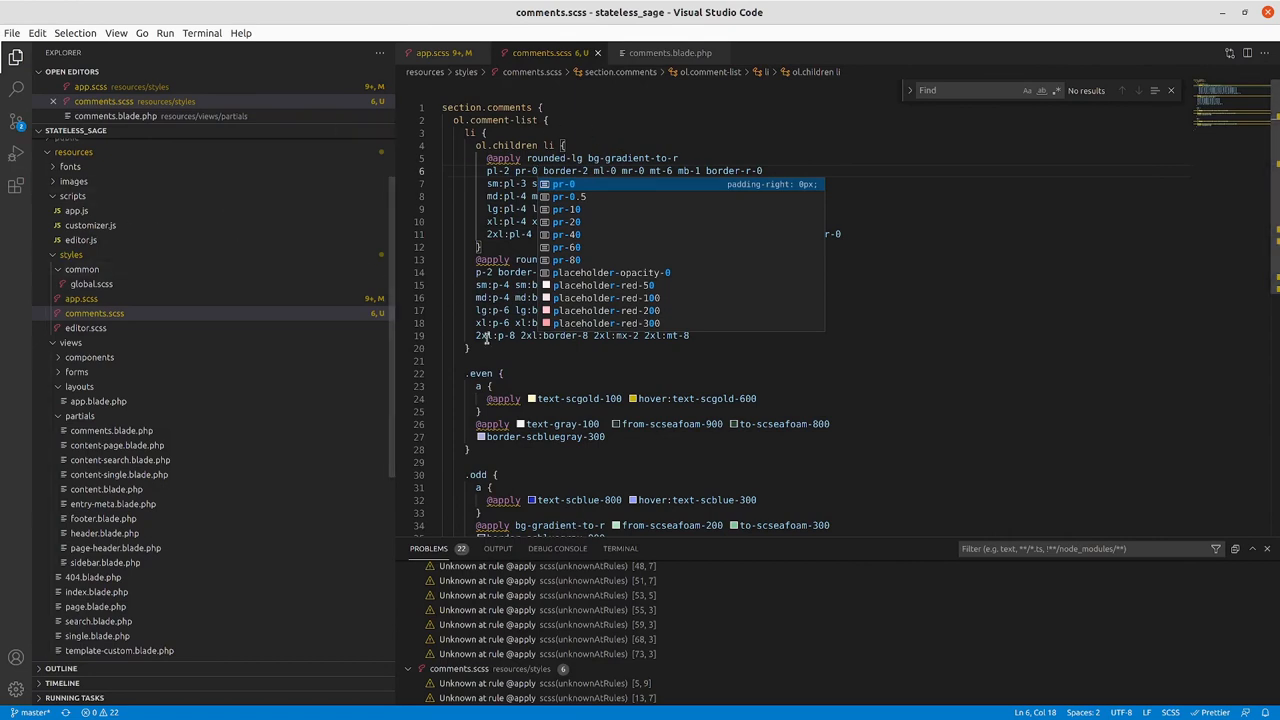
scroll(down, 3)
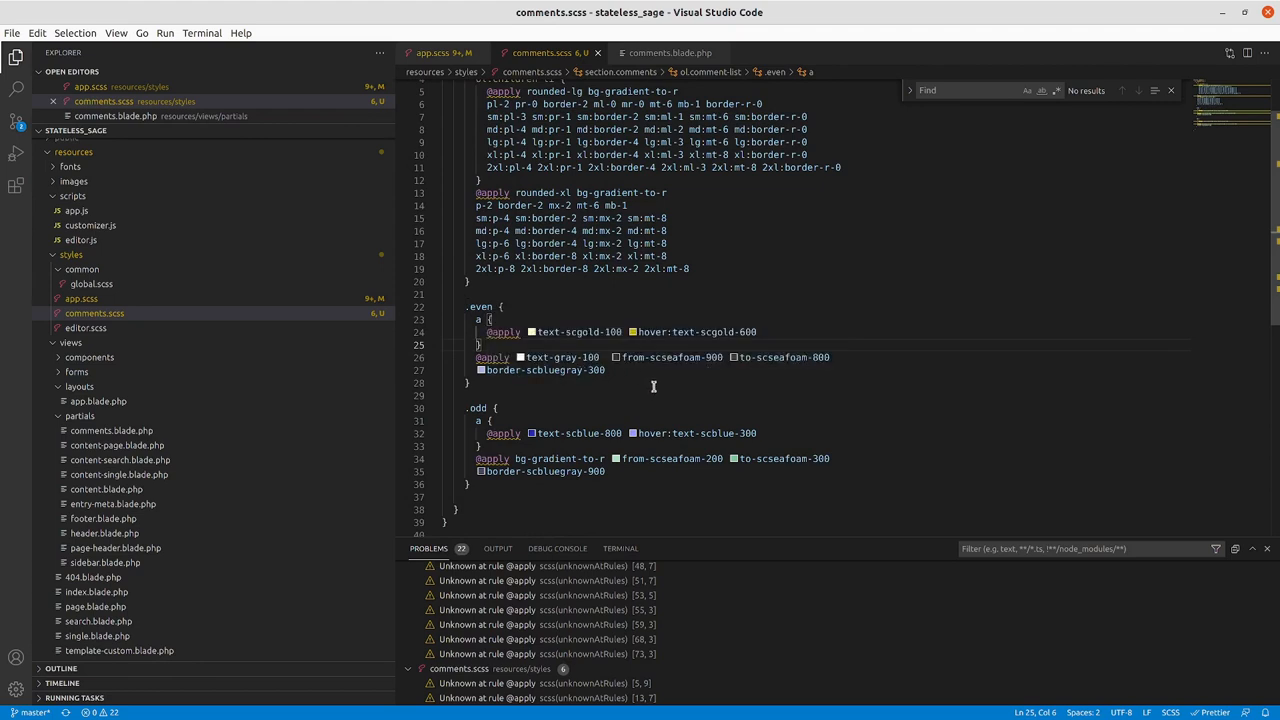
mouse_move(635, 379)
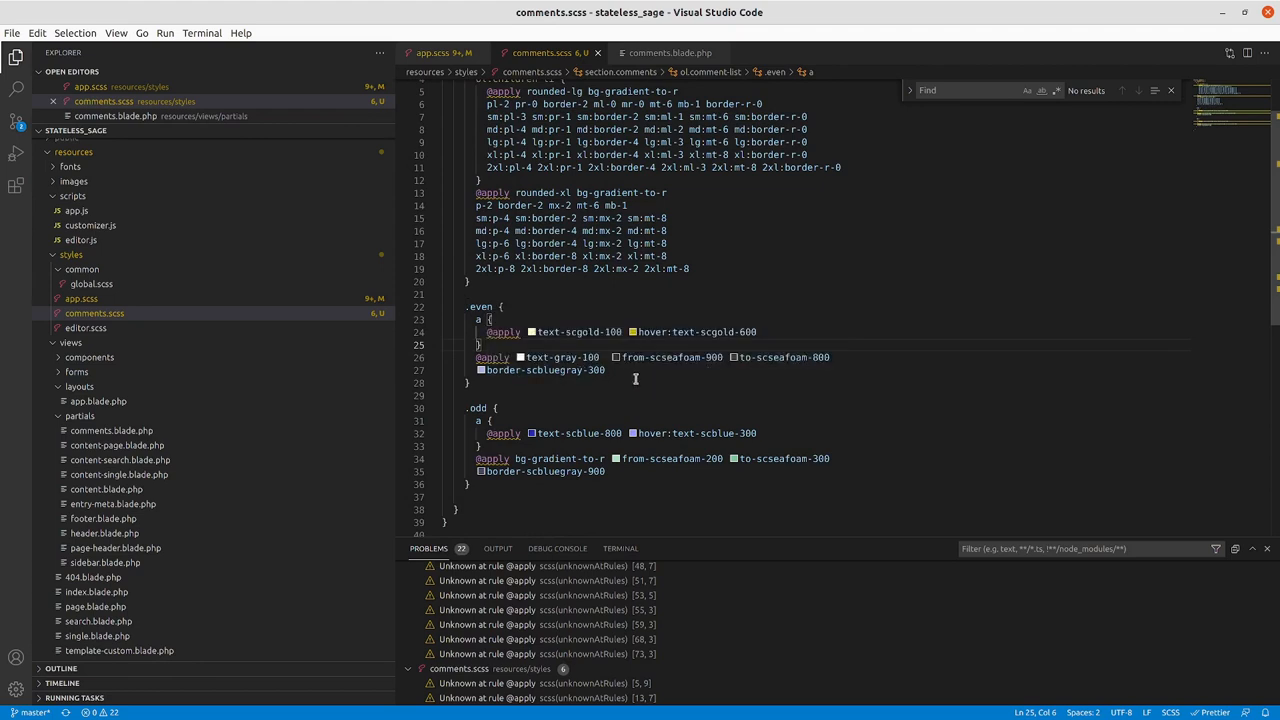
mouse_move(614, 370)
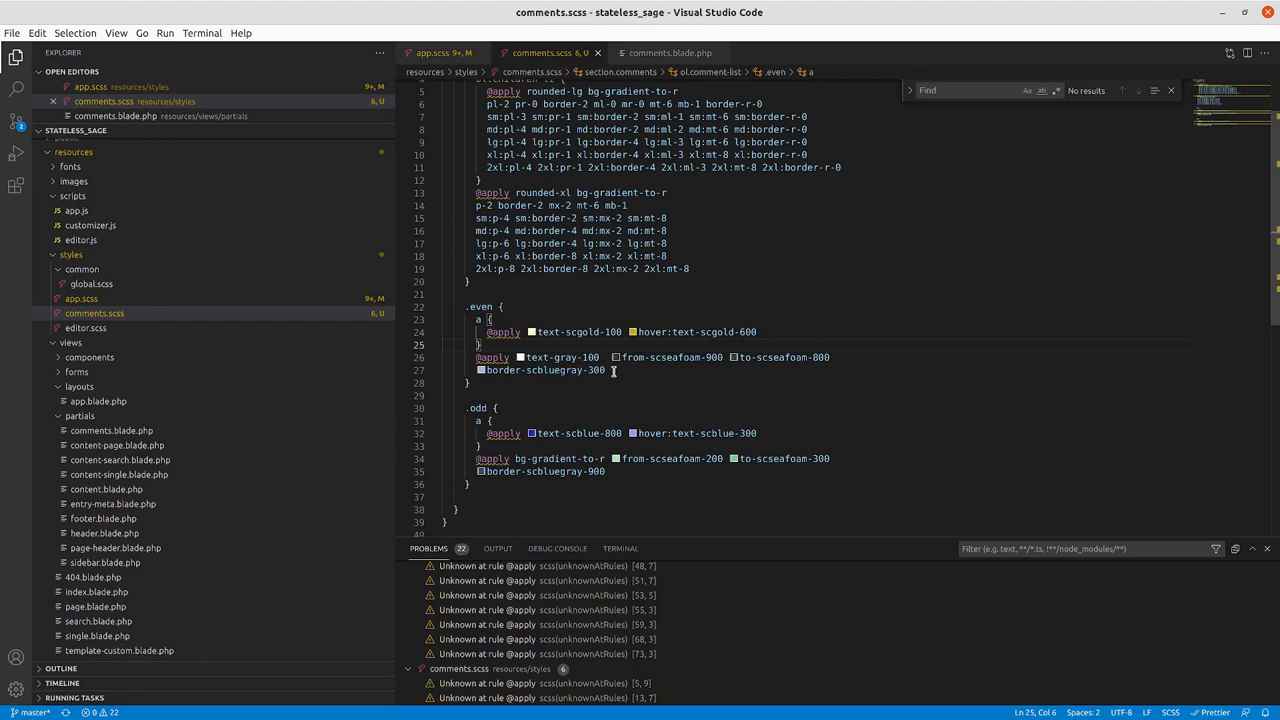
mouse_move(560, 357)
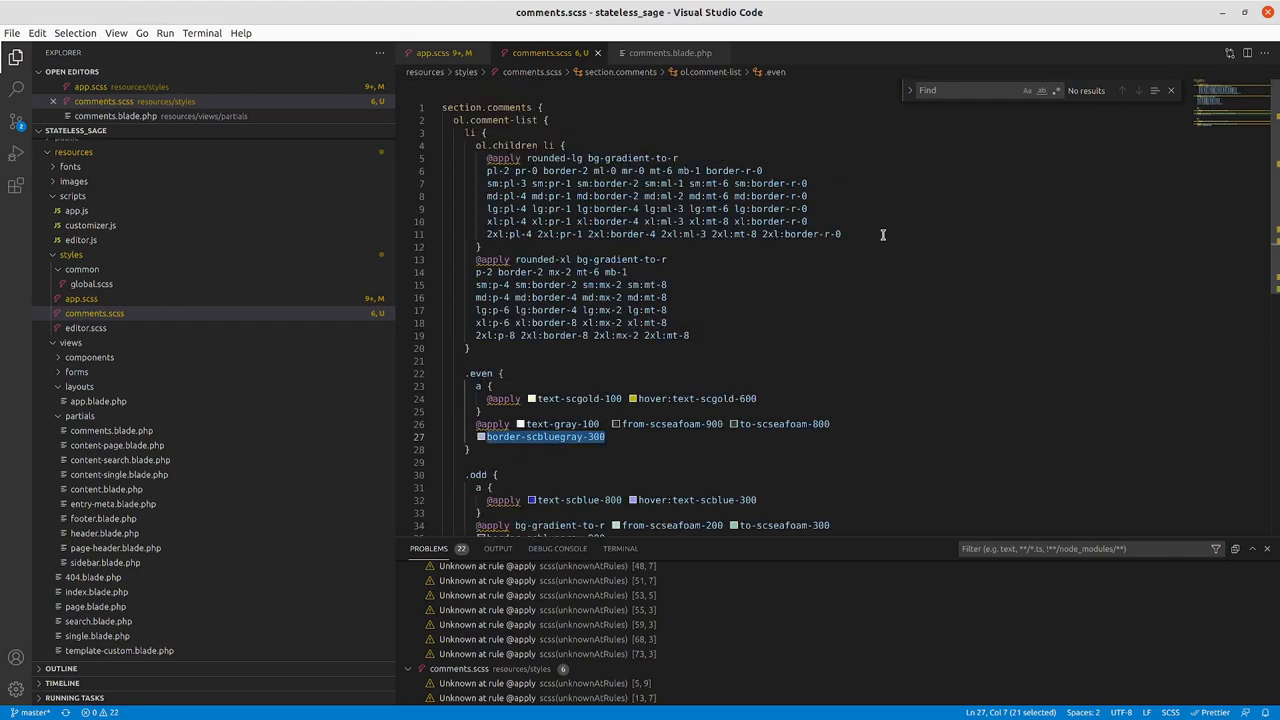
click(843, 234)
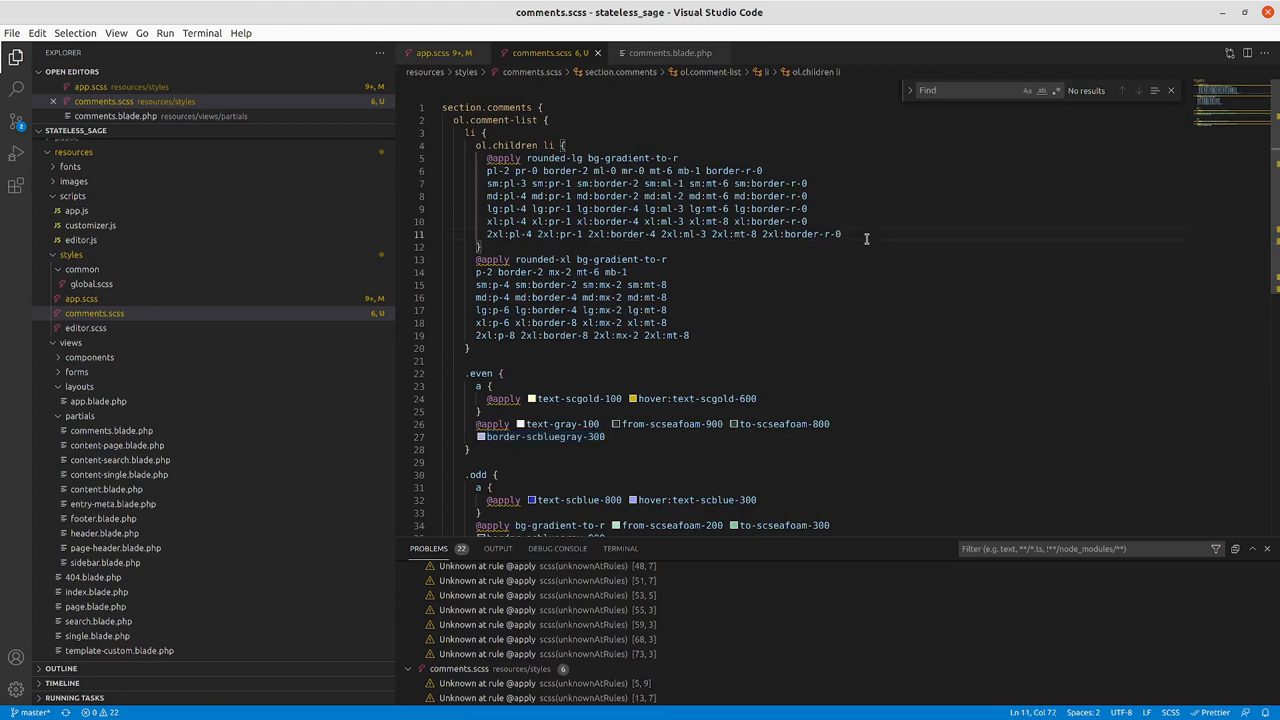
text(border-scbluegray-300)
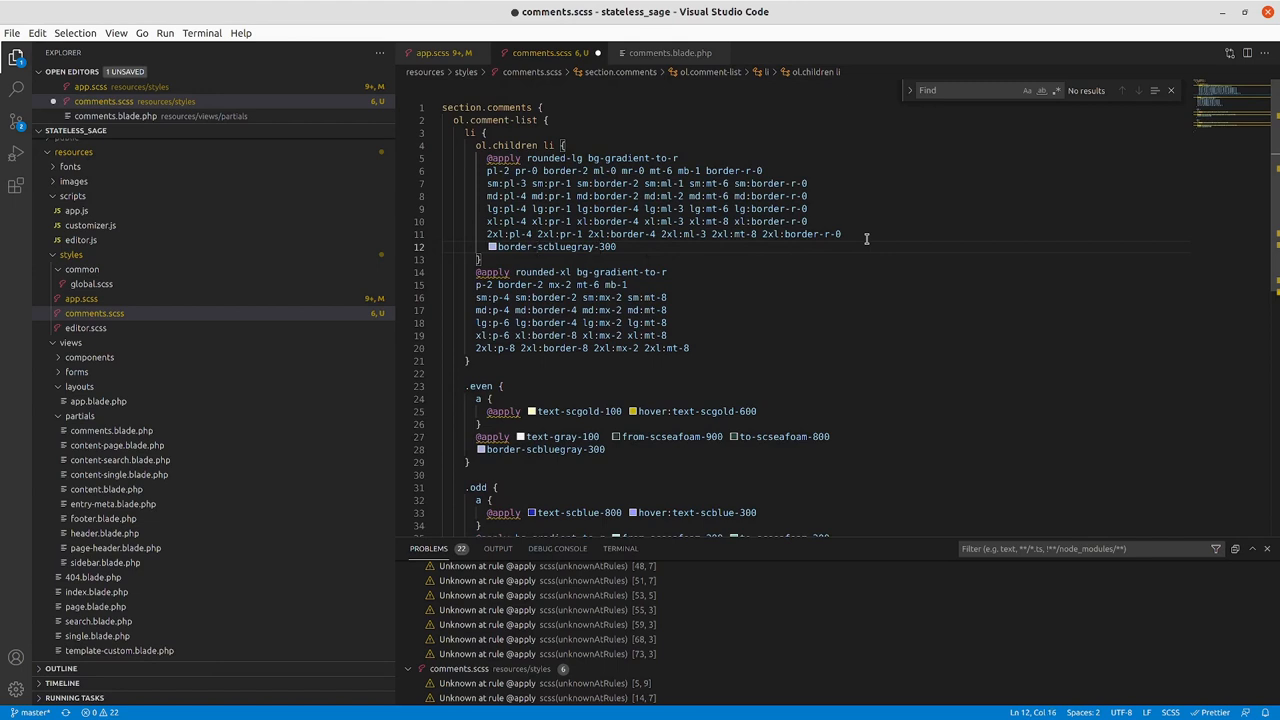
double_click(560, 247)
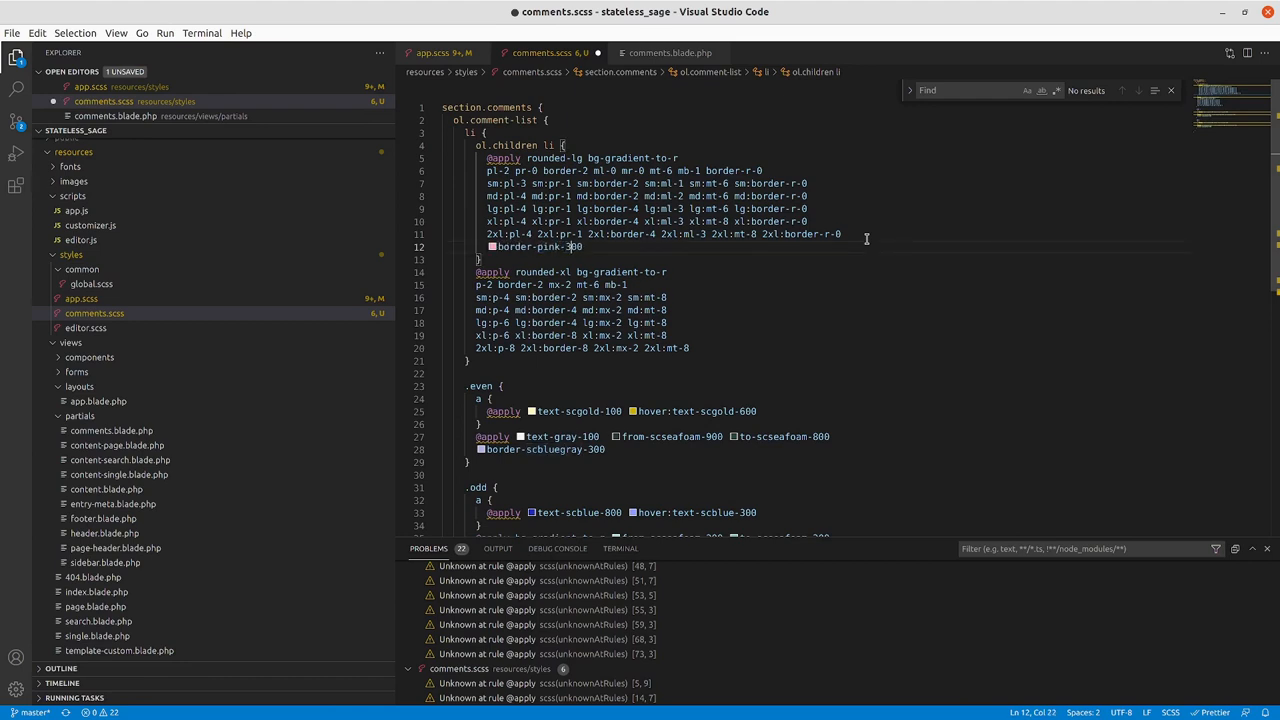
double_click(575, 247)
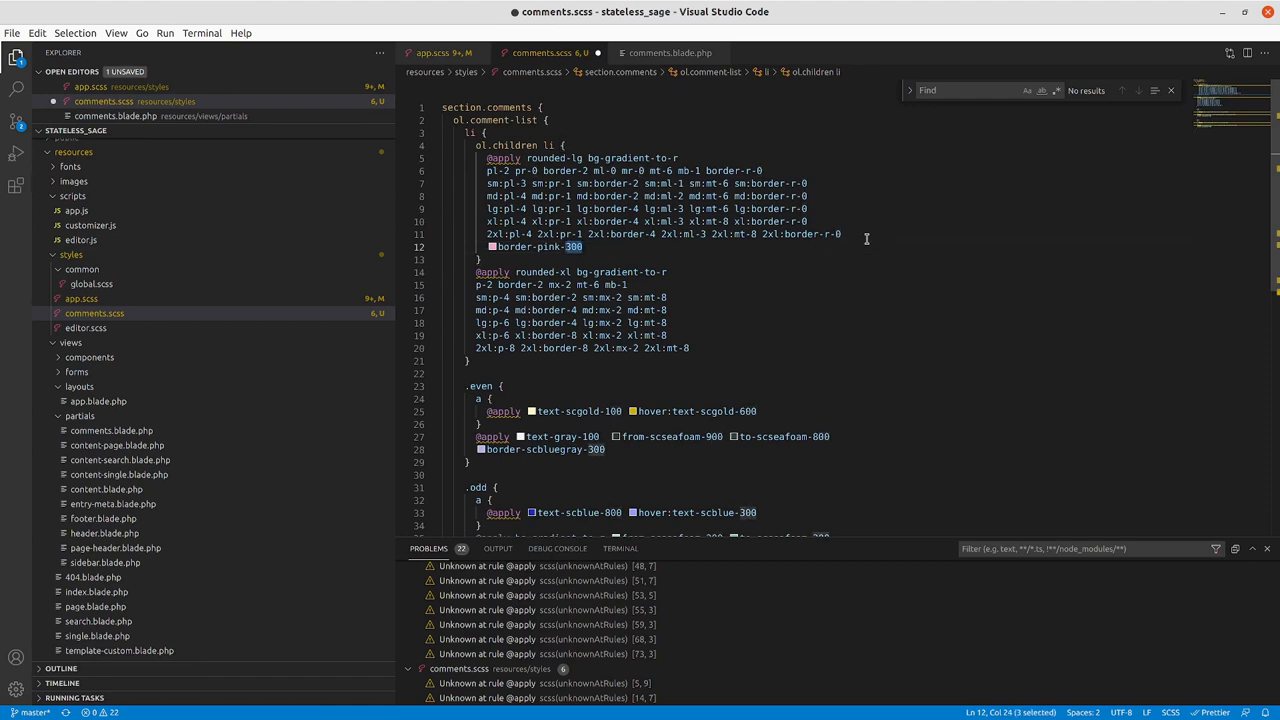
text(7)
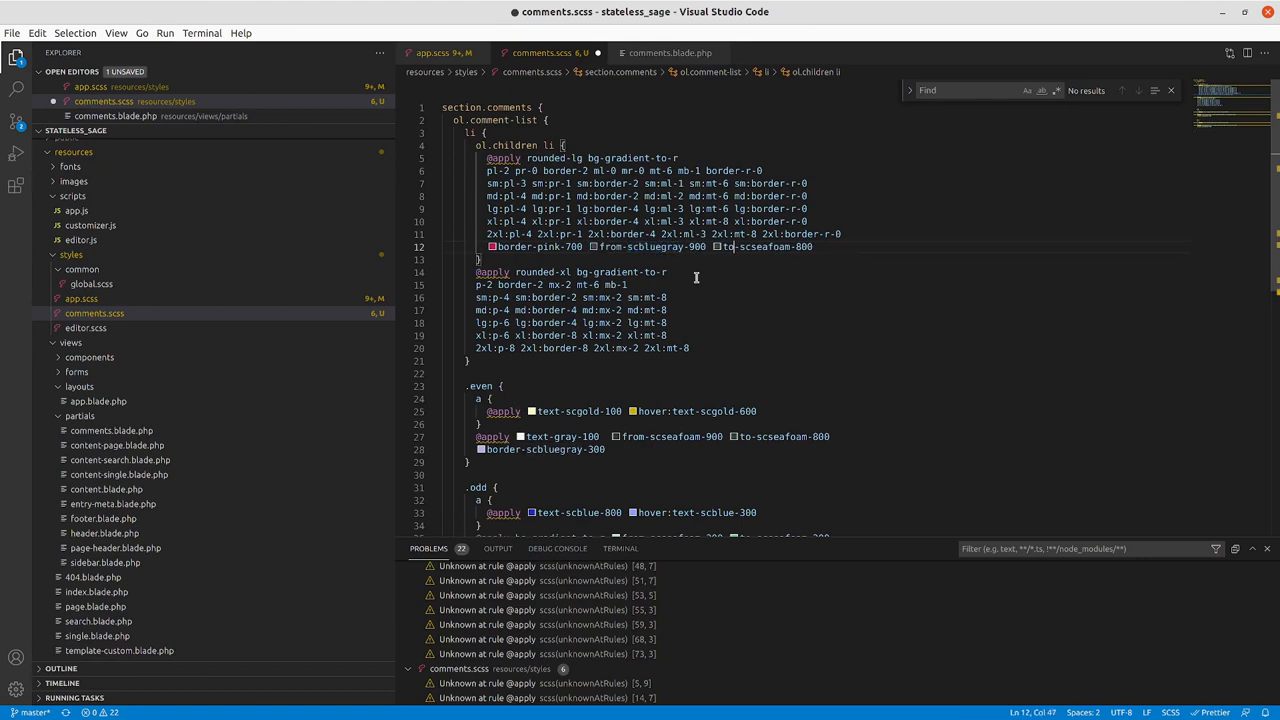
double_click(762, 247)
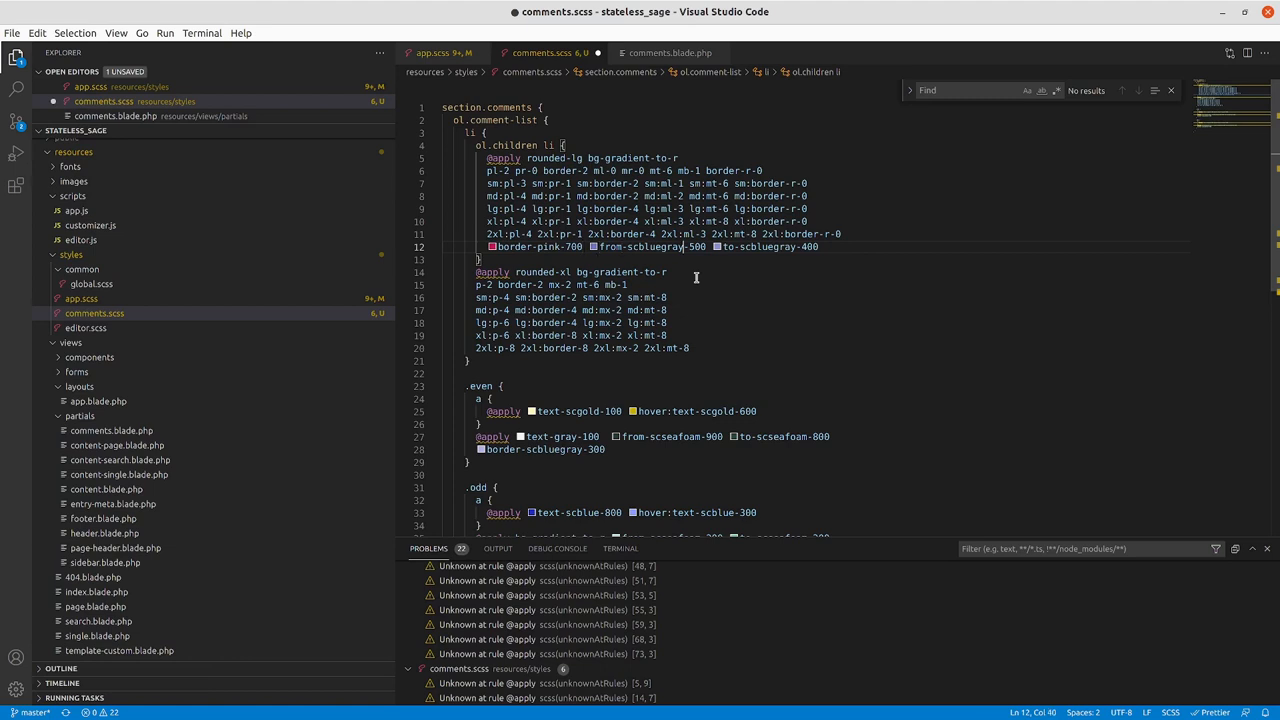
text(300)
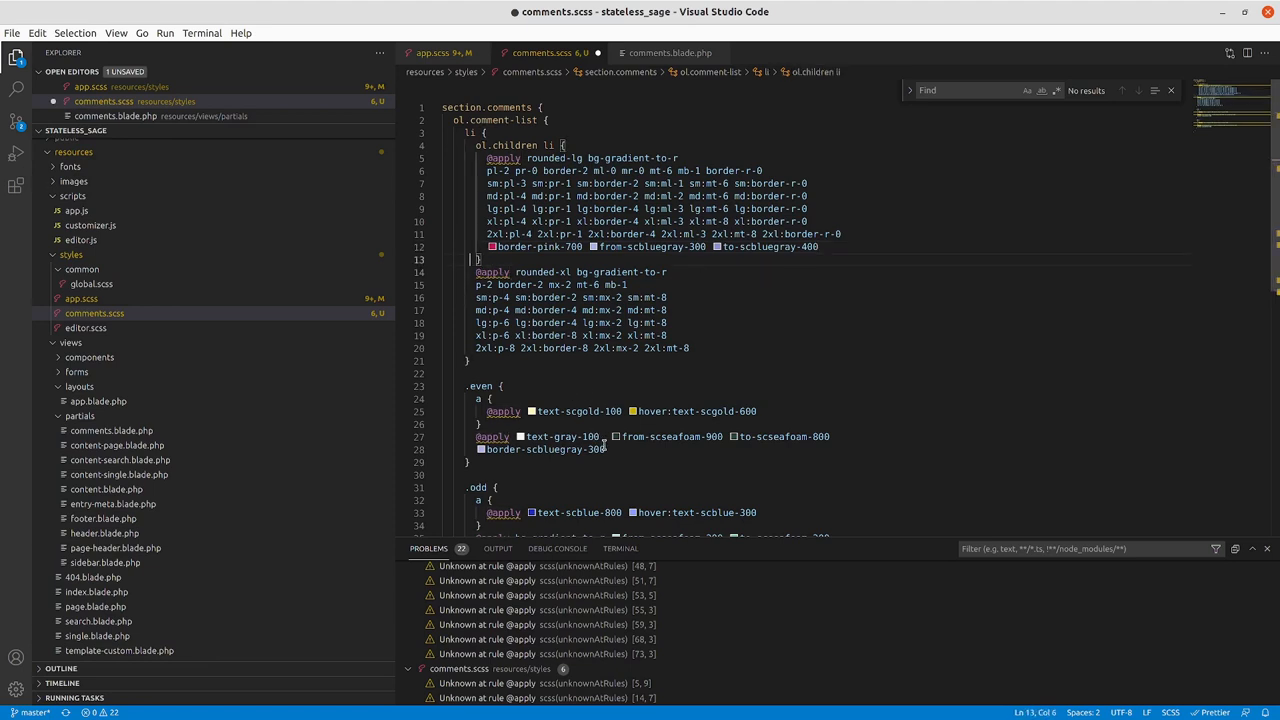
Add text-gray-800 to the nested comment card classes and save comments.scss.
scroll(down, 3)
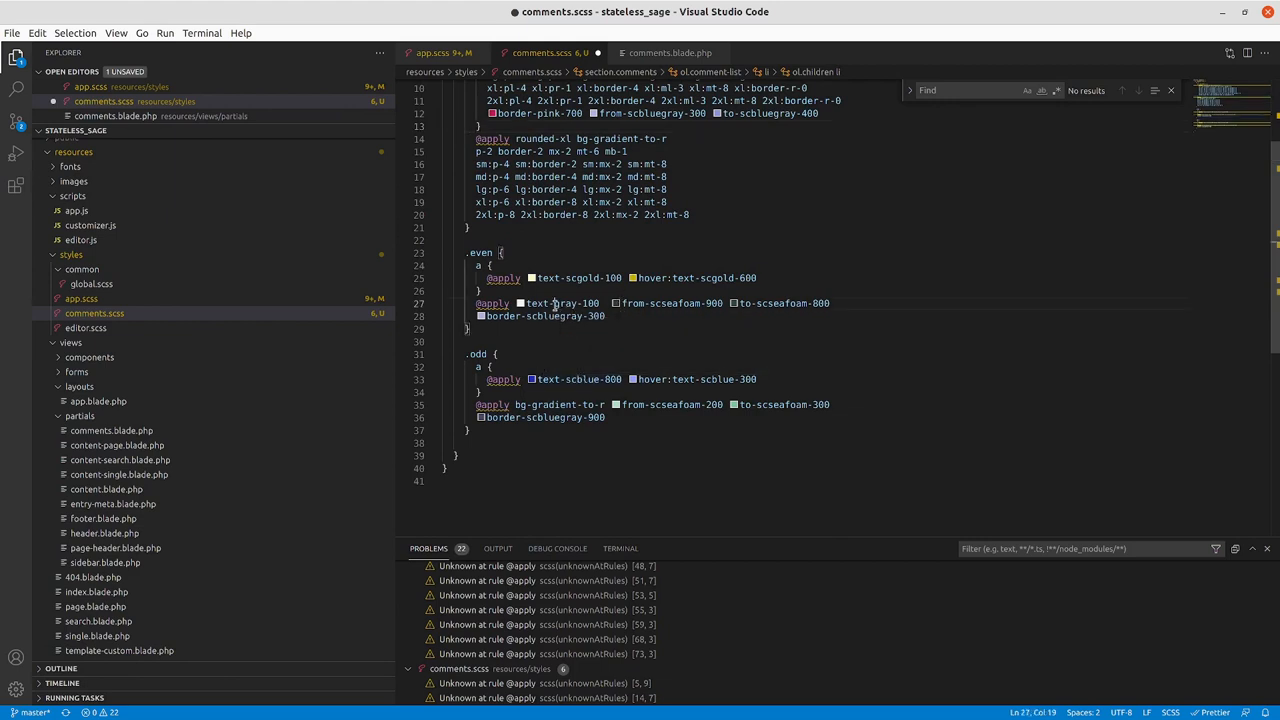
mouse_move(560, 378)
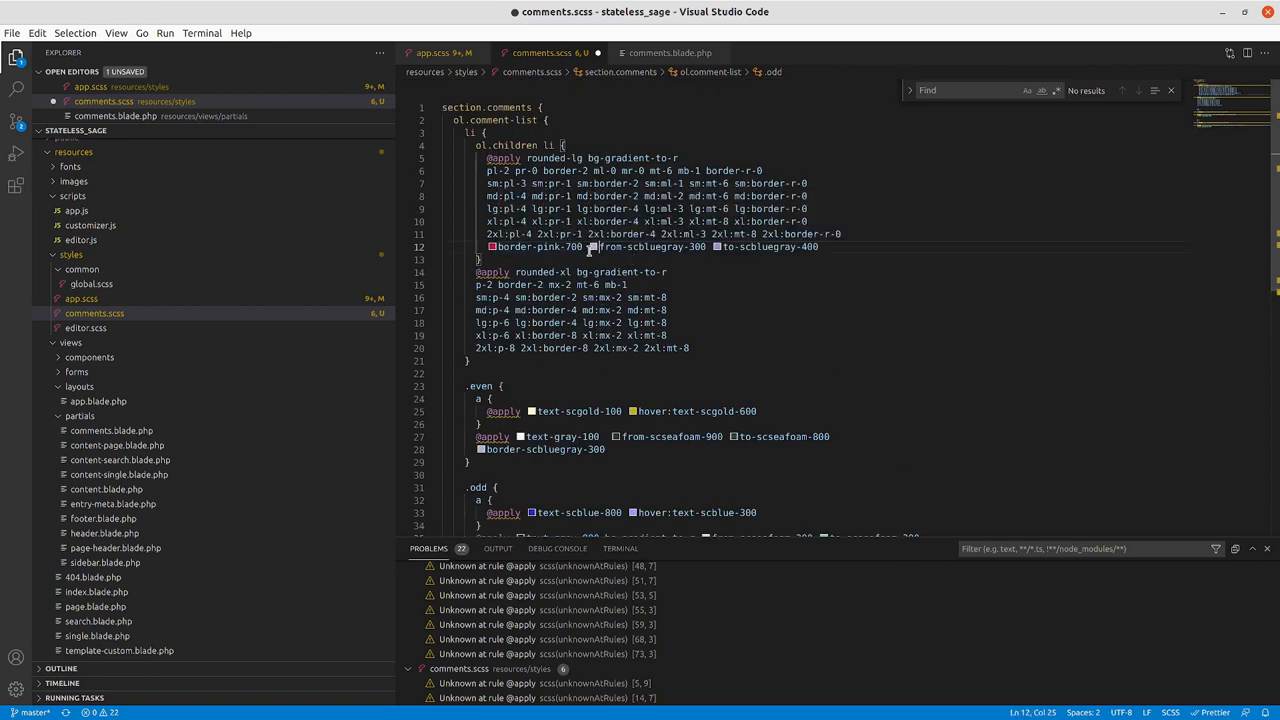
click(575, 247)
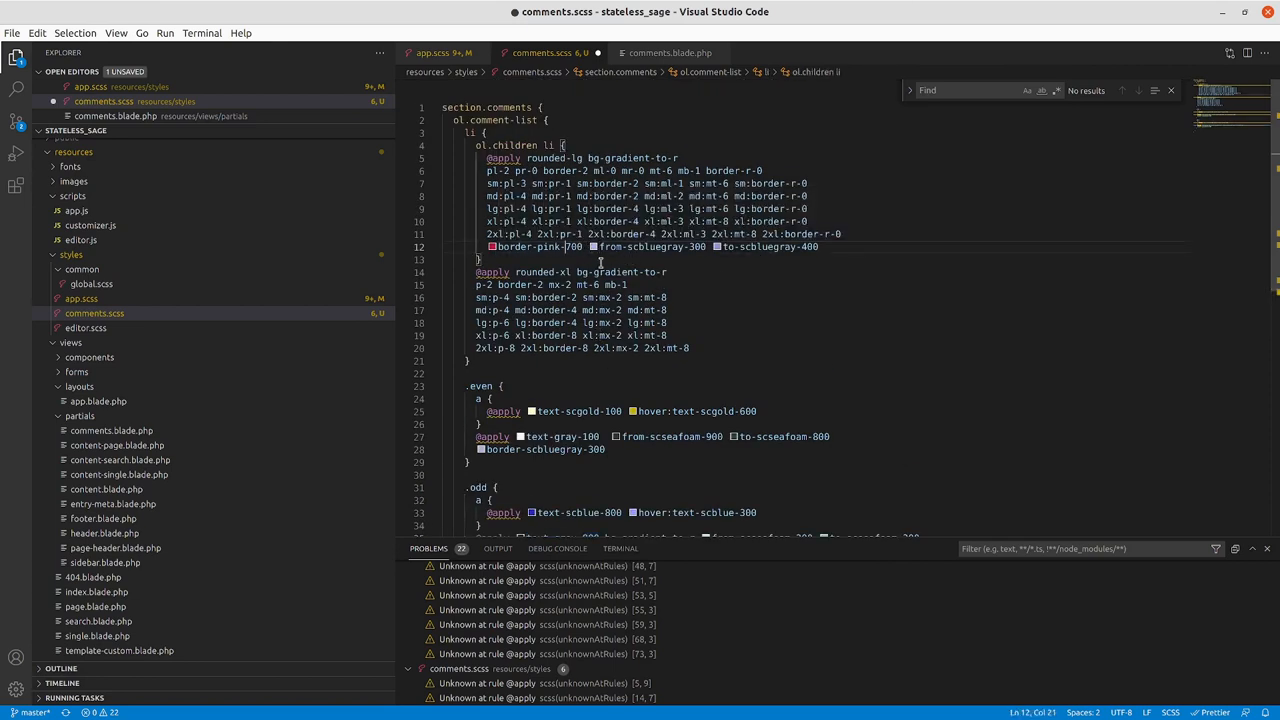
text(text-gray-800)
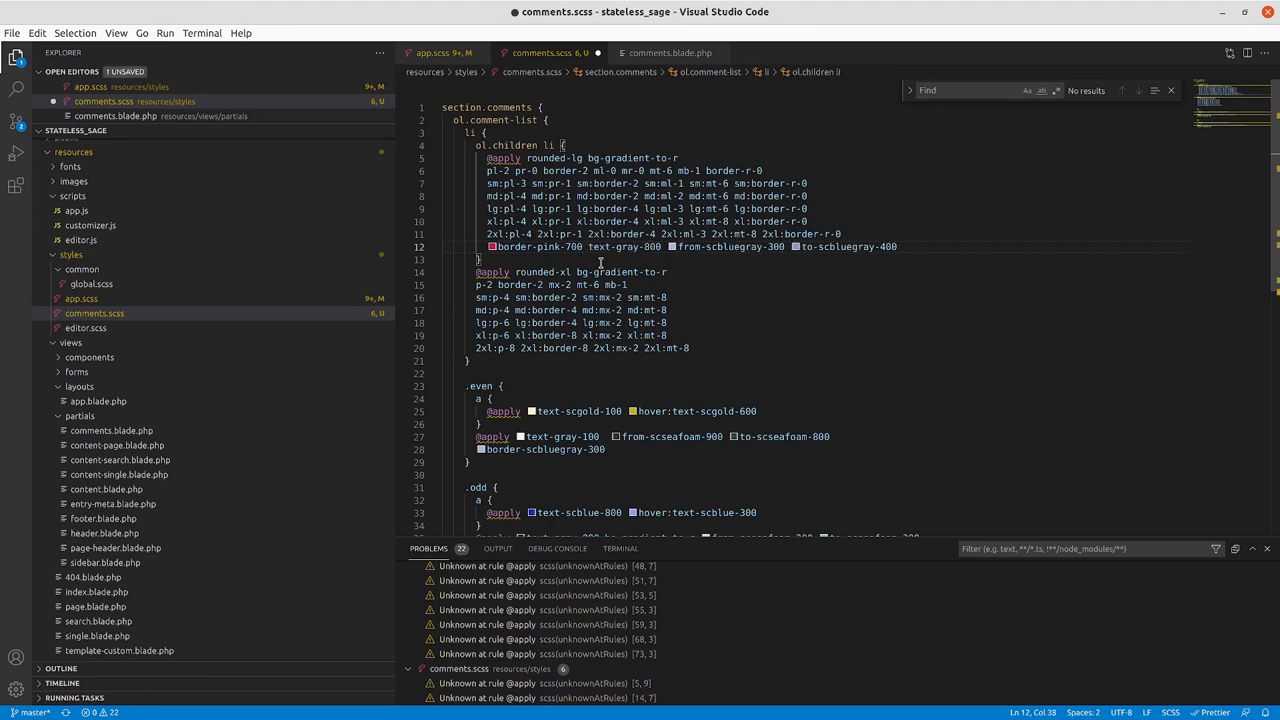
key(ctrl+s)
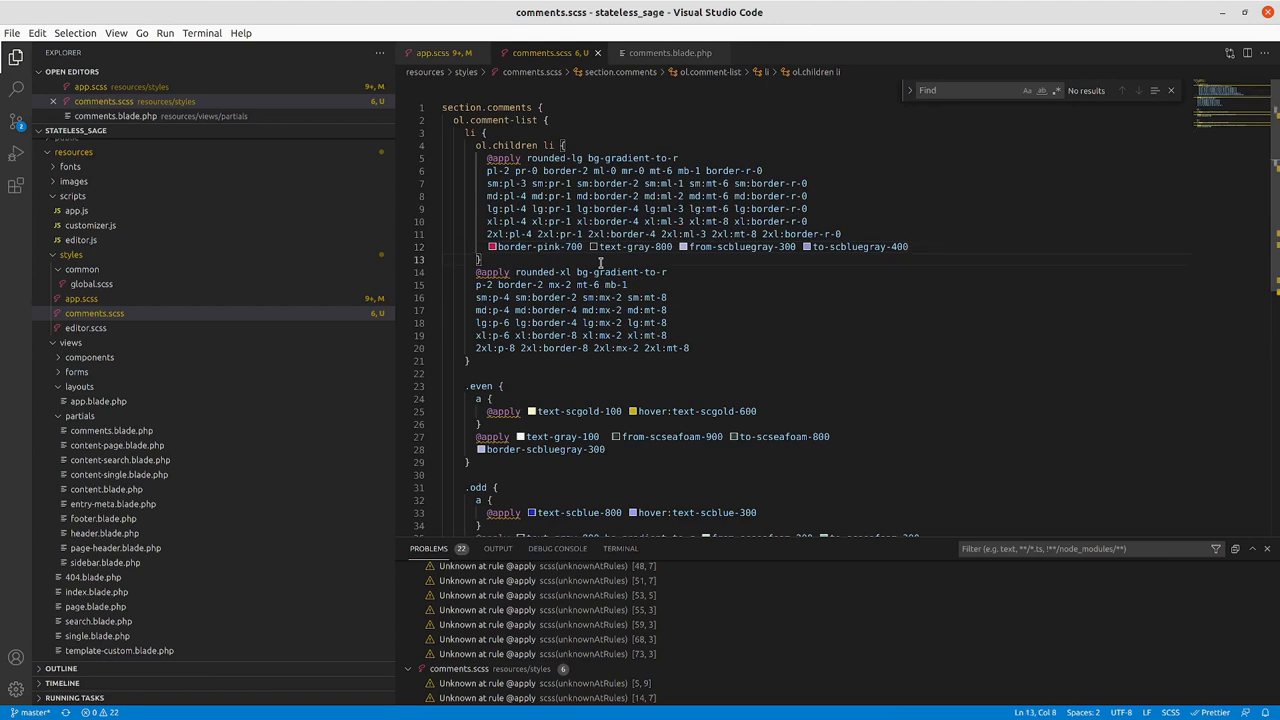
Replace border-pink-700 with border-scbluegray-900 on the nested comment cards.
click(497, 247)
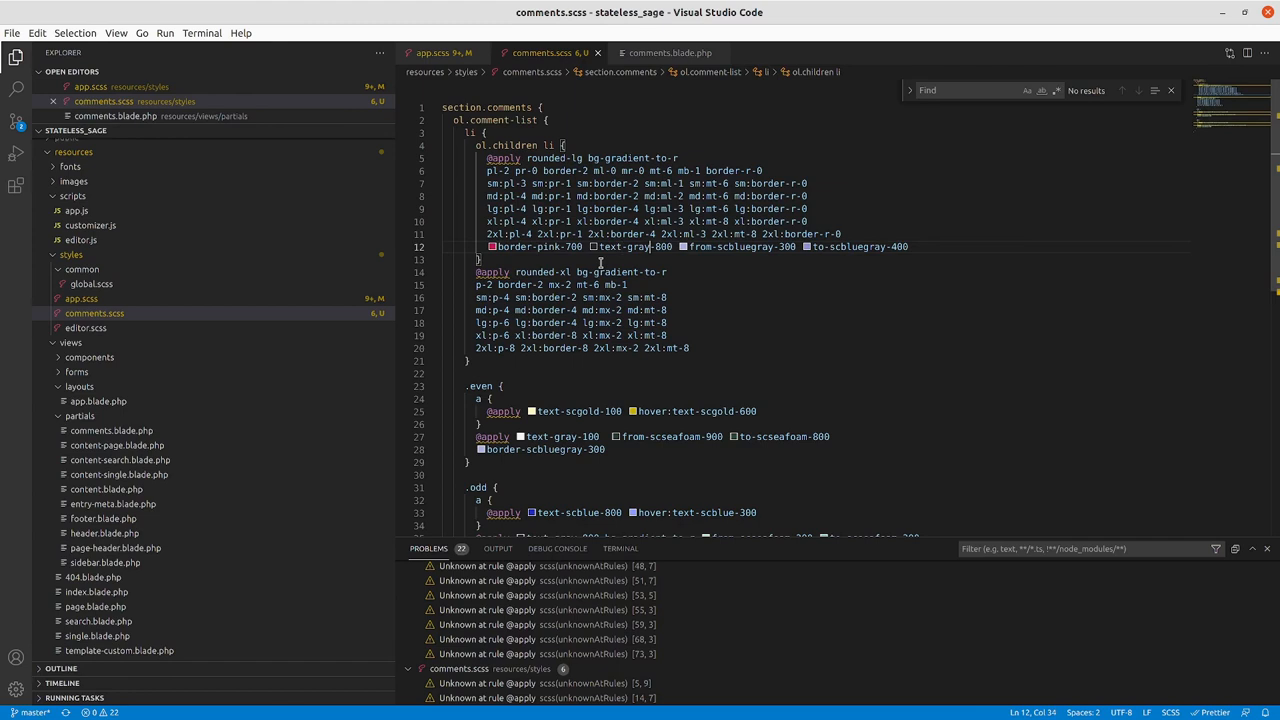
double_click(744, 247)
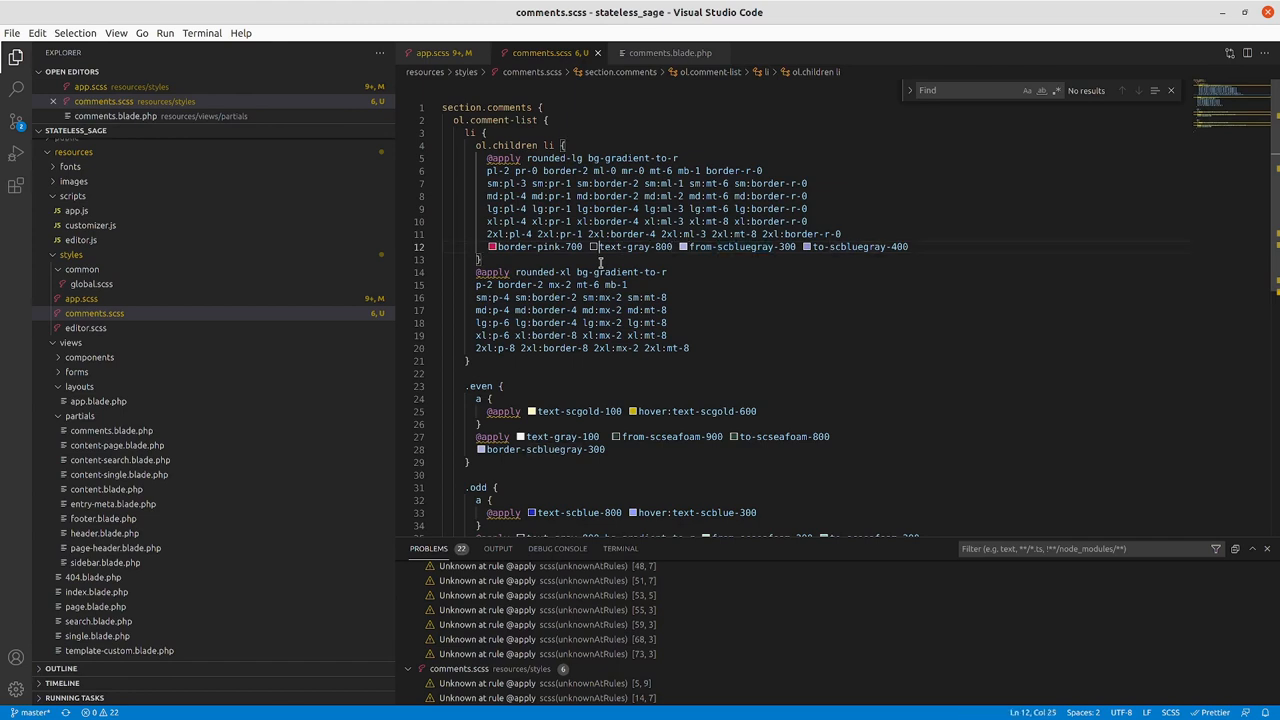
double_click(537, 247)
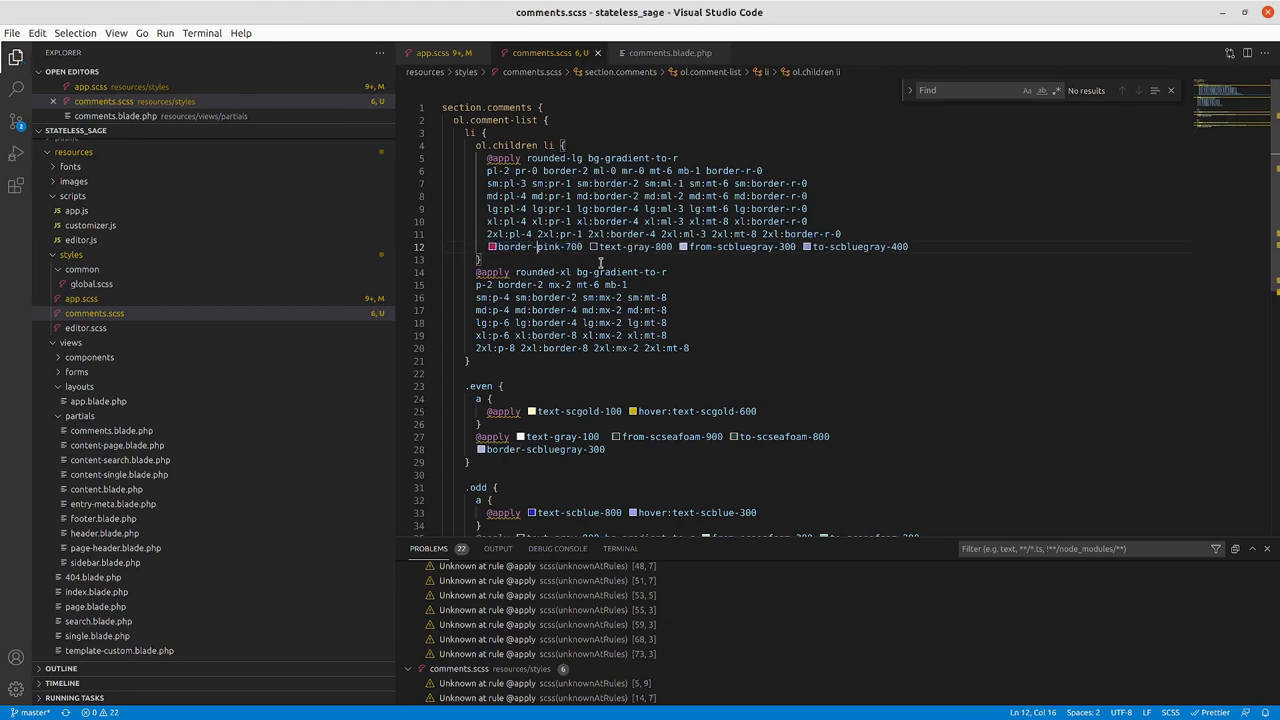
double_click(548, 247)
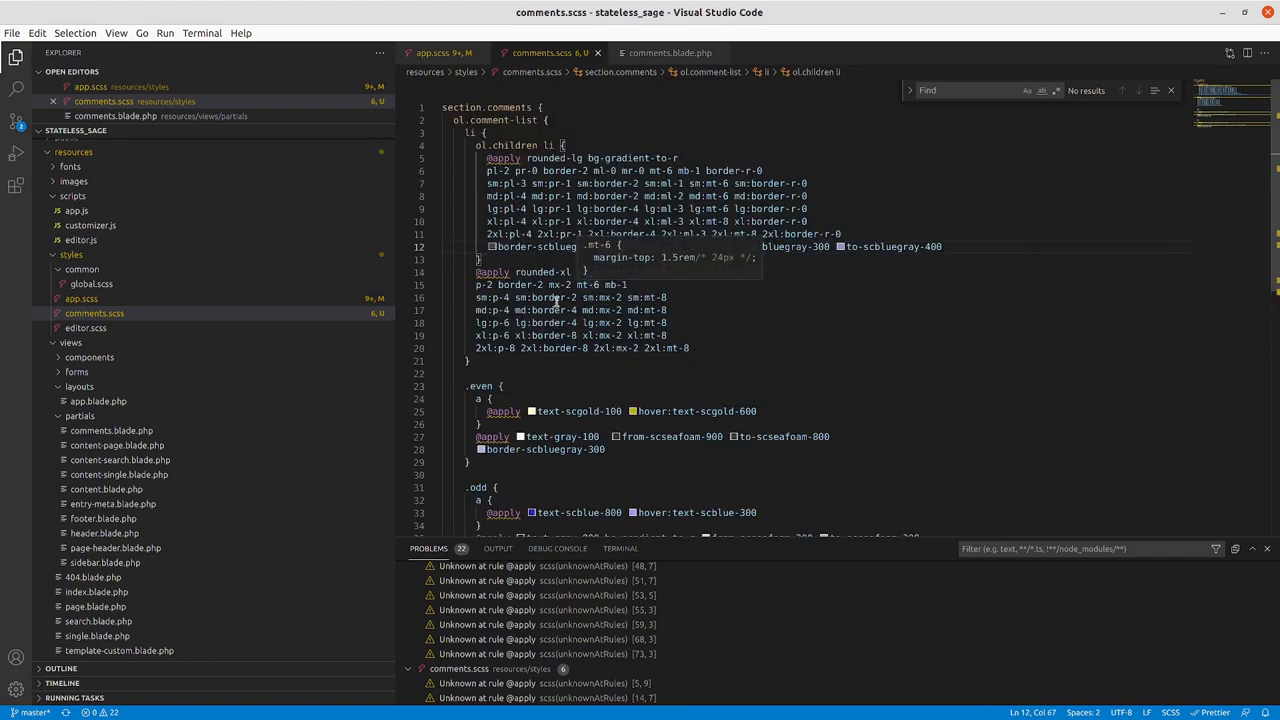
mouse_move(809, 267)
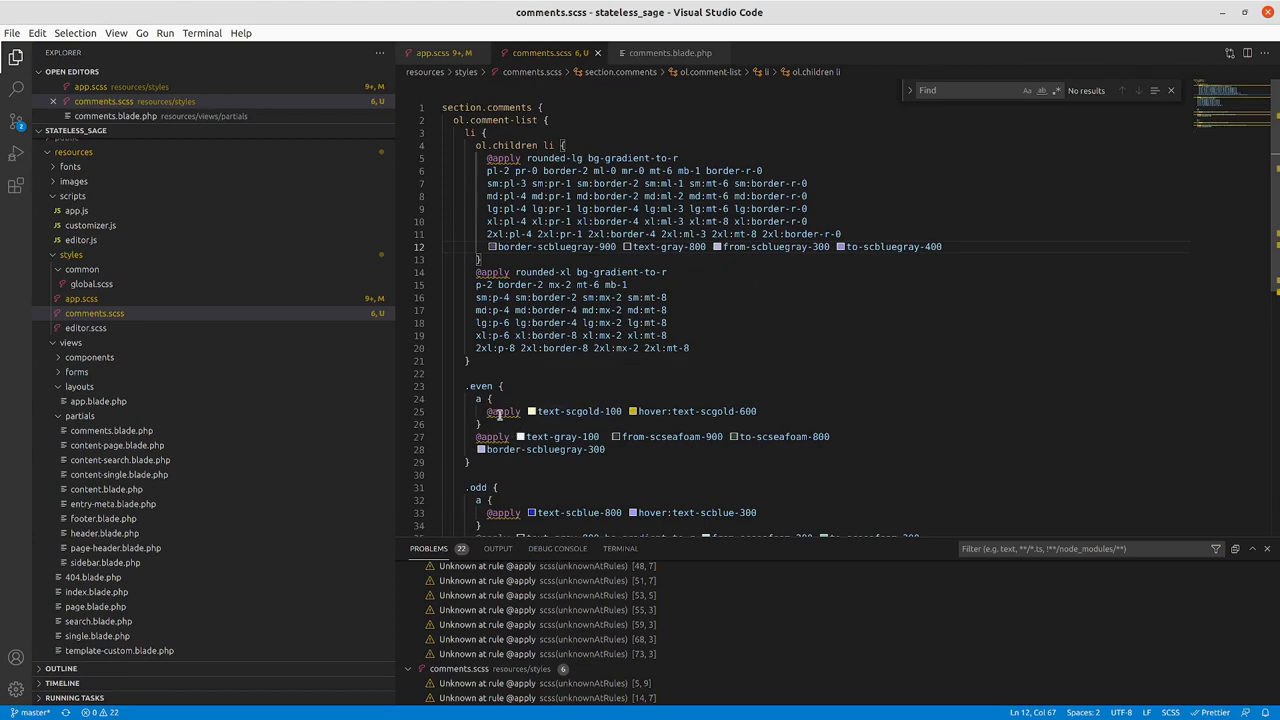
drag(478, 398, 757, 411)
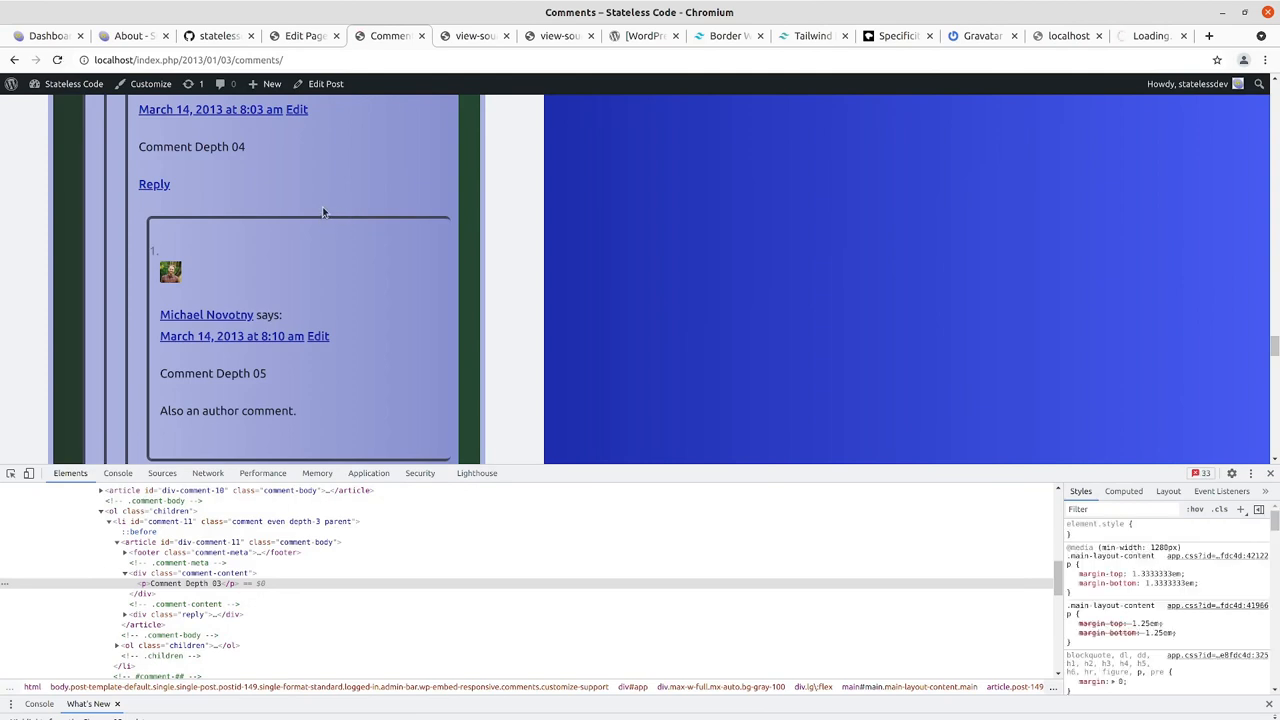
scroll(down, 3)
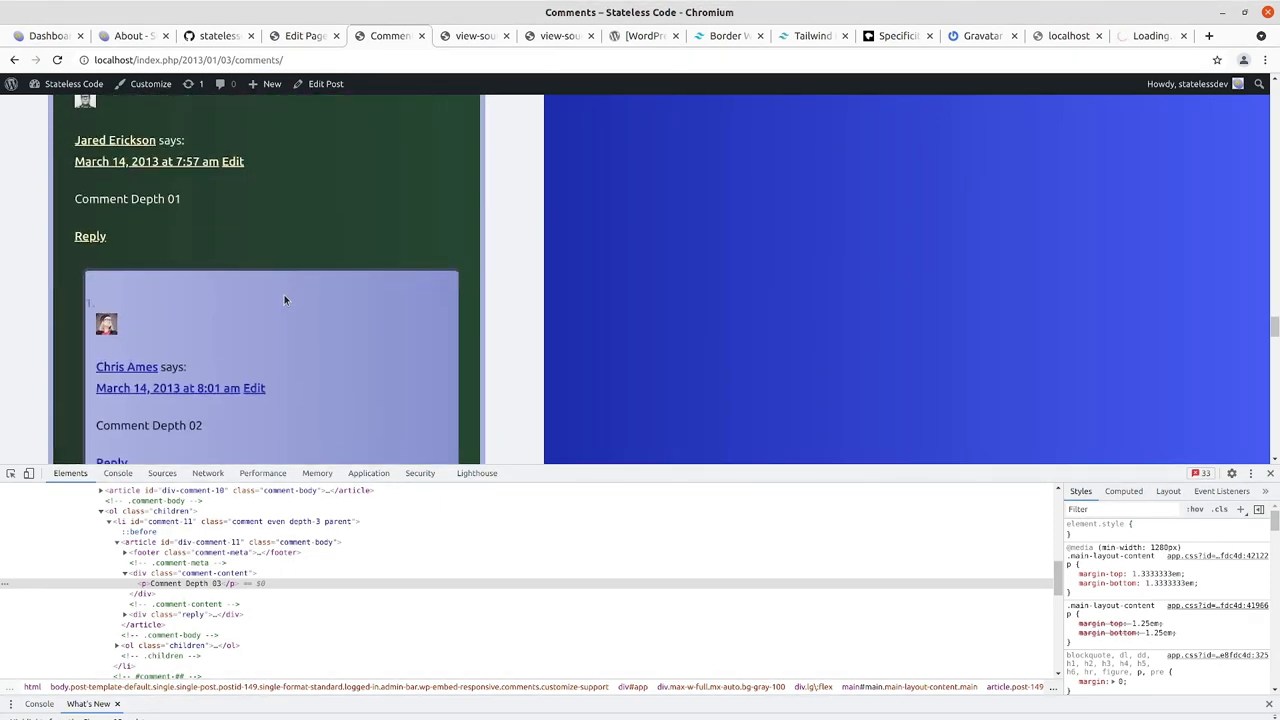
scroll(down, 3)
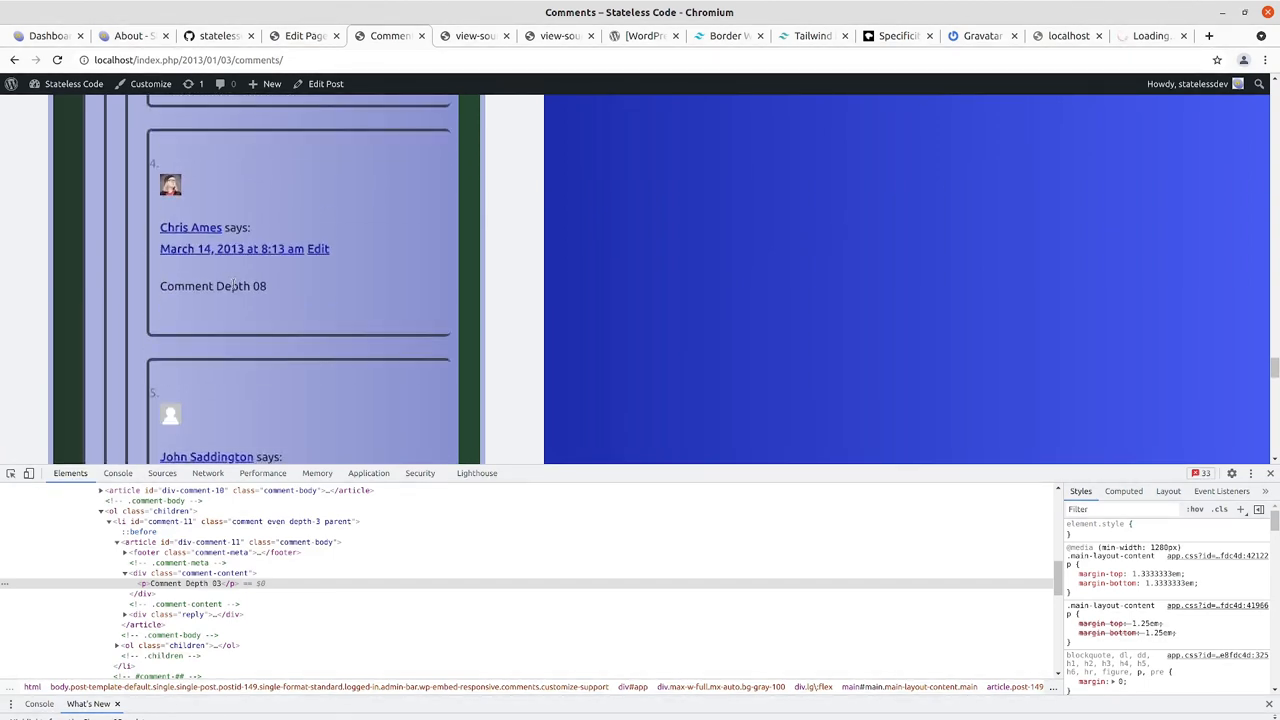
scroll(down, 3)
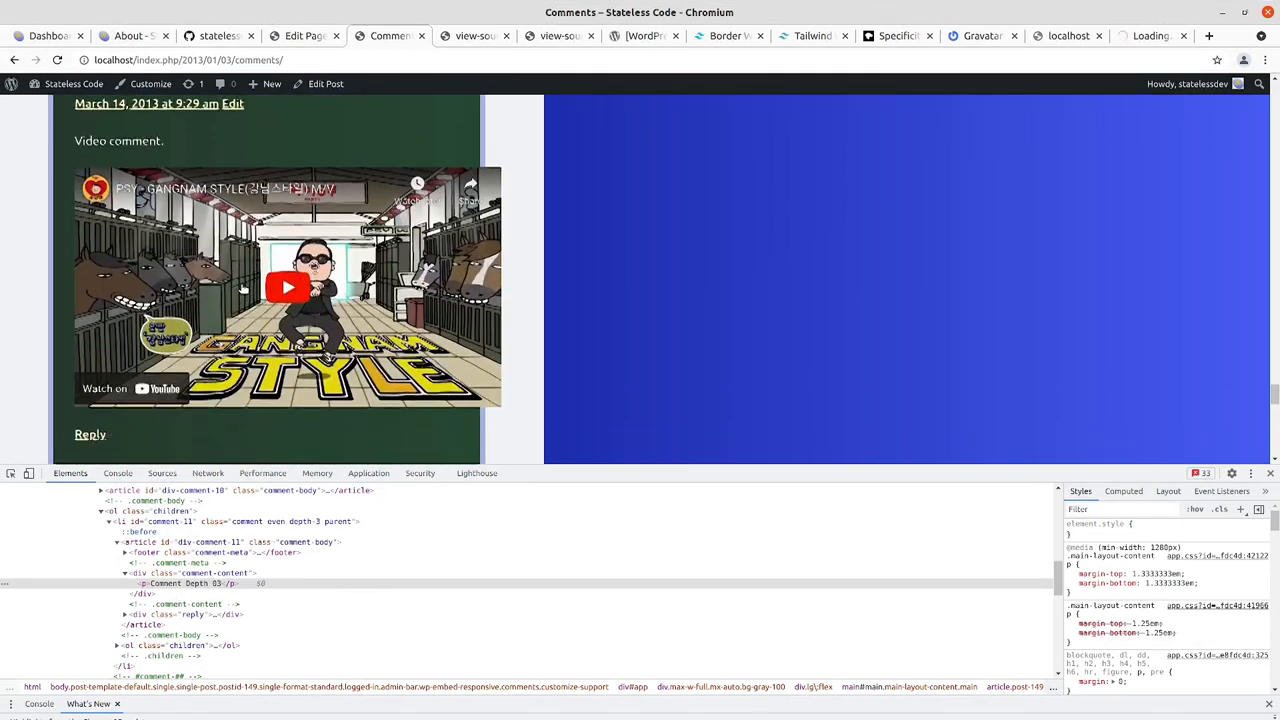
scroll(down, 3)
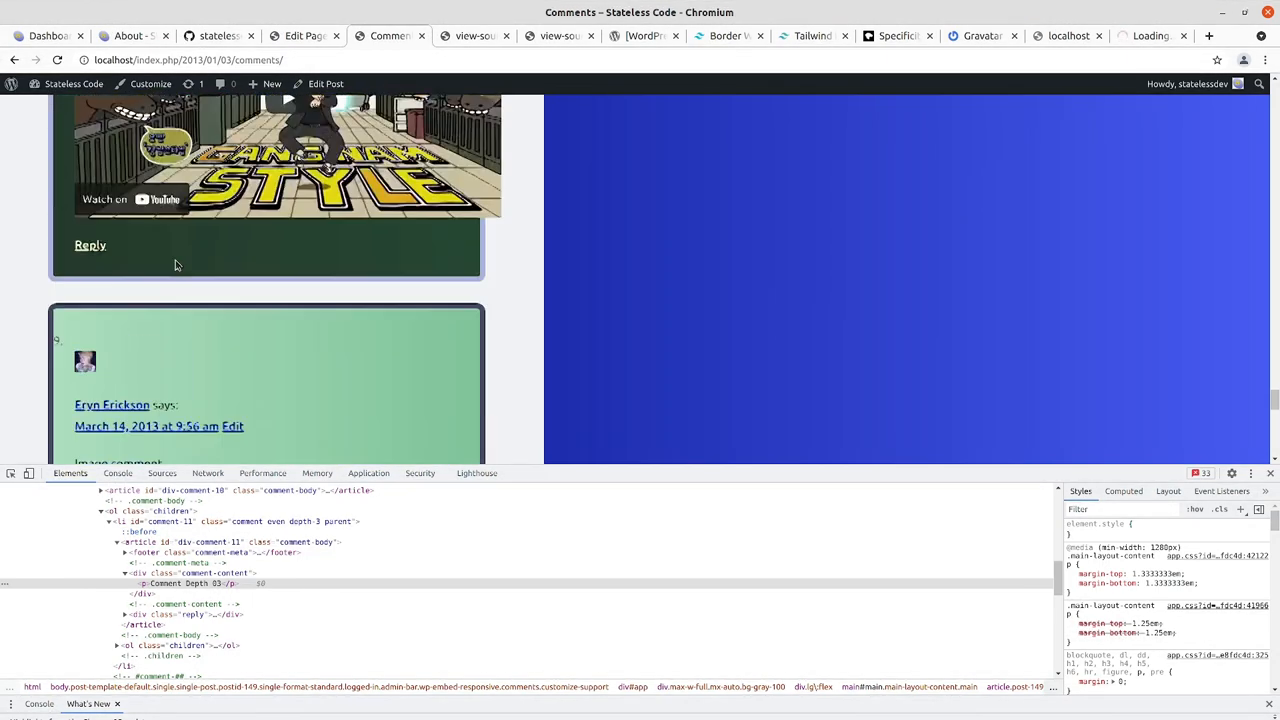
scroll(down, 3)
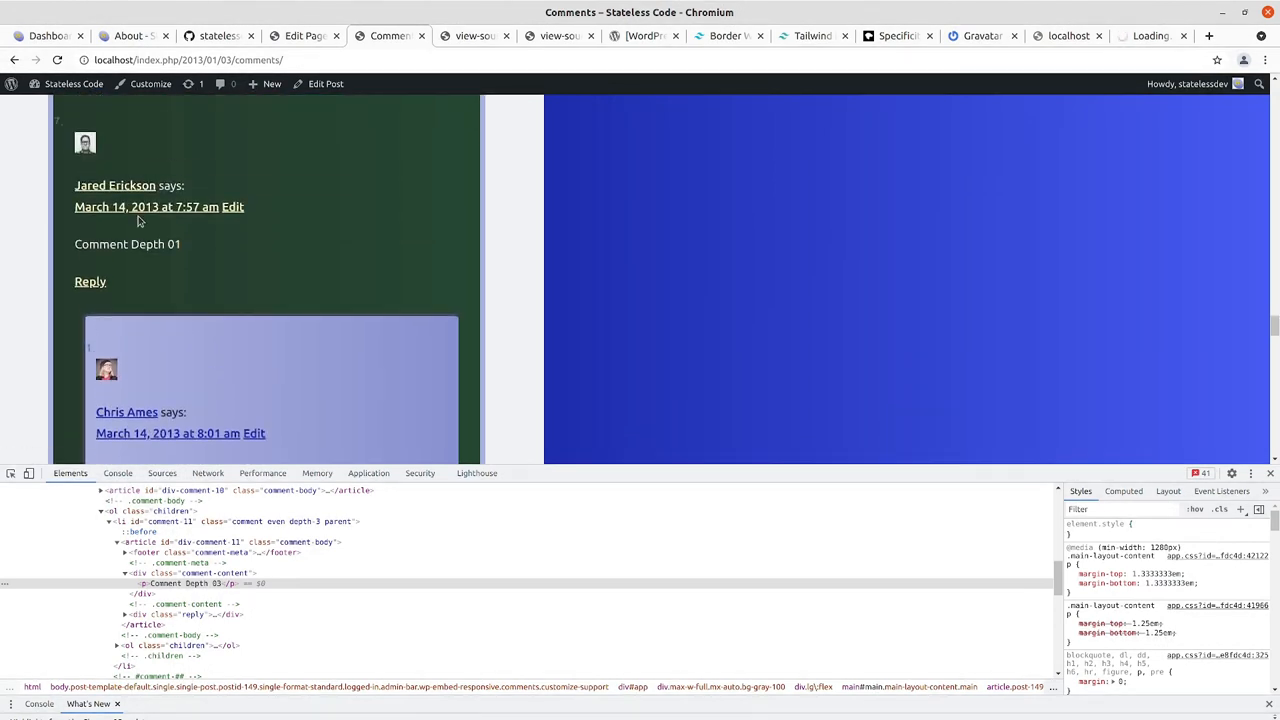
mouse_move(126, 411)
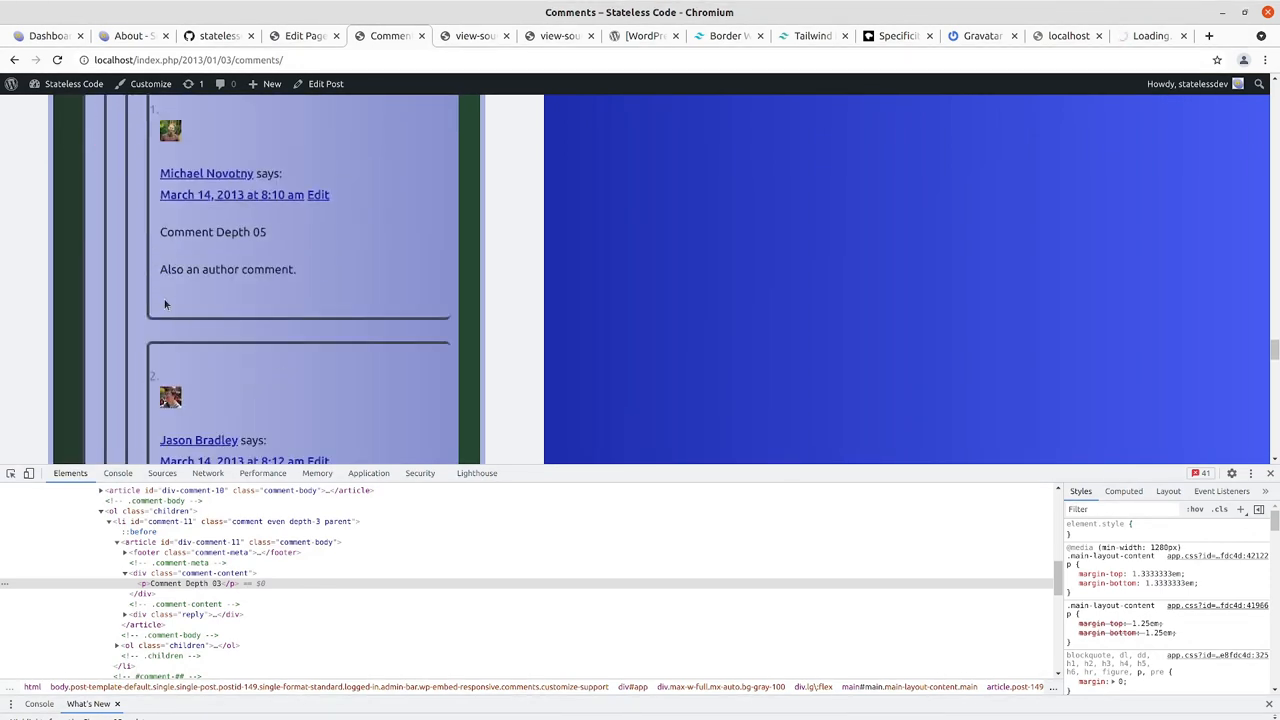
scroll(down, 3)
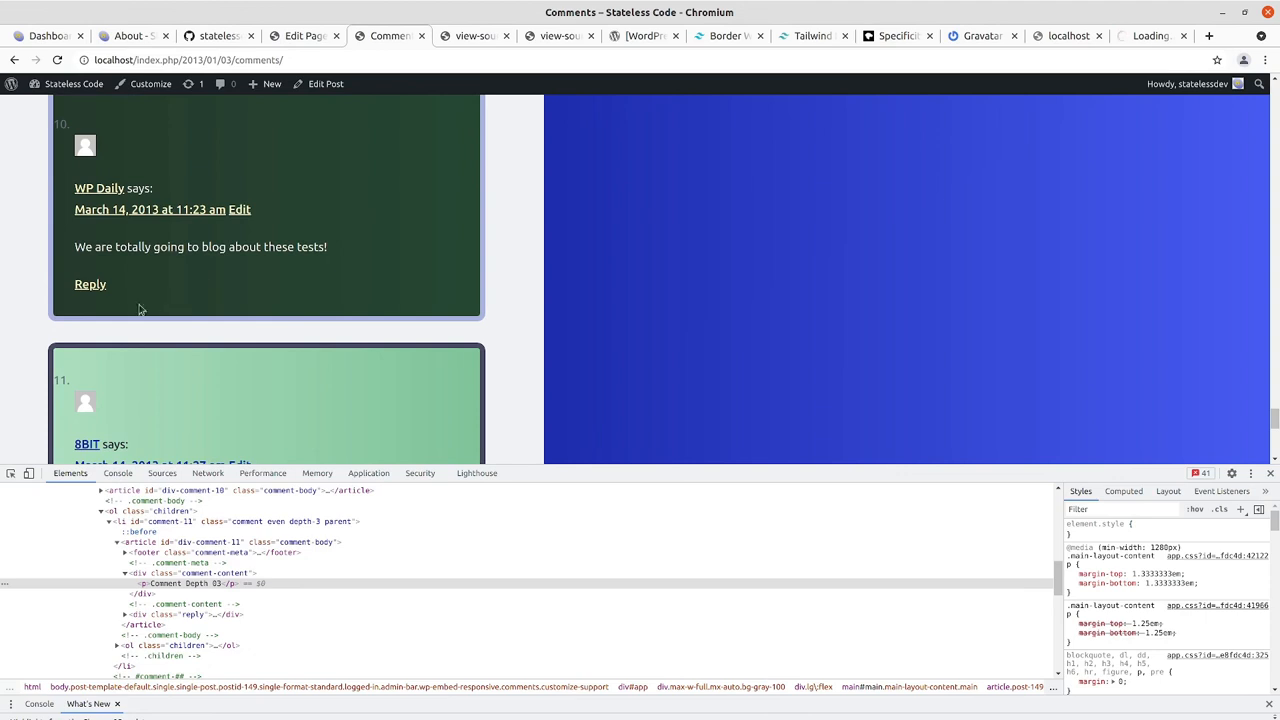
Post the reply 'Child' under the WP Daily comment and scroll to review it.
click(90, 284)
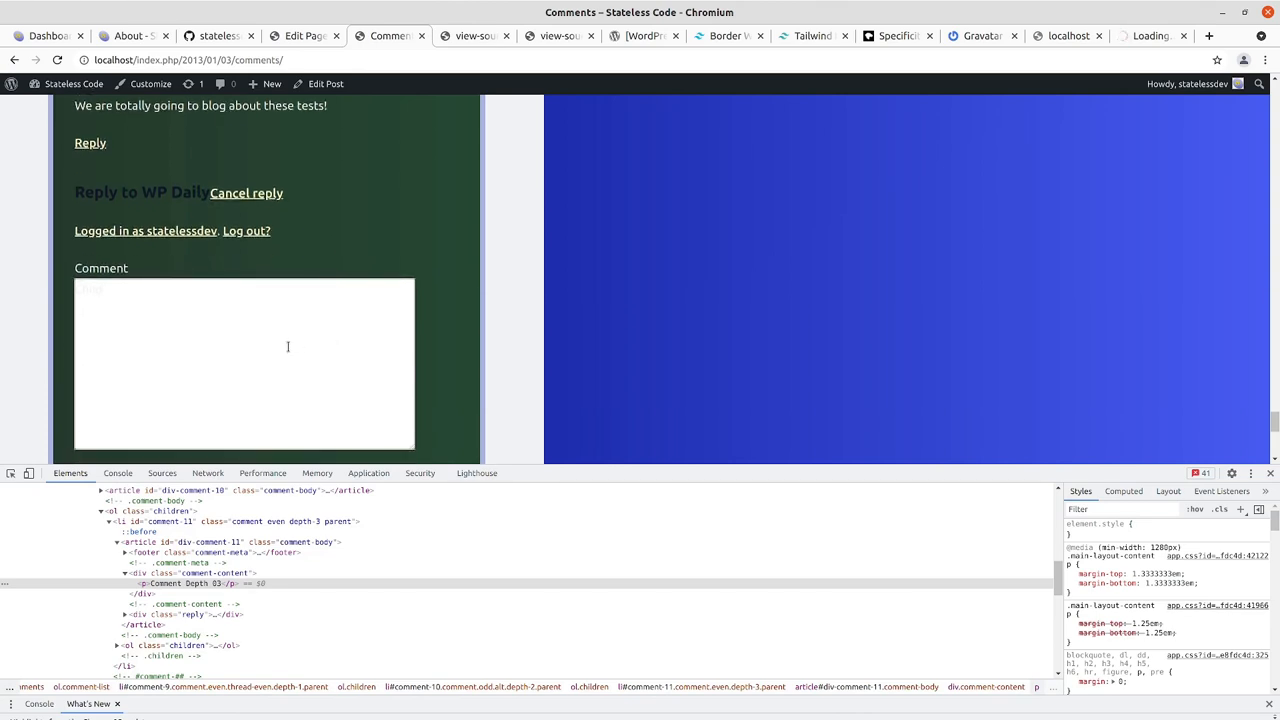
click(90, 142)
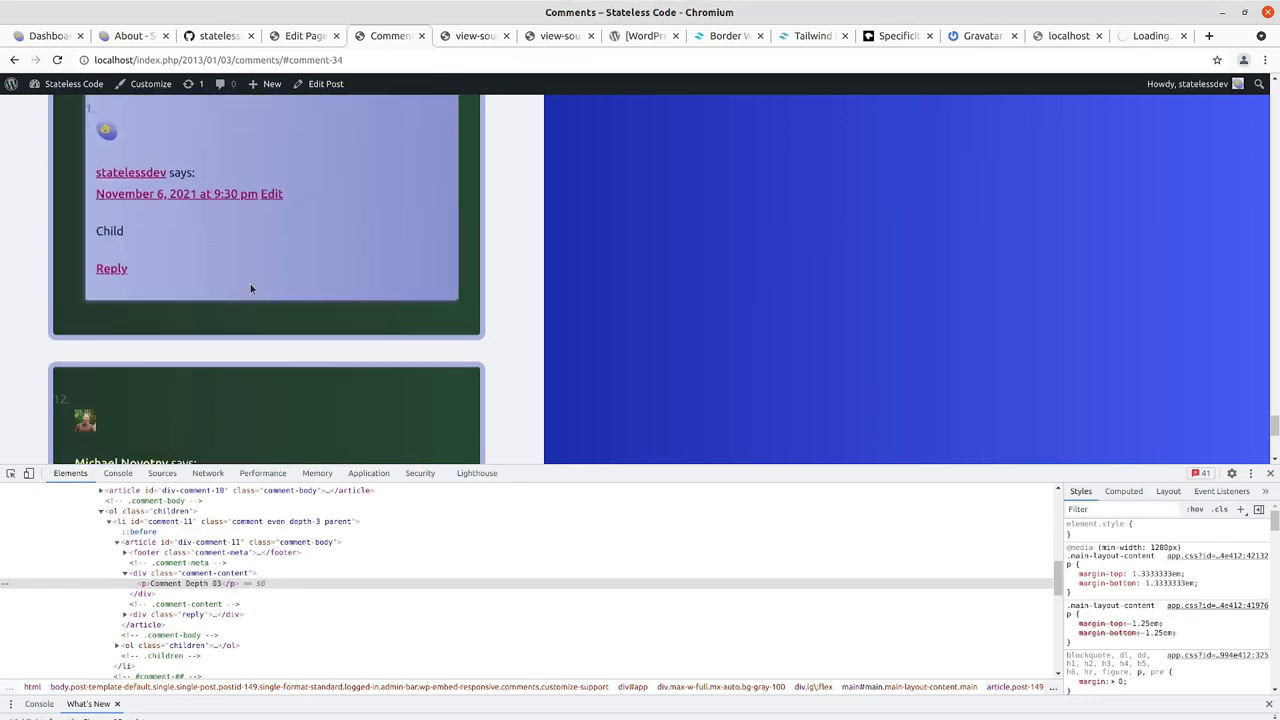
scroll(down, 3)
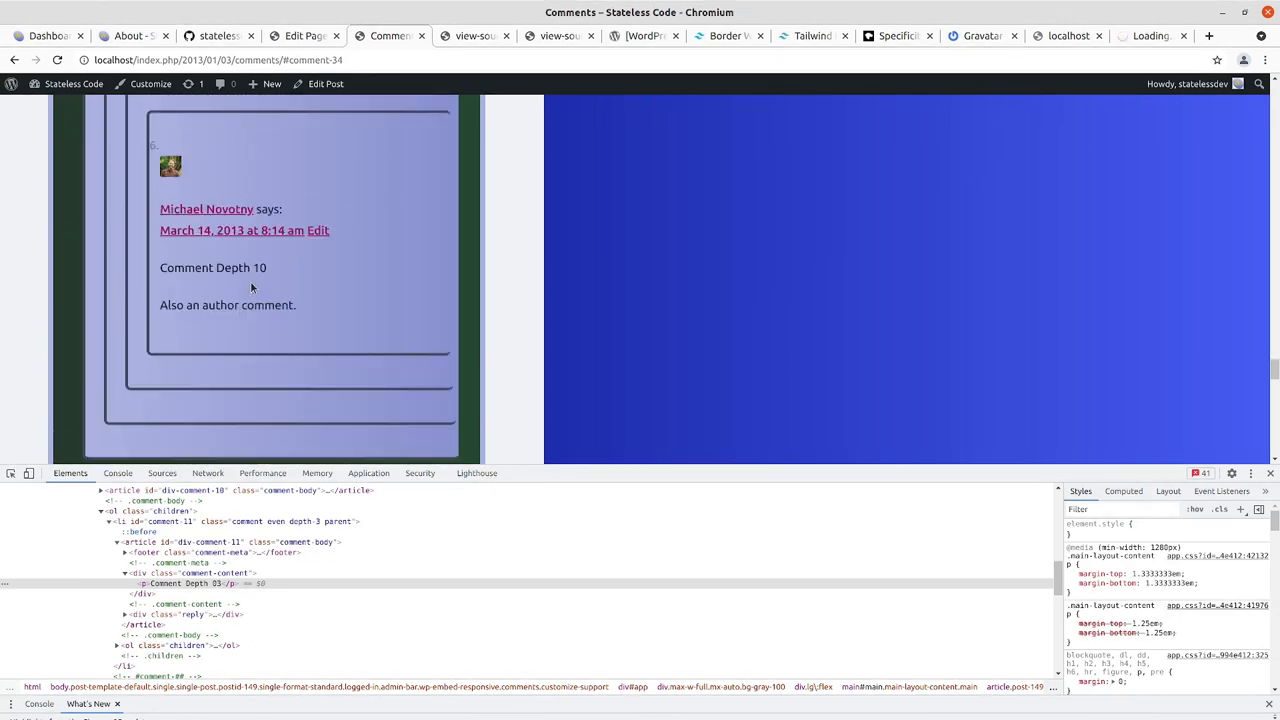
scroll(down, 3)
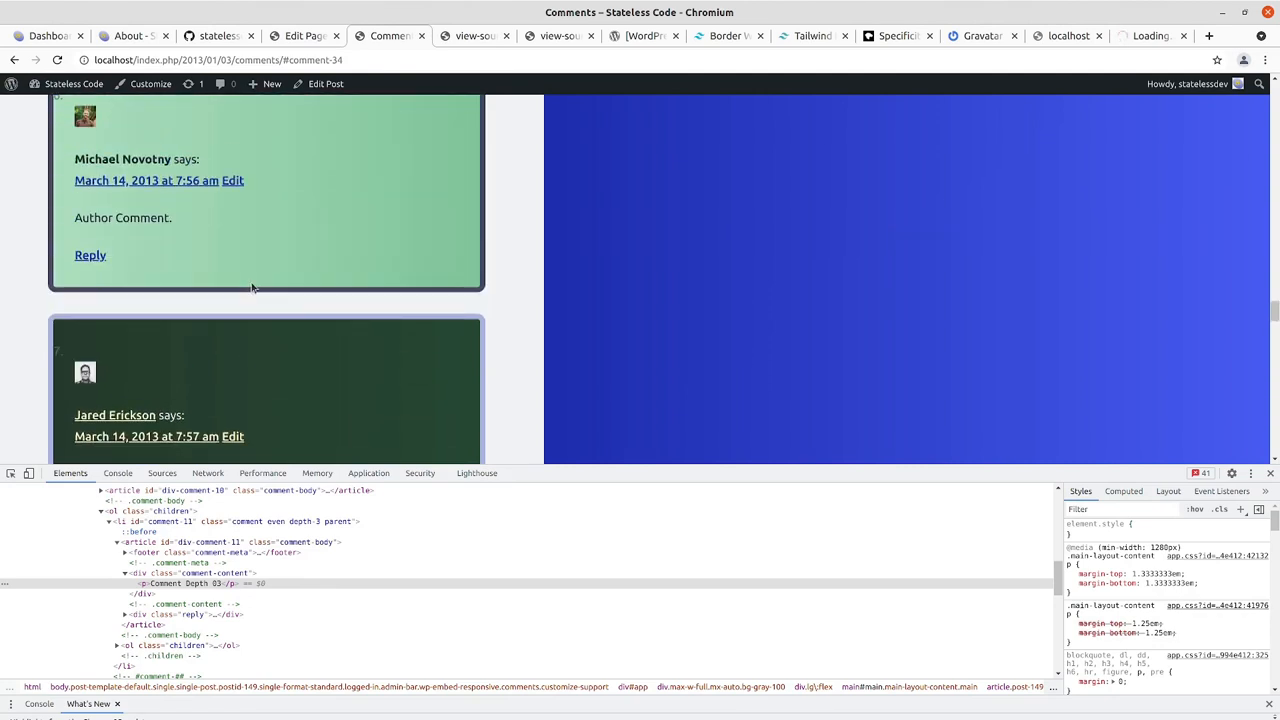
scroll(down, 3)
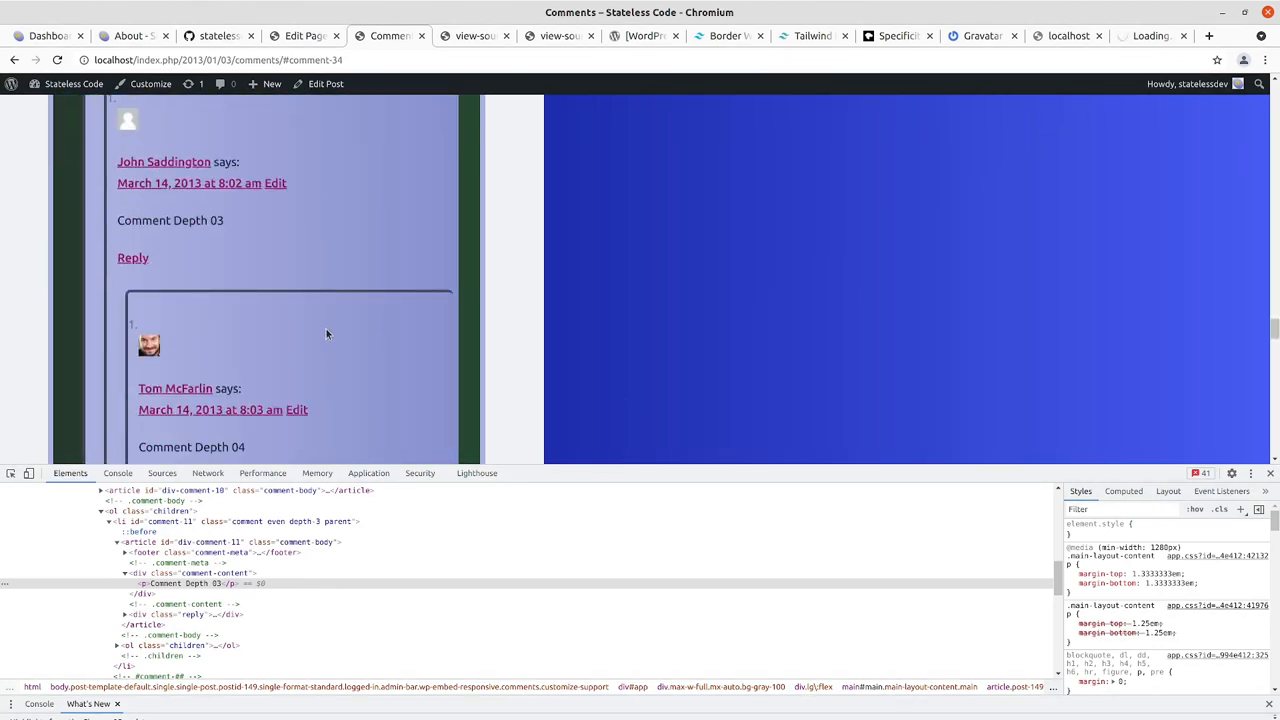
scroll(down, 3)
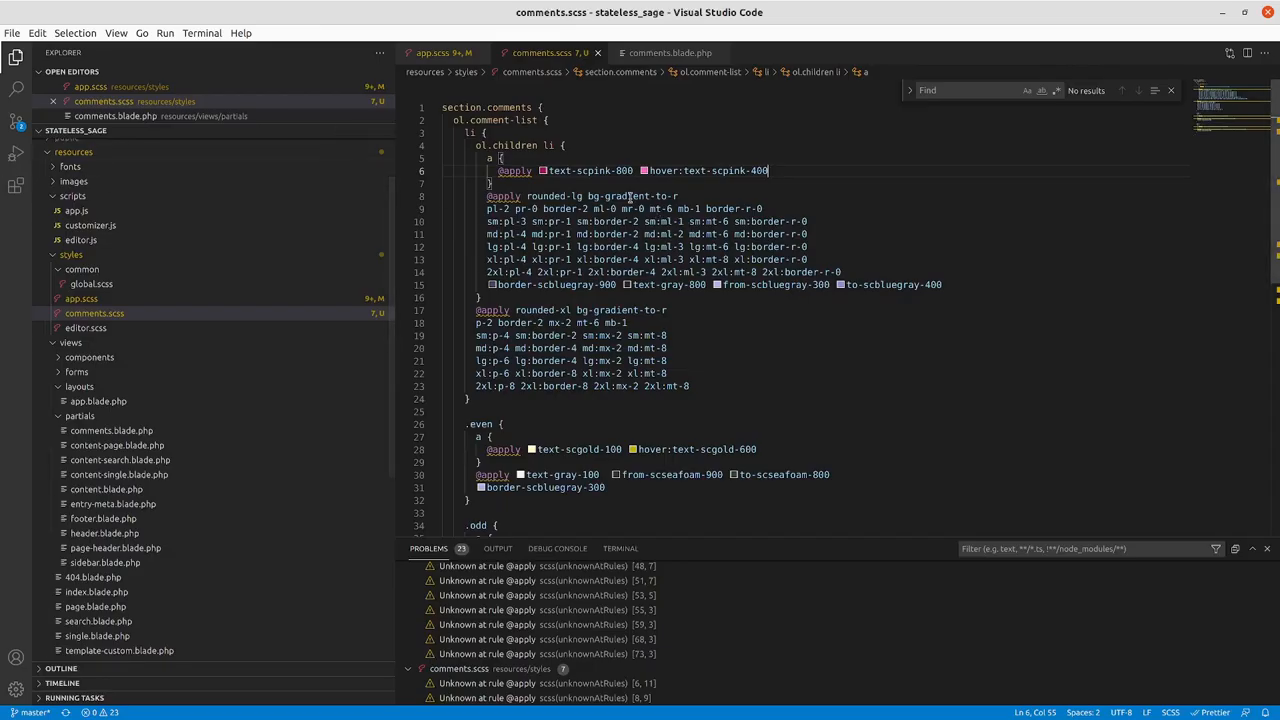
Select a word in the child comment rules of comments.scss.
double_click(620, 170)
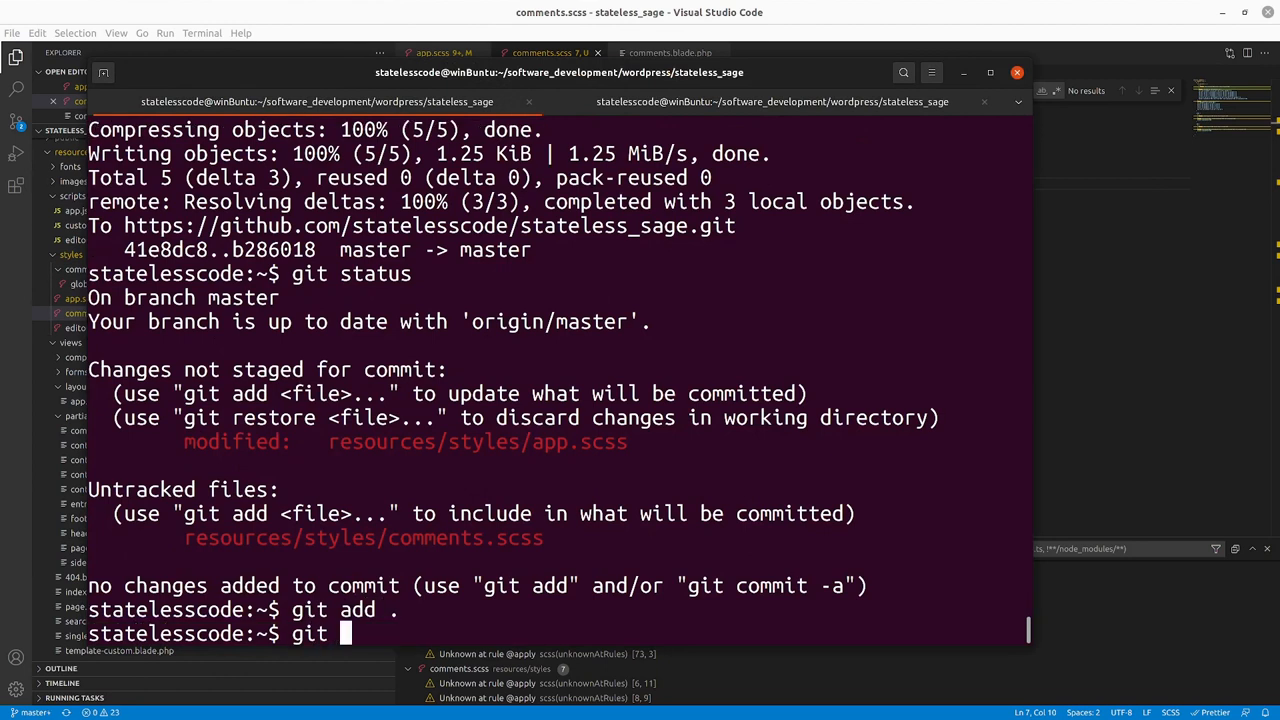
Commit the staged changes with the message 'Add styling to comments'.
text(commit)
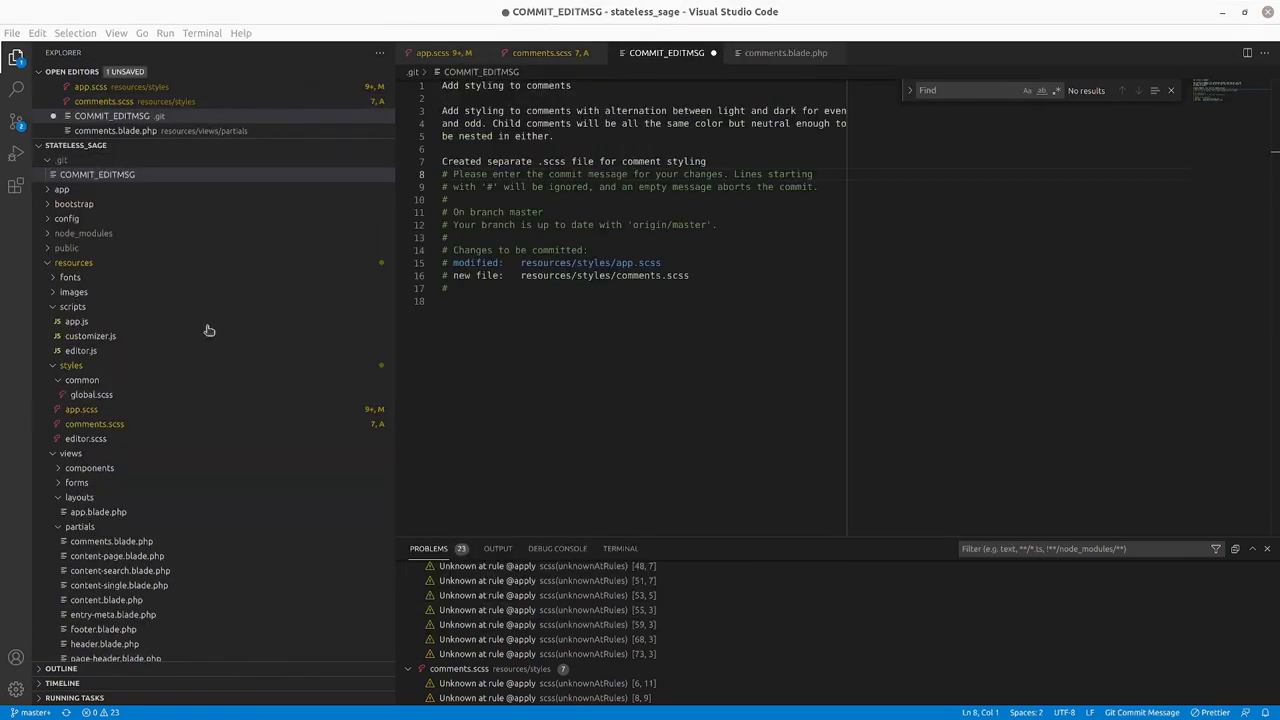
click(586, 208)
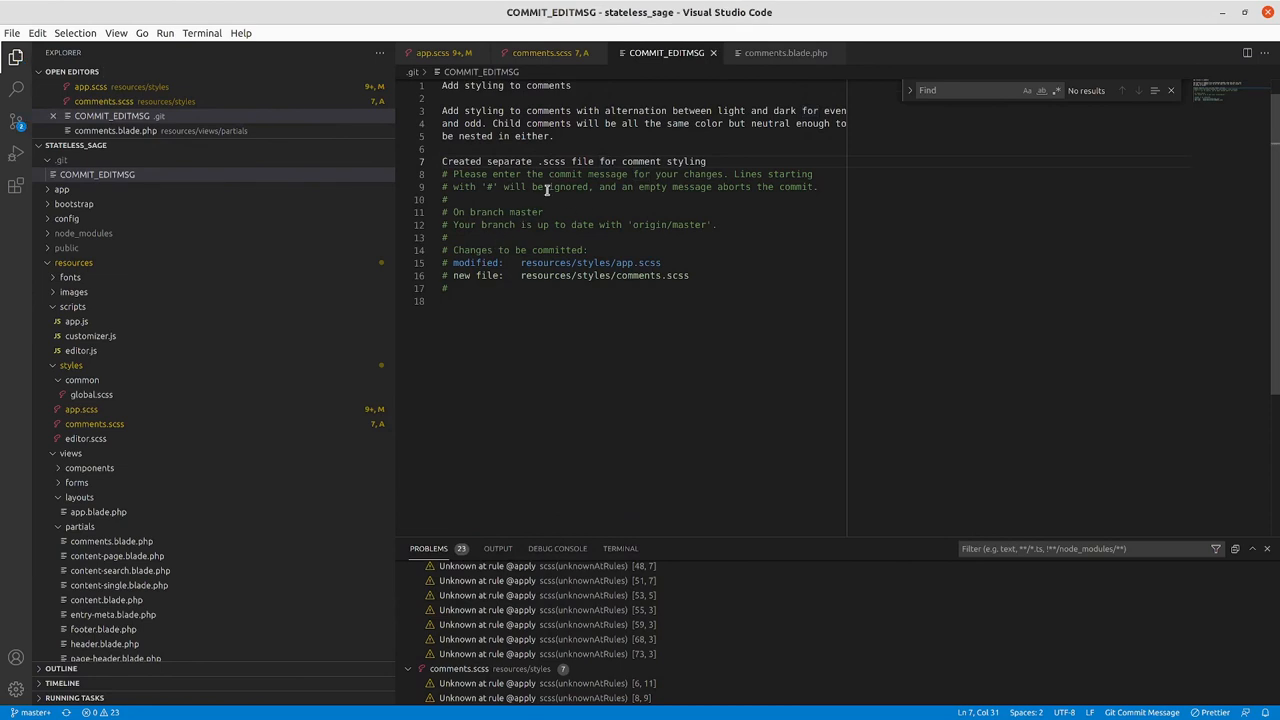
click(549, 52)
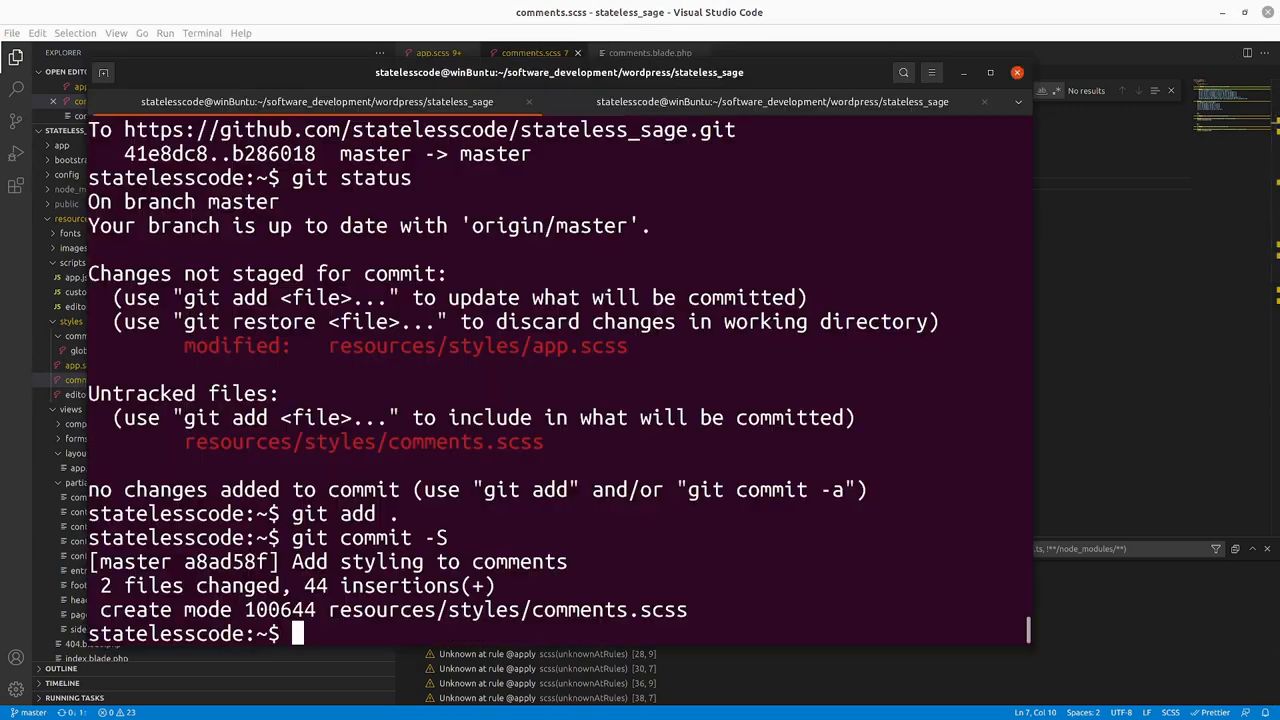
Push the new commit to the GitHub master branch with git push.
text(git)
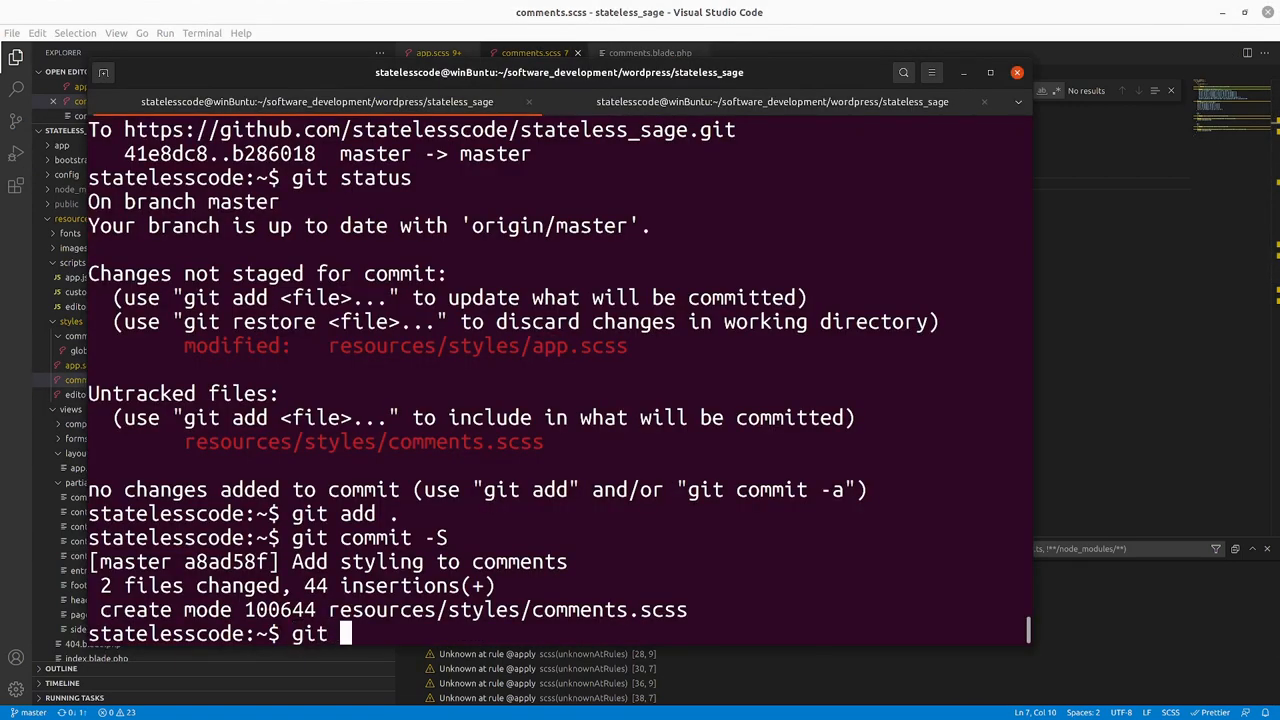
text(pus)
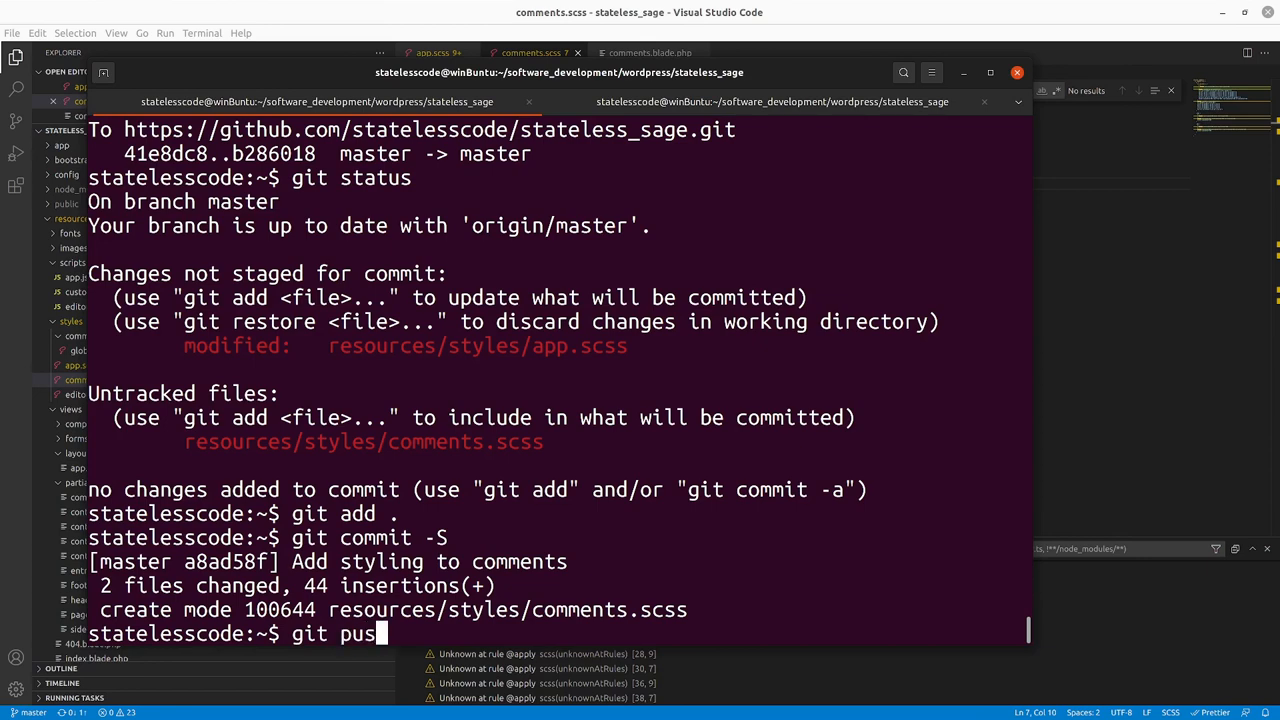
key(Return)
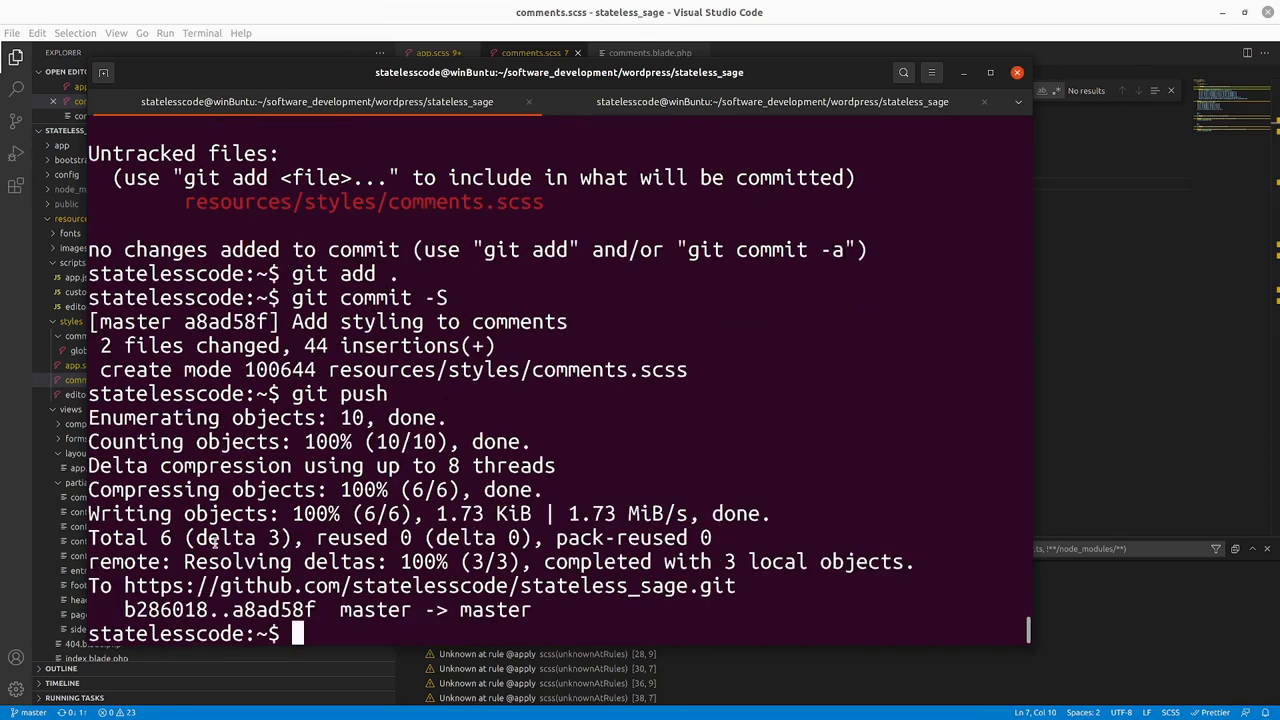